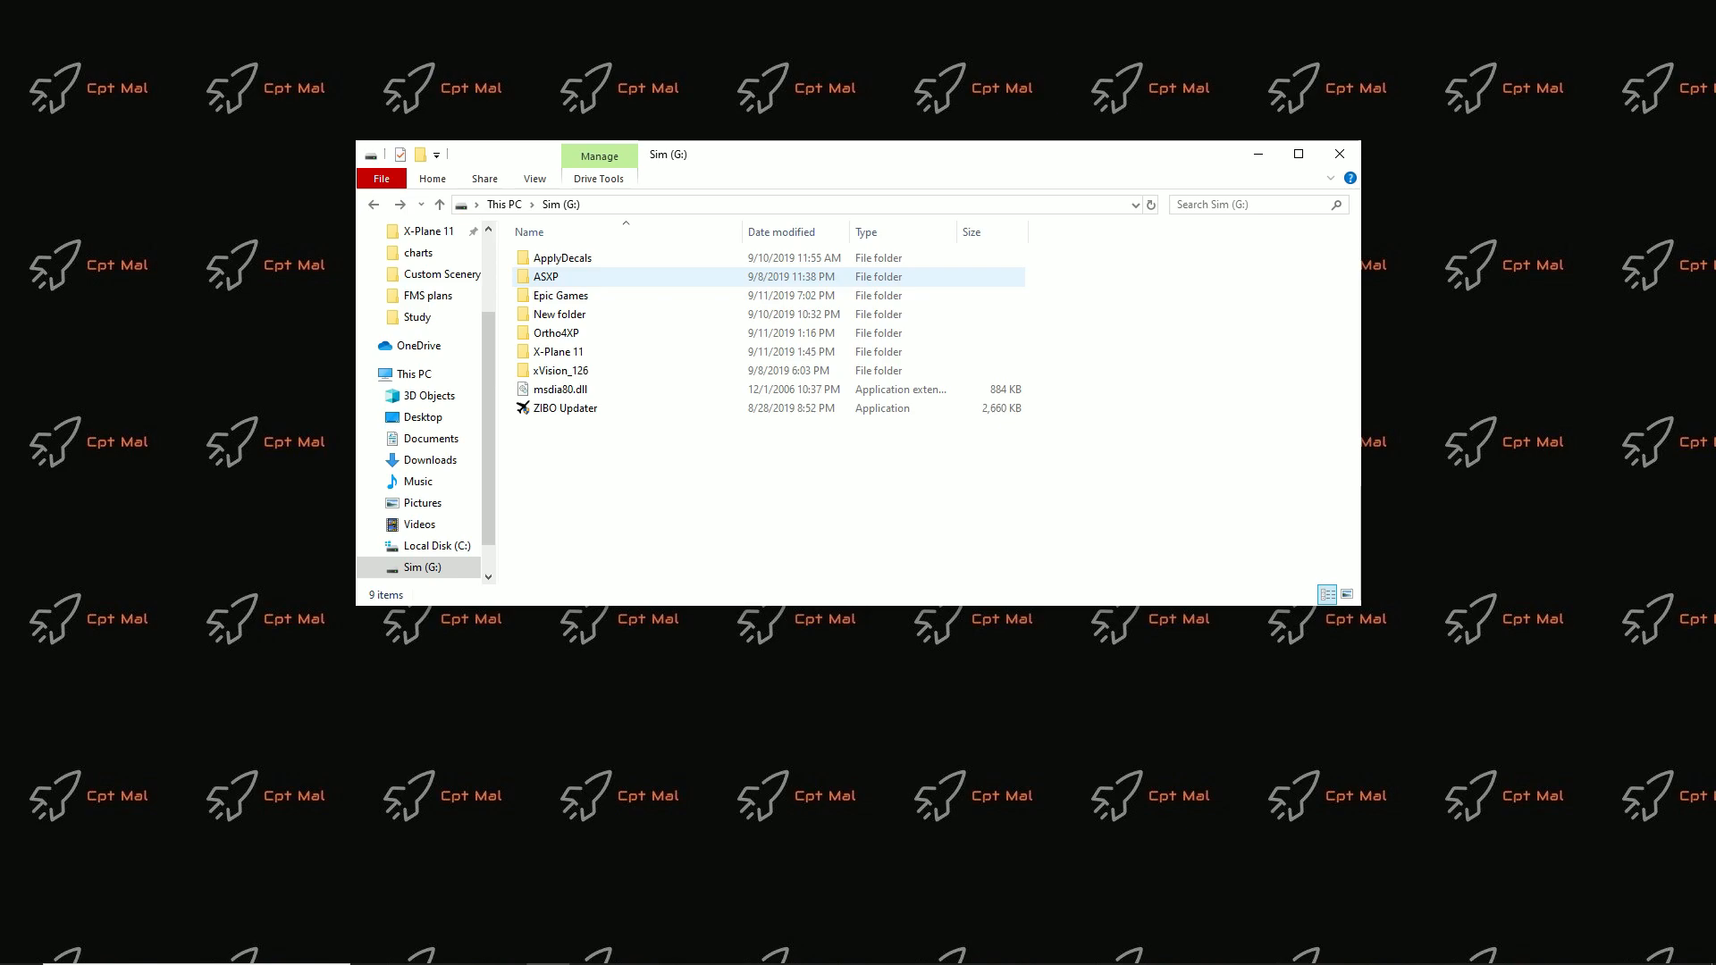
# - Maximize the Sim (G:) Explorer window and highlight the X-Plane 11 folder
pyautogui.click(1297, 153)
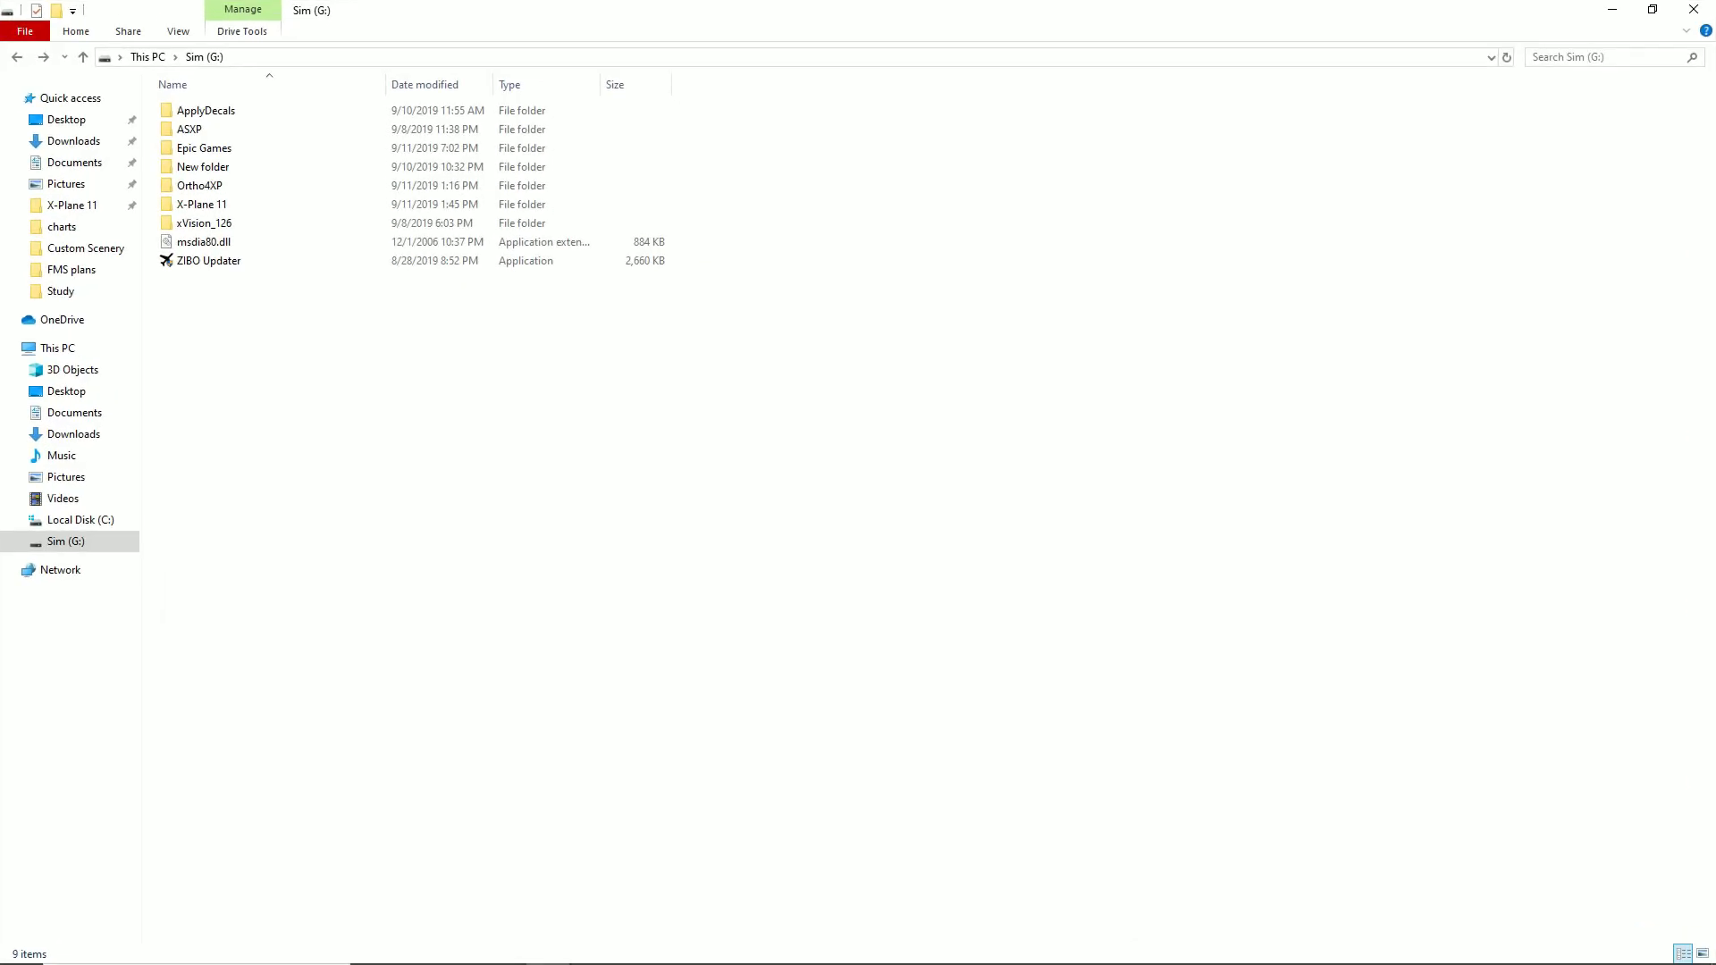
pyautogui.click(204, 242)
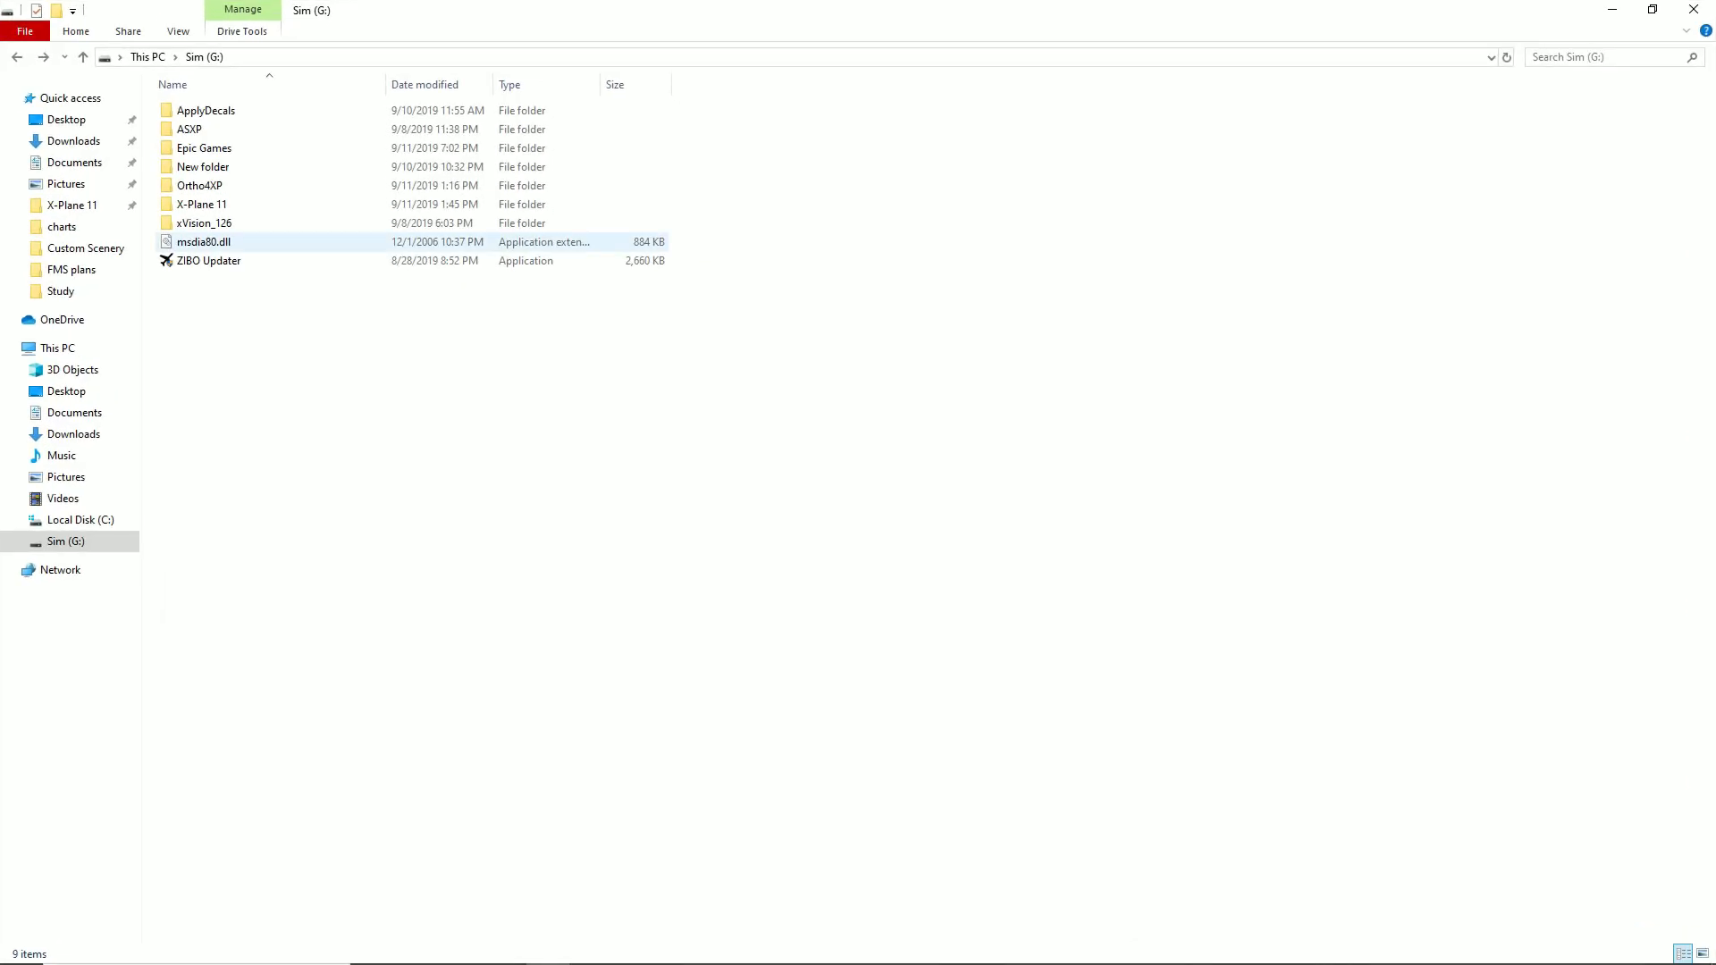
pyautogui.moveTo(204, 241)
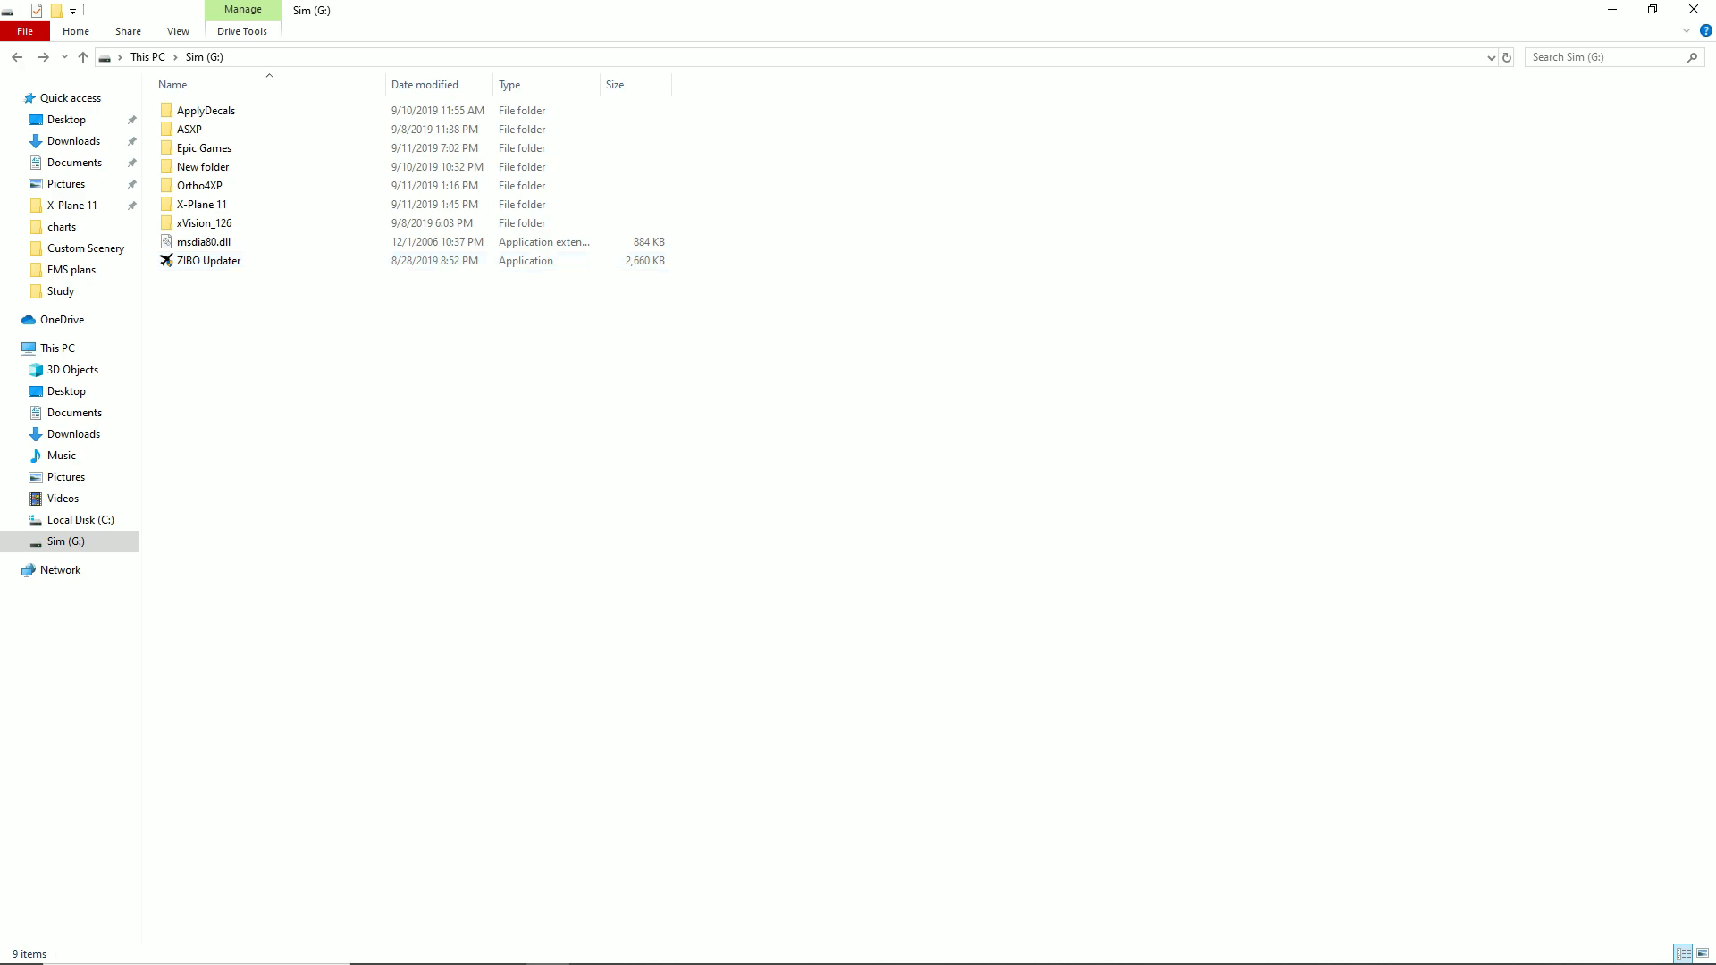
pyautogui.click(202, 204)
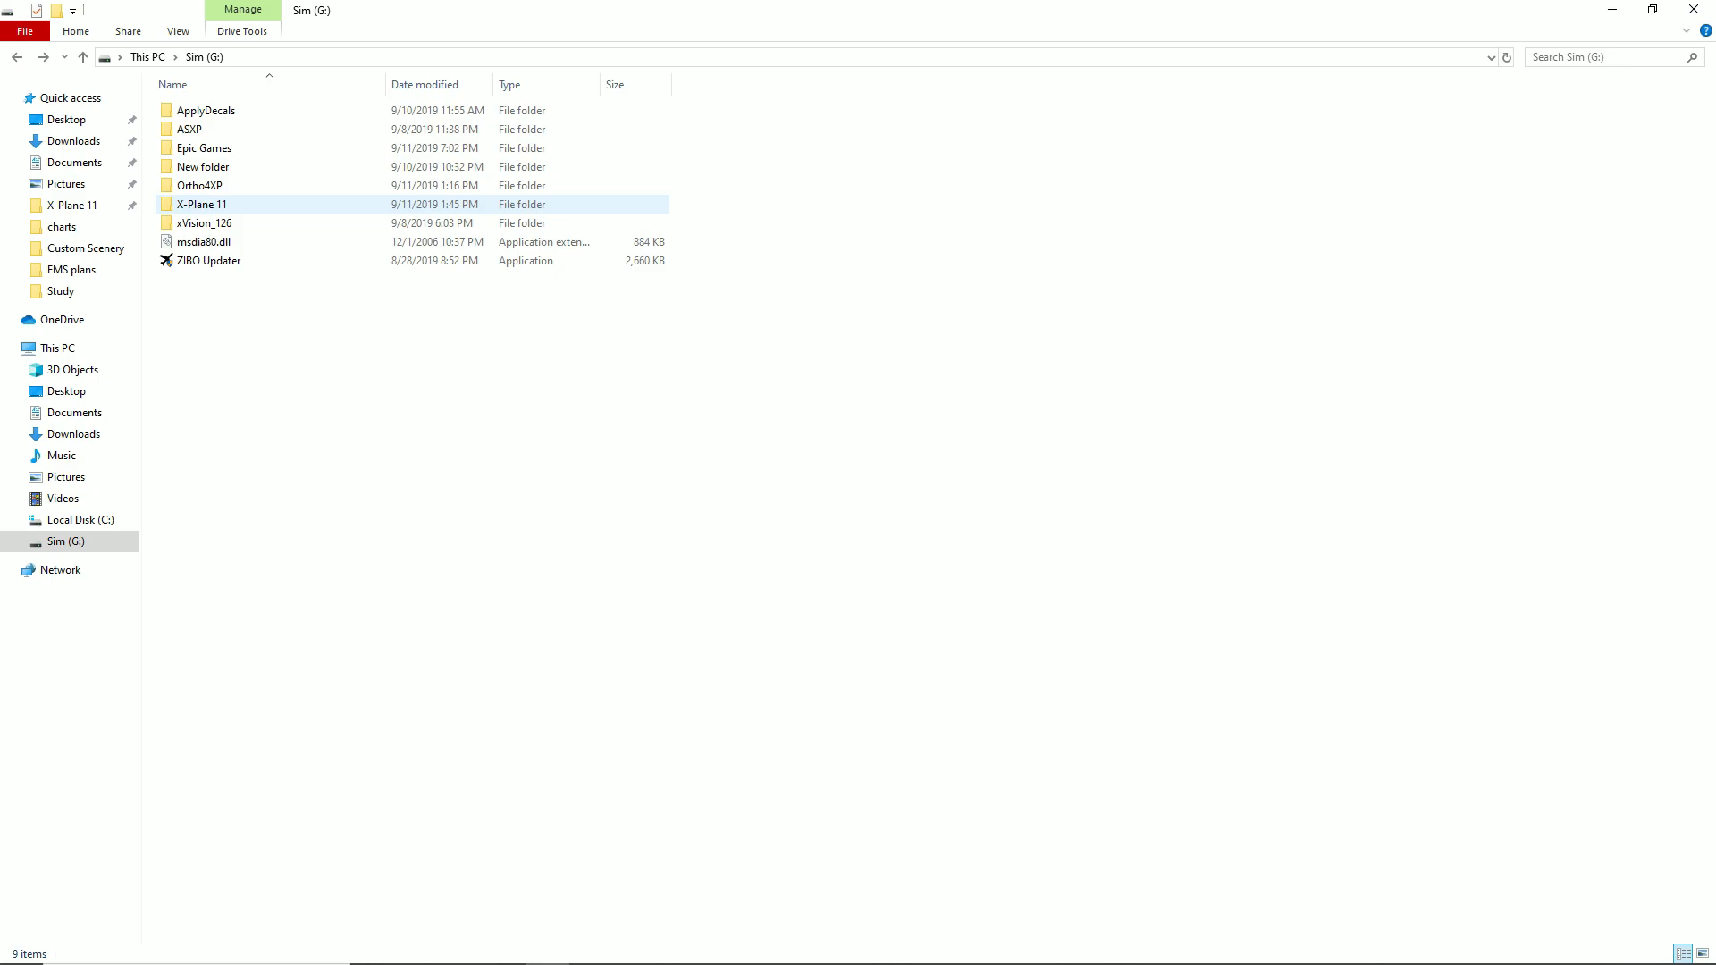
# - Navigate X-Plane 11 › Resources › plugins and enter the XSquawkBox plugin folder
pyautogui.doubleClick(202, 204)
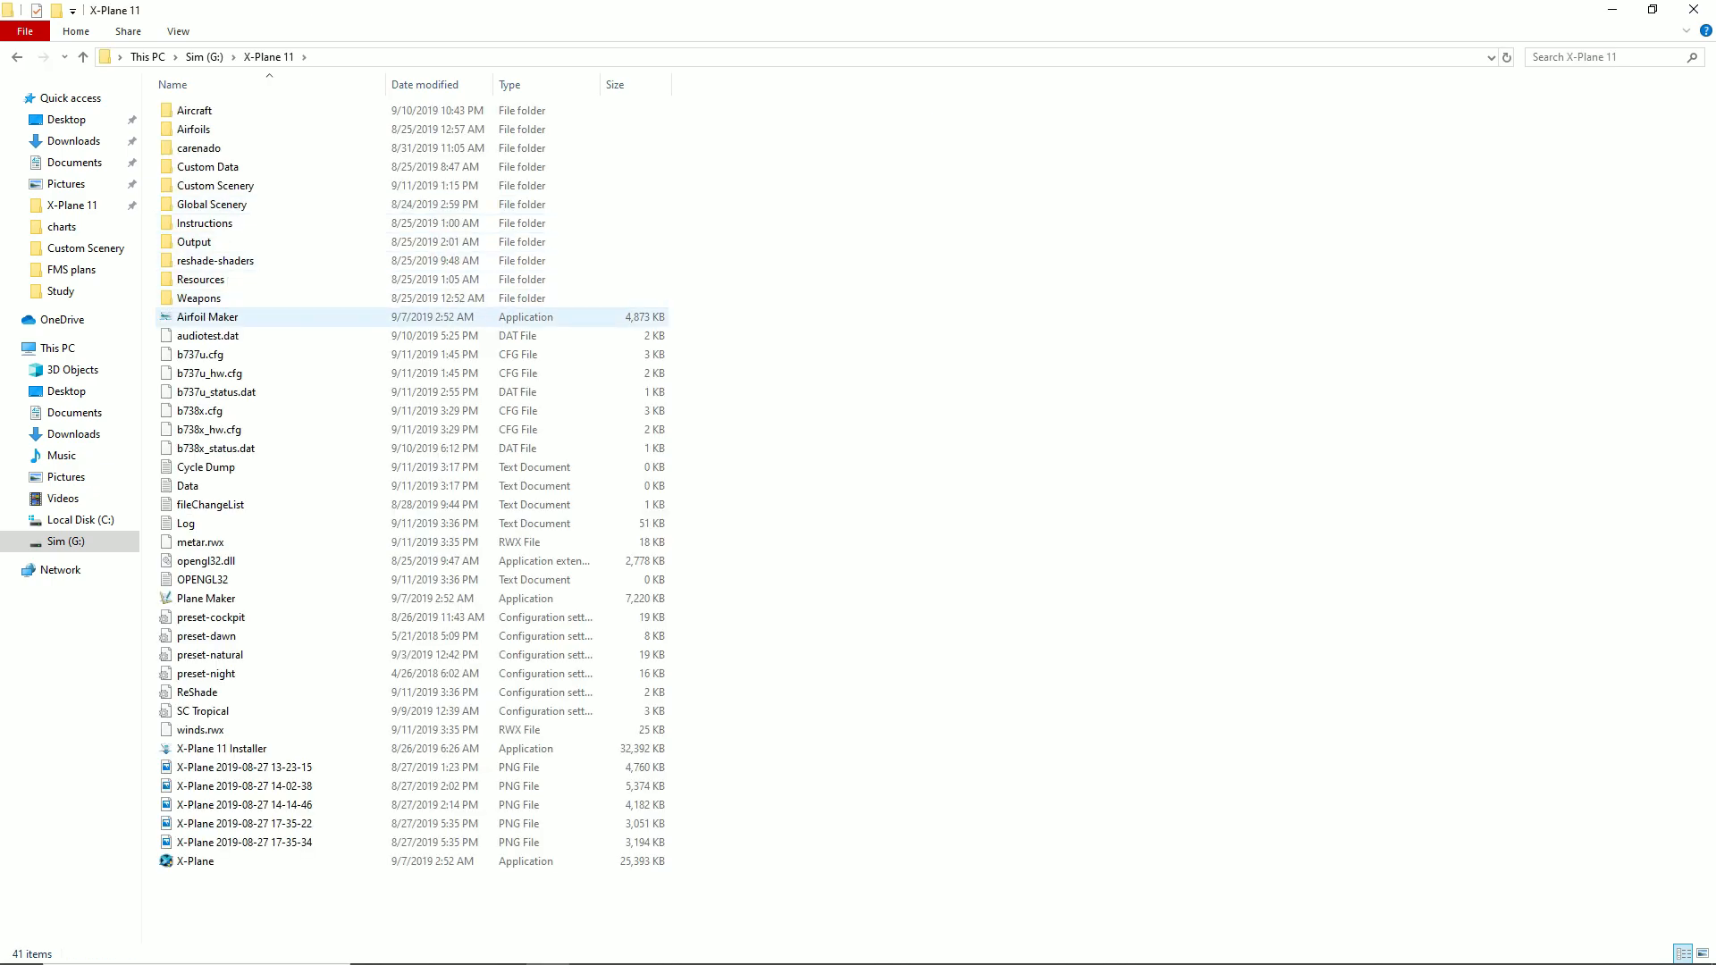
pyautogui.moveTo(198, 298)
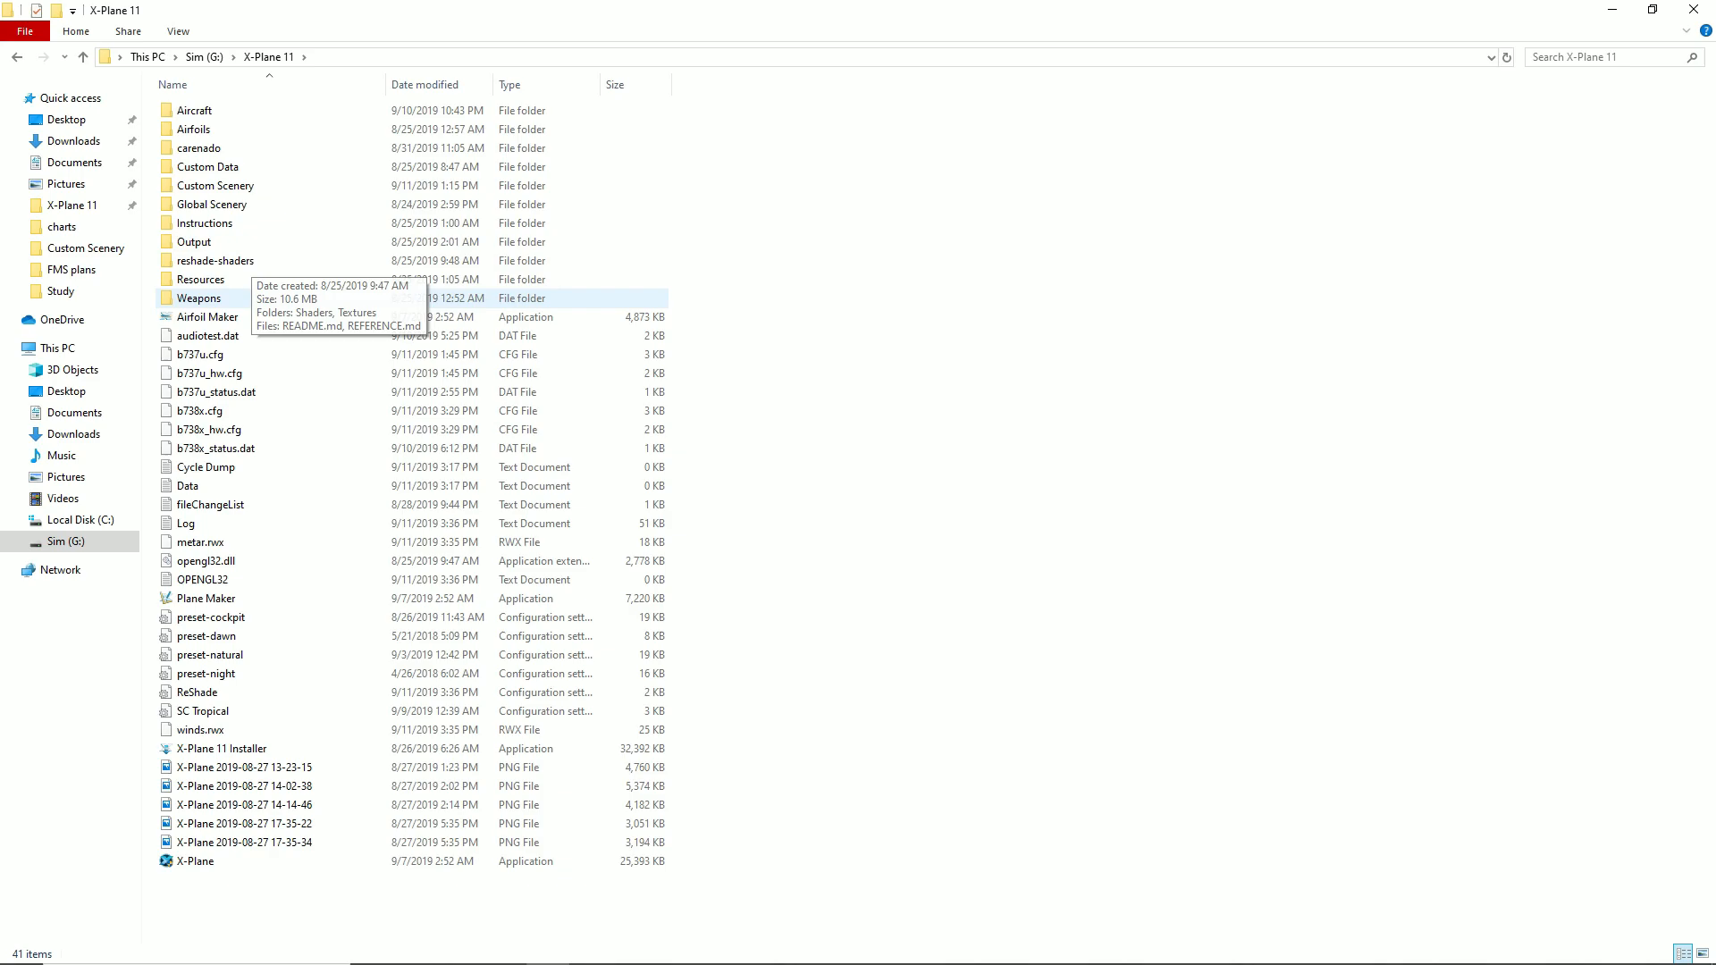
pyautogui.moveTo(200, 279)
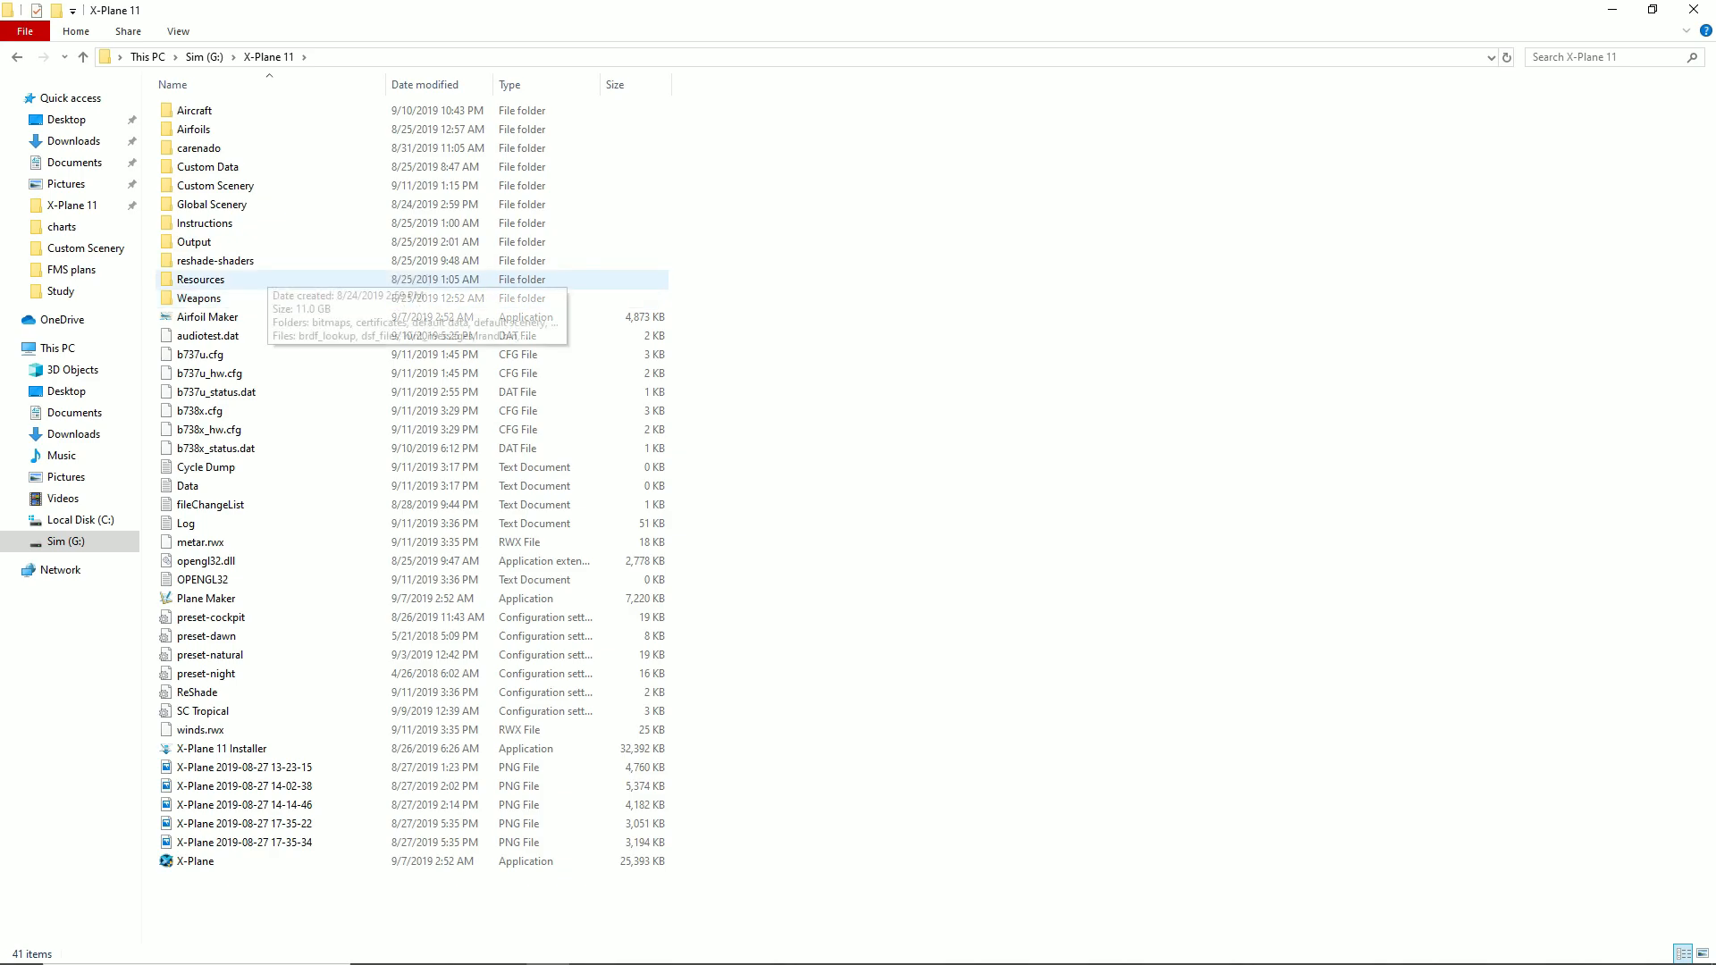
pyautogui.doubleClick(200, 279)
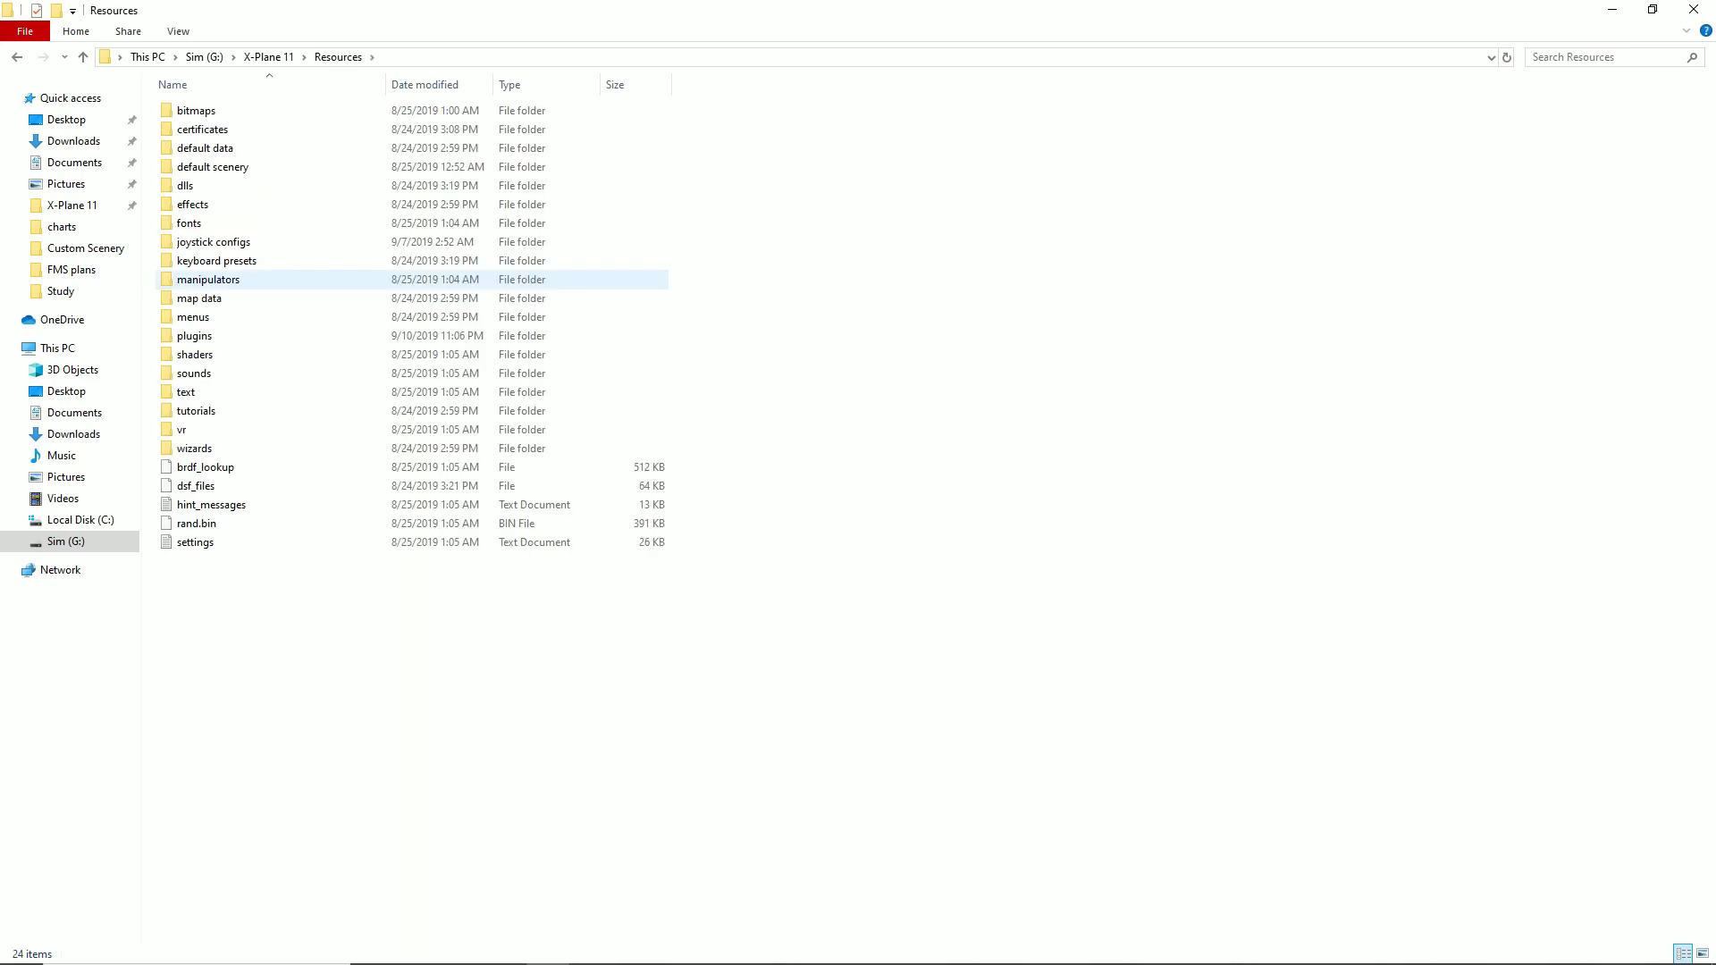
pyautogui.click(195, 336)
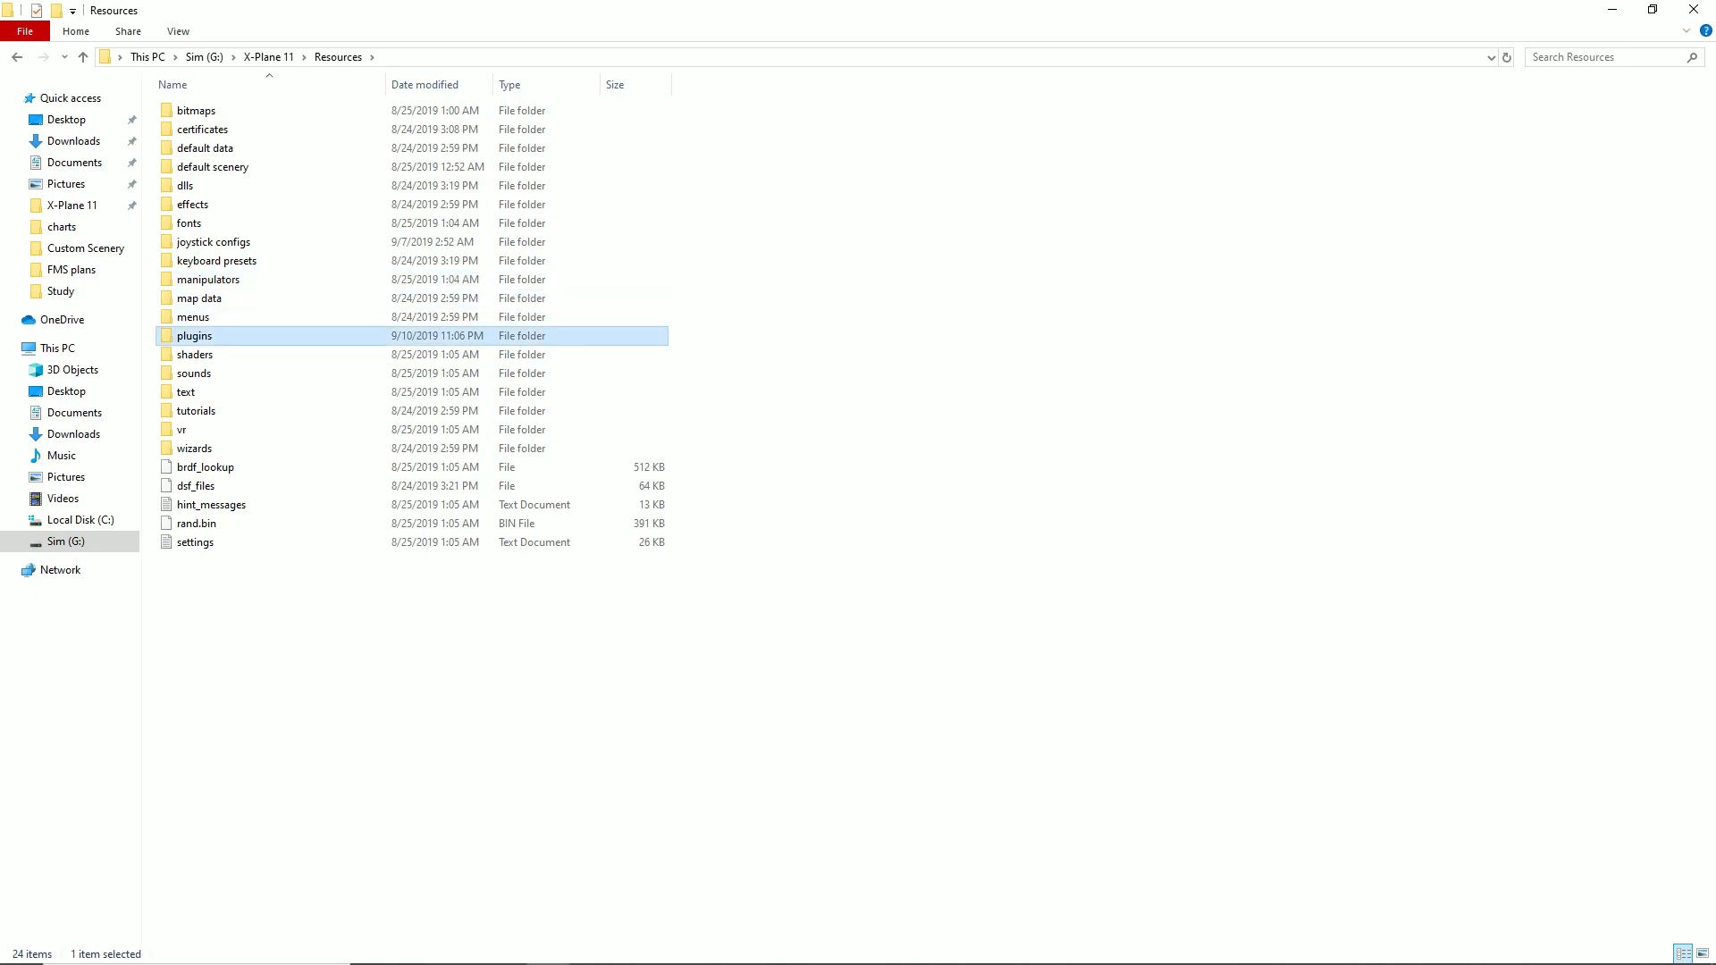
pyautogui.doubleClick(195, 336)
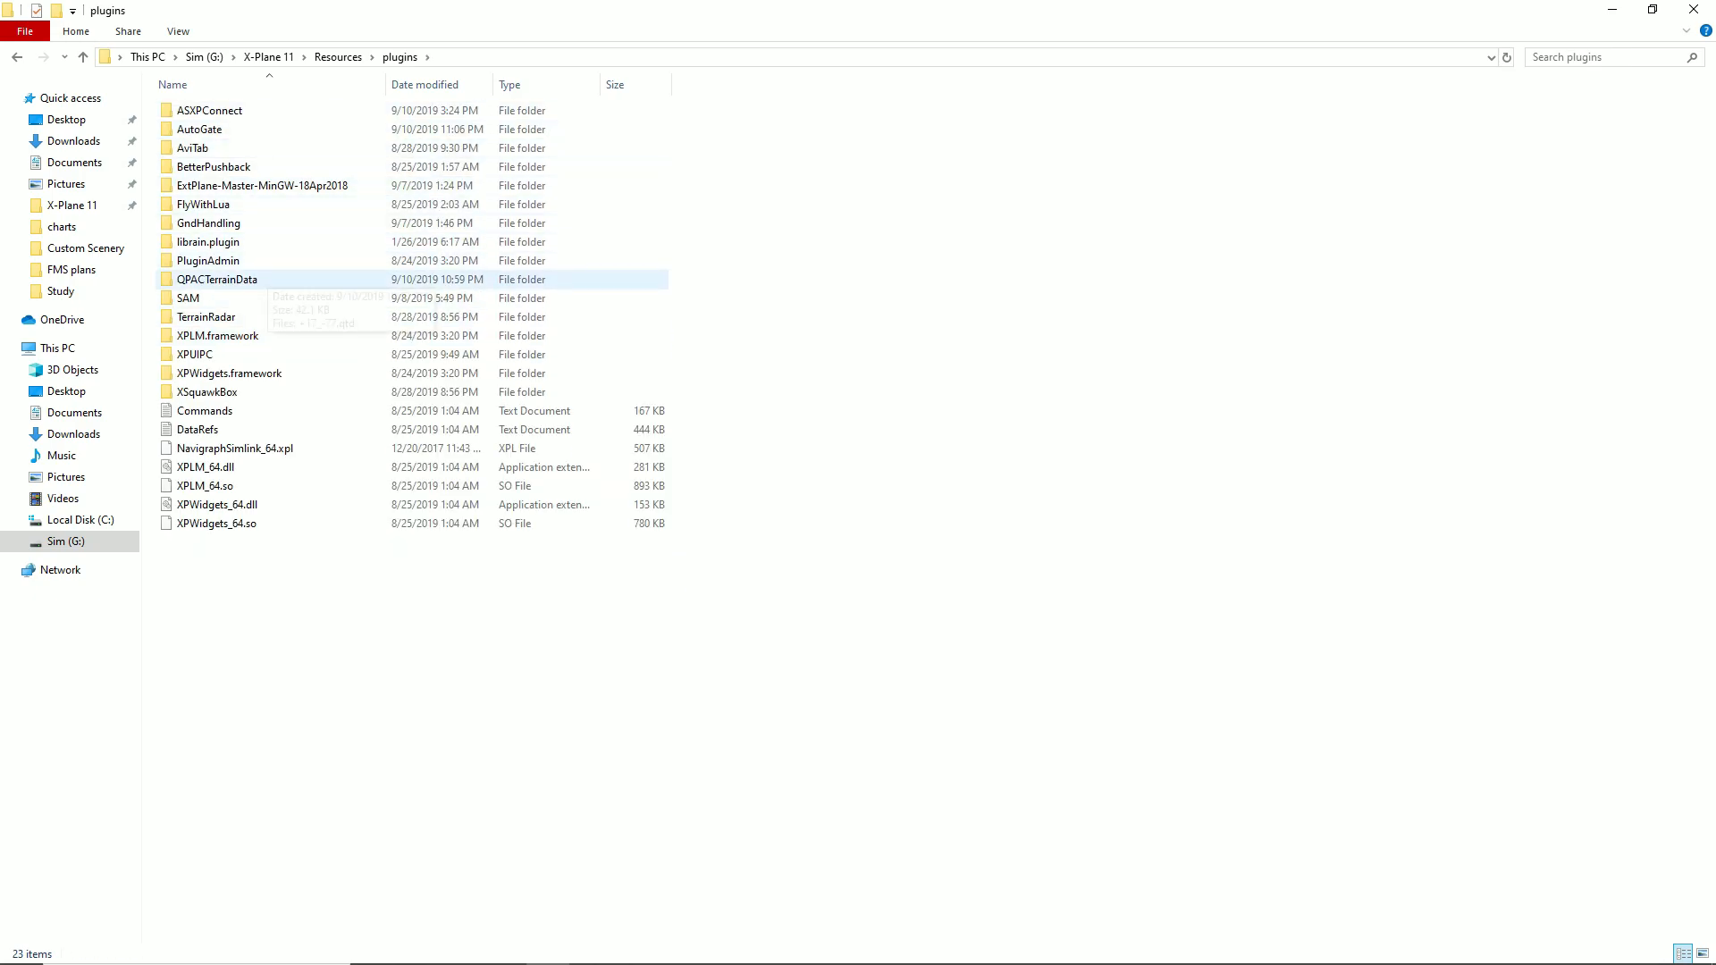
pyautogui.click(205, 392)
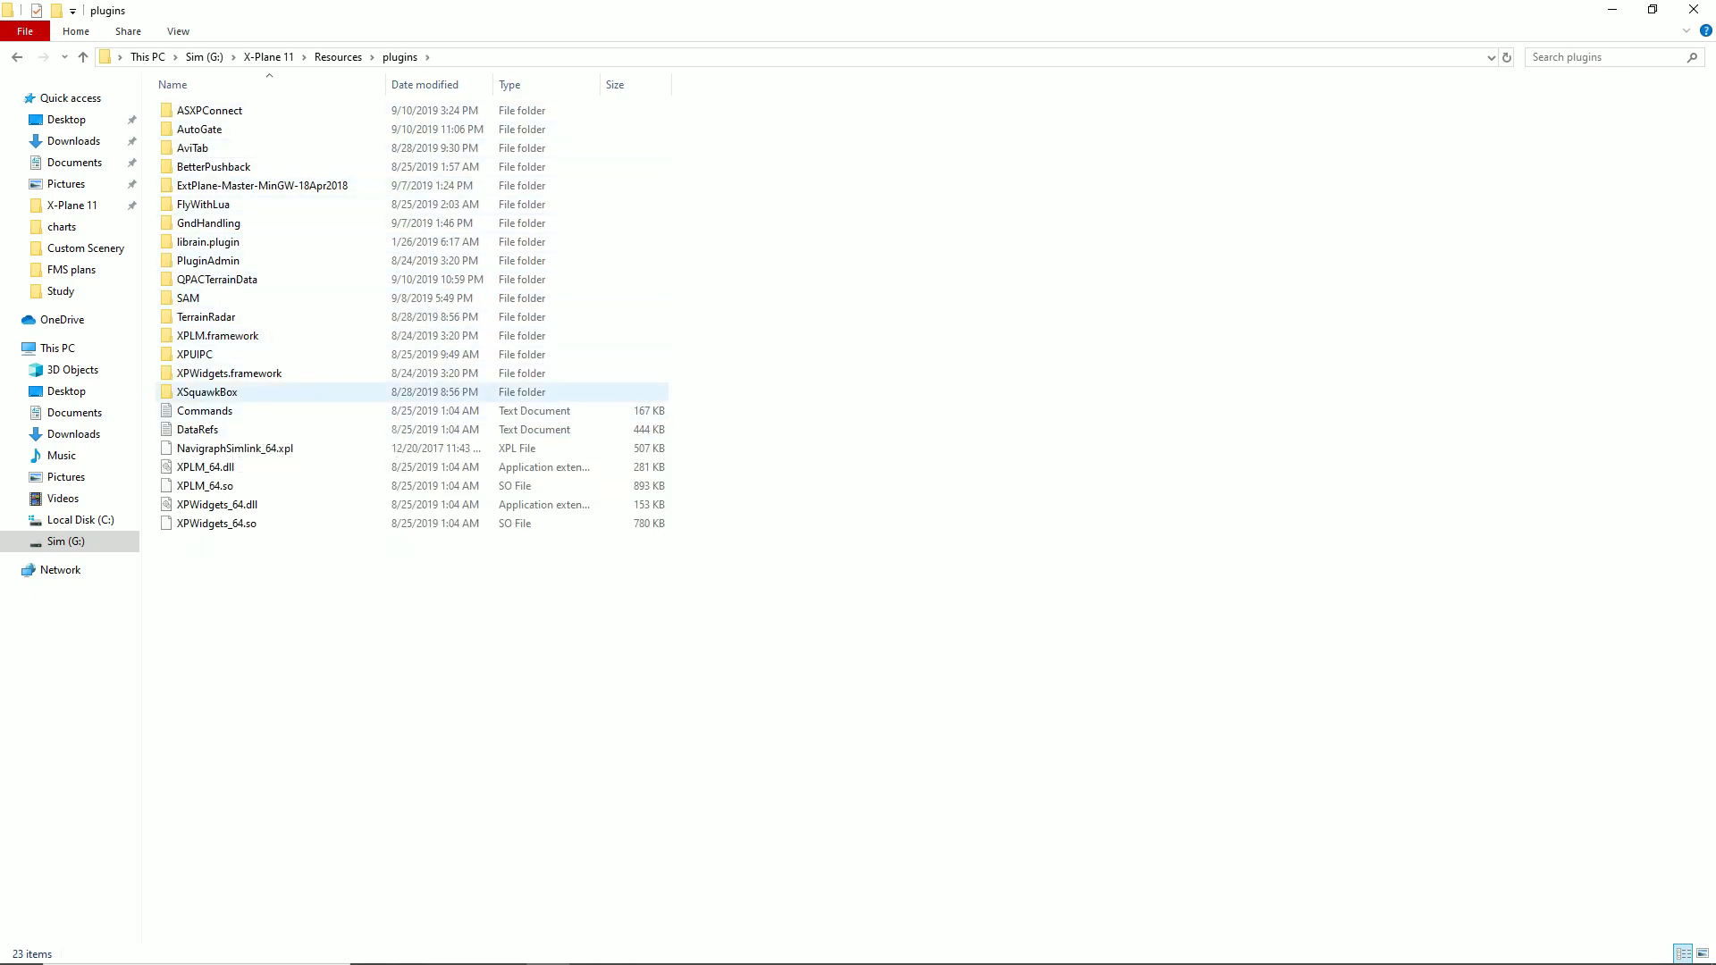
pyautogui.doubleClick(206, 392)
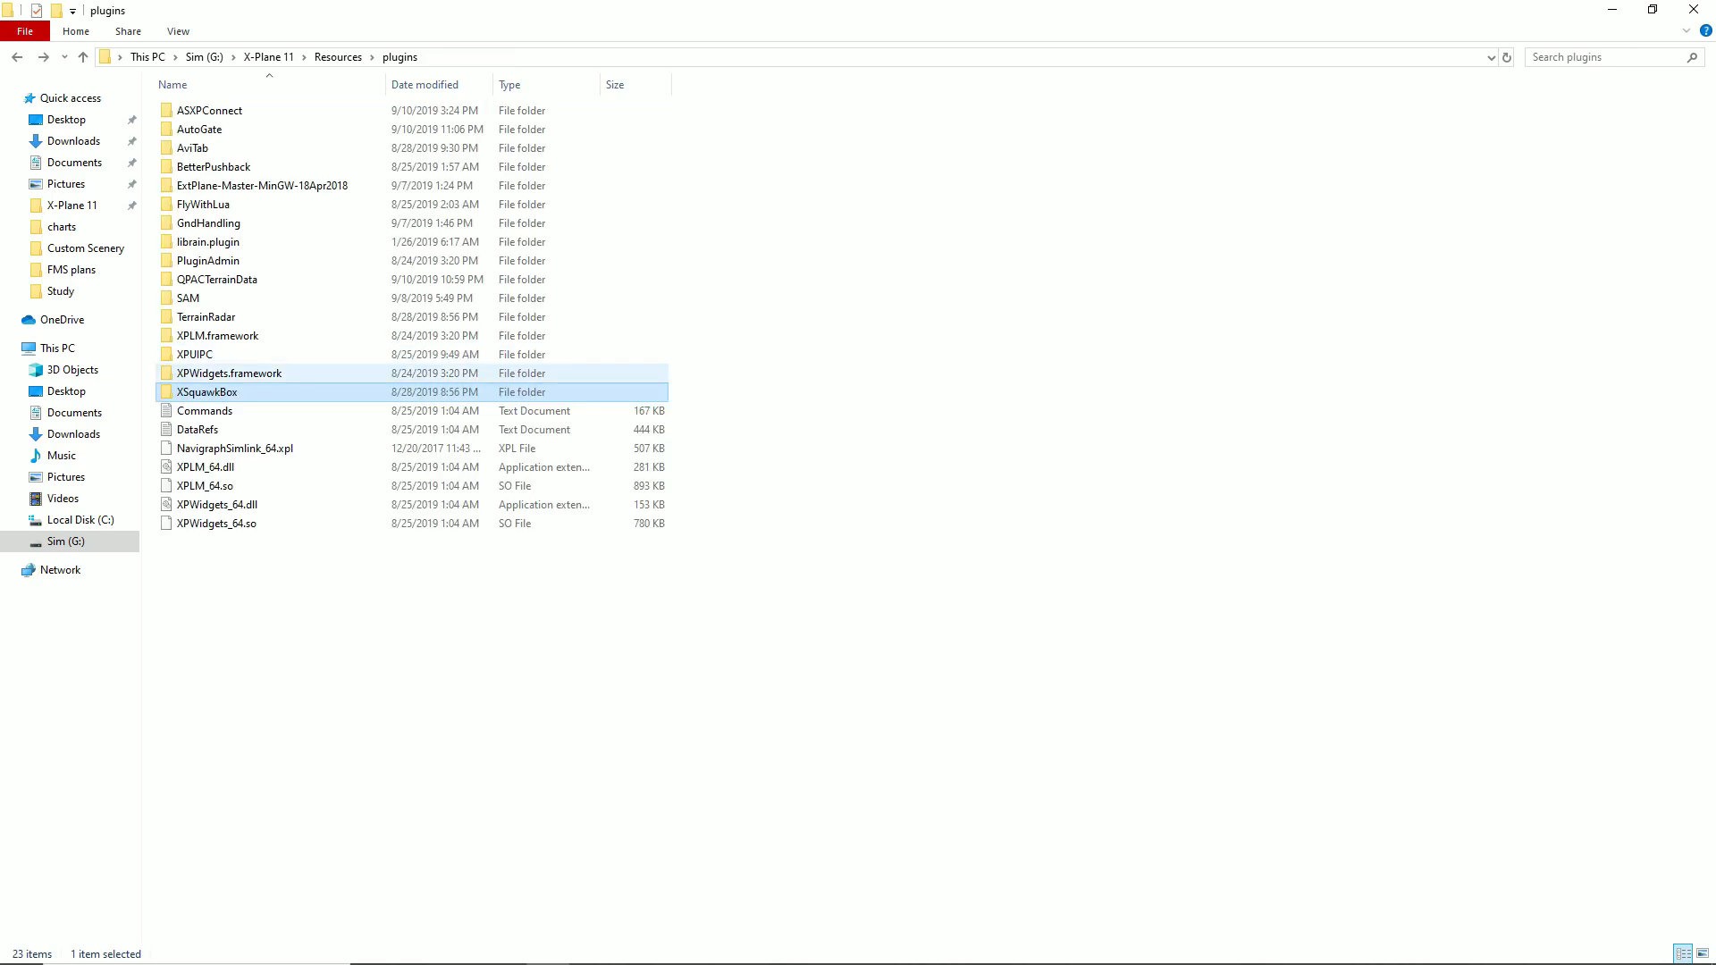
pyautogui.doubleClick(195, 353)
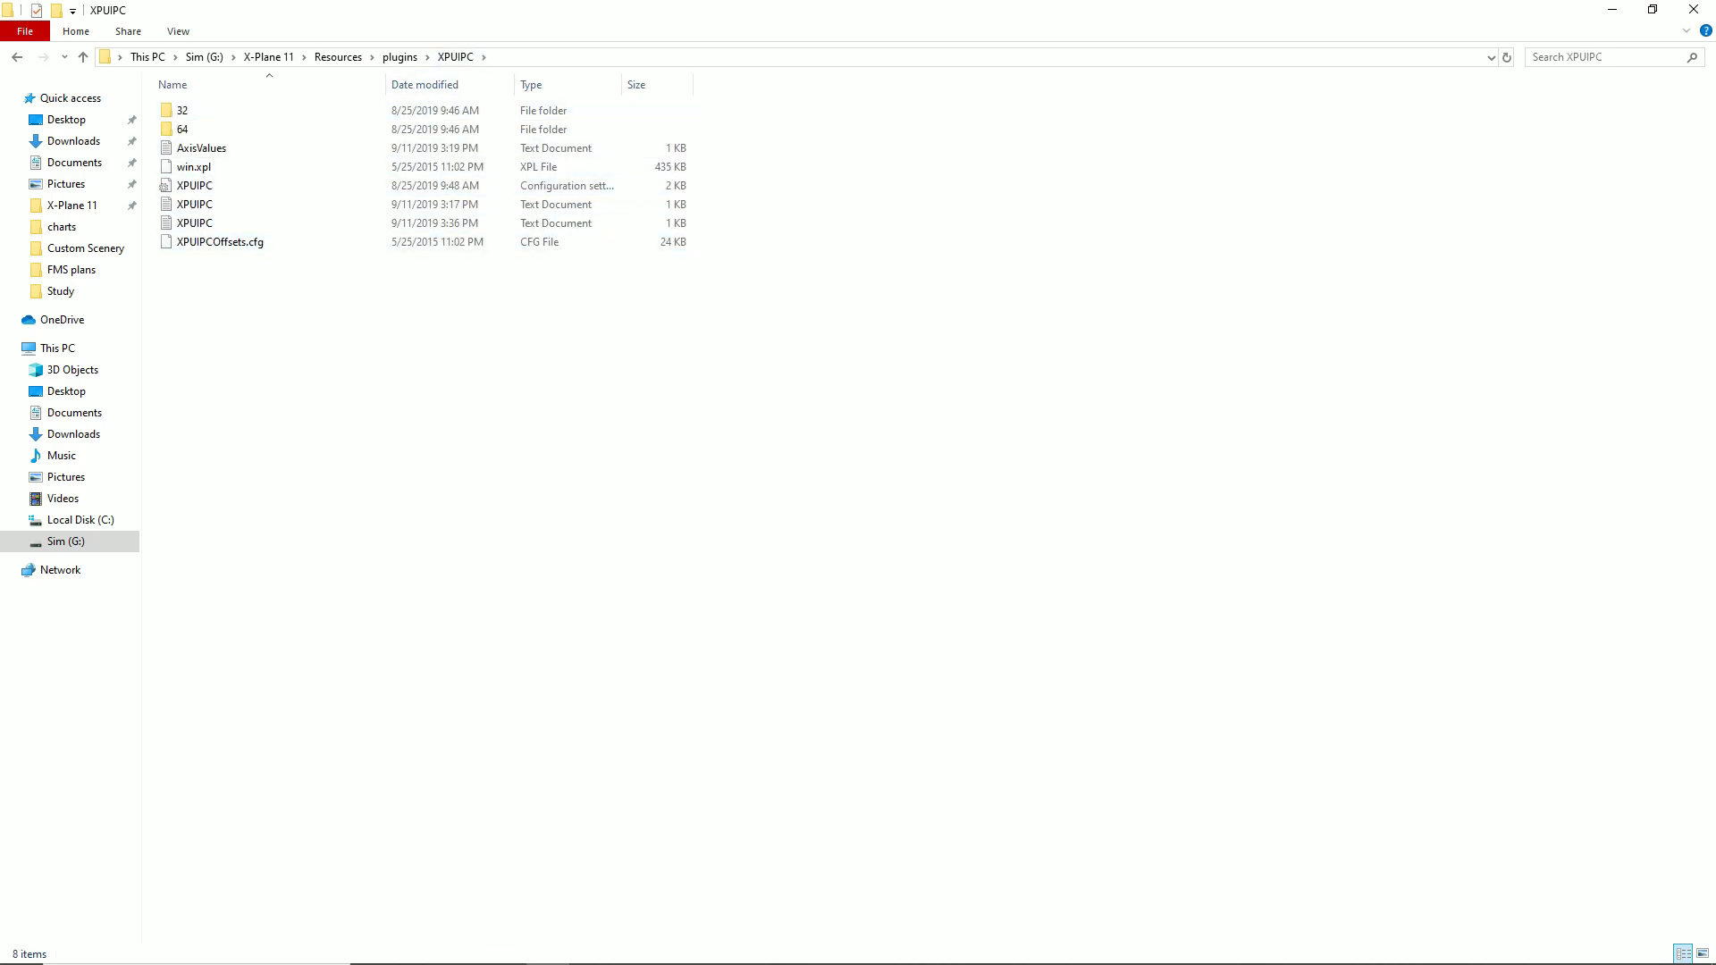
pyautogui.click(82, 57)
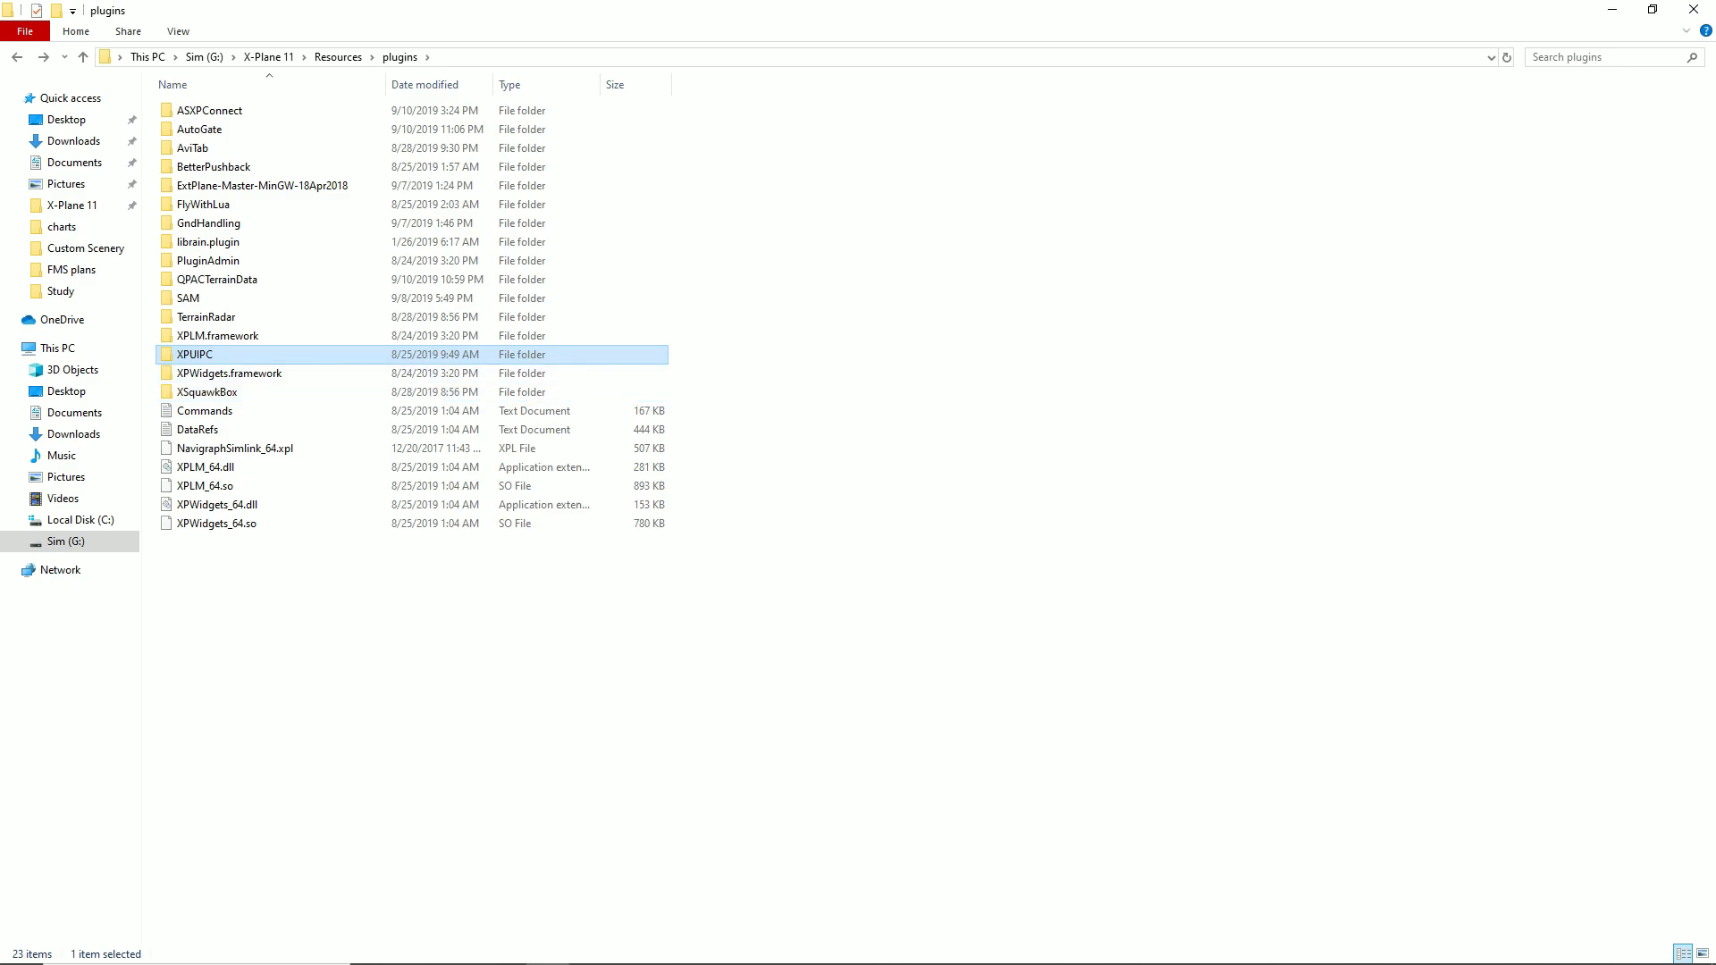
pyautogui.moveTo(204, 316)
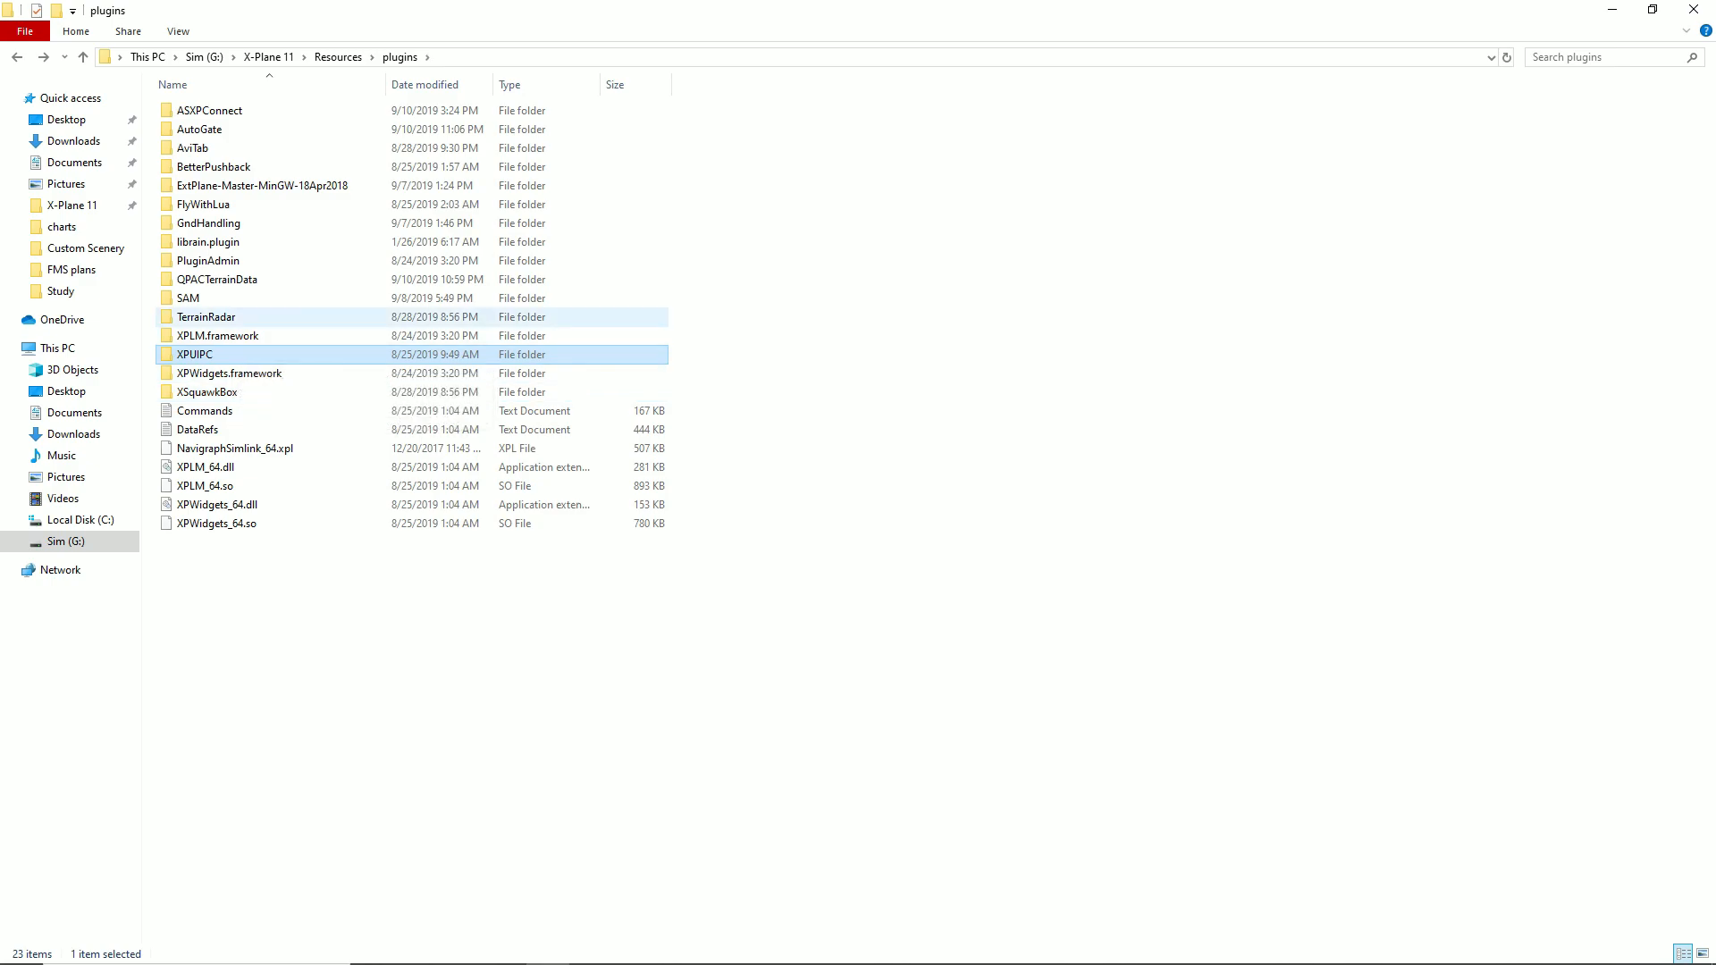
pyautogui.doubleClick(206, 318)
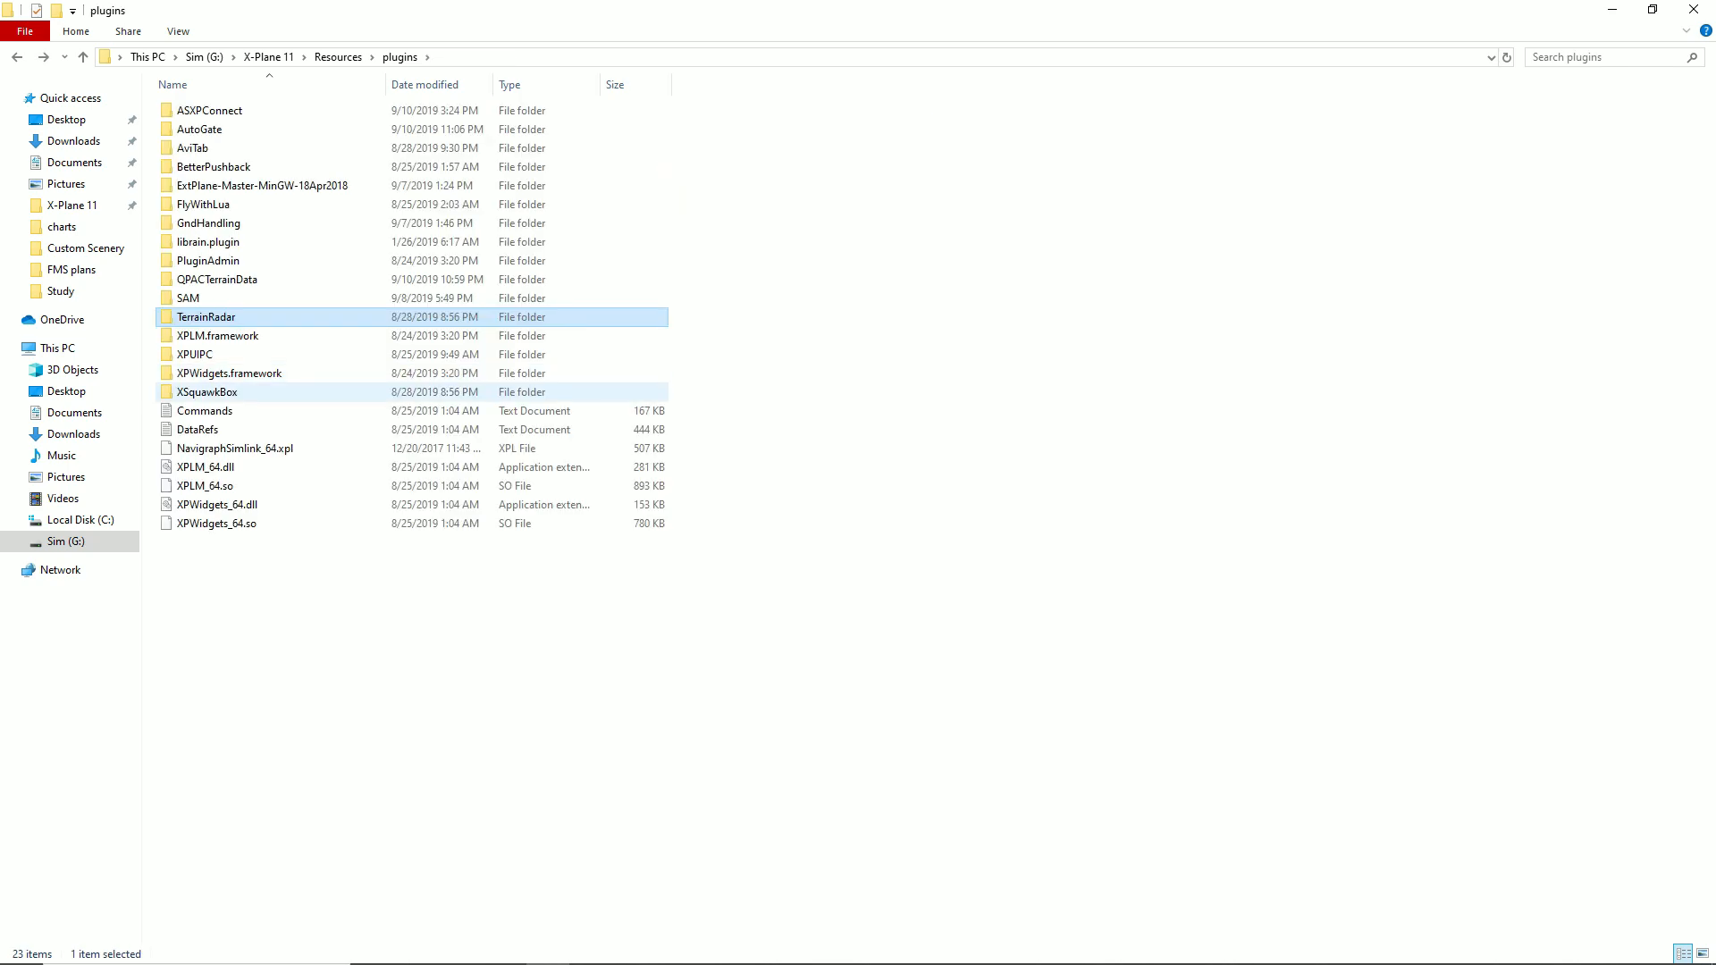
pyautogui.moveTo(205, 316)
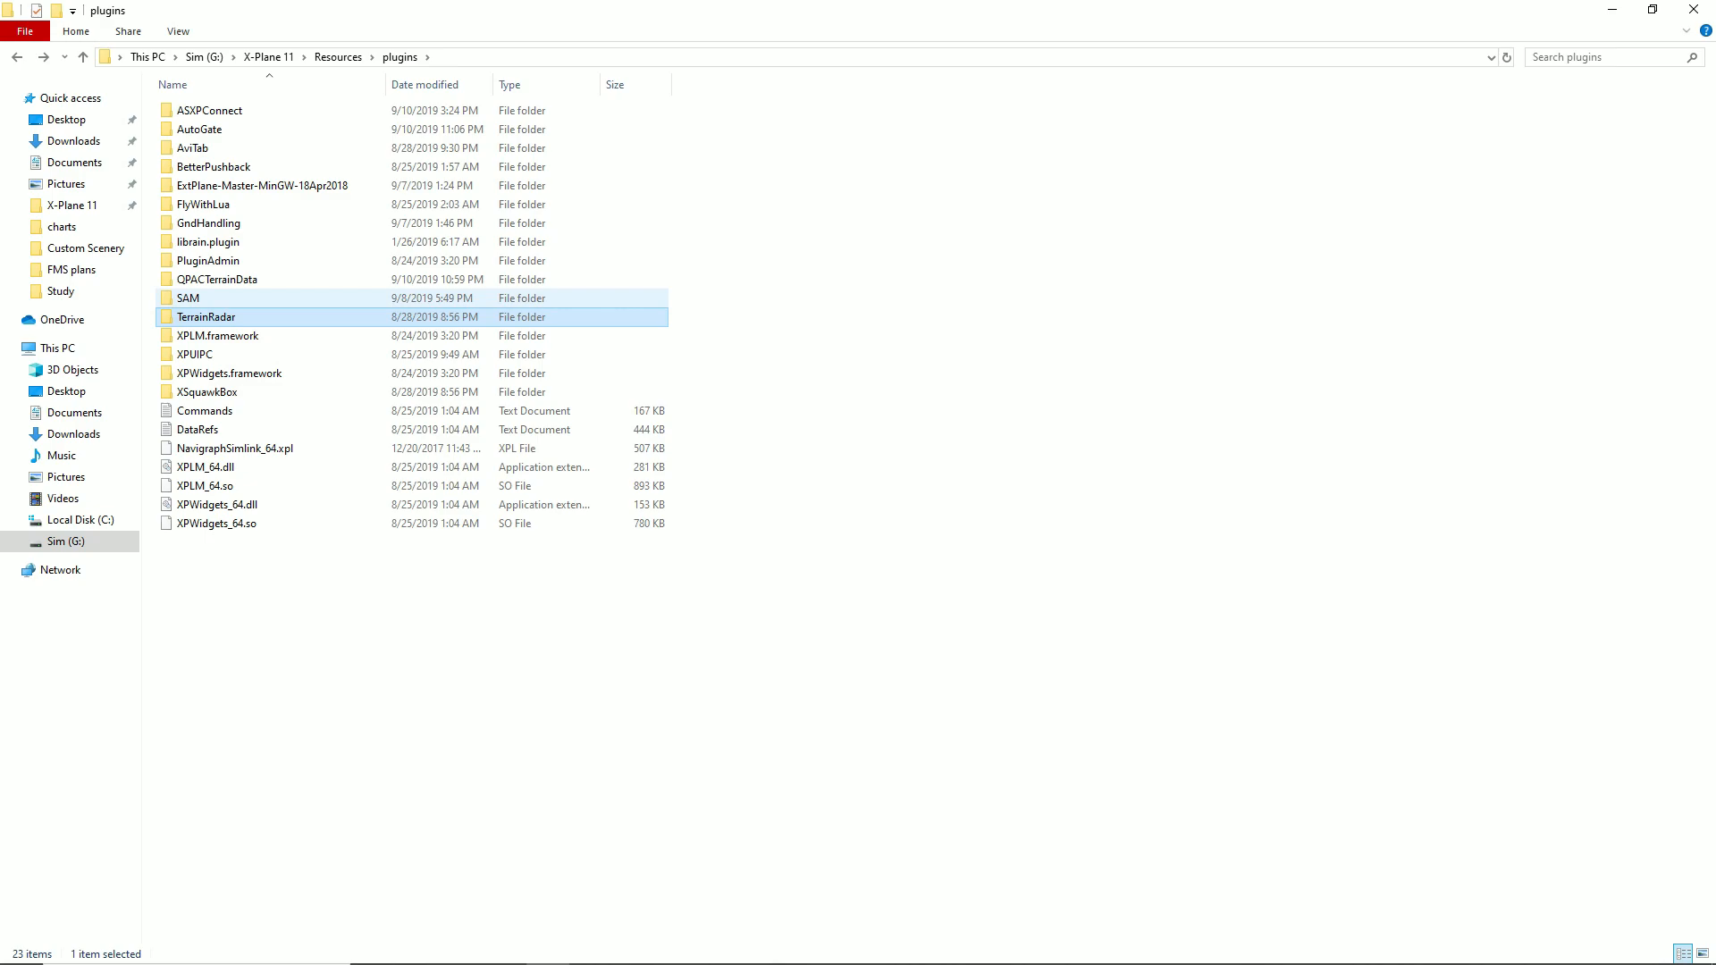
pyautogui.doubleClick(188, 298)
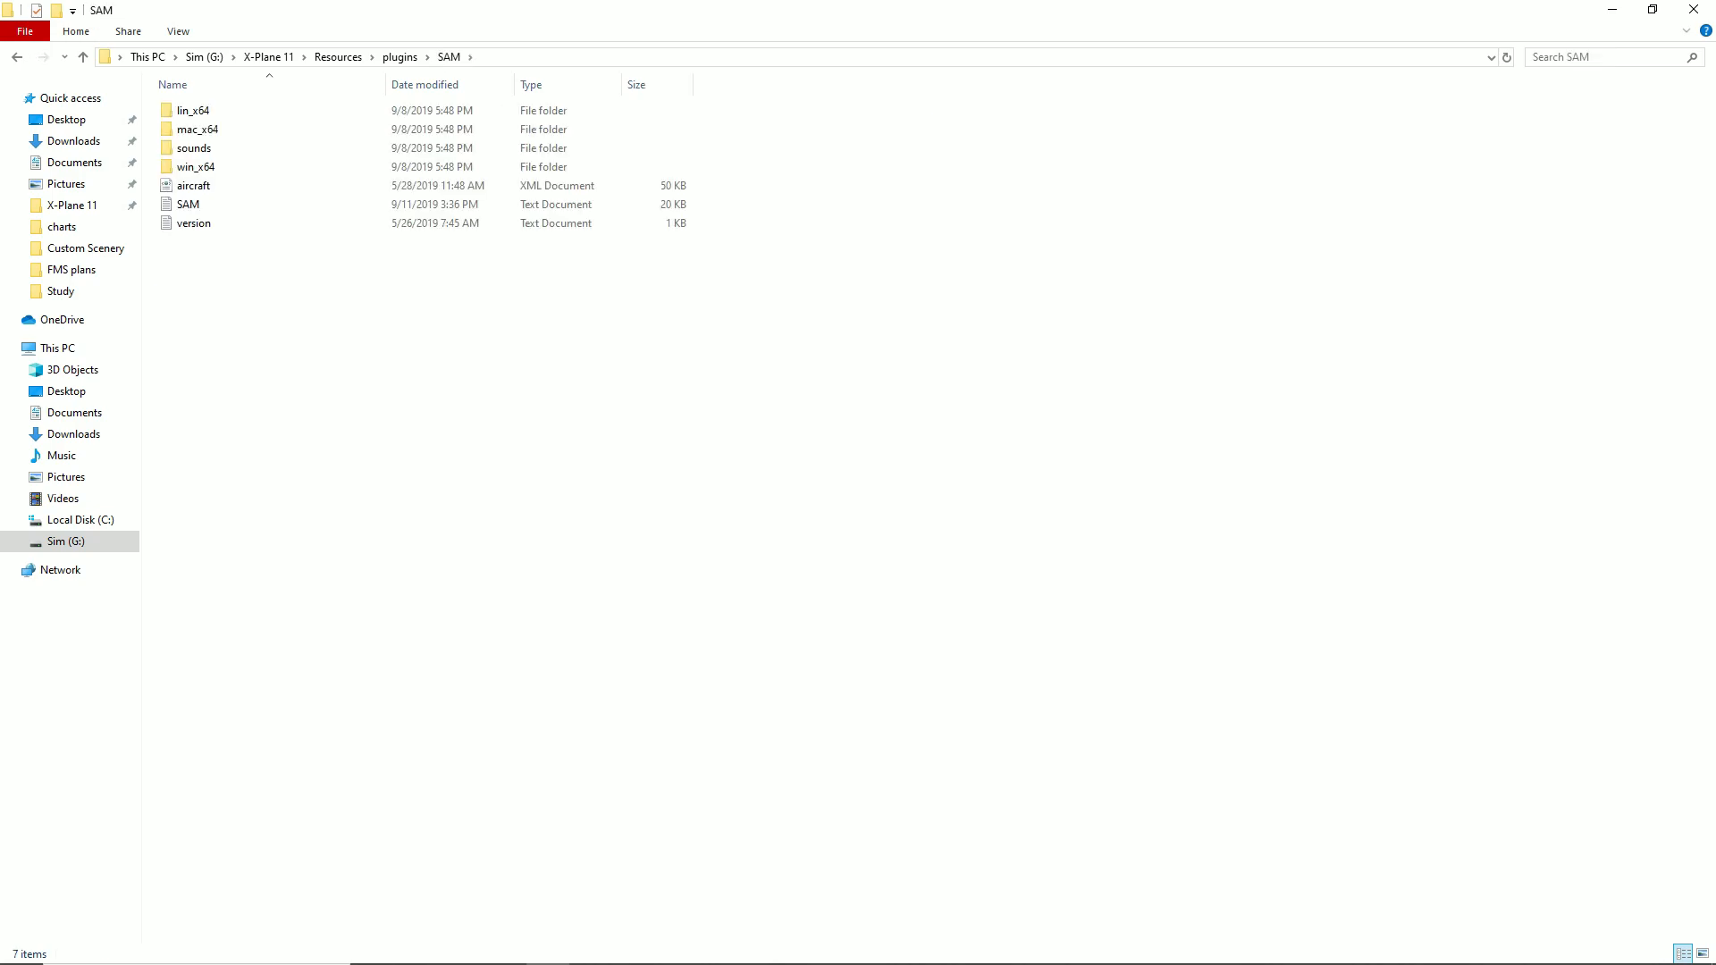
pyautogui.moveTo(193, 222)
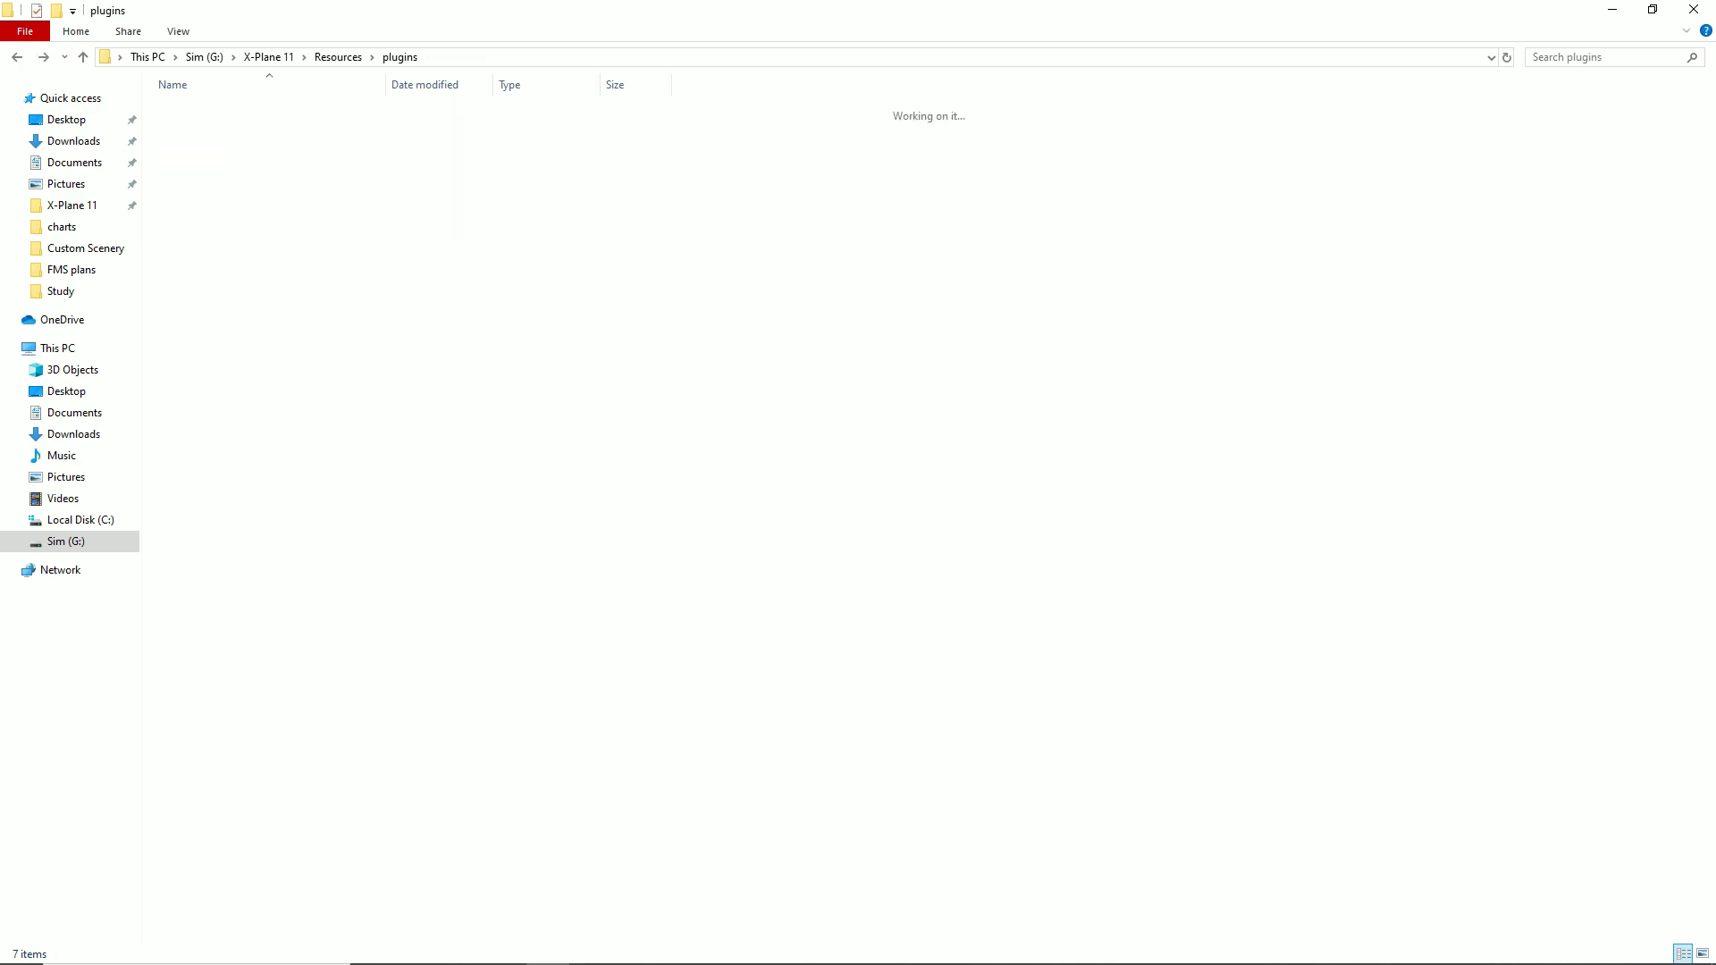
pyautogui.click(187, 298)
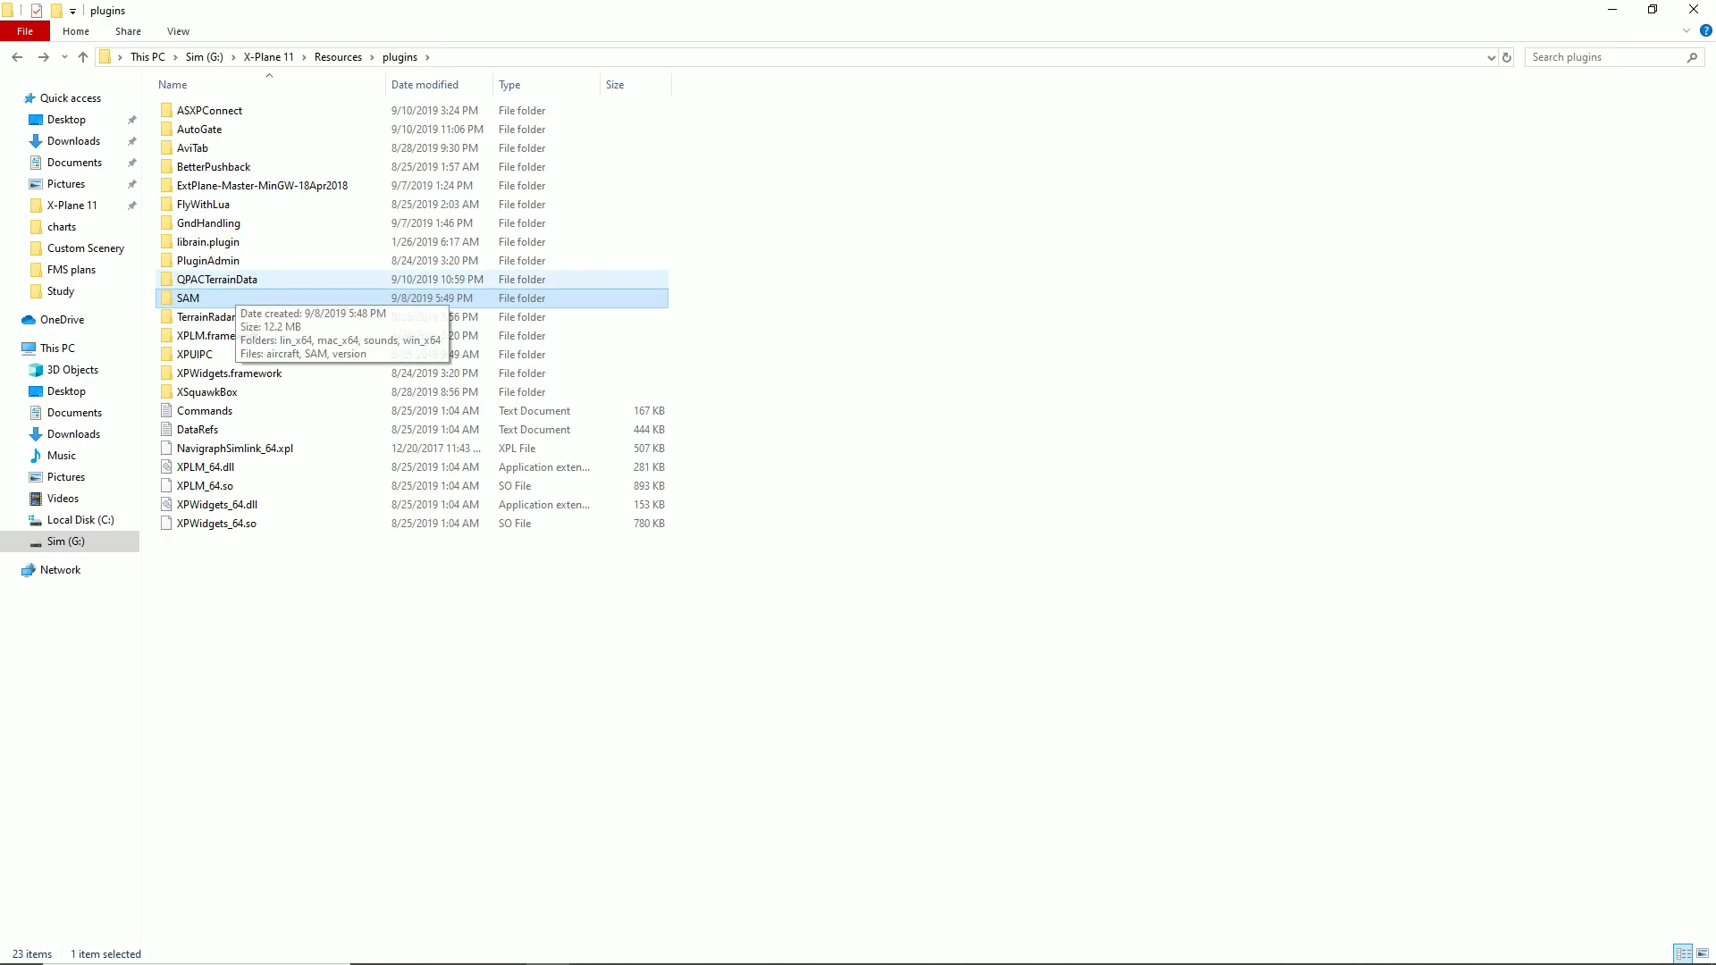
pyautogui.click(217, 278)
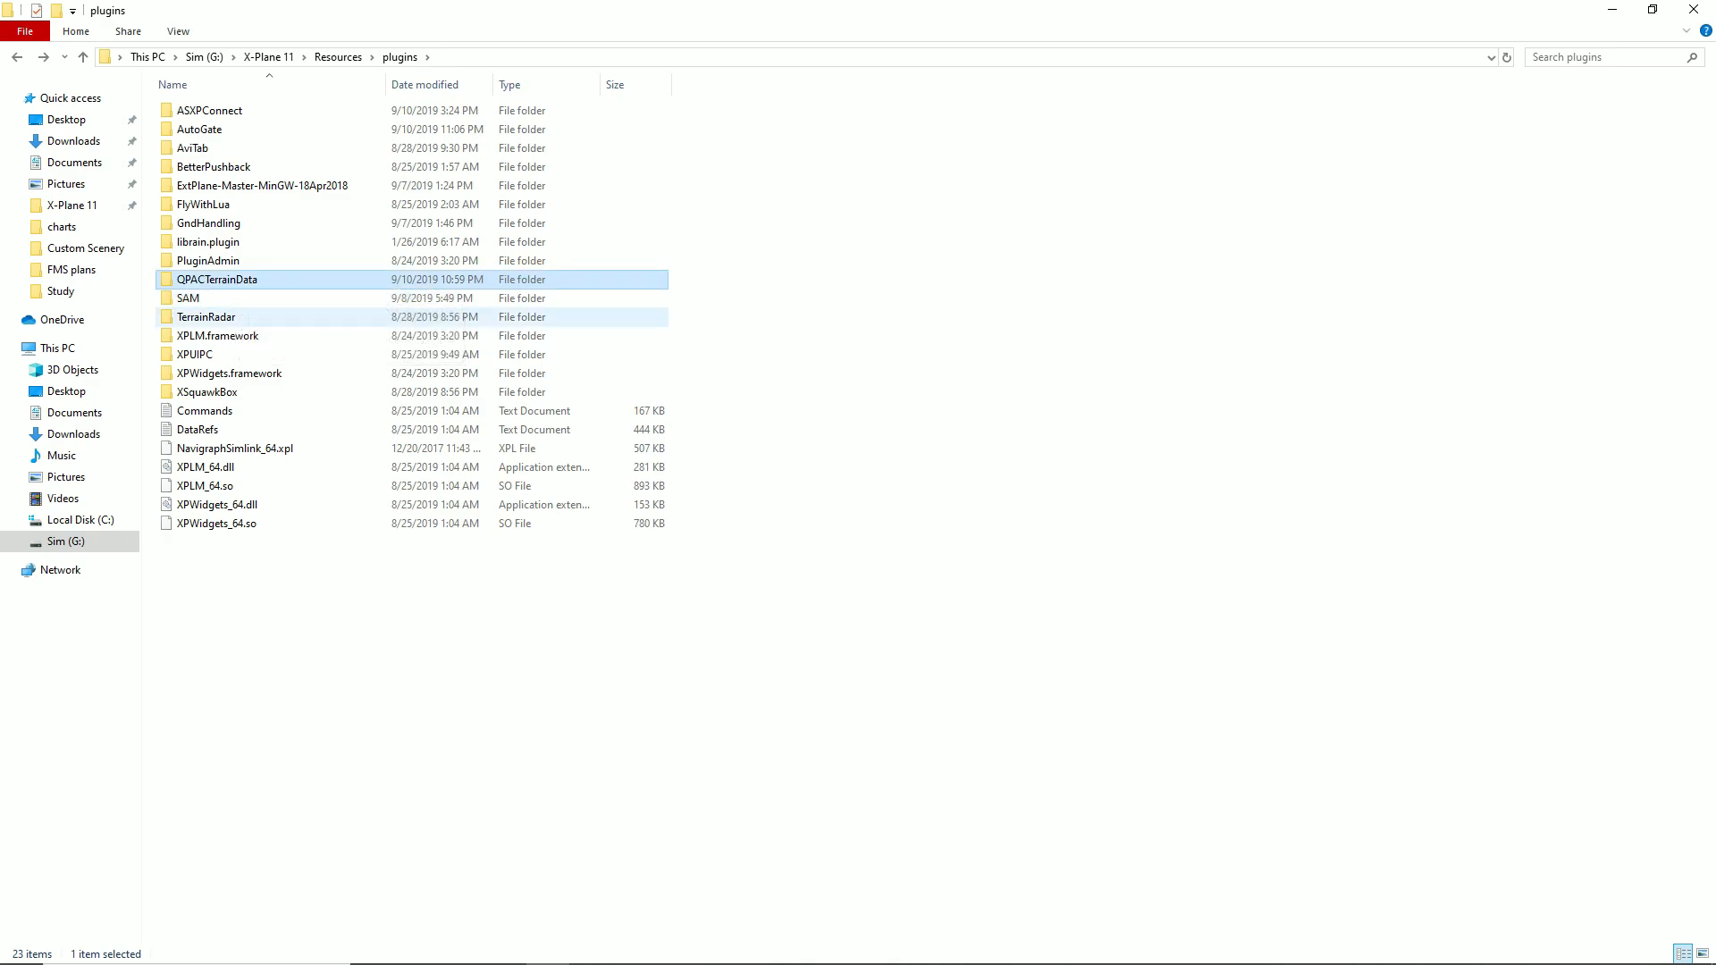
pyautogui.click(205, 319)
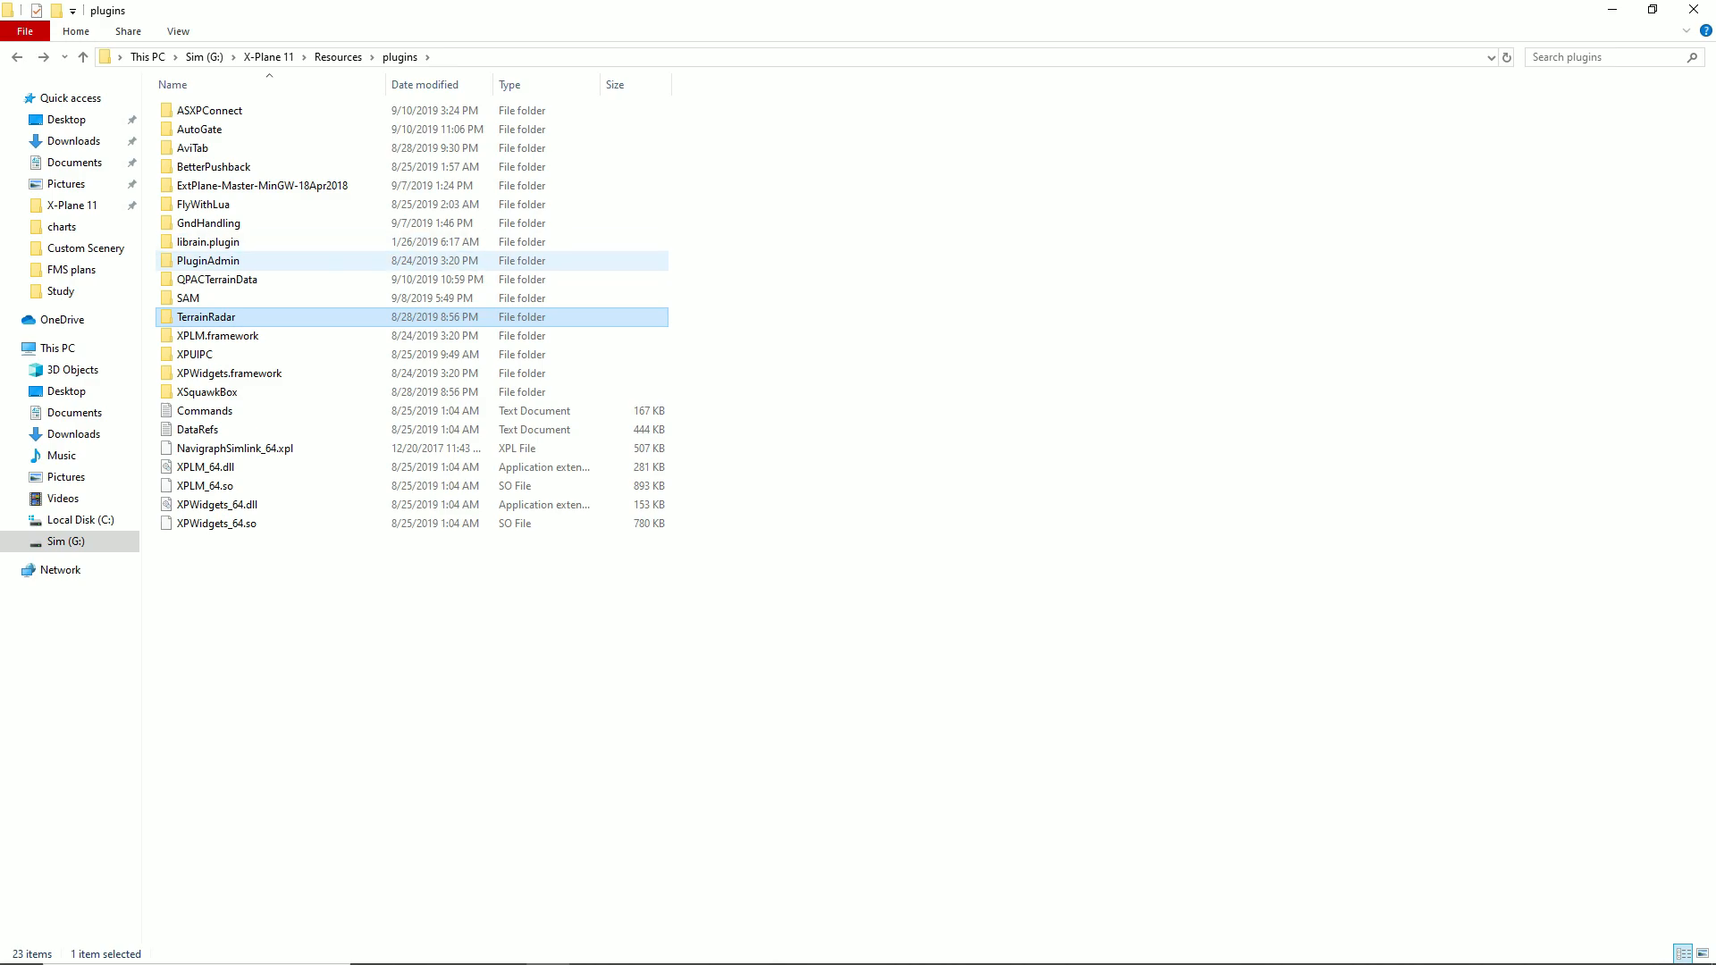
pyautogui.click(208, 242)
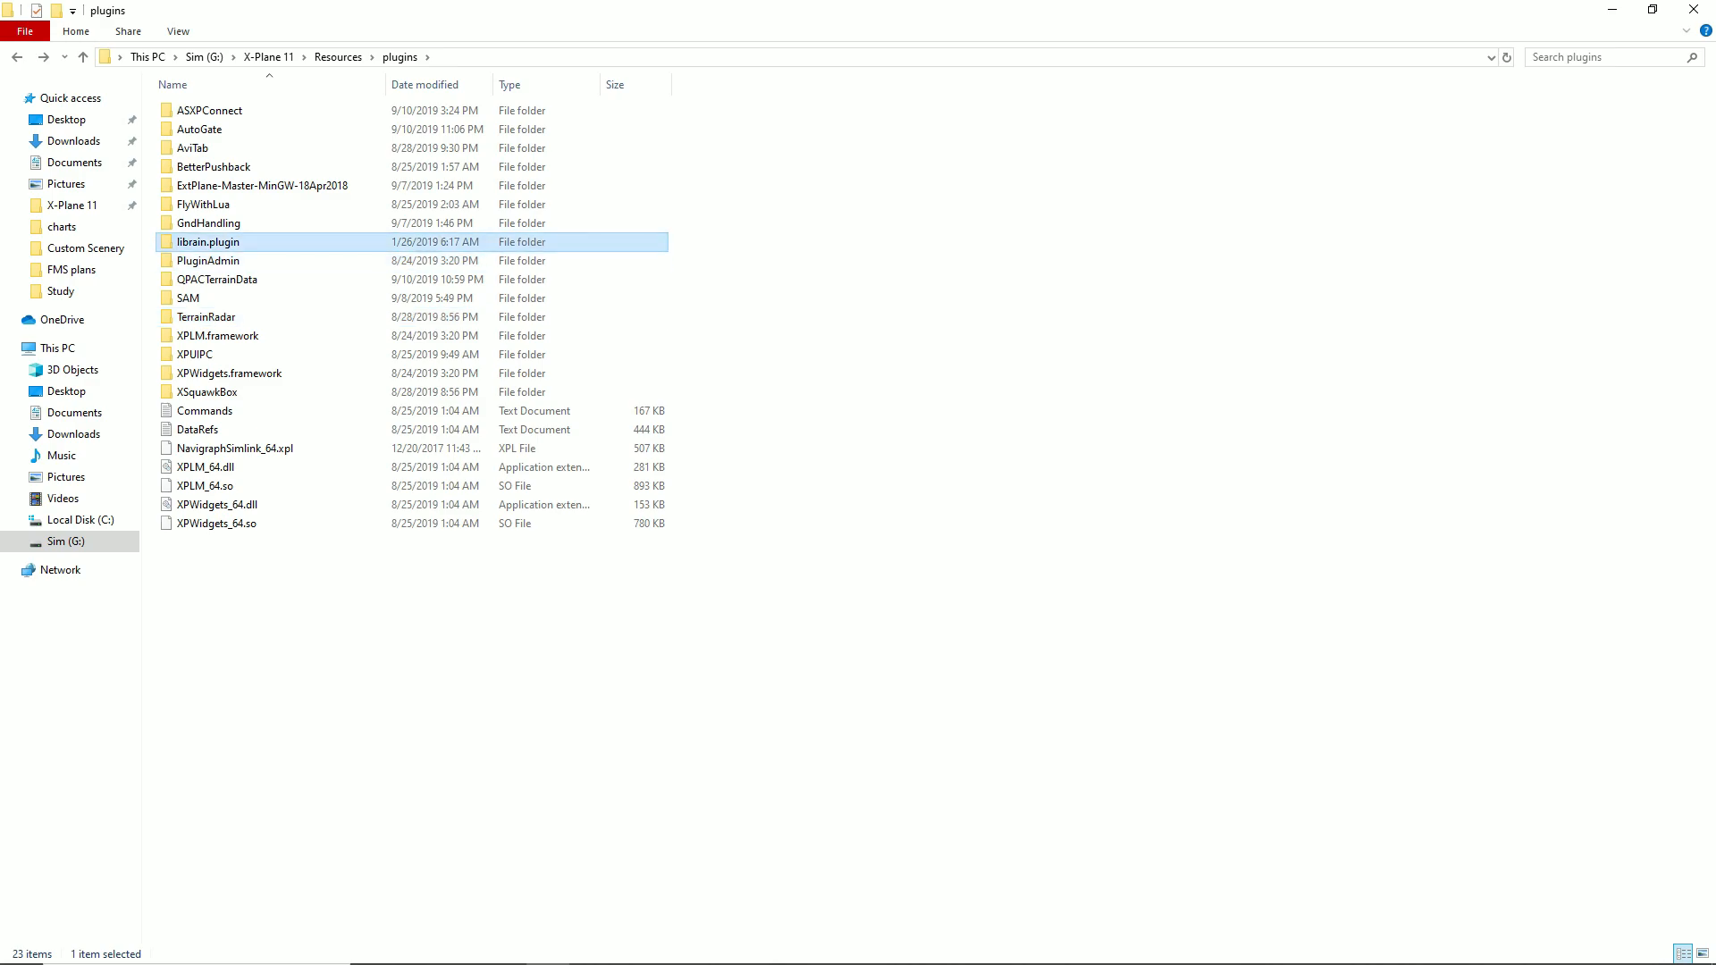
pyautogui.click(207, 261)
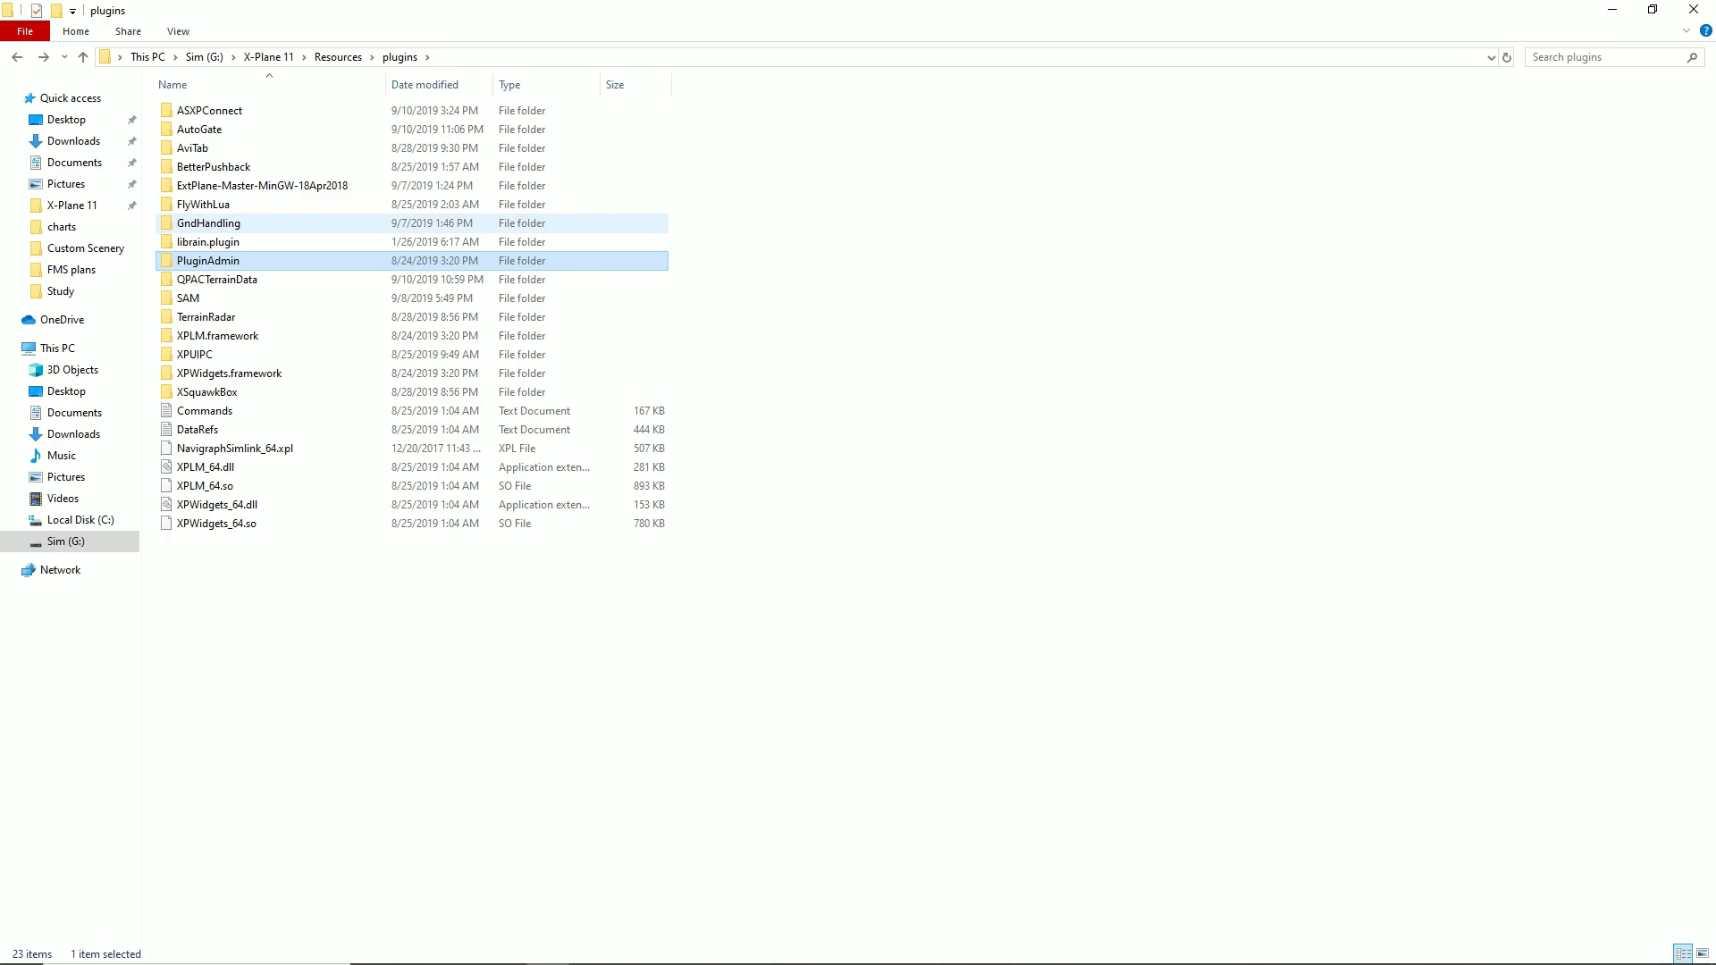
pyautogui.click(208, 223)
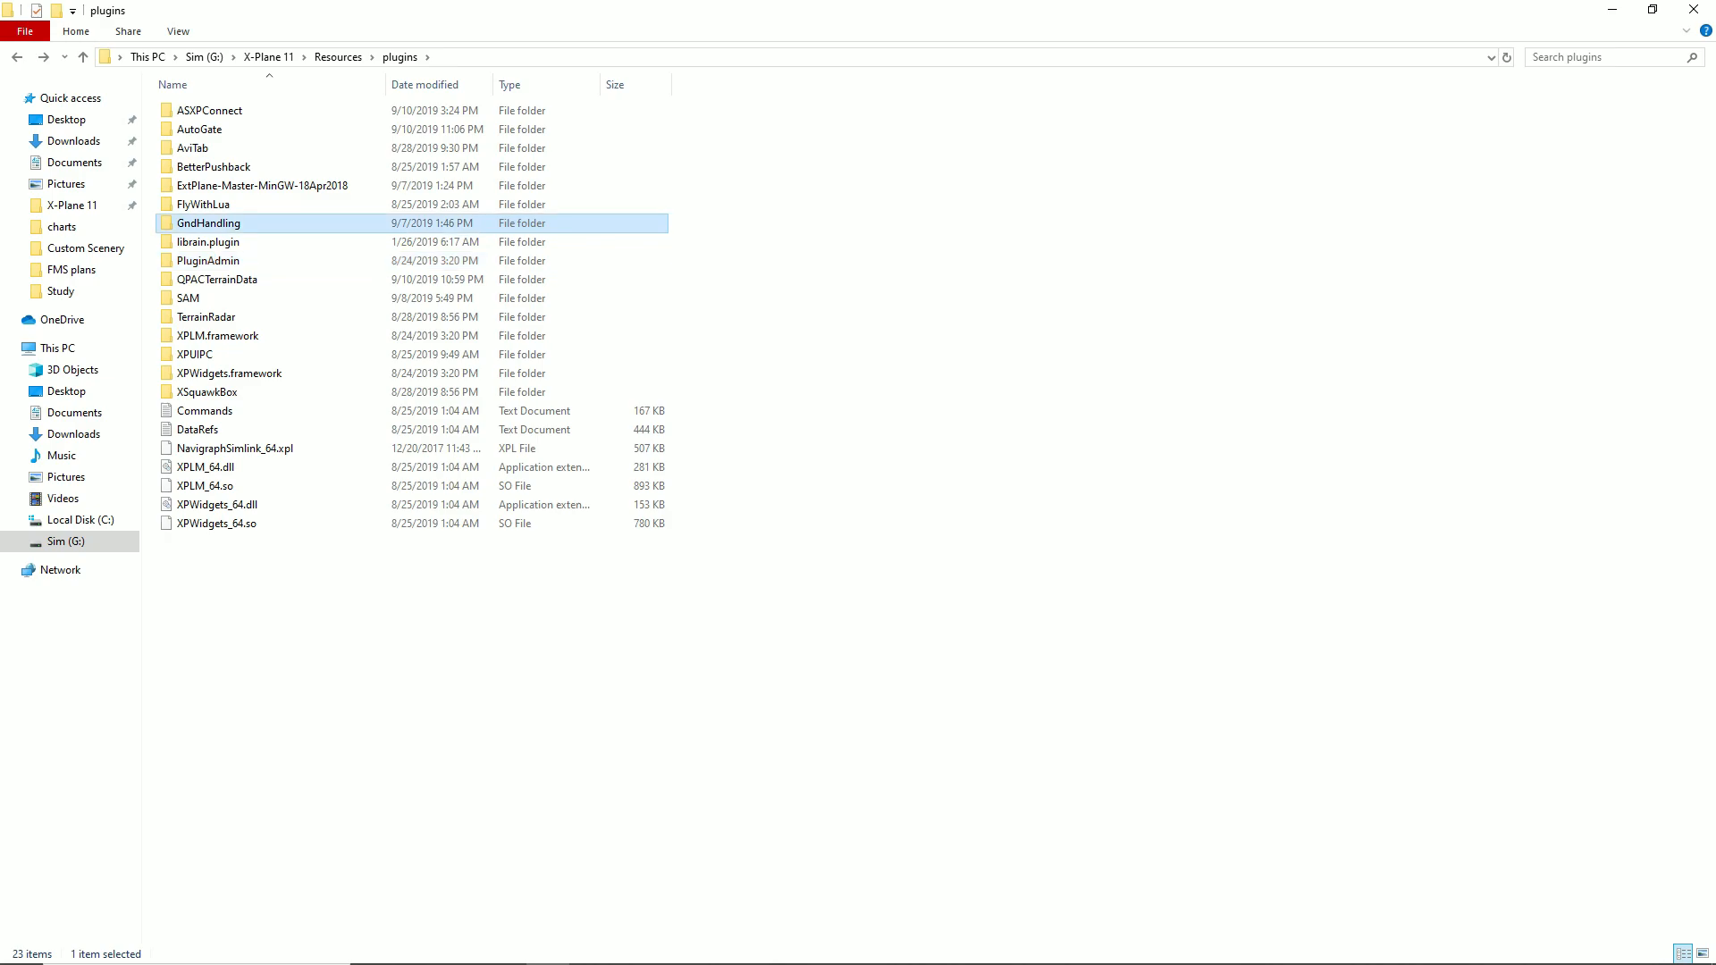
pyautogui.click(202, 204)
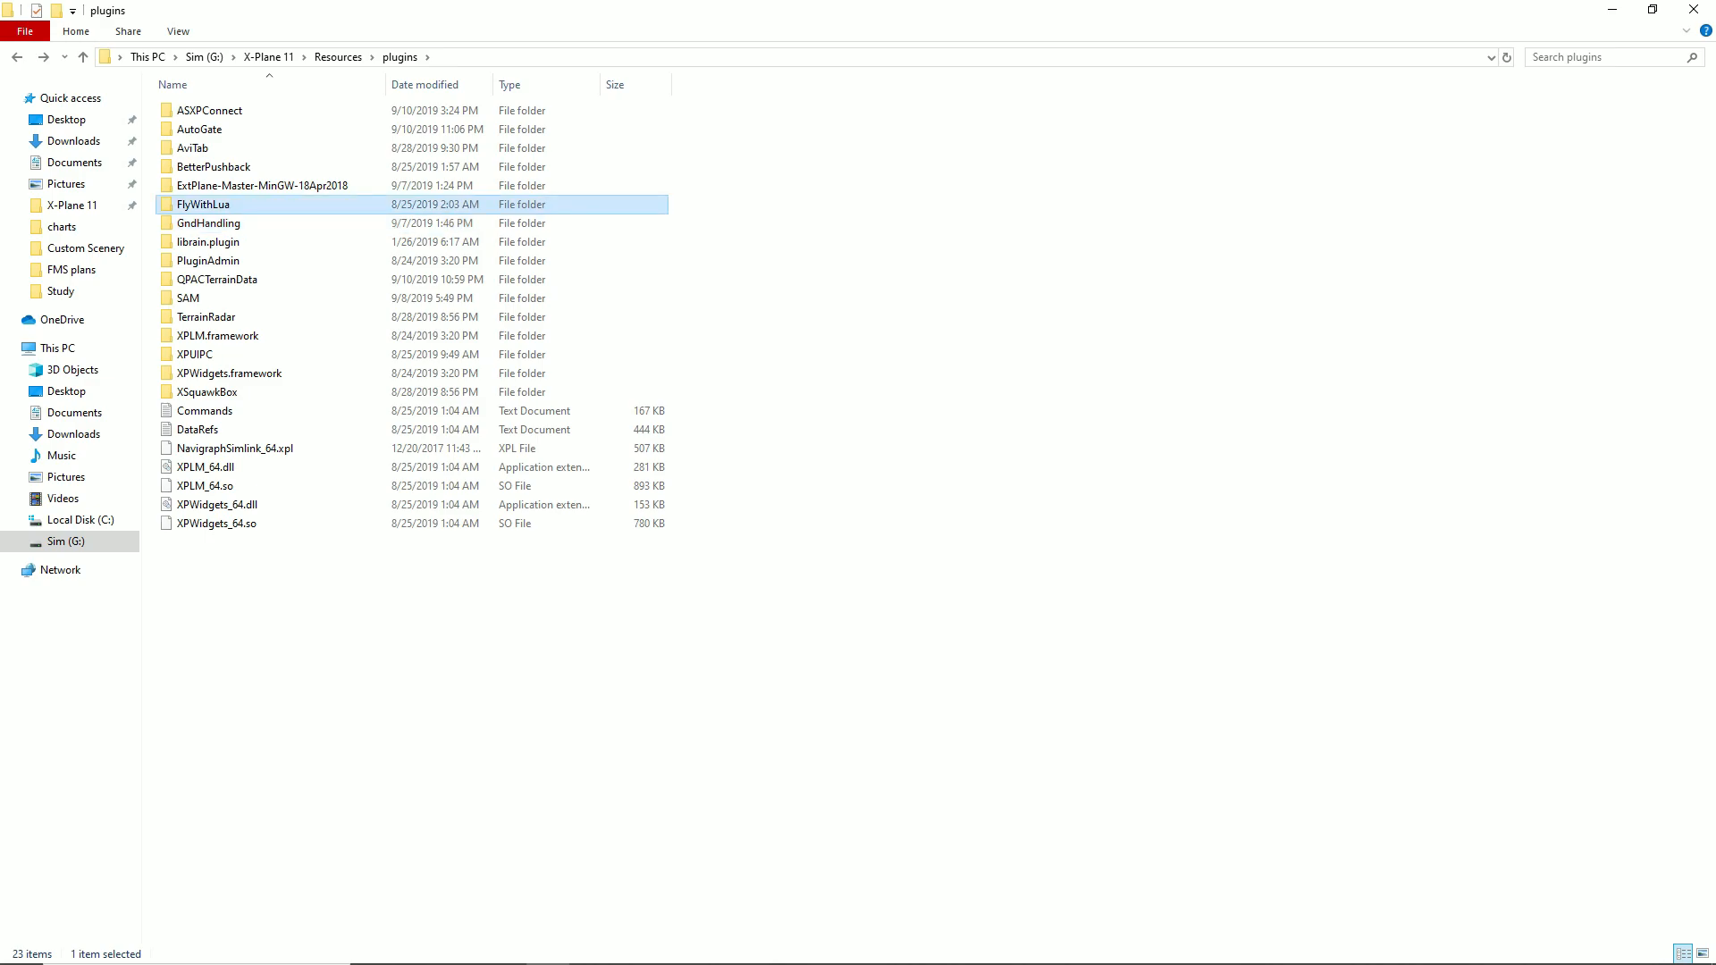
pyautogui.doubleClick(202, 204)
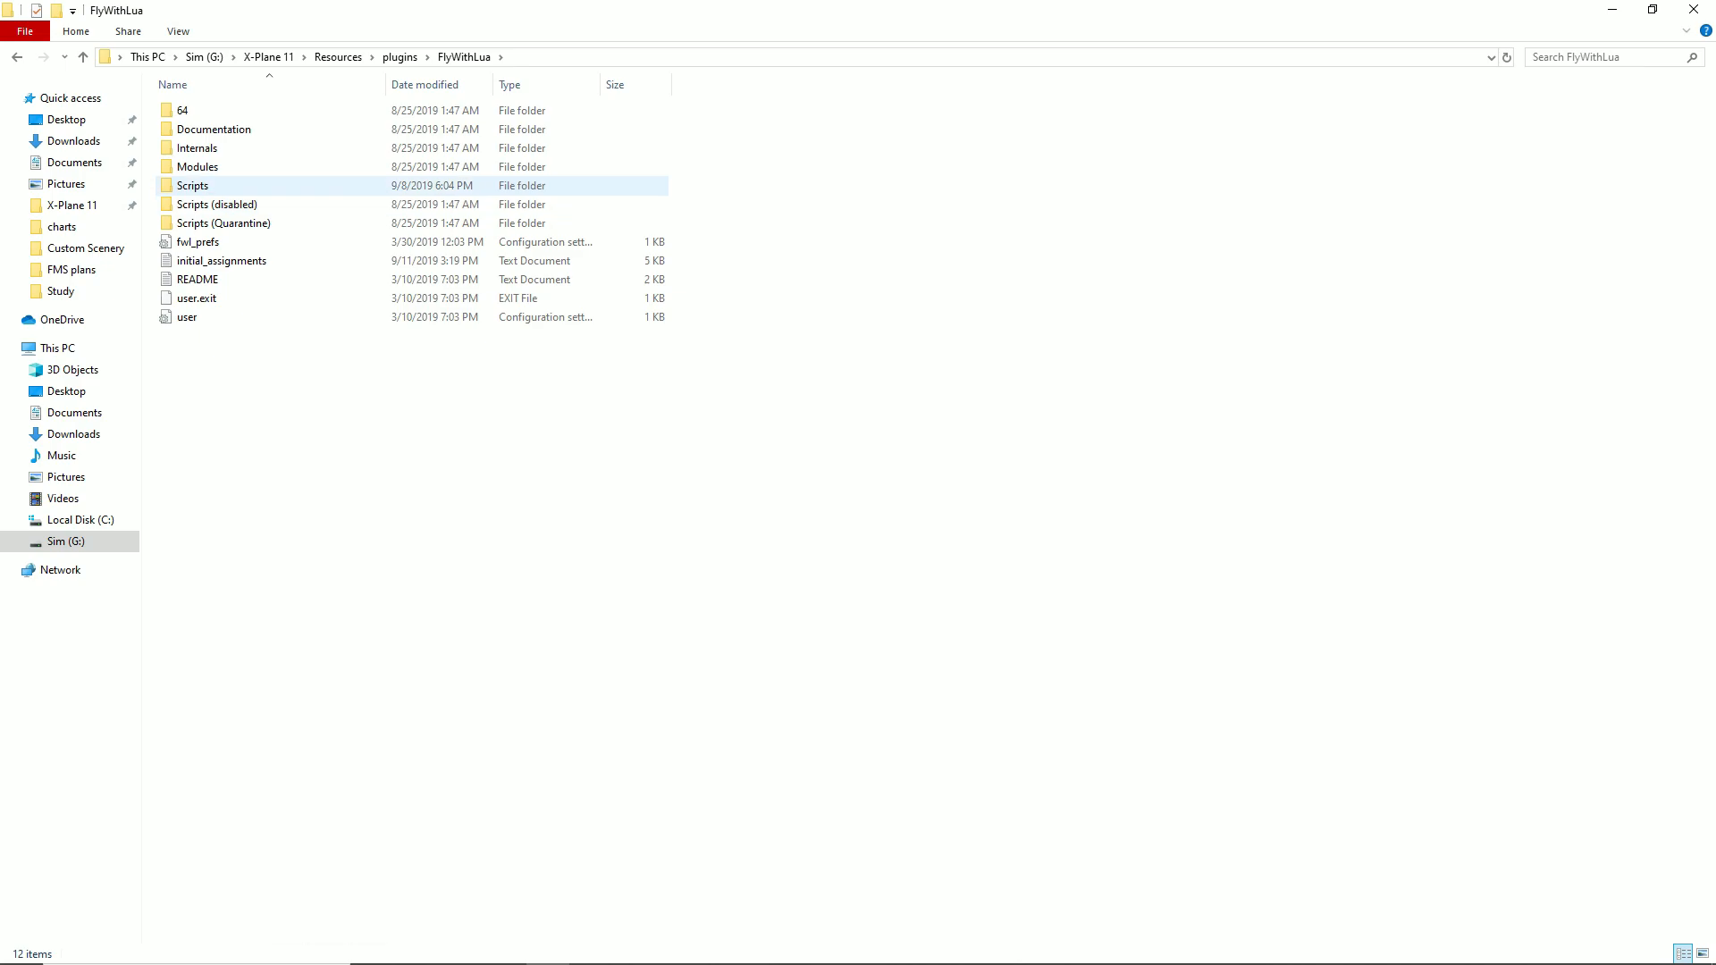
pyautogui.doubleClick(193, 184)
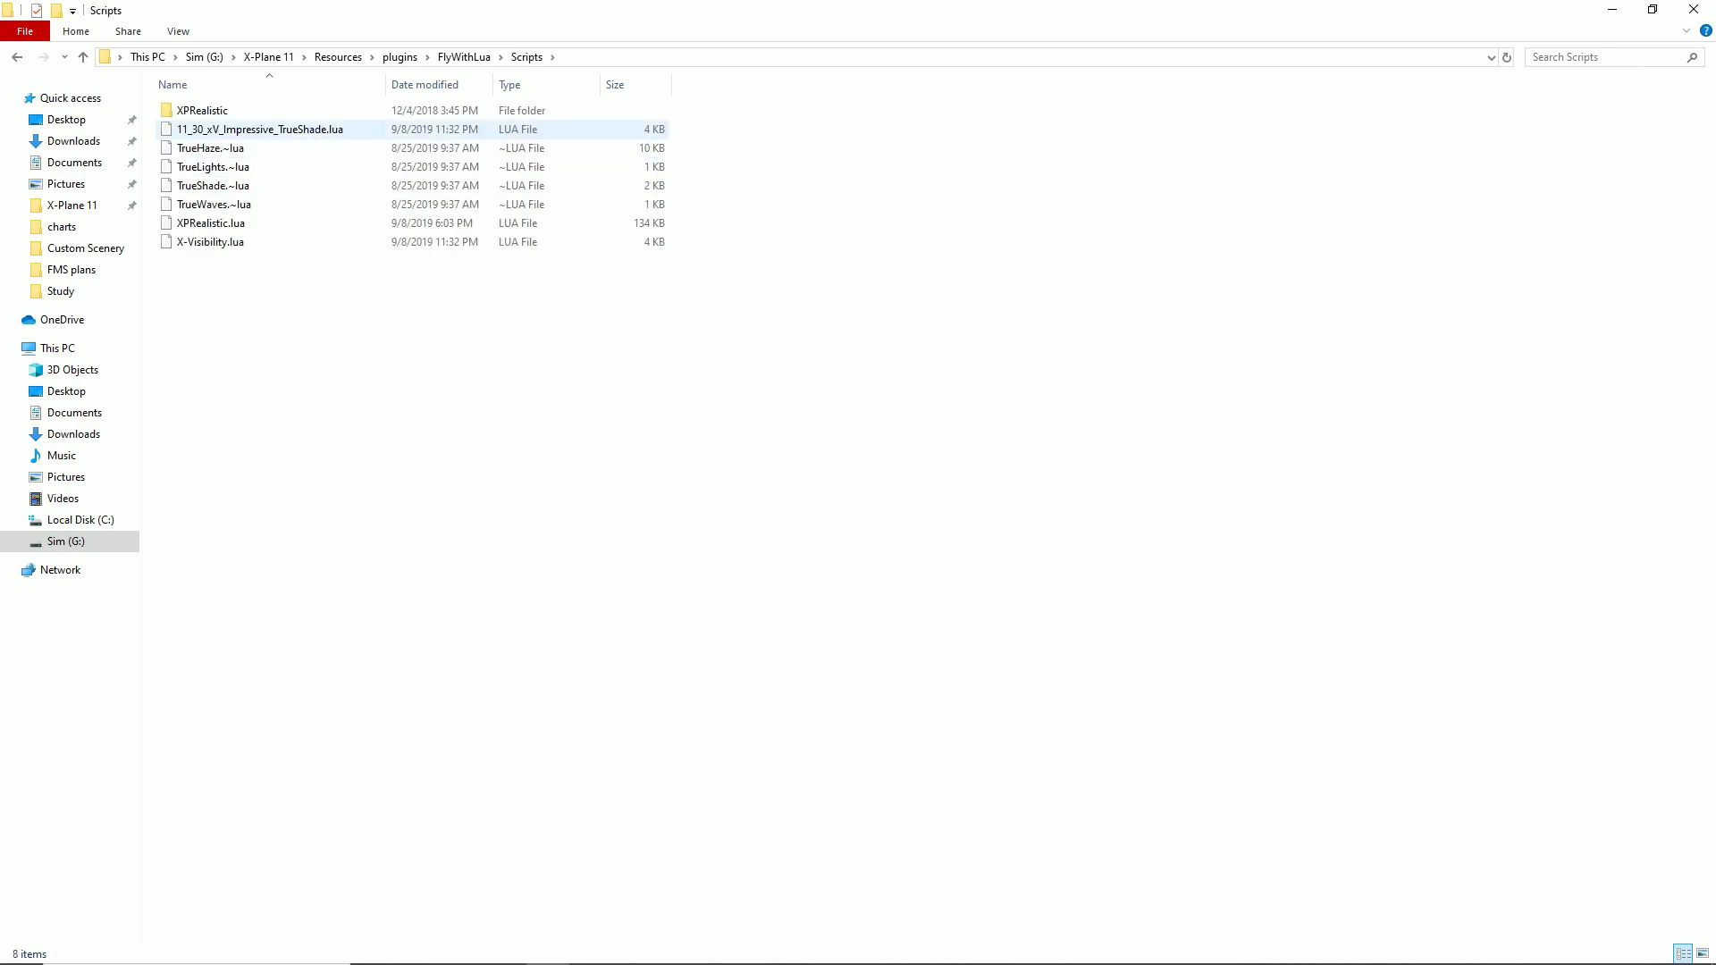
pyautogui.click(211, 149)
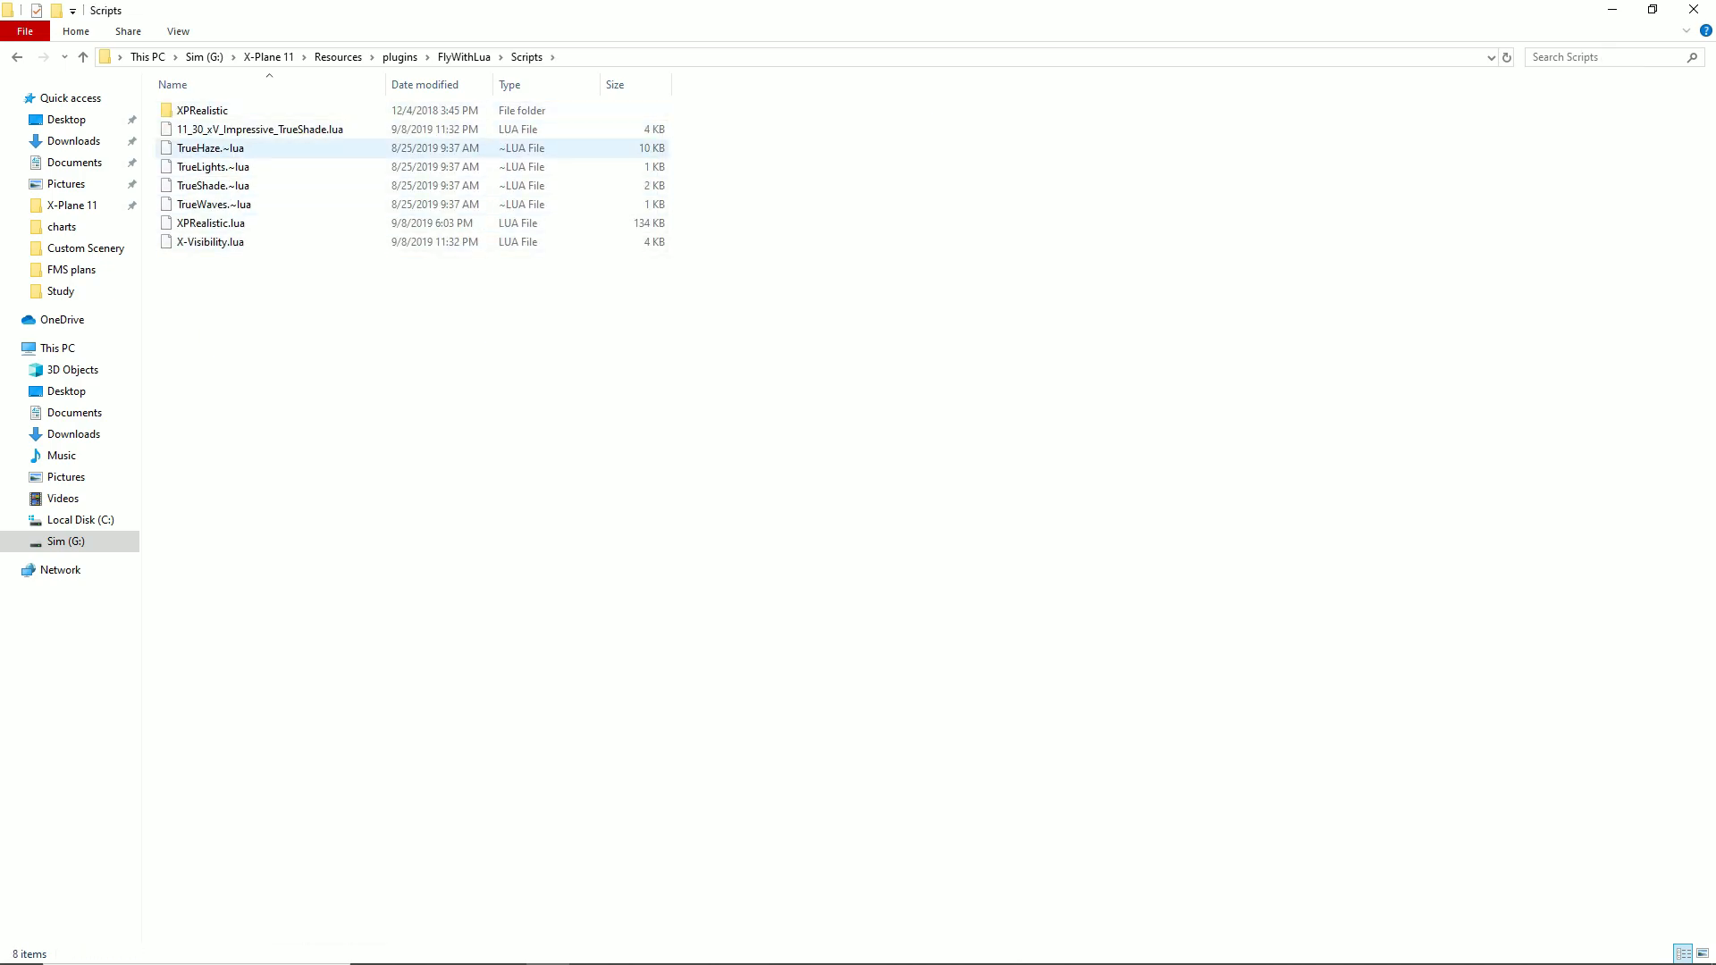
pyautogui.click(211, 184)
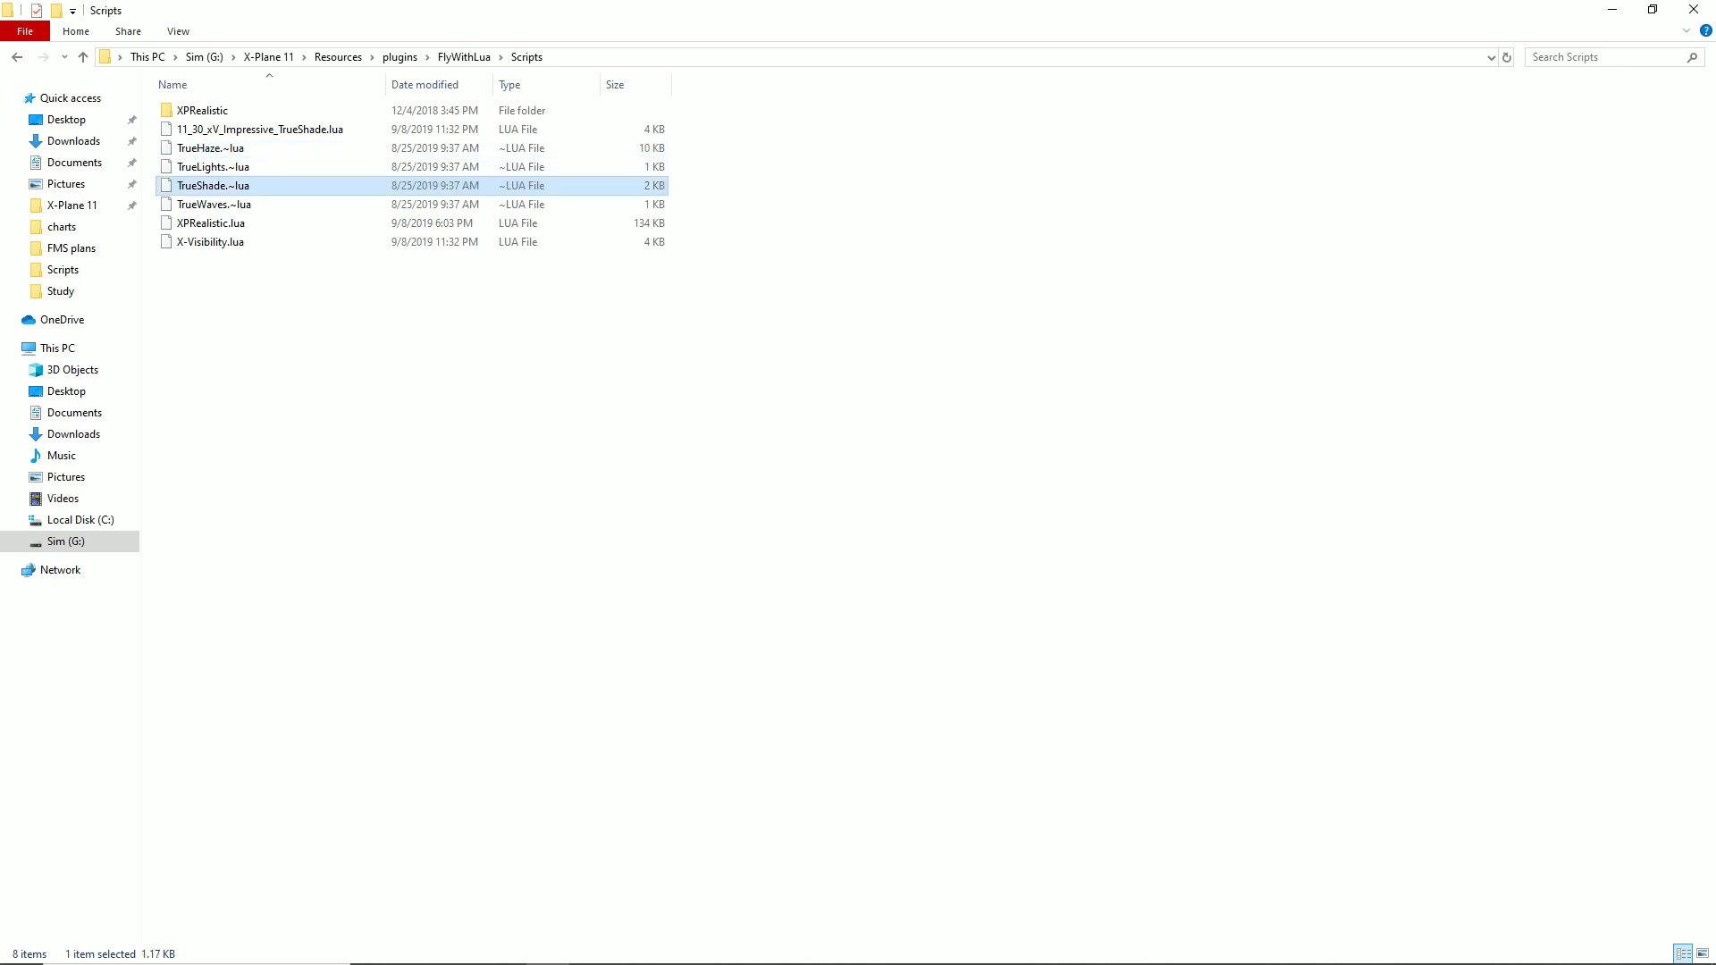
pyautogui.click(213, 203)
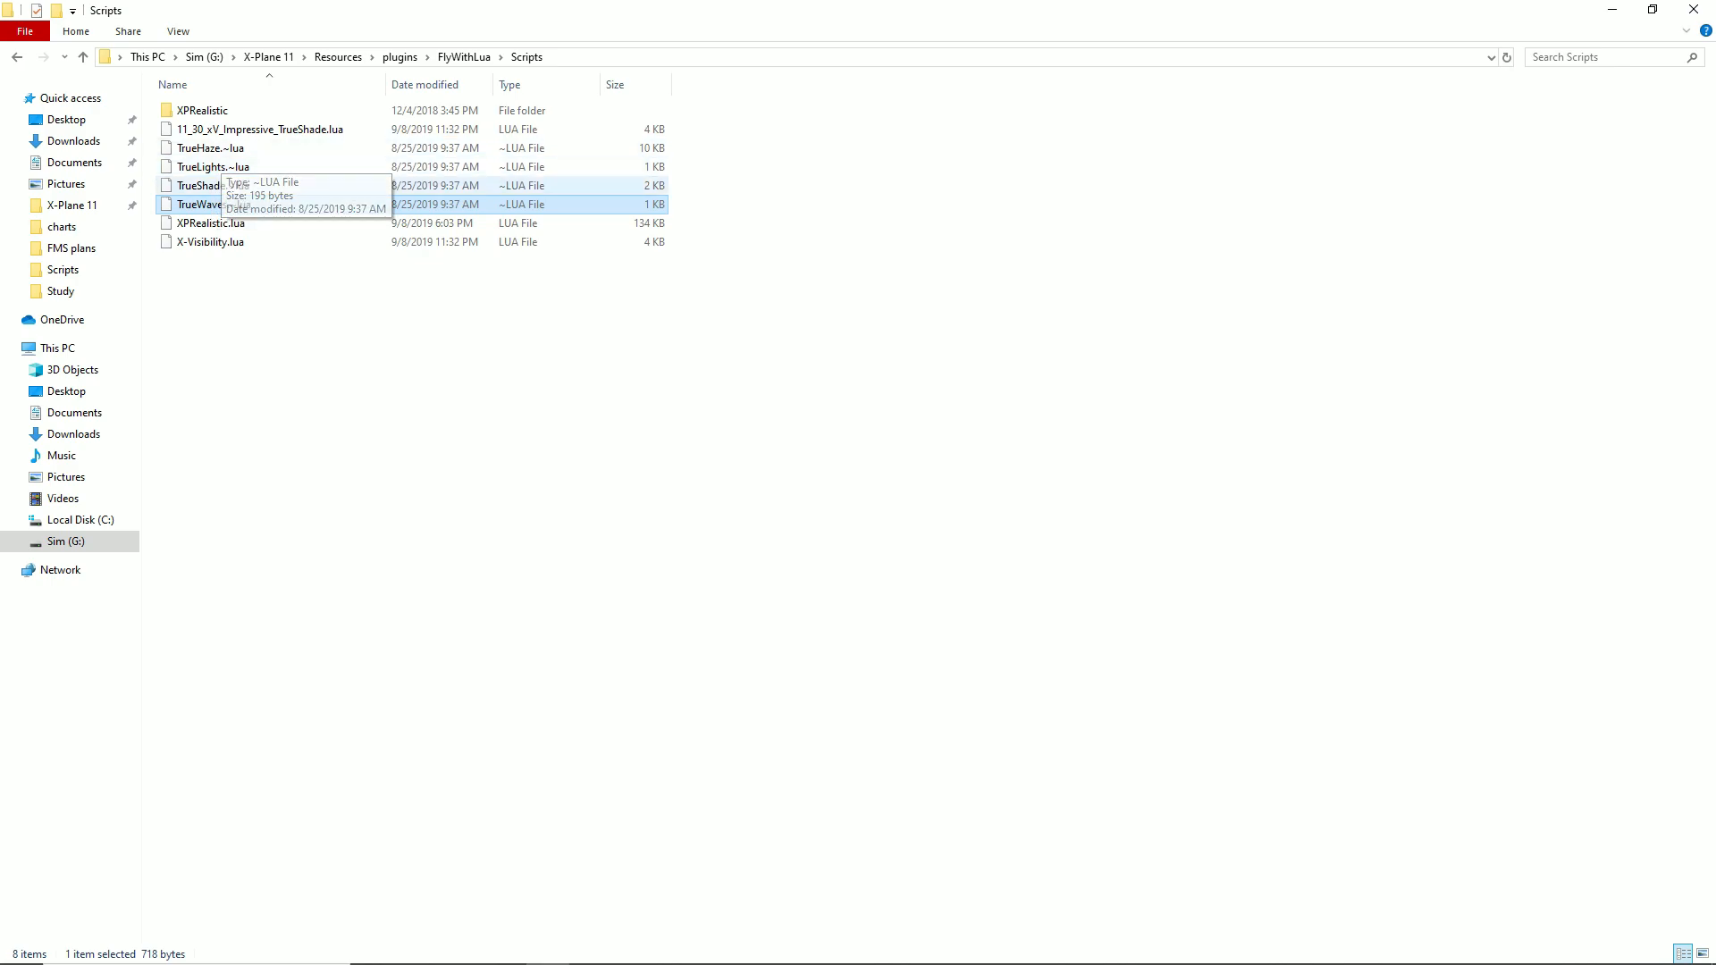
pyautogui.moveTo(212, 204)
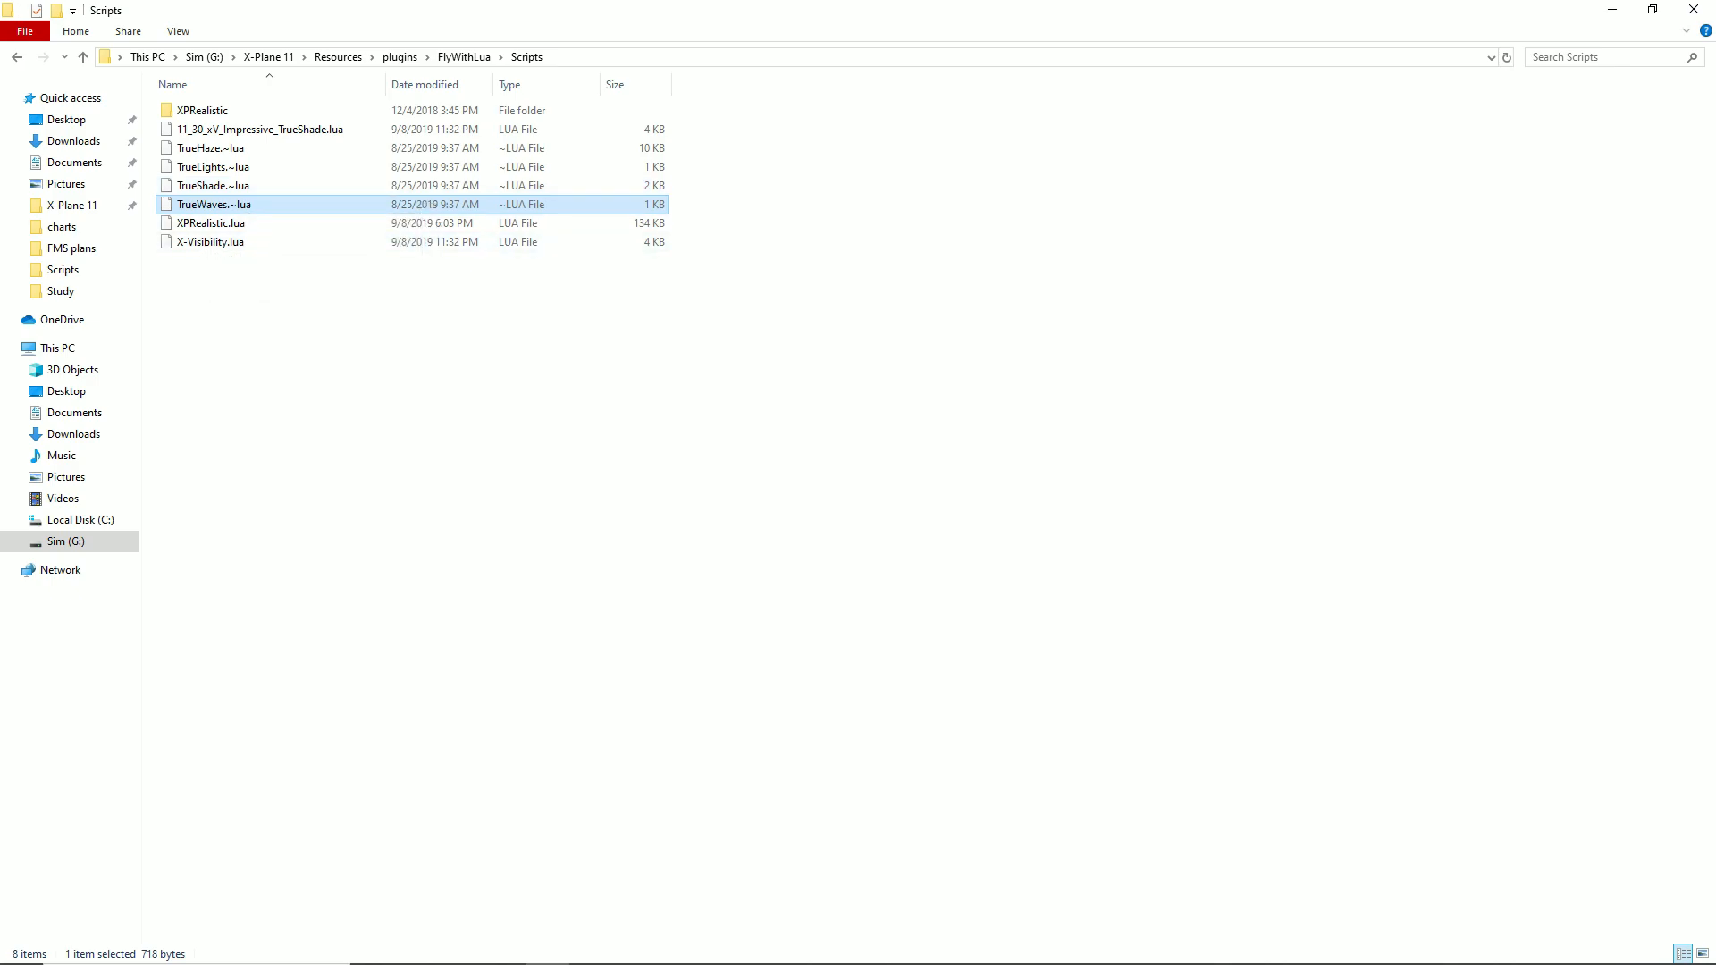
pyautogui.click(209, 148)
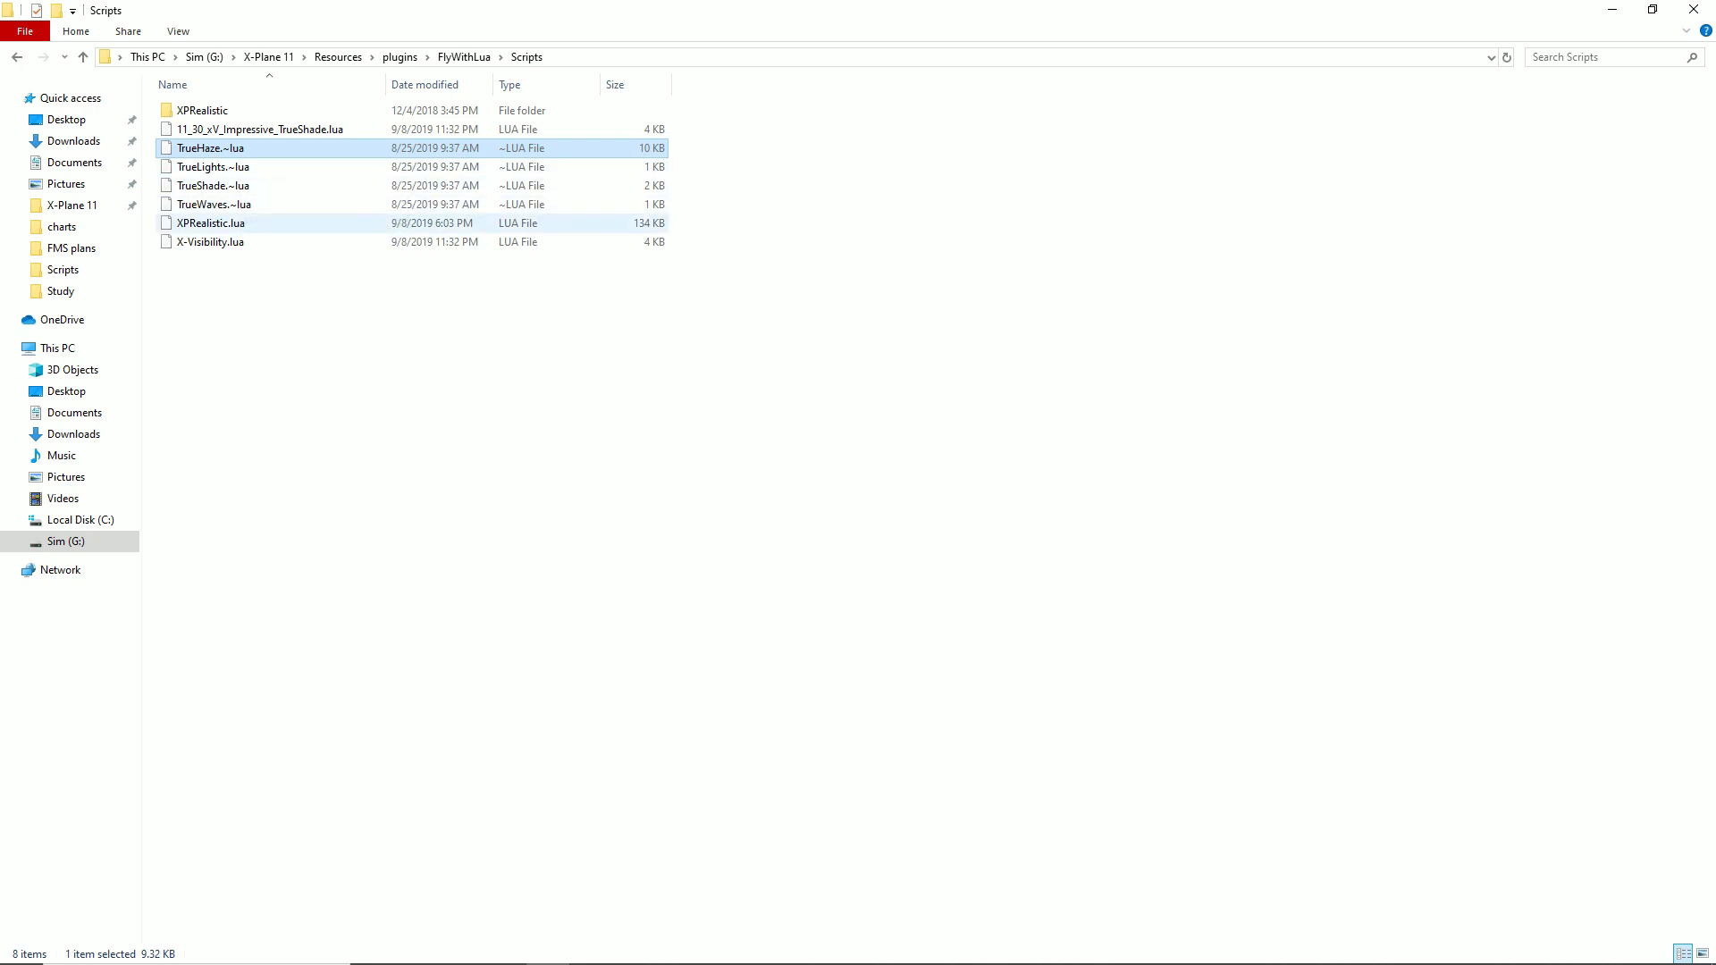
pyautogui.moveTo(207, 241)
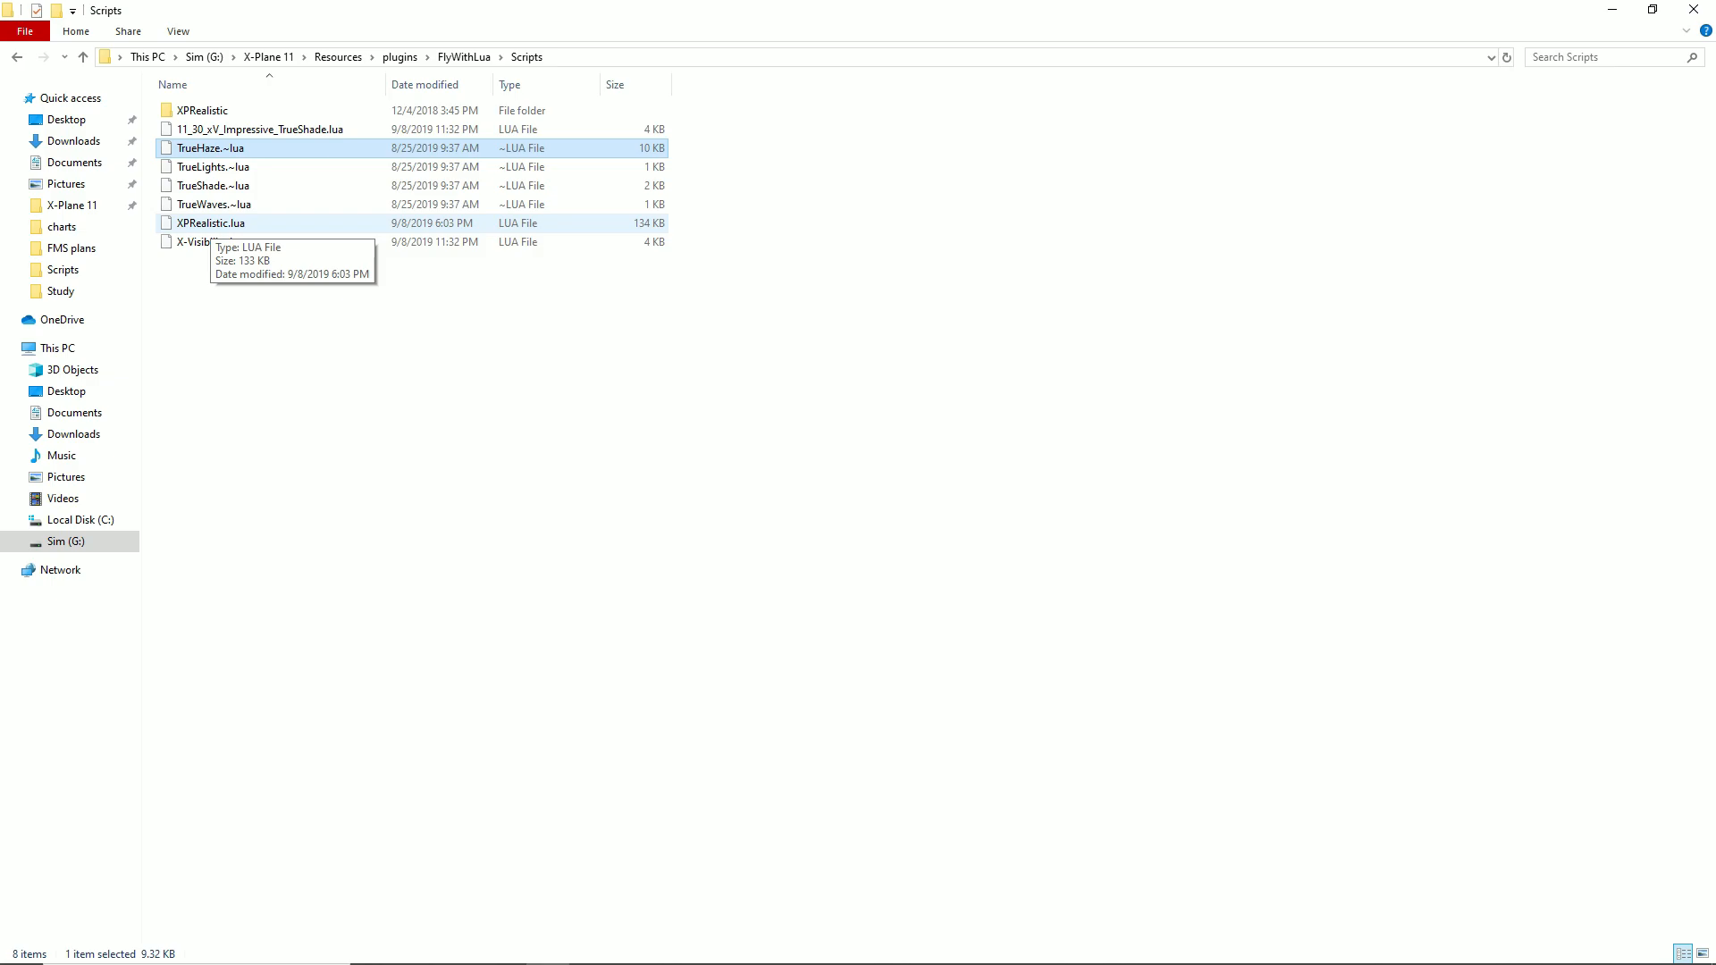
pyautogui.moveTo(211, 241)
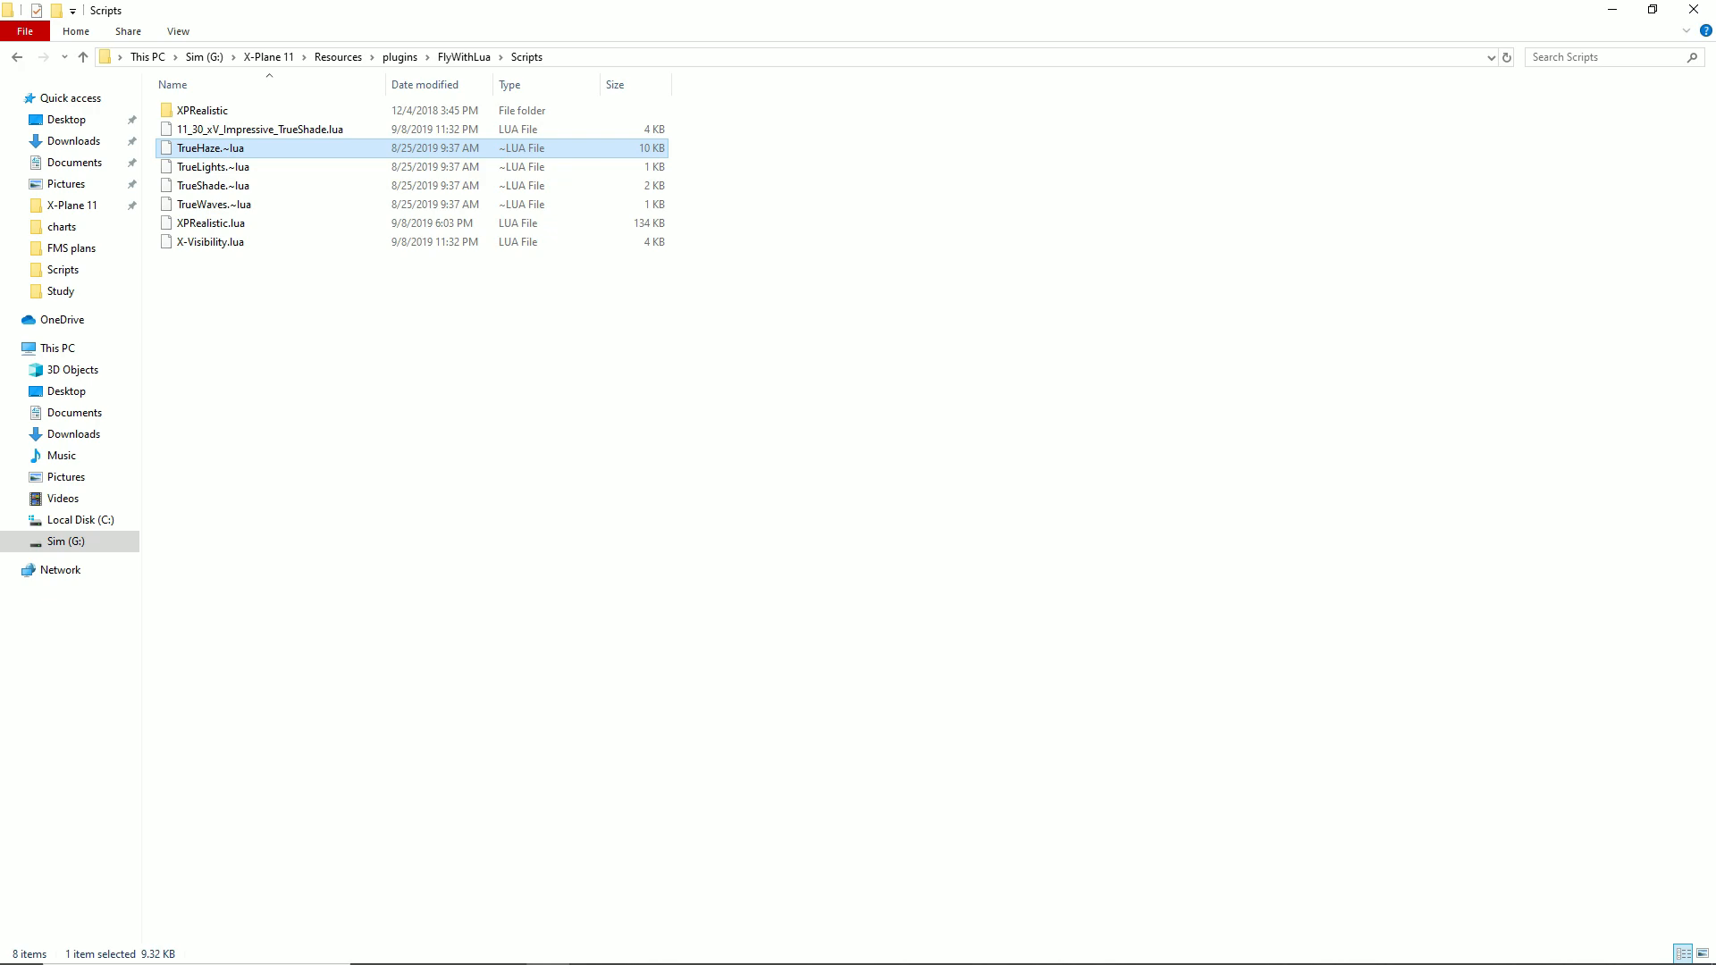
pyautogui.click(263, 128)
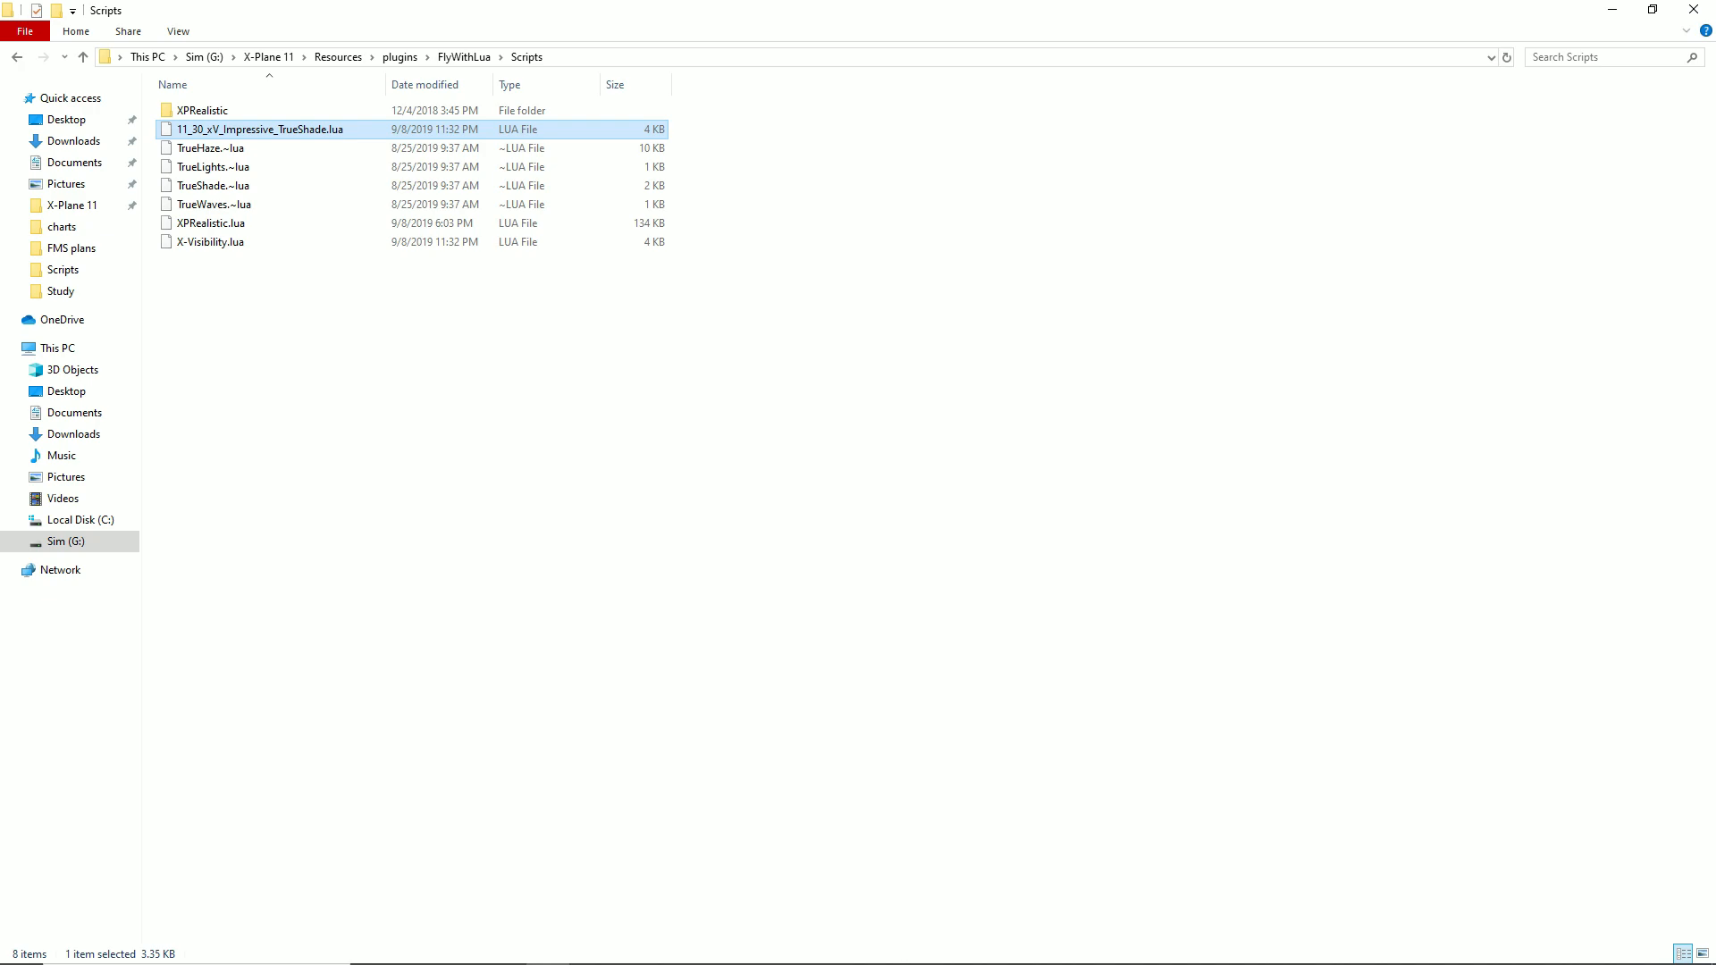
pyautogui.moveTo(260, 129)
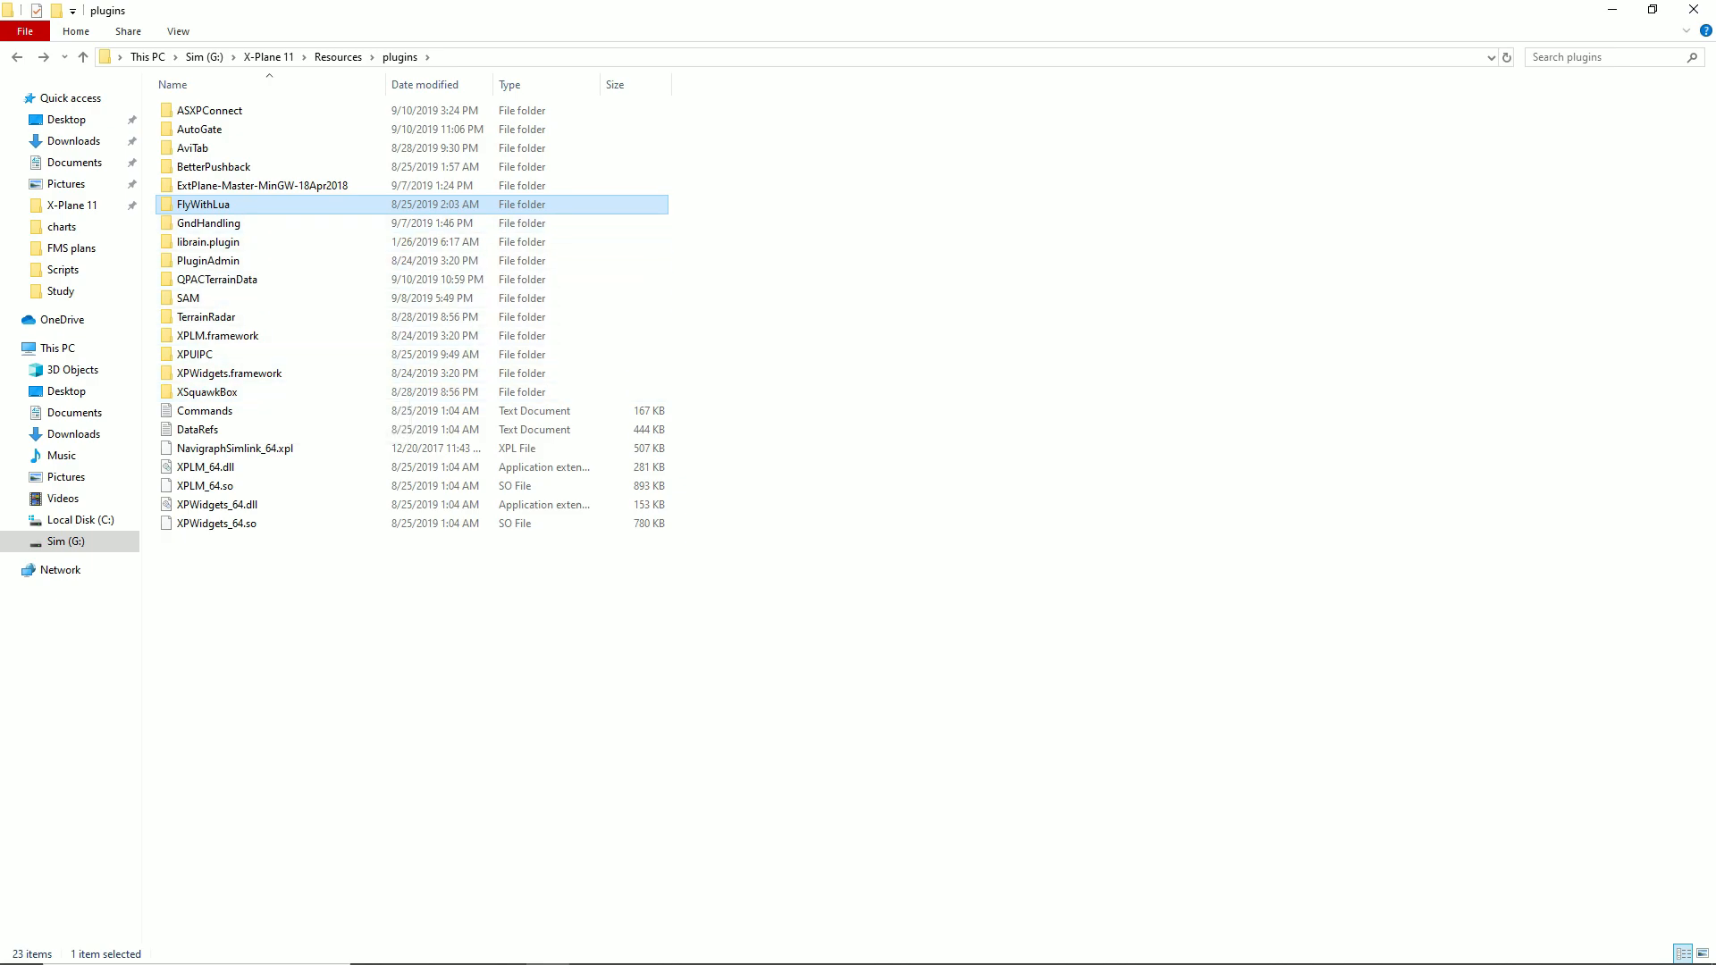
pyautogui.moveTo(212, 167)
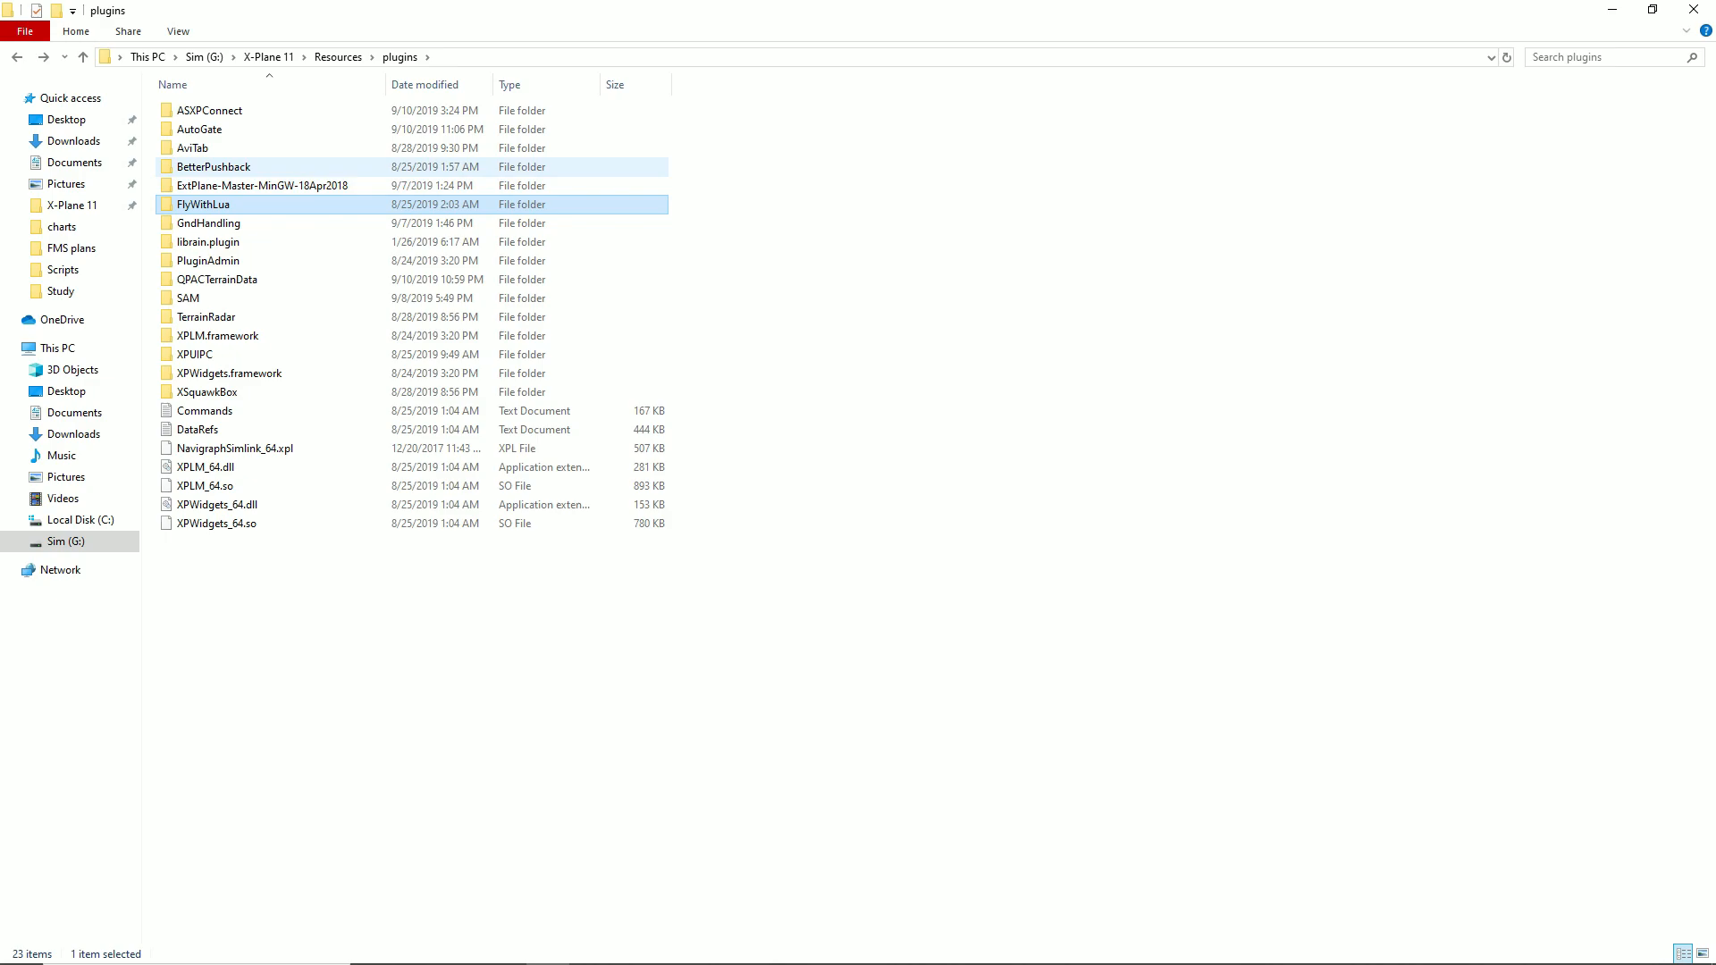
# - Look inside the BetterPushback and AviTab plugin folders, ending in AviTab's charts folder
pyautogui.click(212, 166)
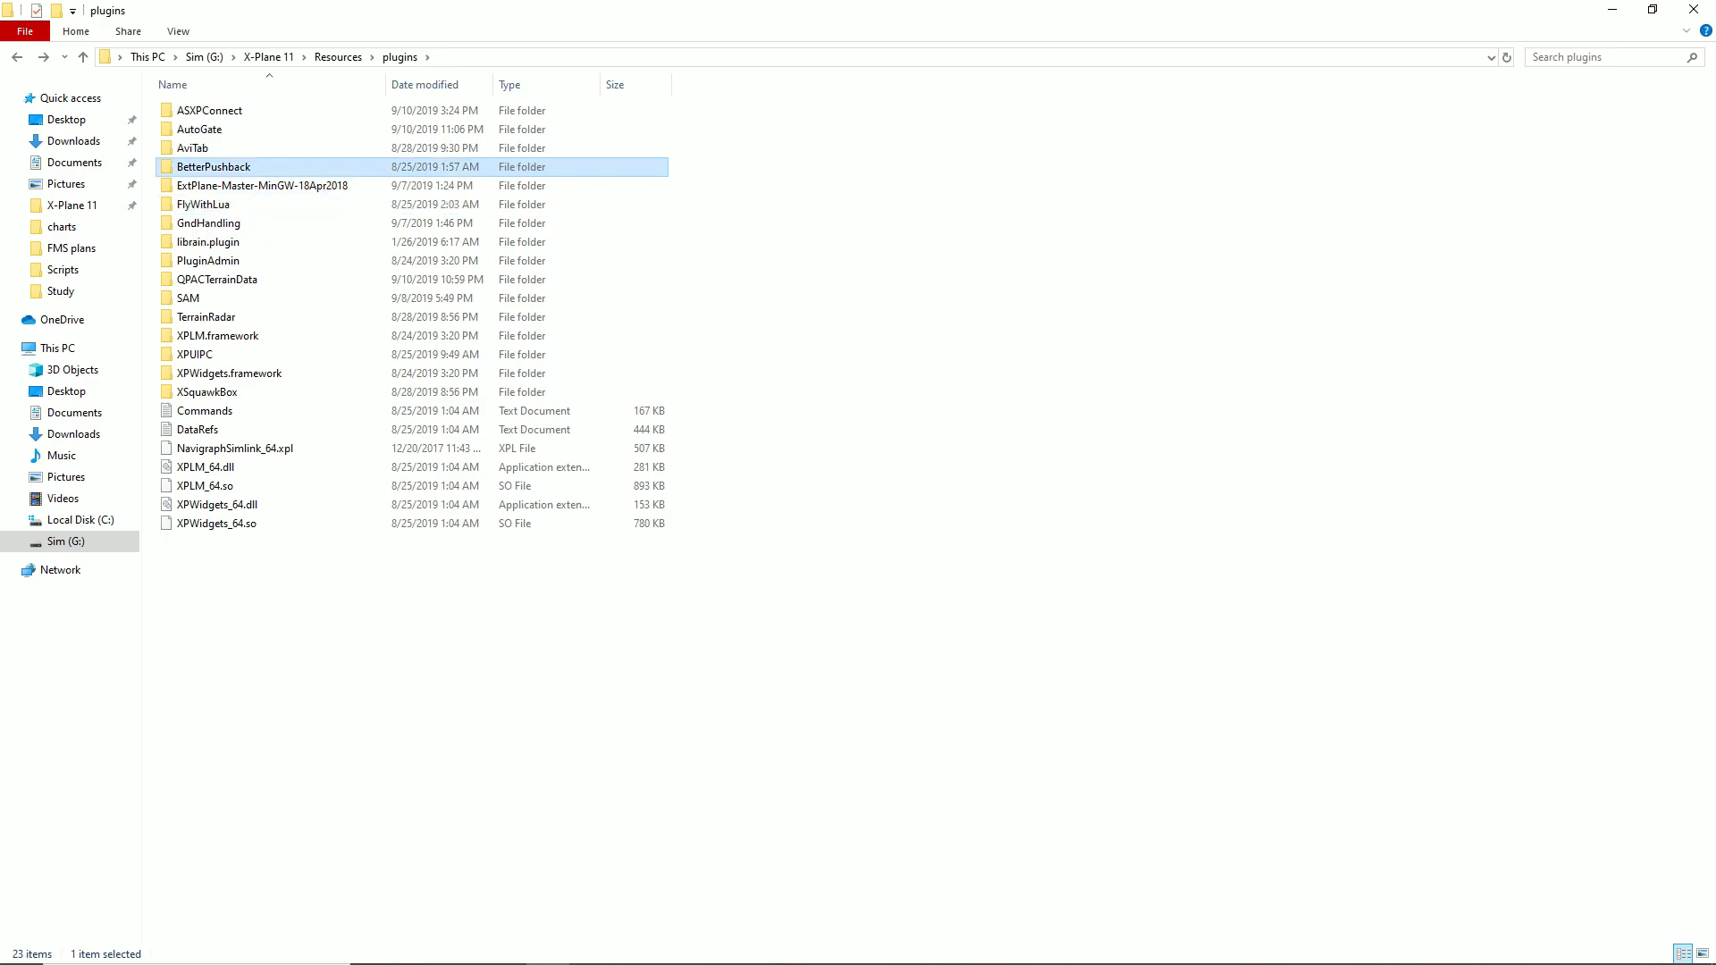
pyautogui.doubleClick(213, 166)
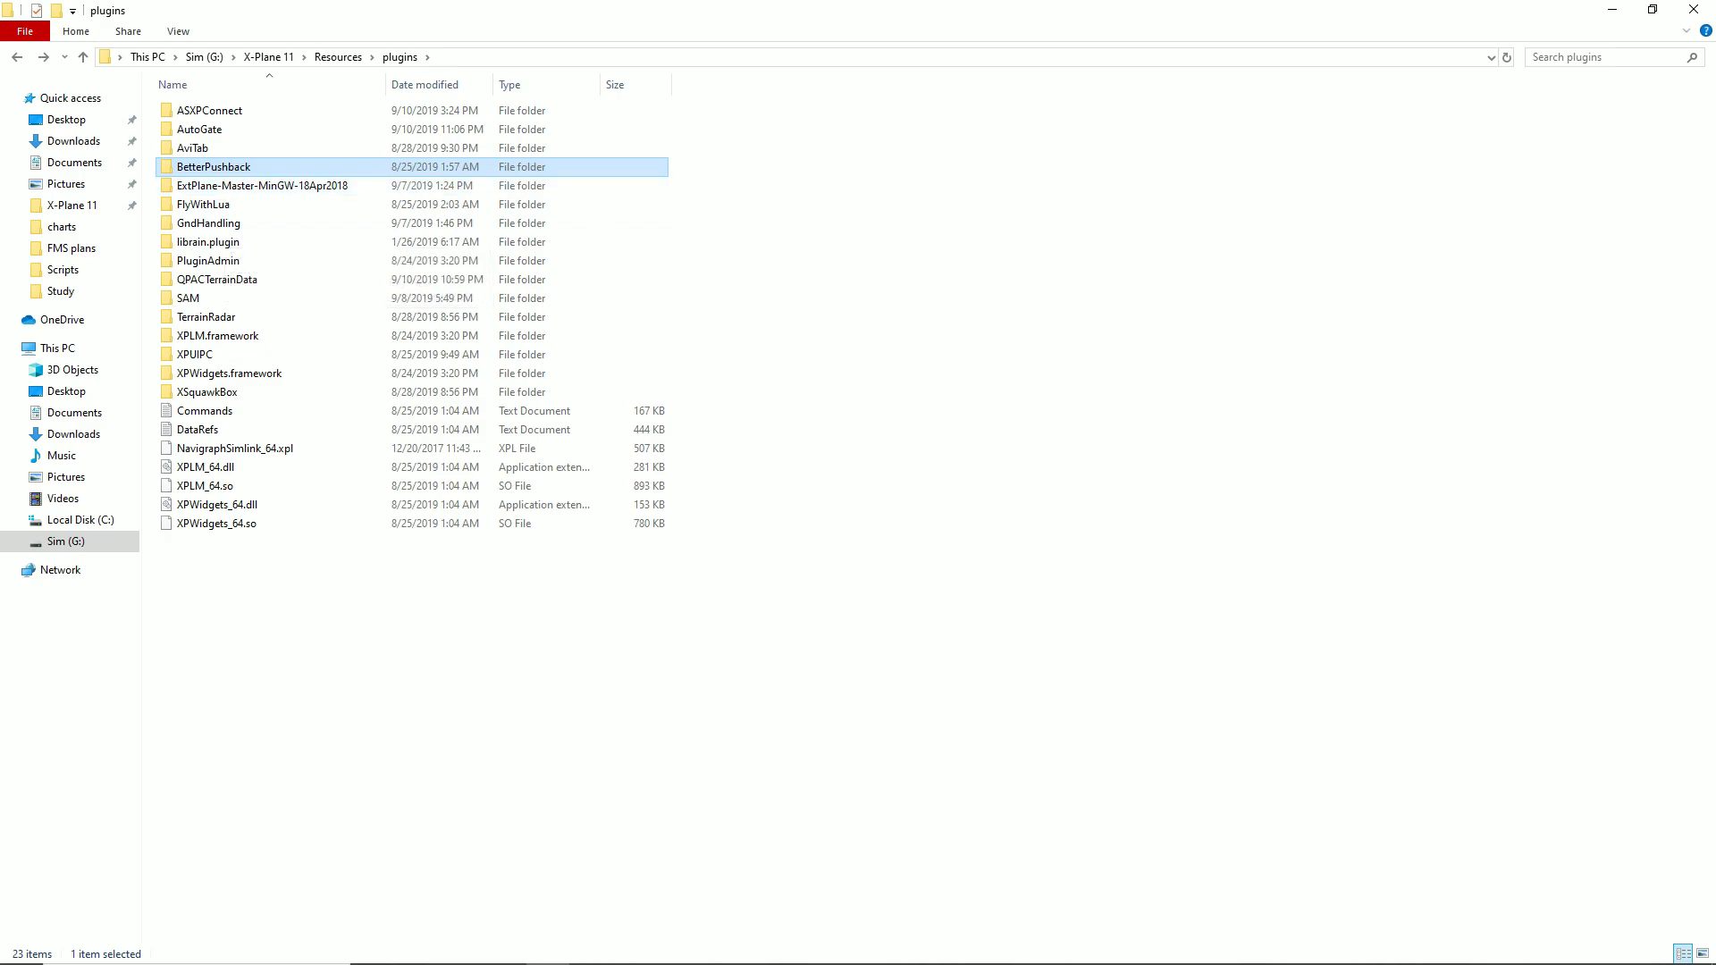
pyautogui.moveTo(213, 166)
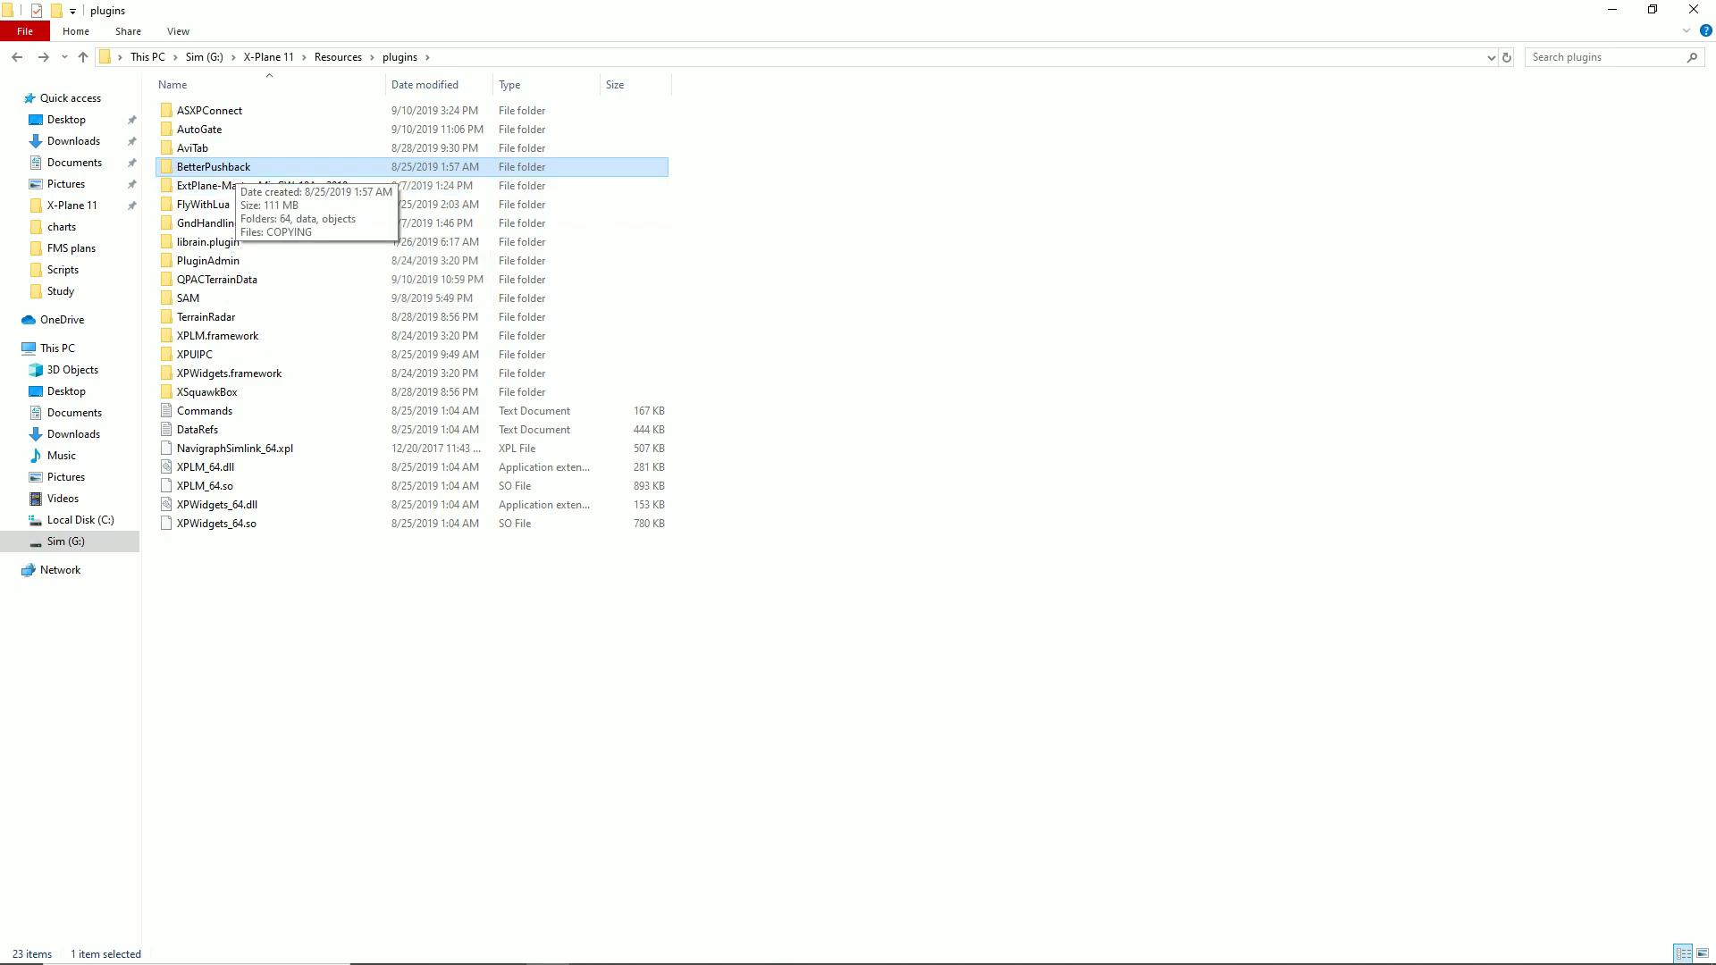
pyautogui.doubleClick(193, 148)
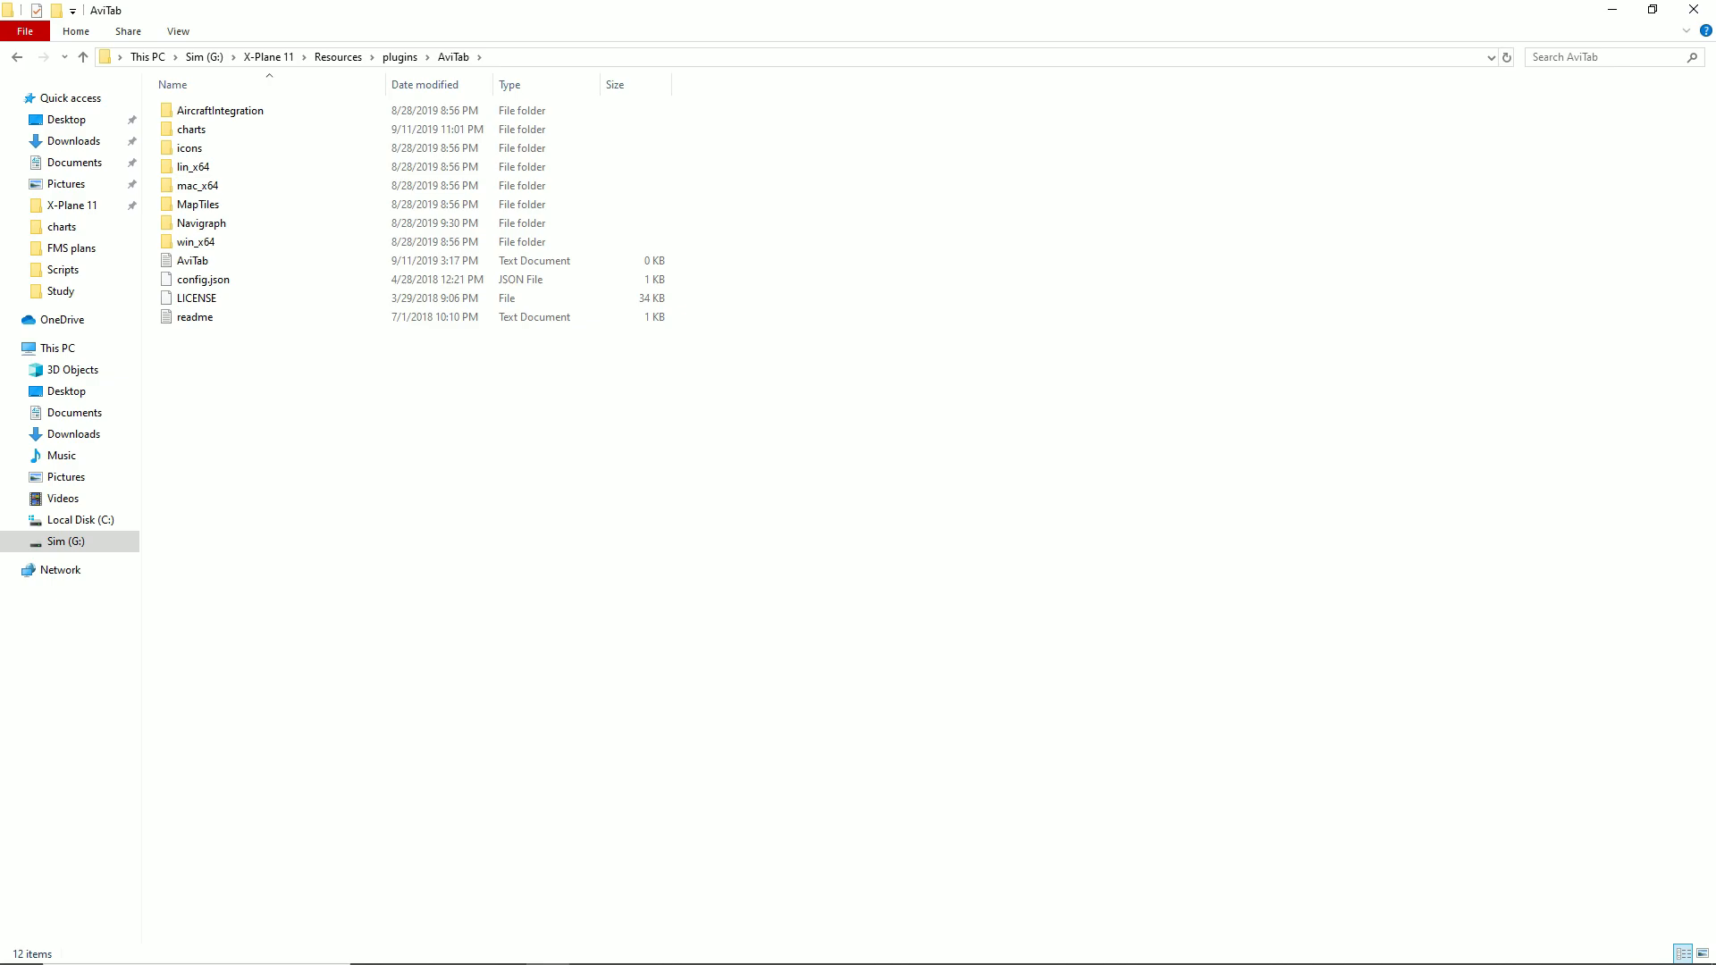
pyautogui.click(191, 129)
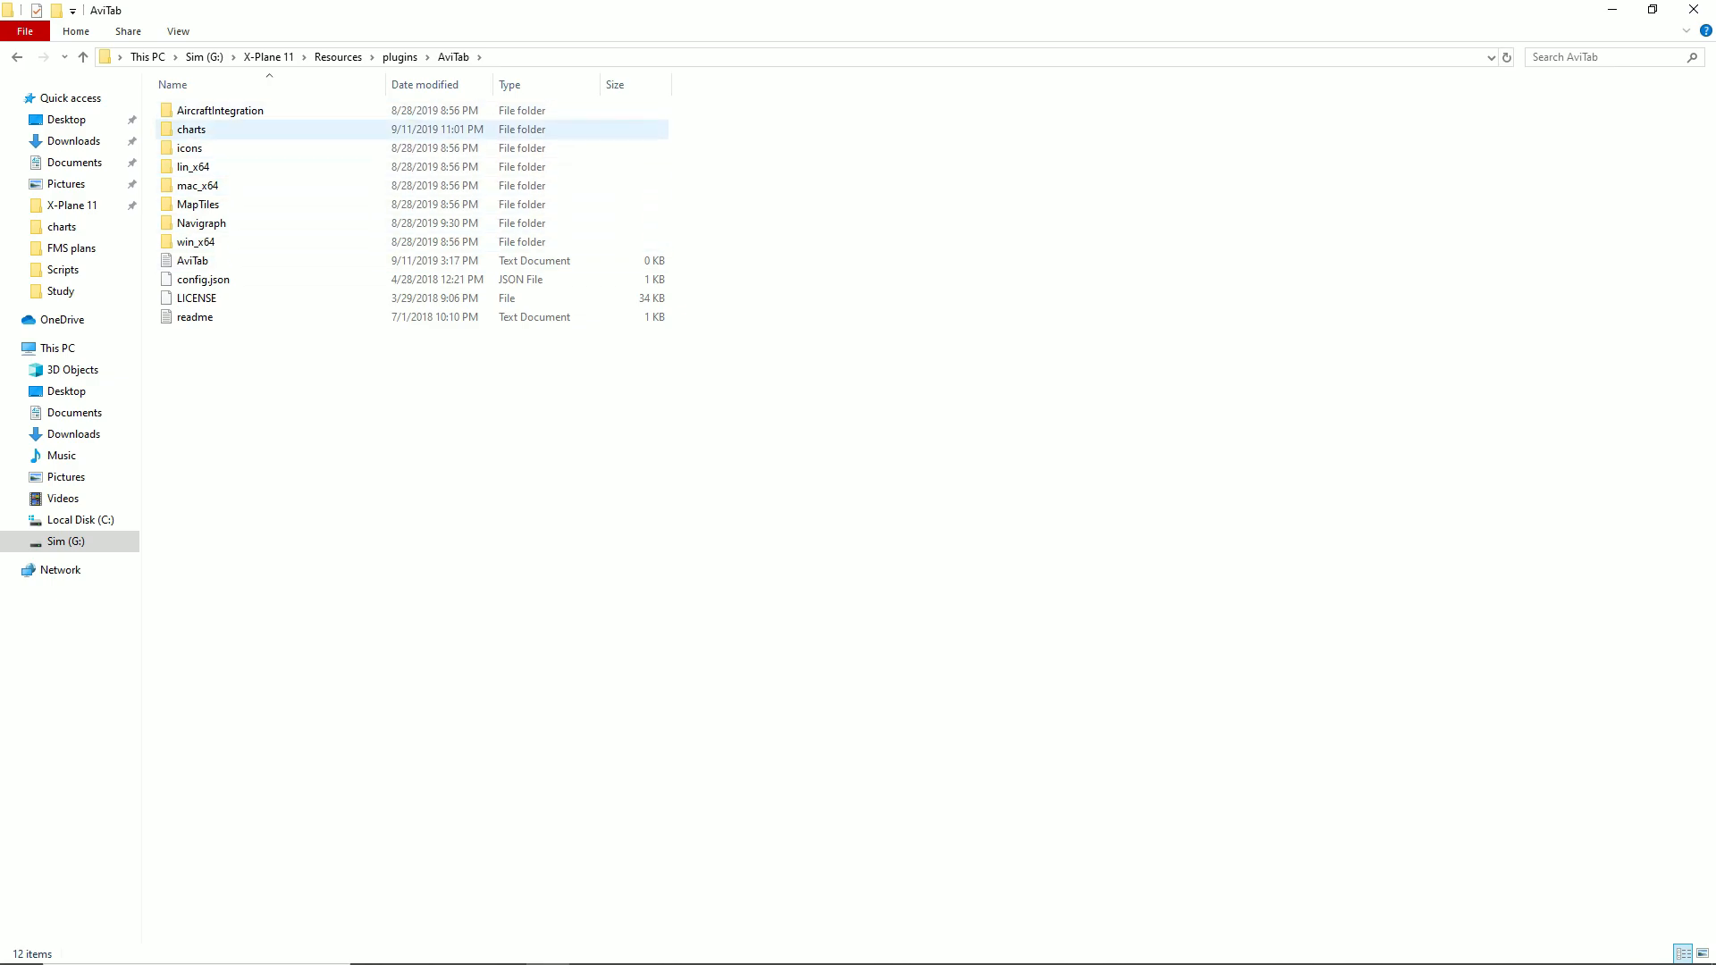
pyautogui.doubleClick(191, 129)
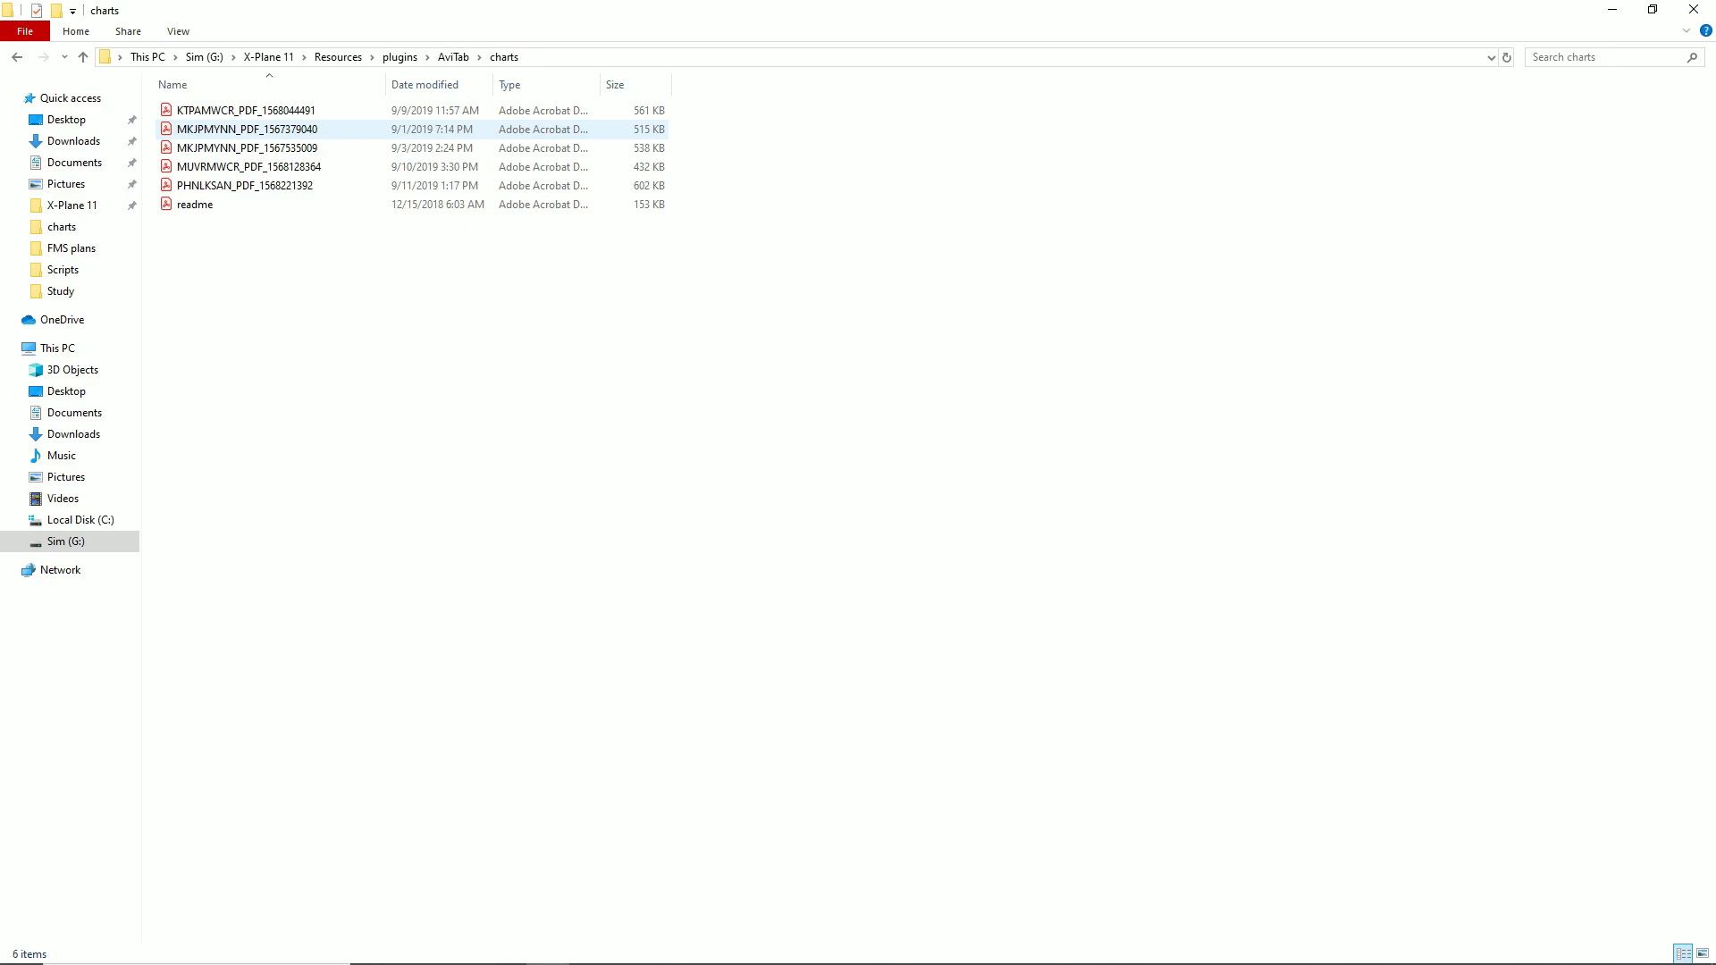
# - Check the charts readme, return to the plugins folder and browse other plugins such as ASXPConnect
pyautogui.click(195, 204)
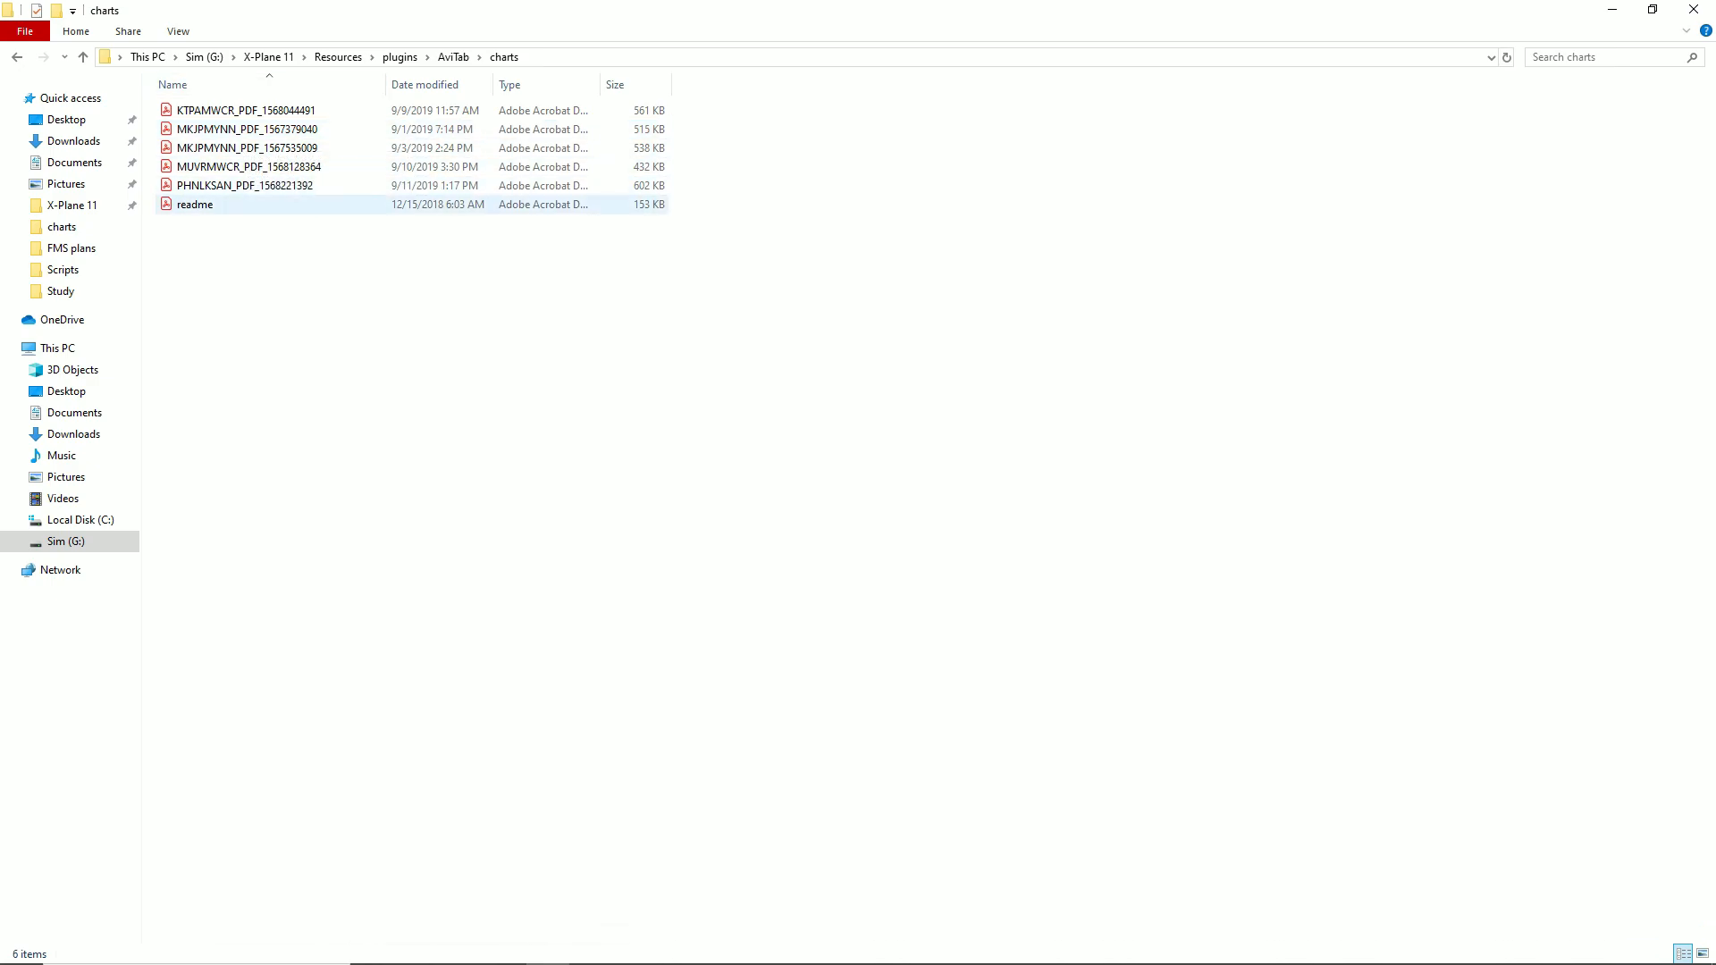
pyautogui.click(248, 166)
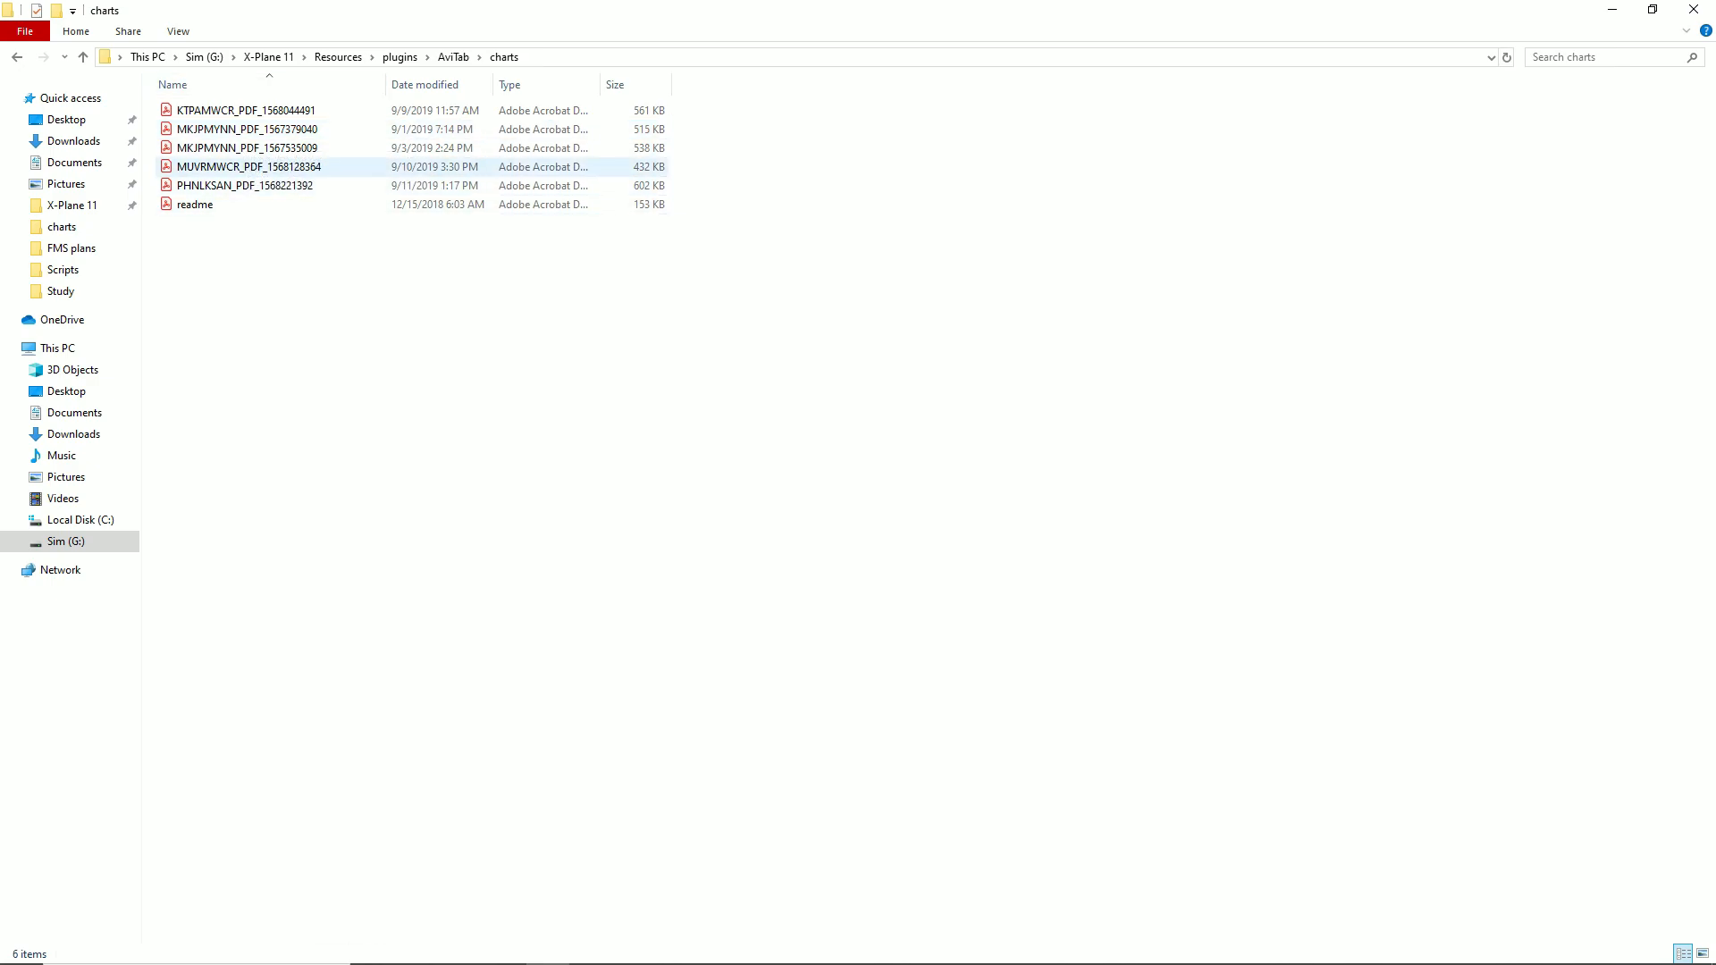
pyautogui.click(452, 57)
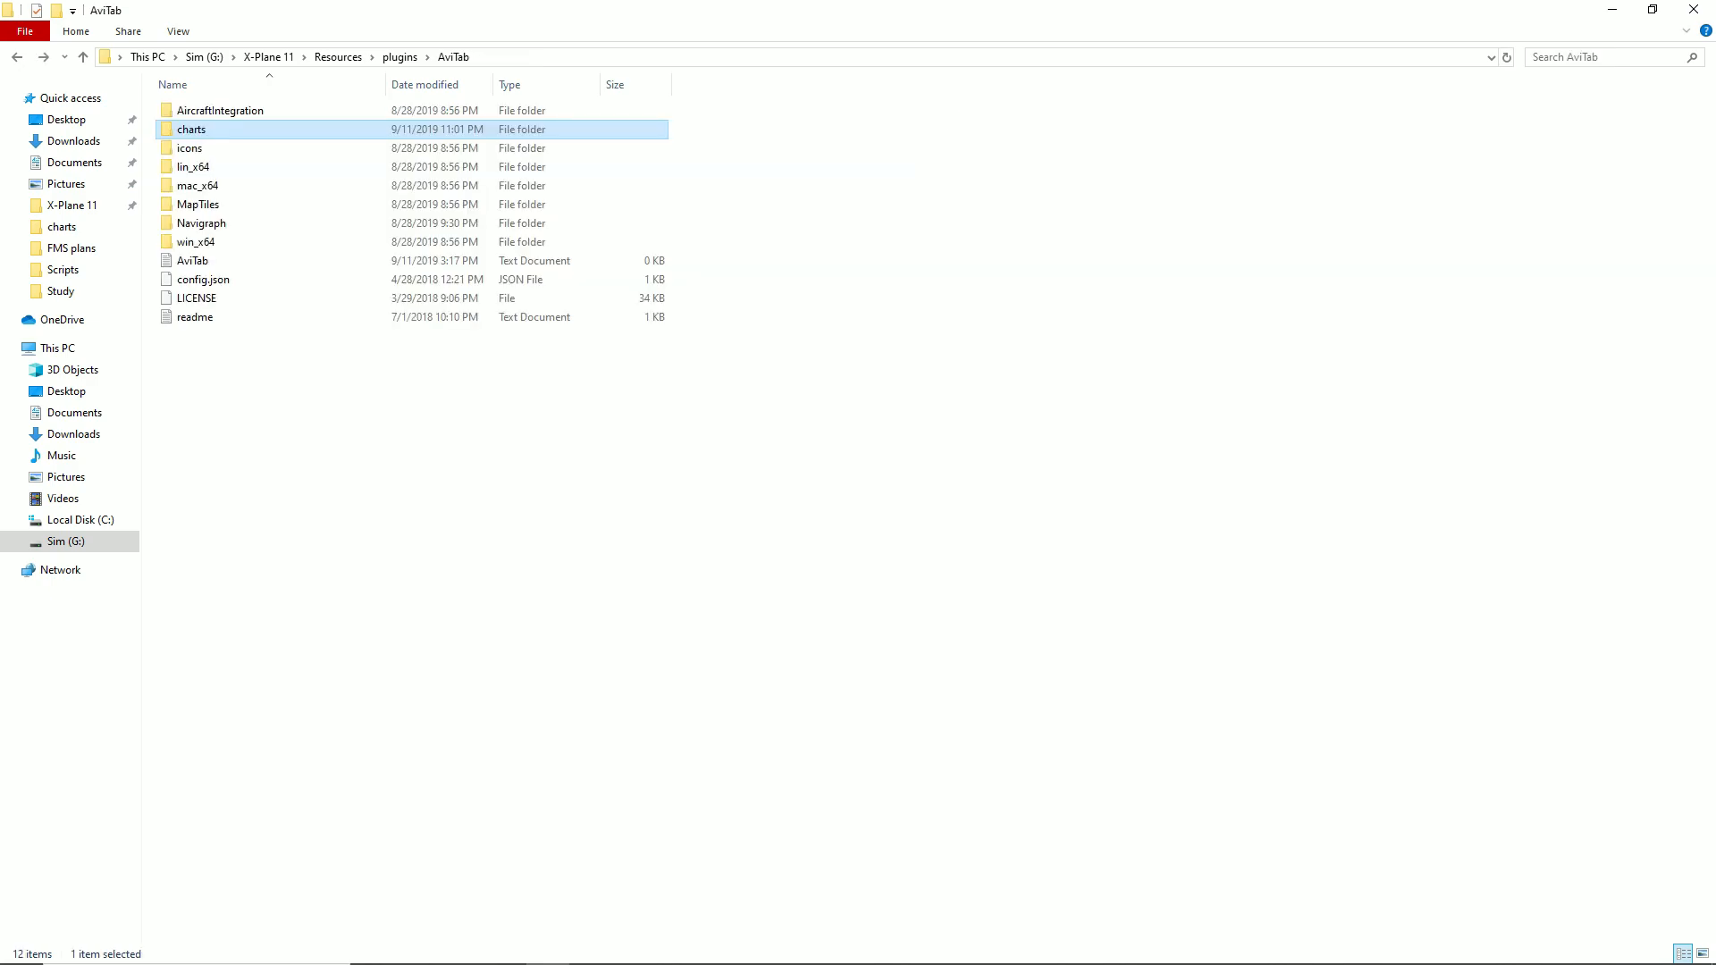
pyautogui.click(82, 58)
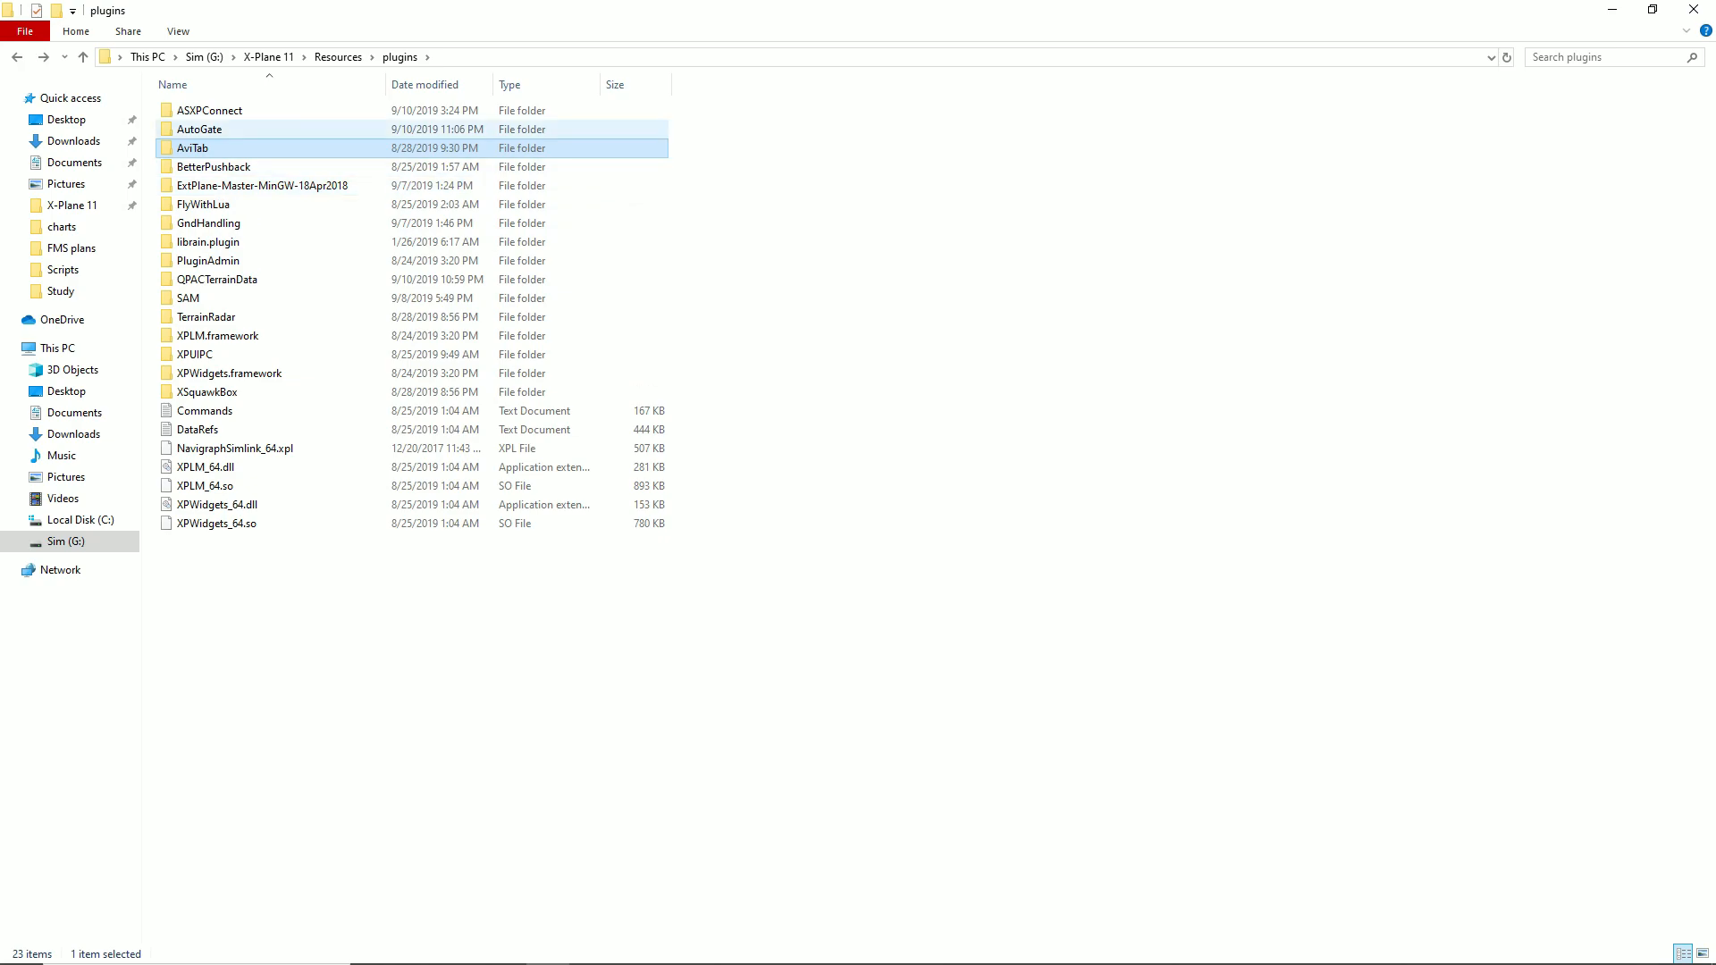
pyautogui.doubleClick(198, 128)
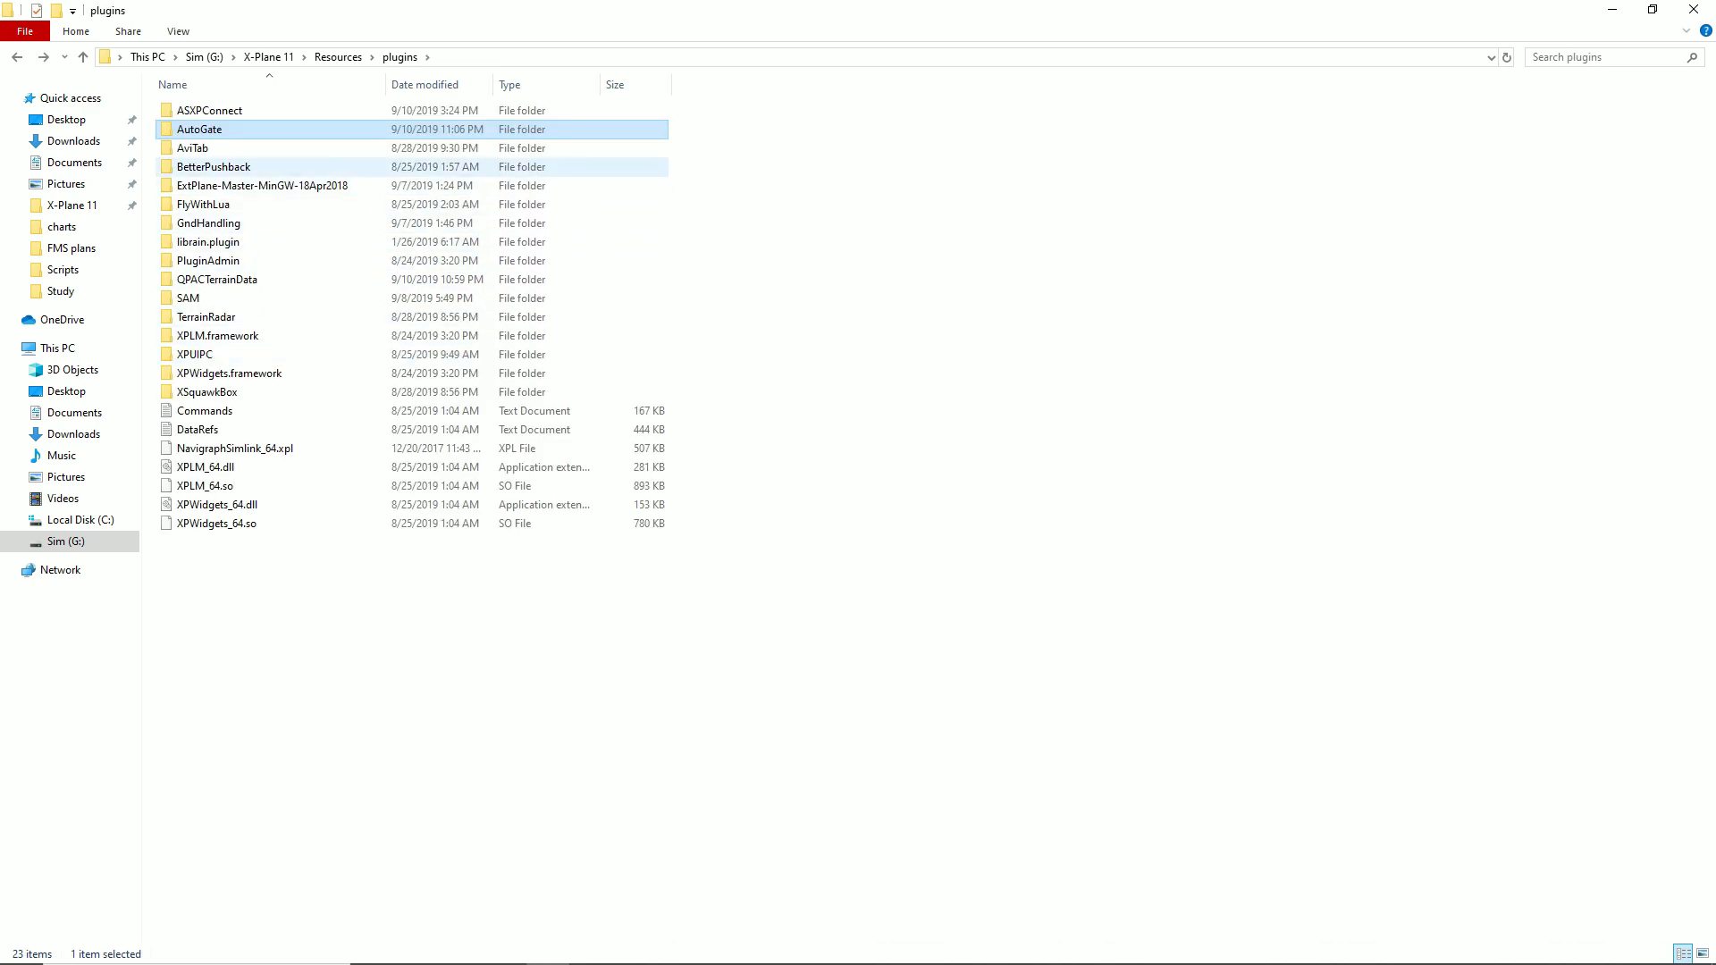
pyautogui.click(207, 111)
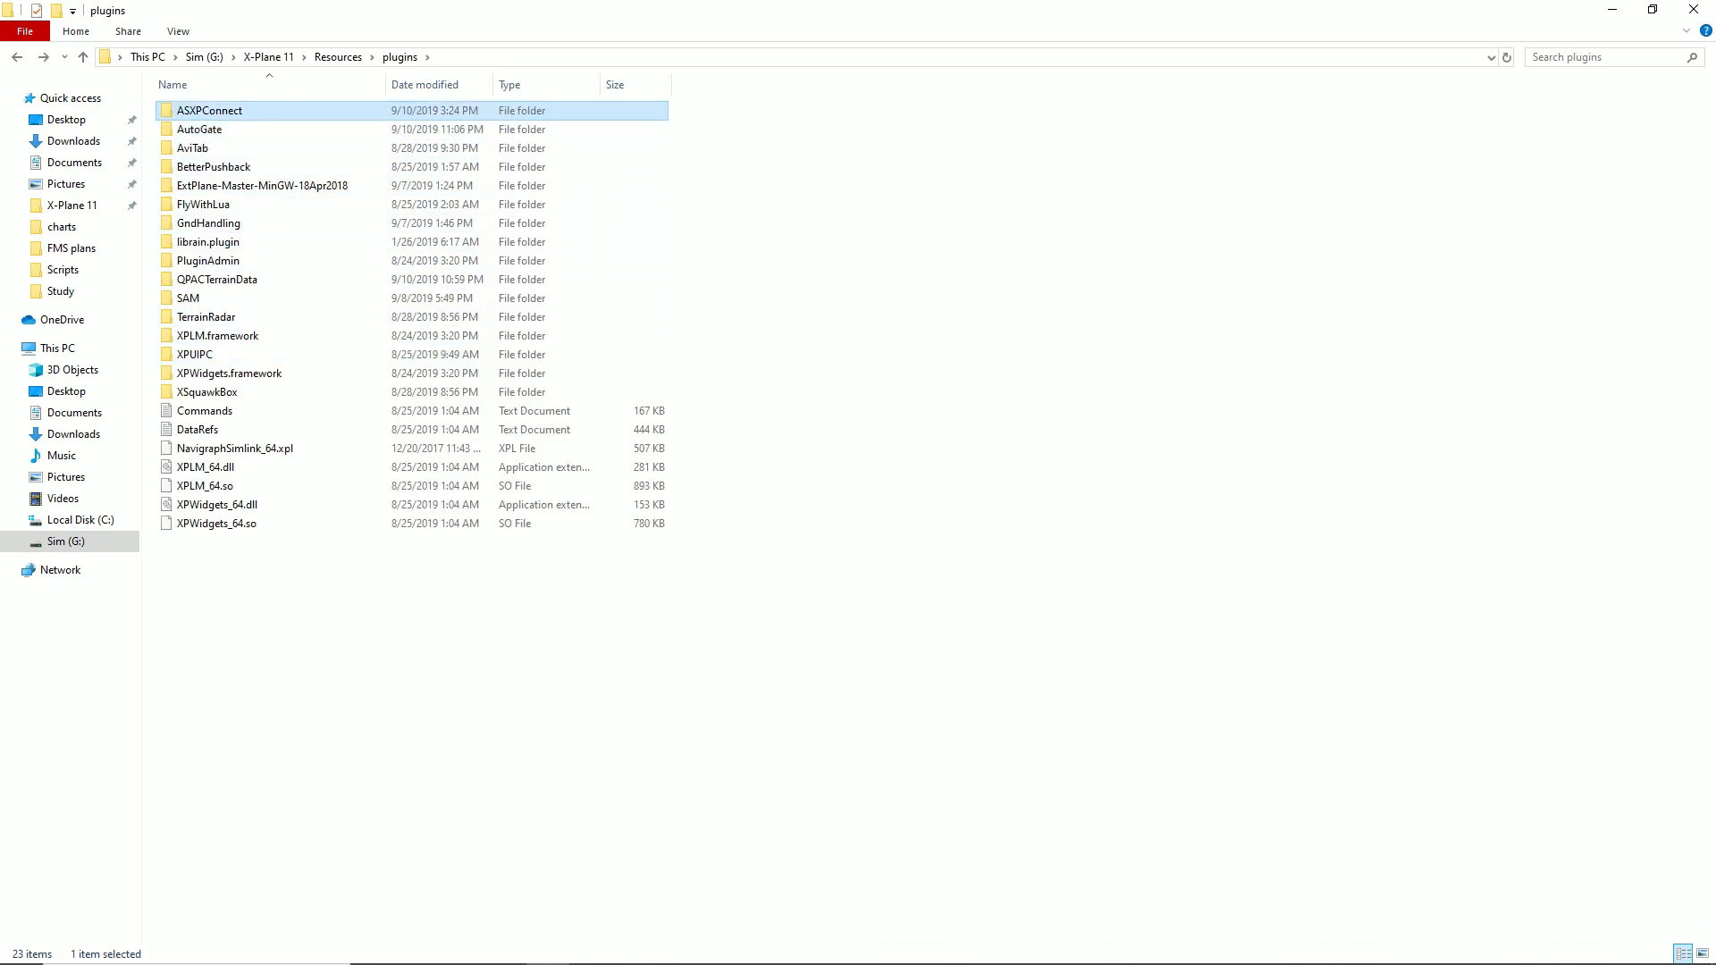
pyautogui.moveTo(209, 109)
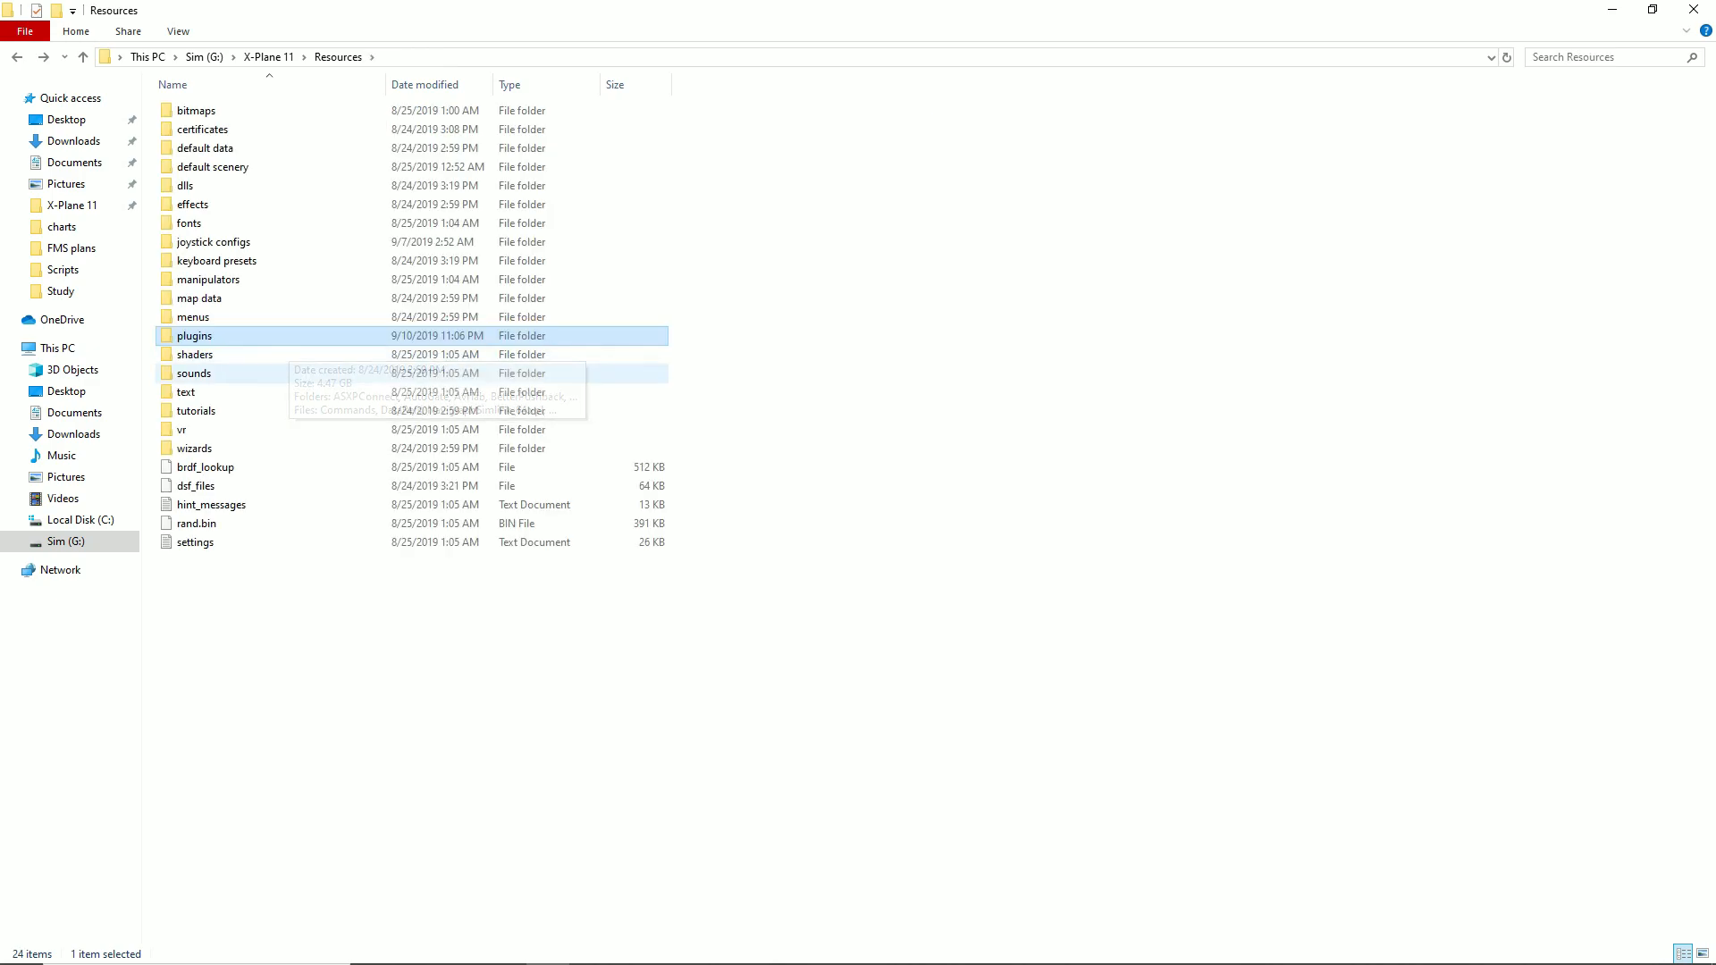
# - Go up to X-Plane 11, inspect the preset settings files and metar.rwx, then return to the Sim (G:) root
pyautogui.click(268, 55)
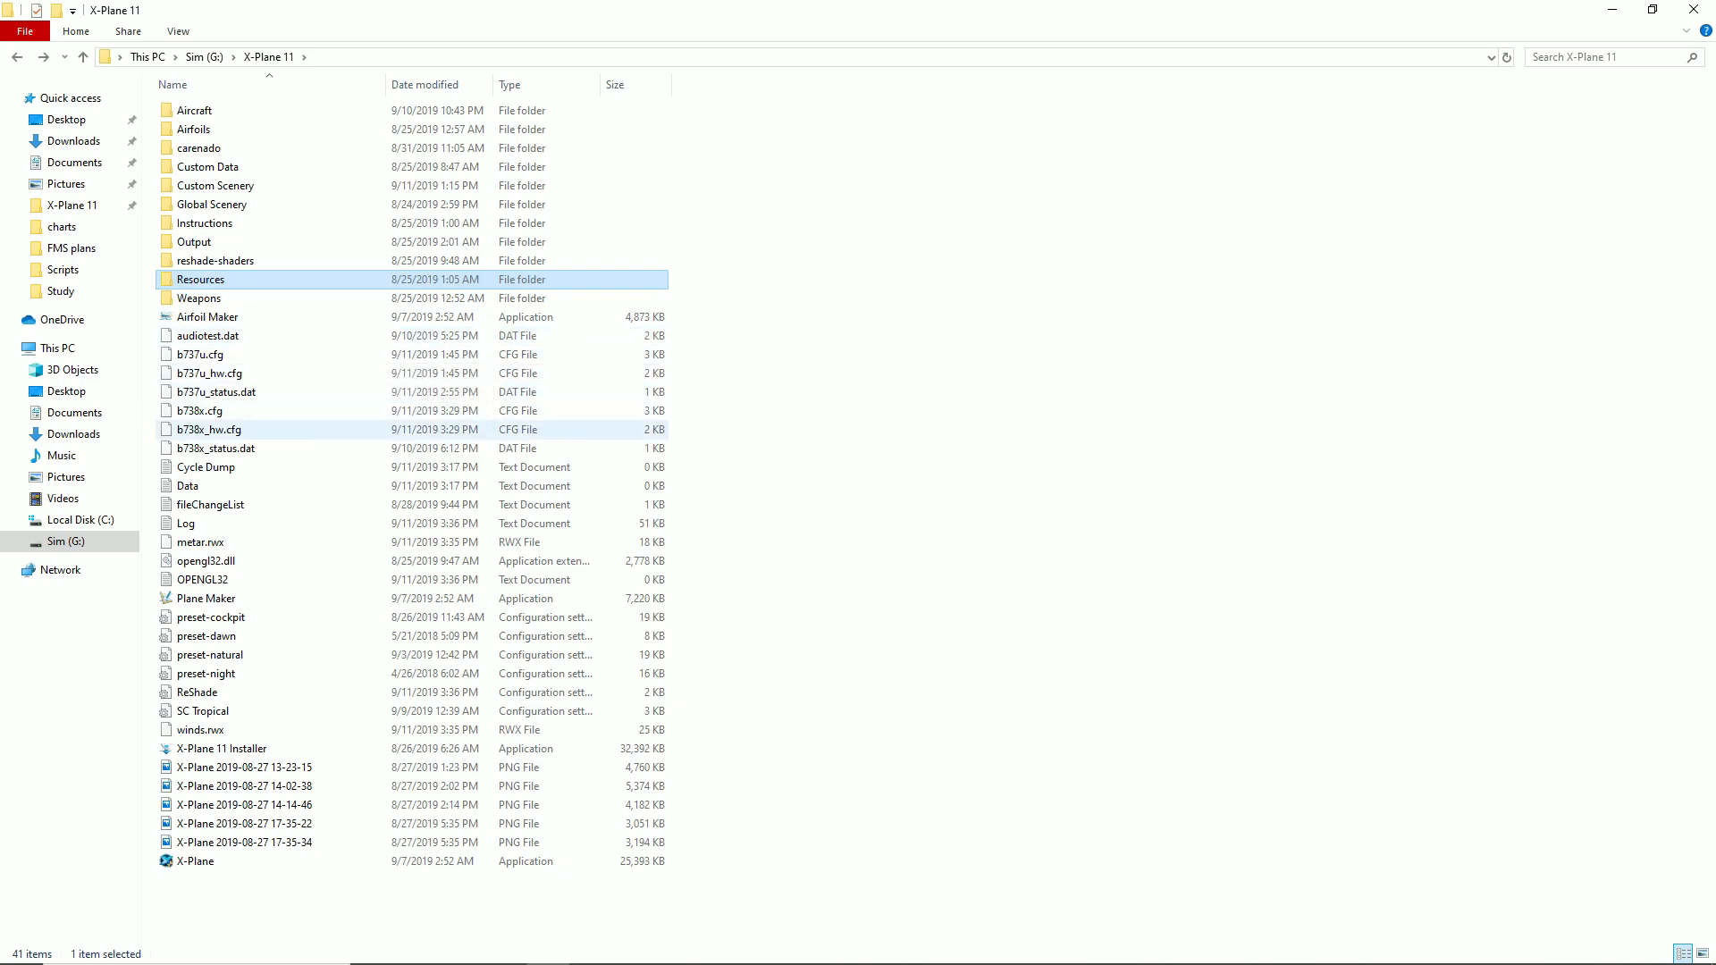
pyautogui.moveTo(209, 654)
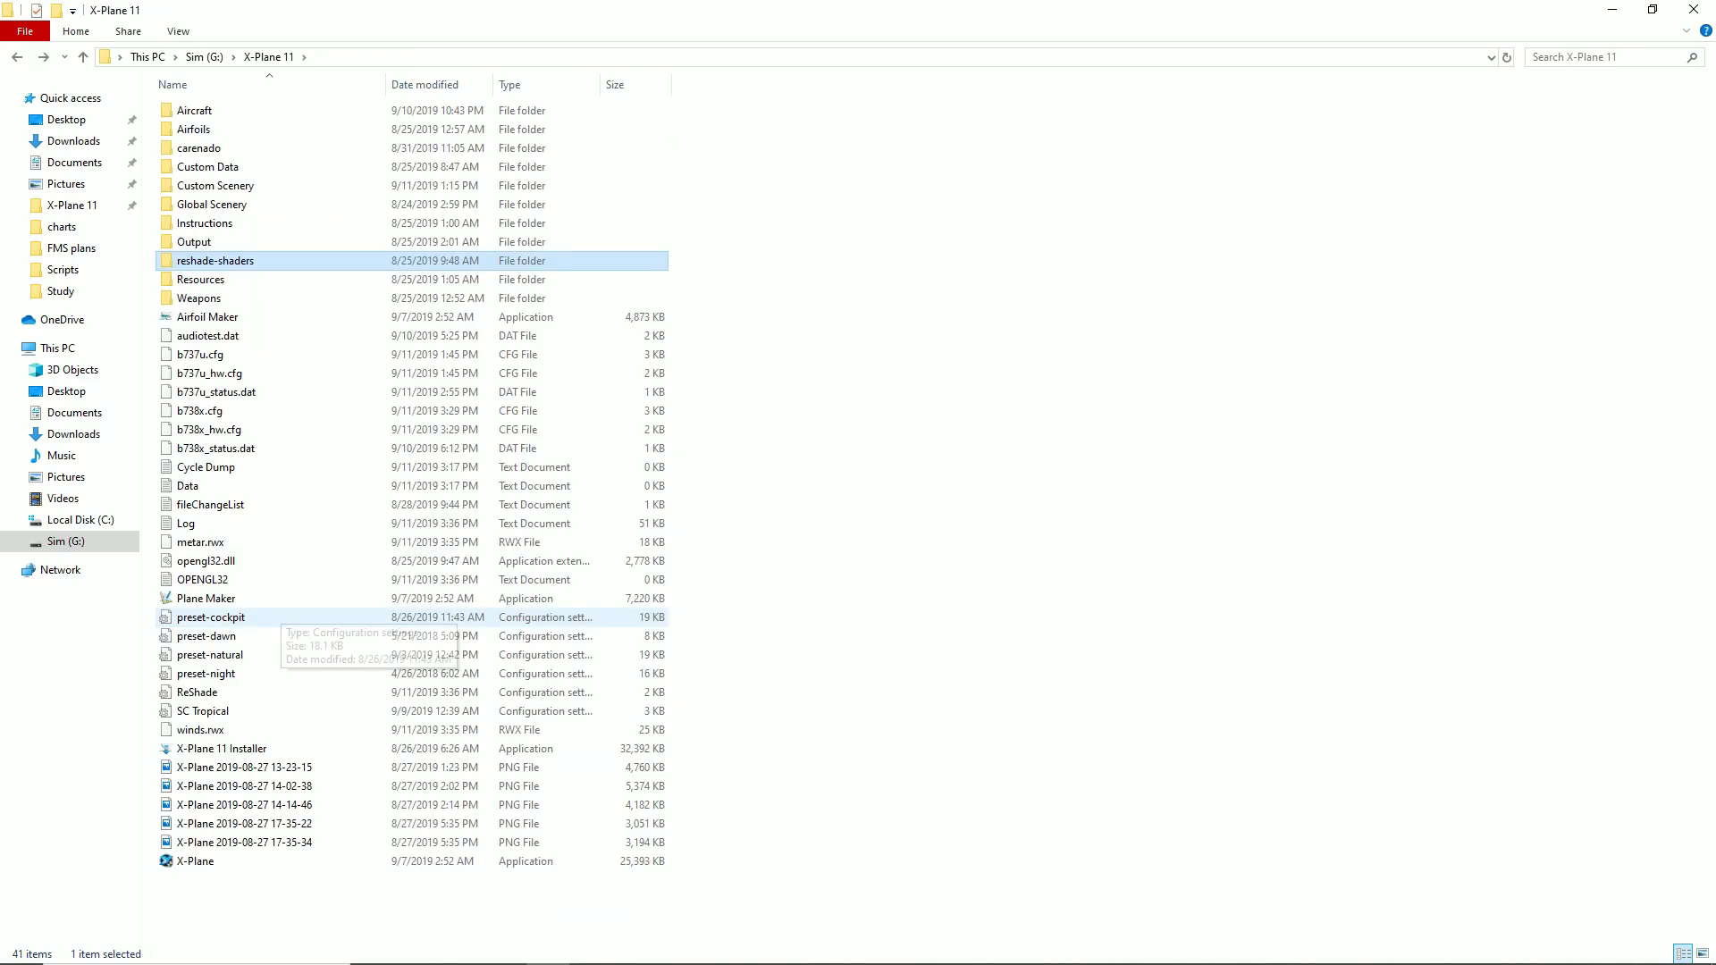
pyautogui.moveTo(206, 637)
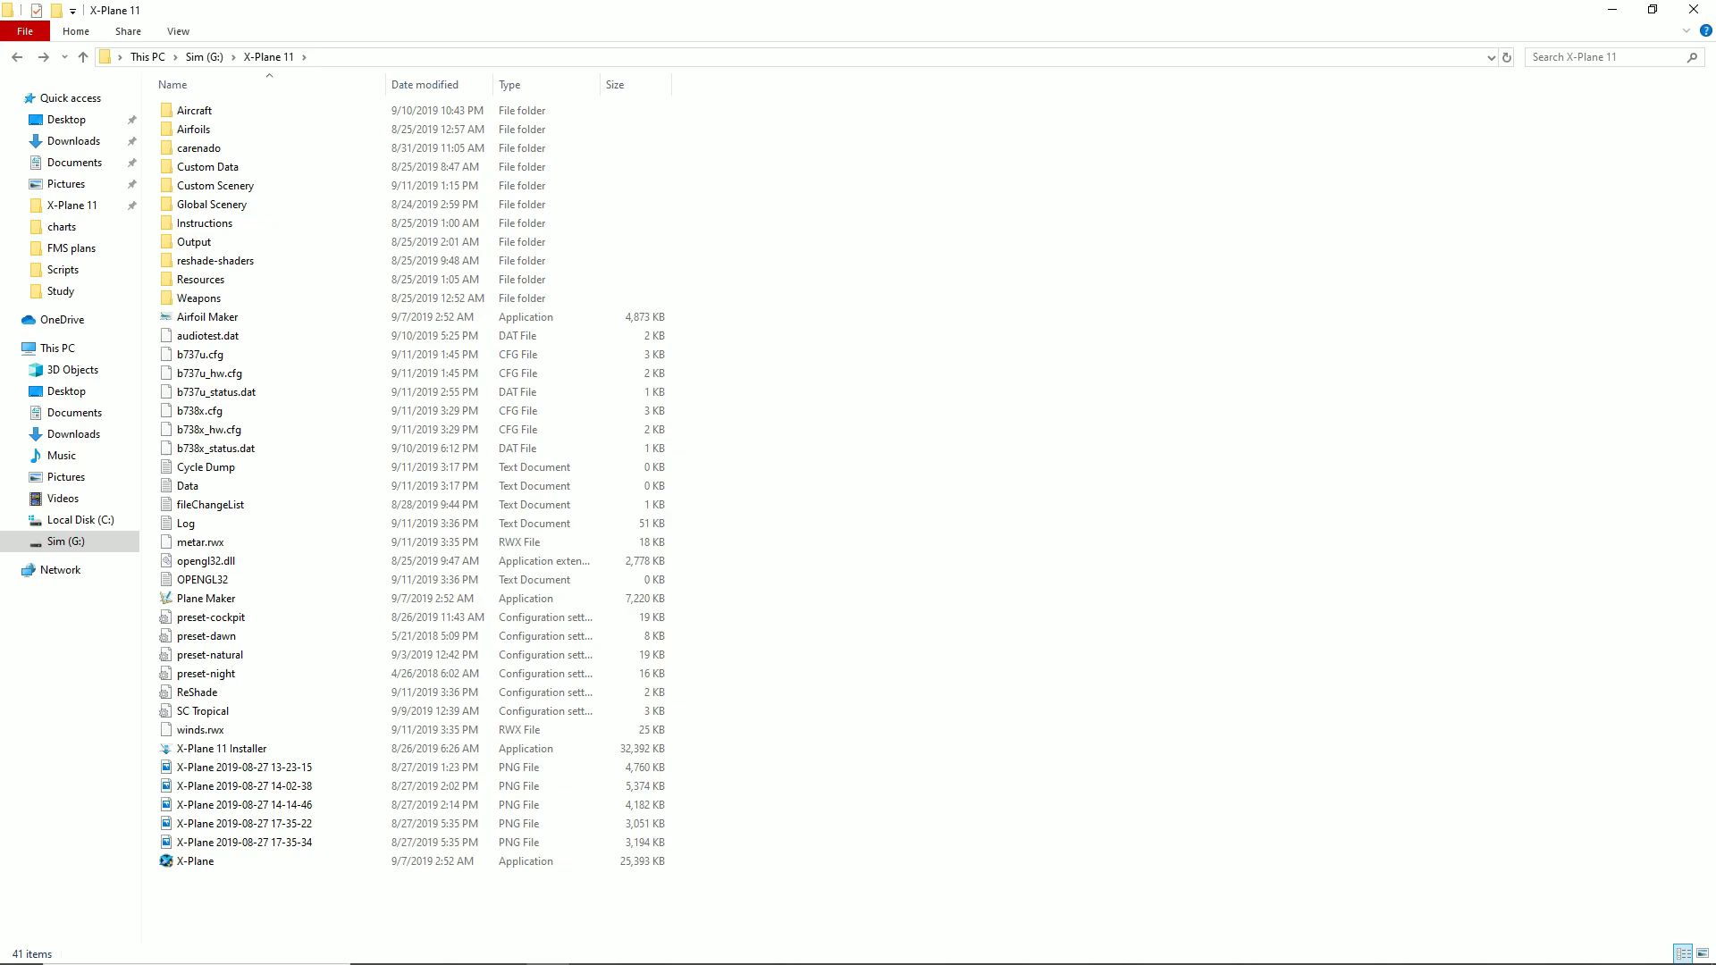
pyautogui.click(202, 709)
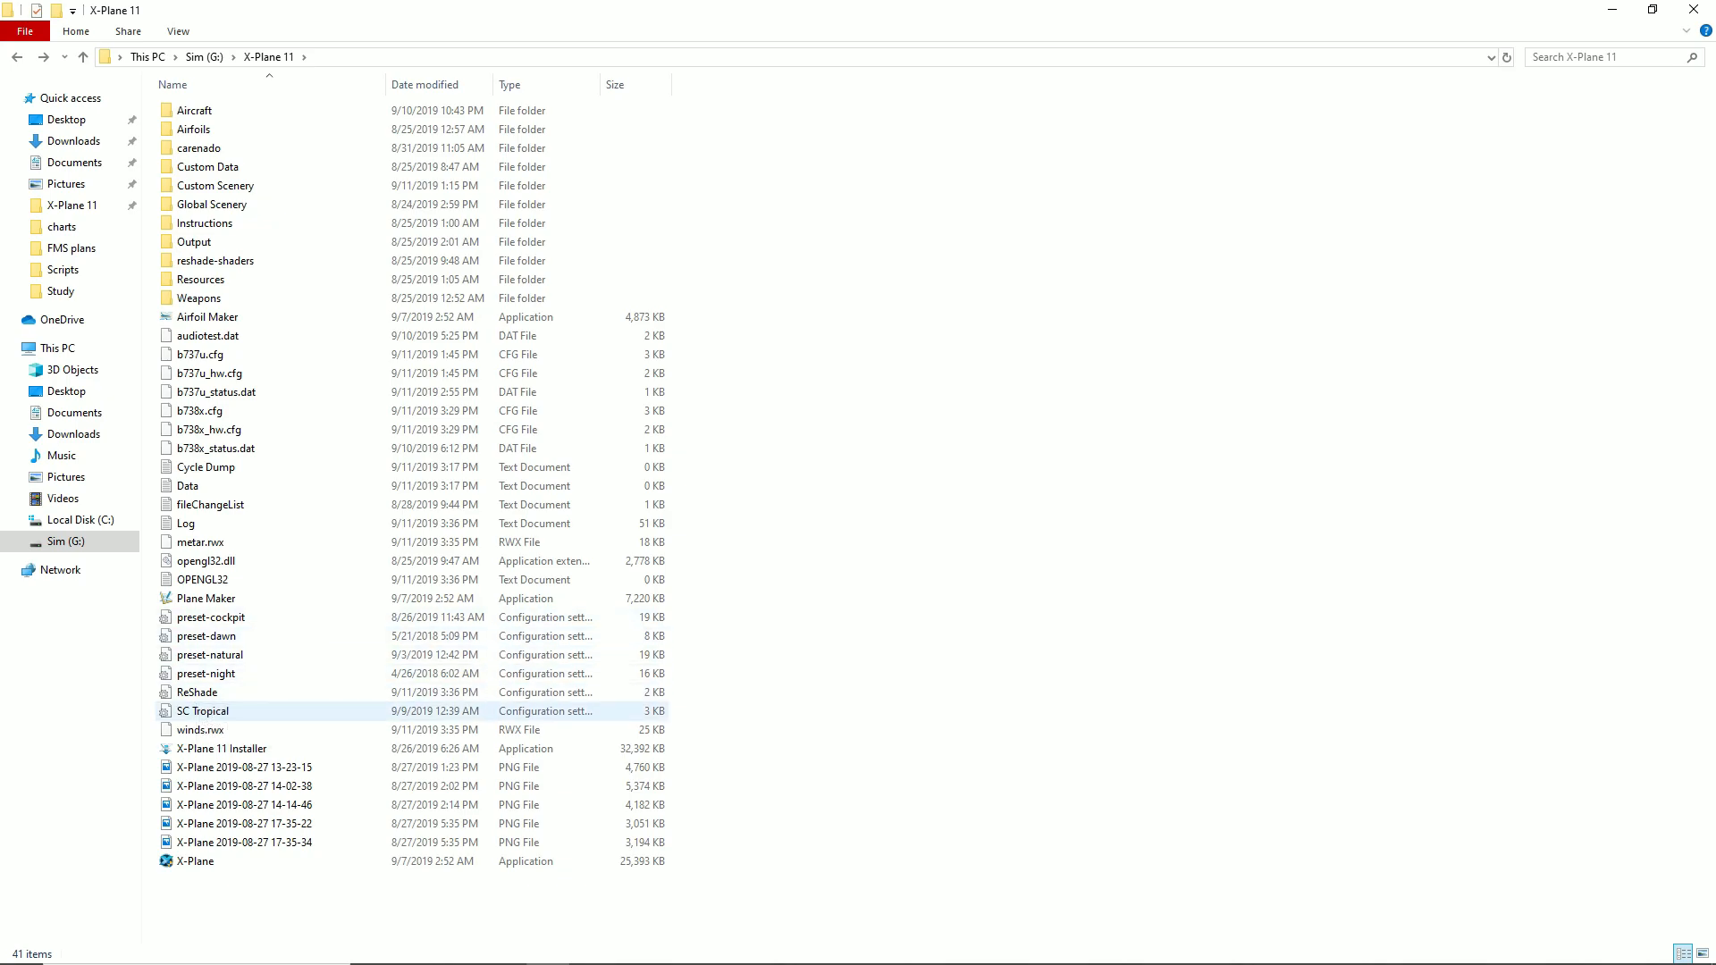
pyautogui.click(211, 617)
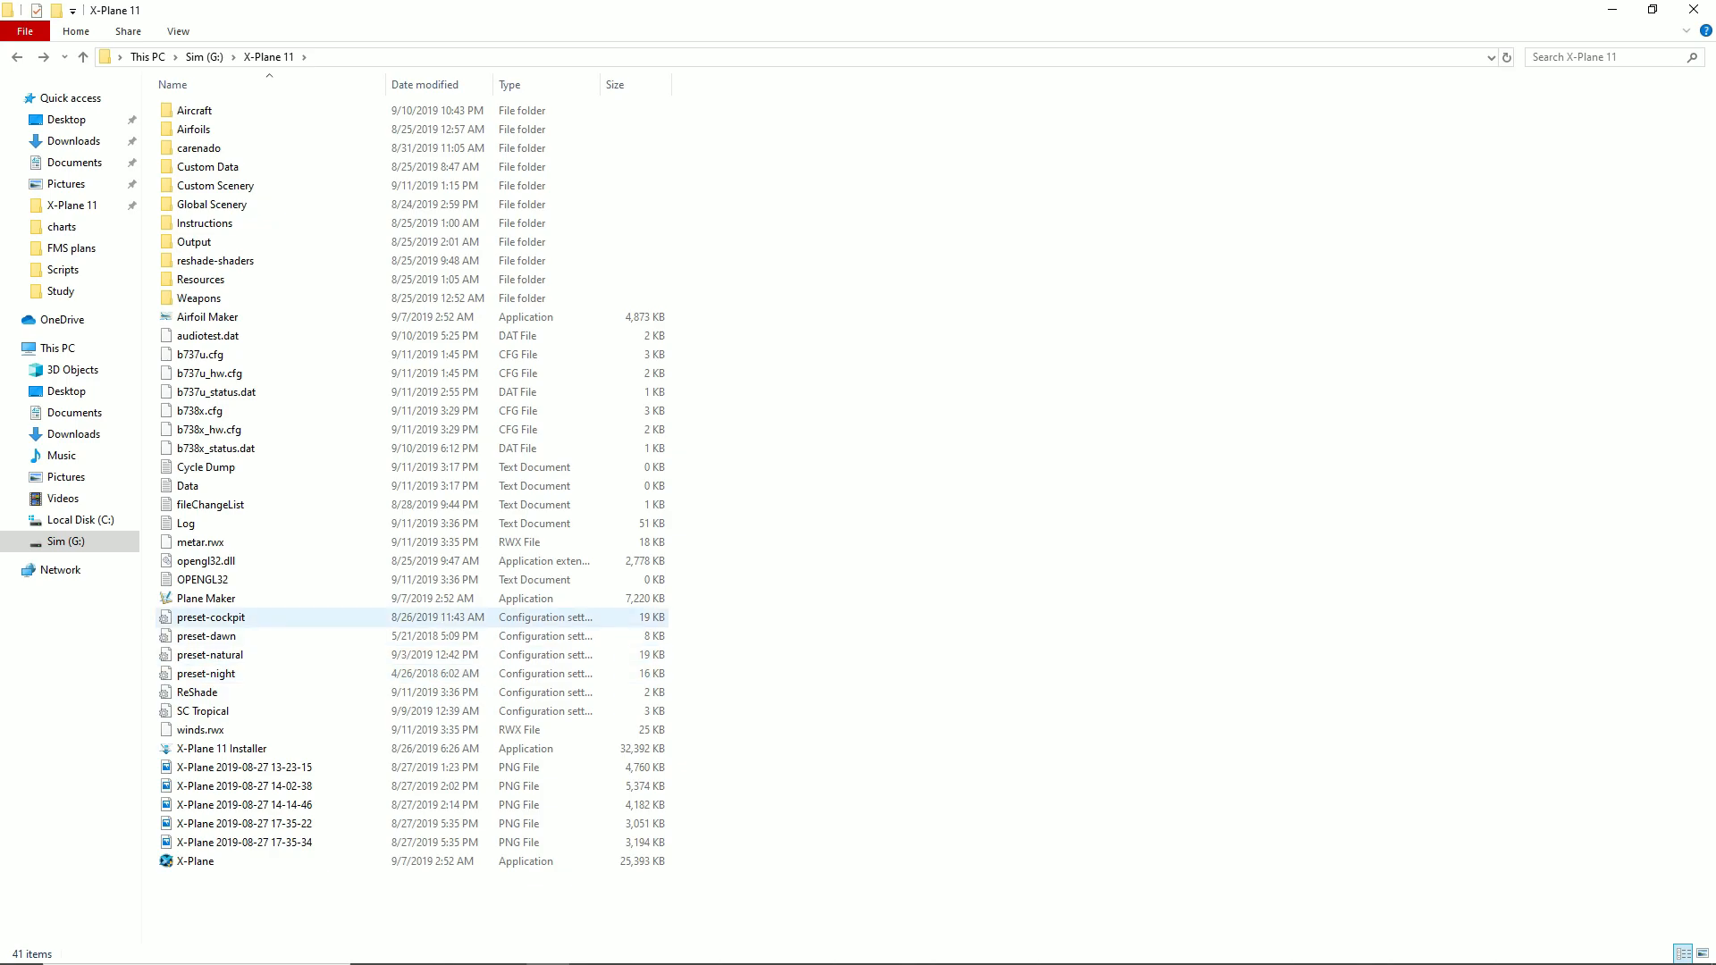
pyautogui.click(209, 654)
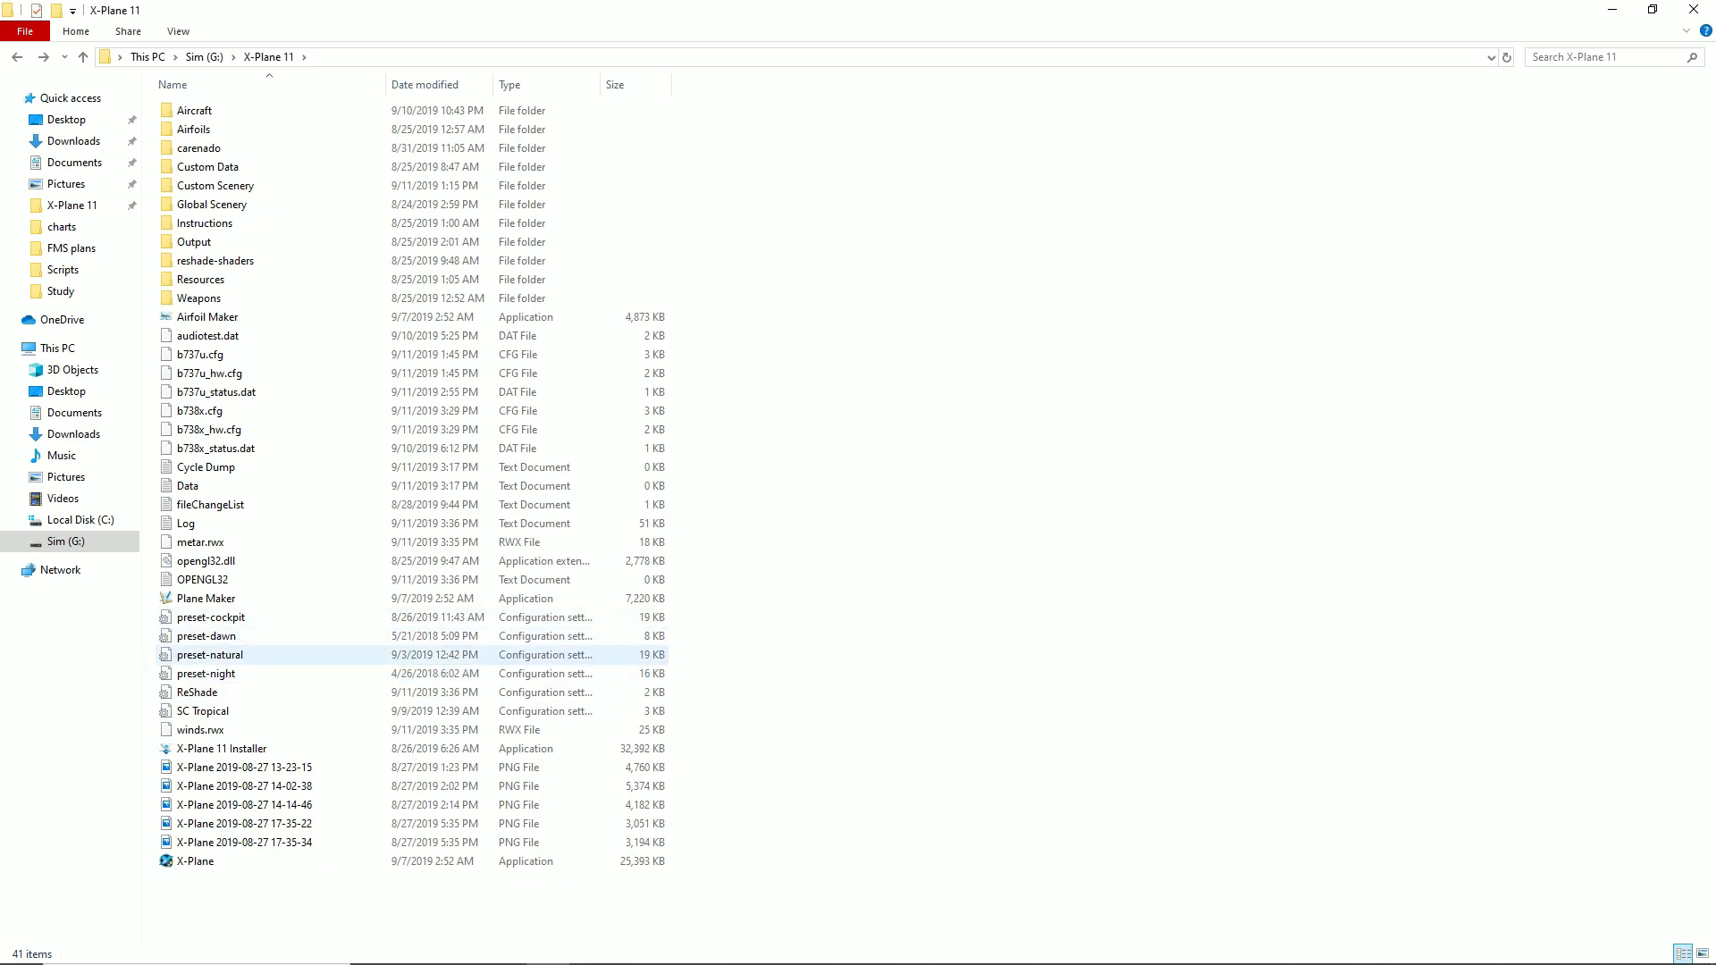
pyautogui.click(206, 673)
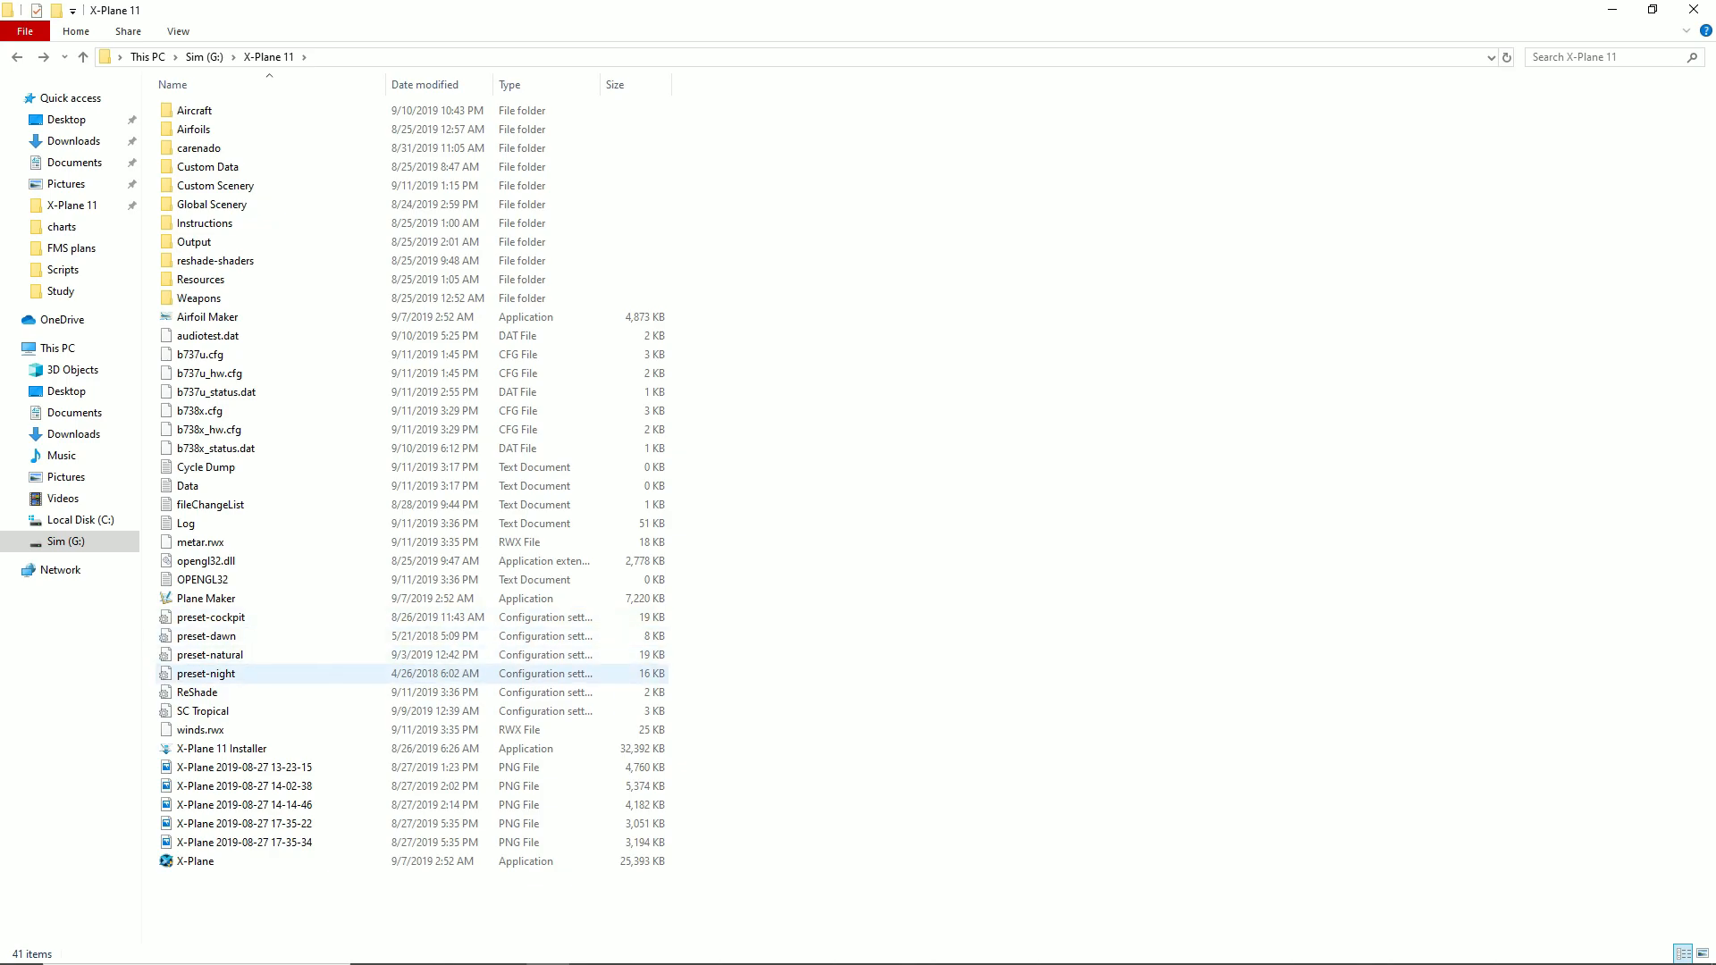
pyautogui.click(200, 542)
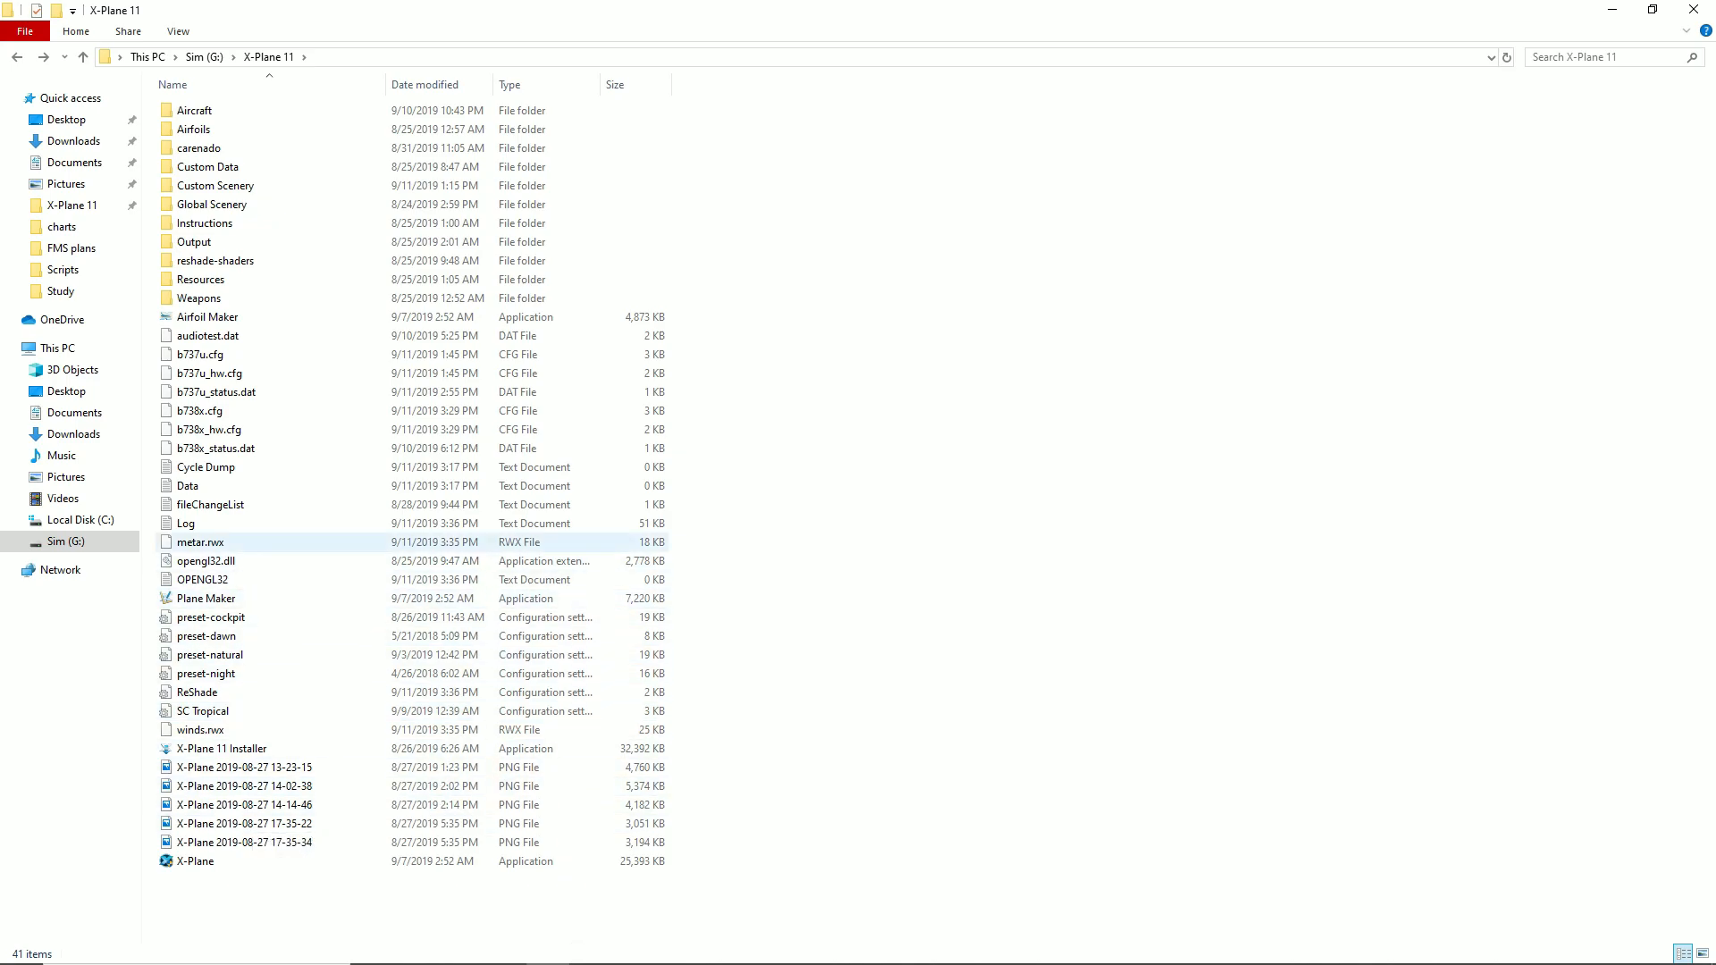
pyautogui.click(82, 57)
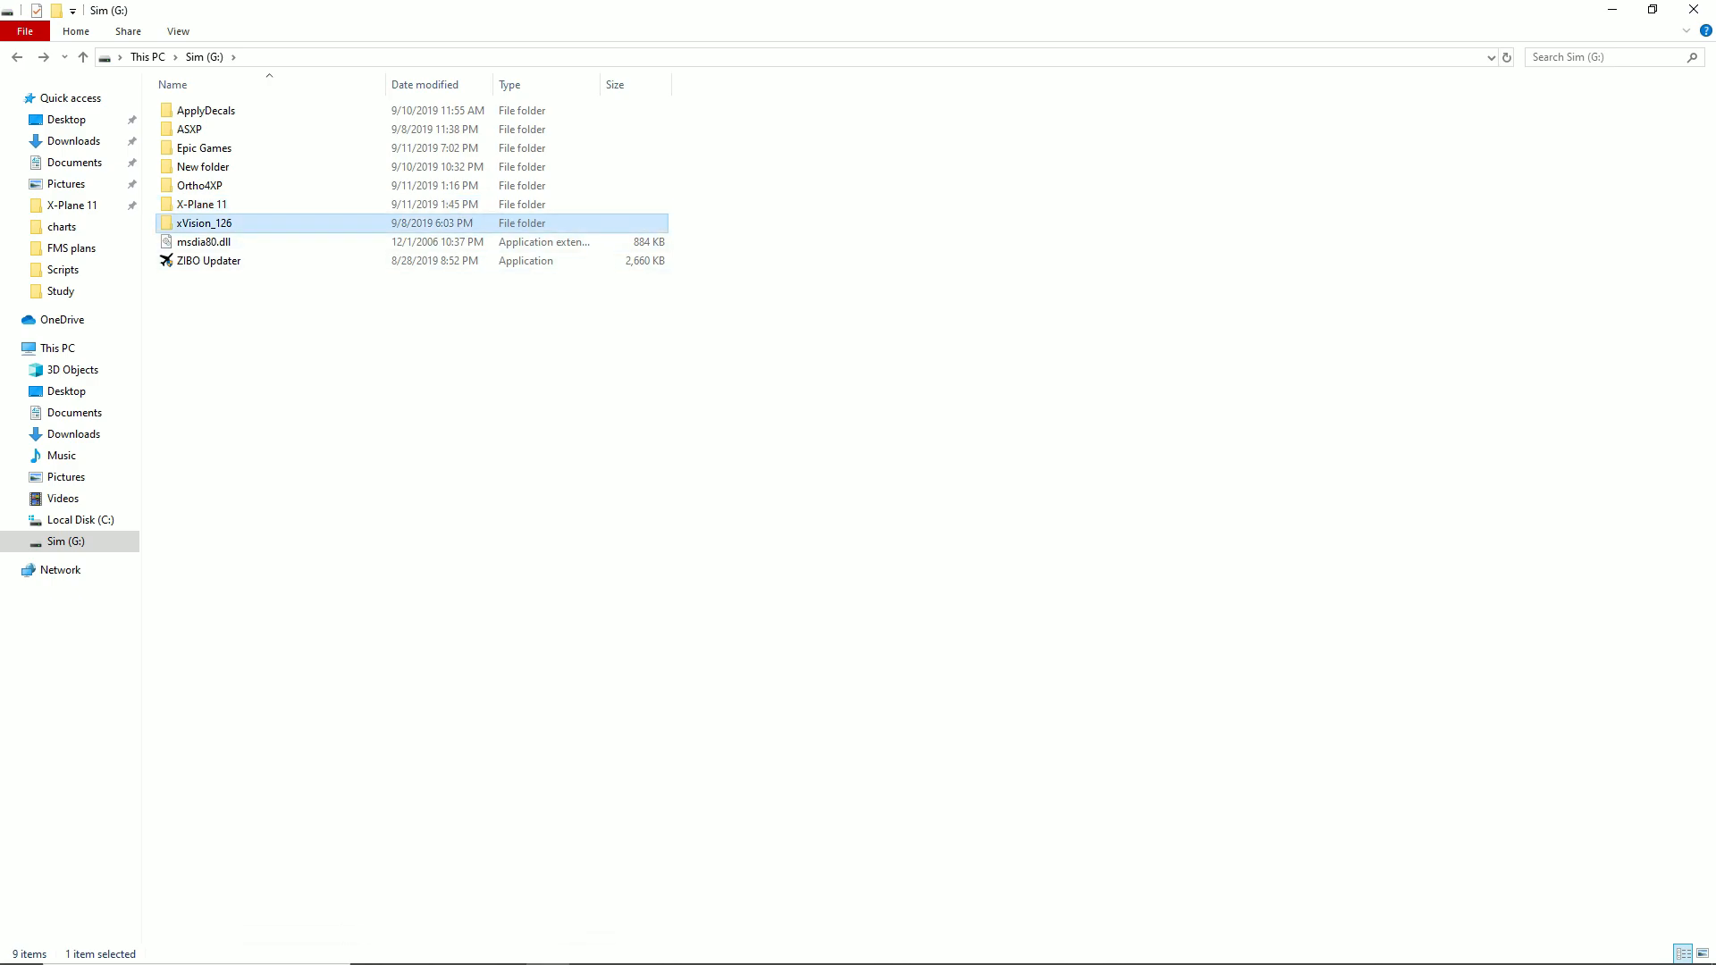
# - Enter xVision_126, launch the XVision application, then return to the Sim (G:) root
pyautogui.doubleClick(204, 224)
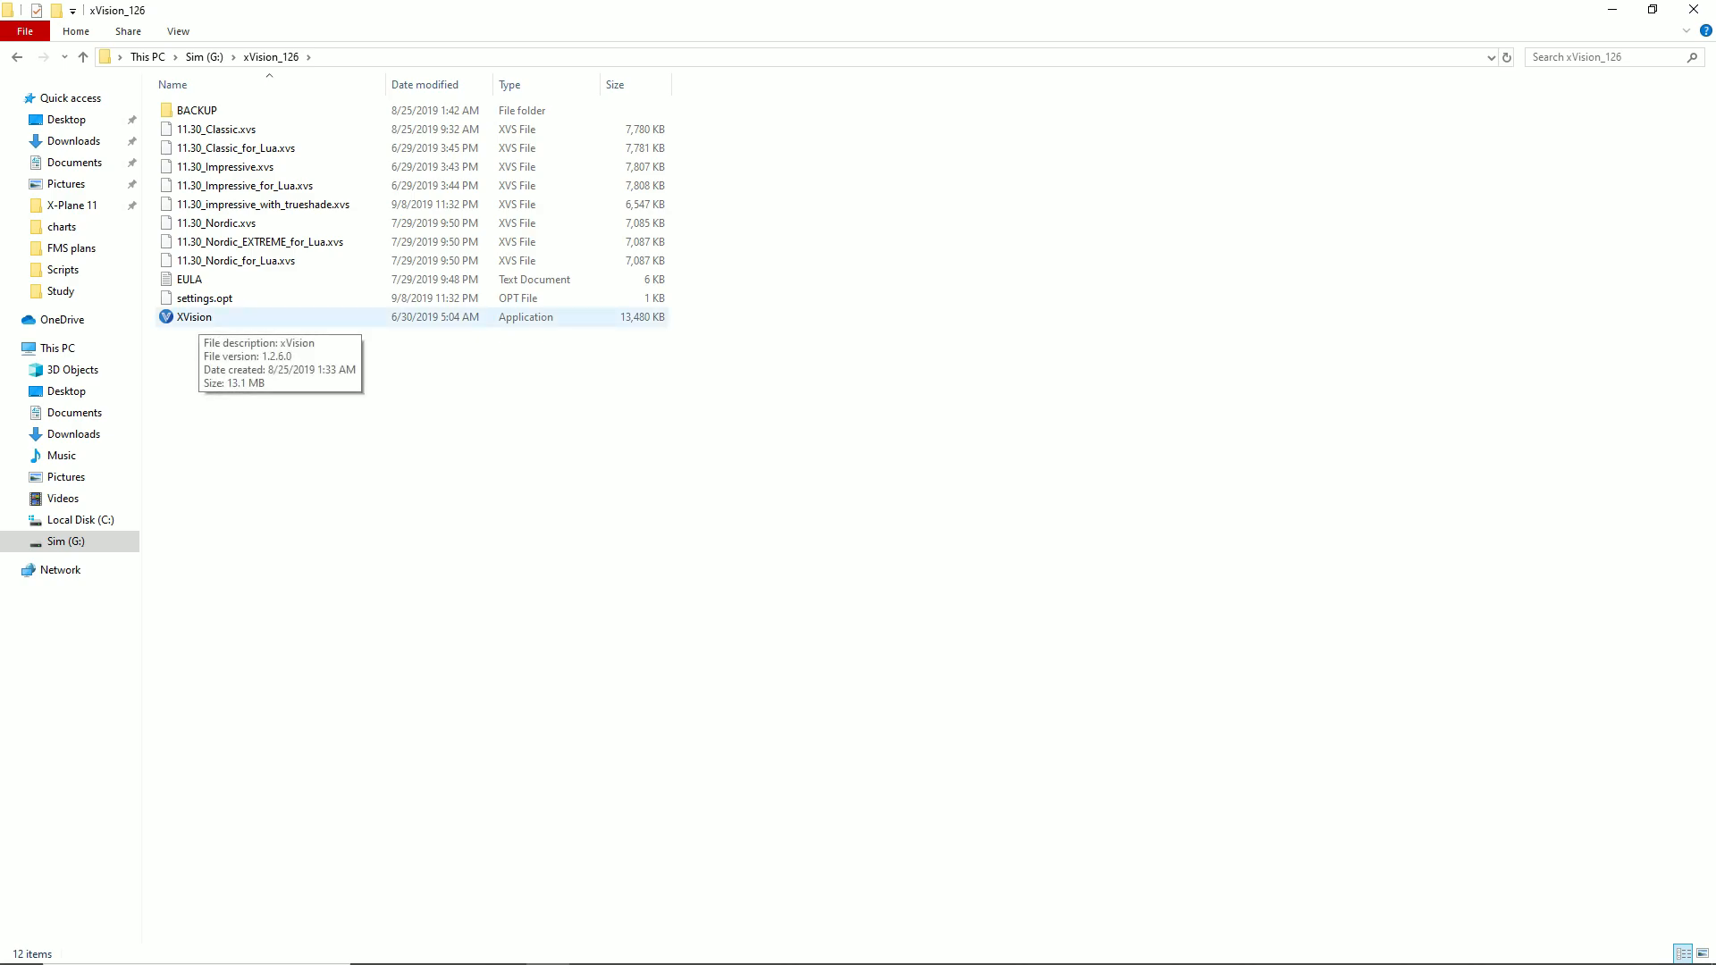
pyautogui.rightClick(193, 316)
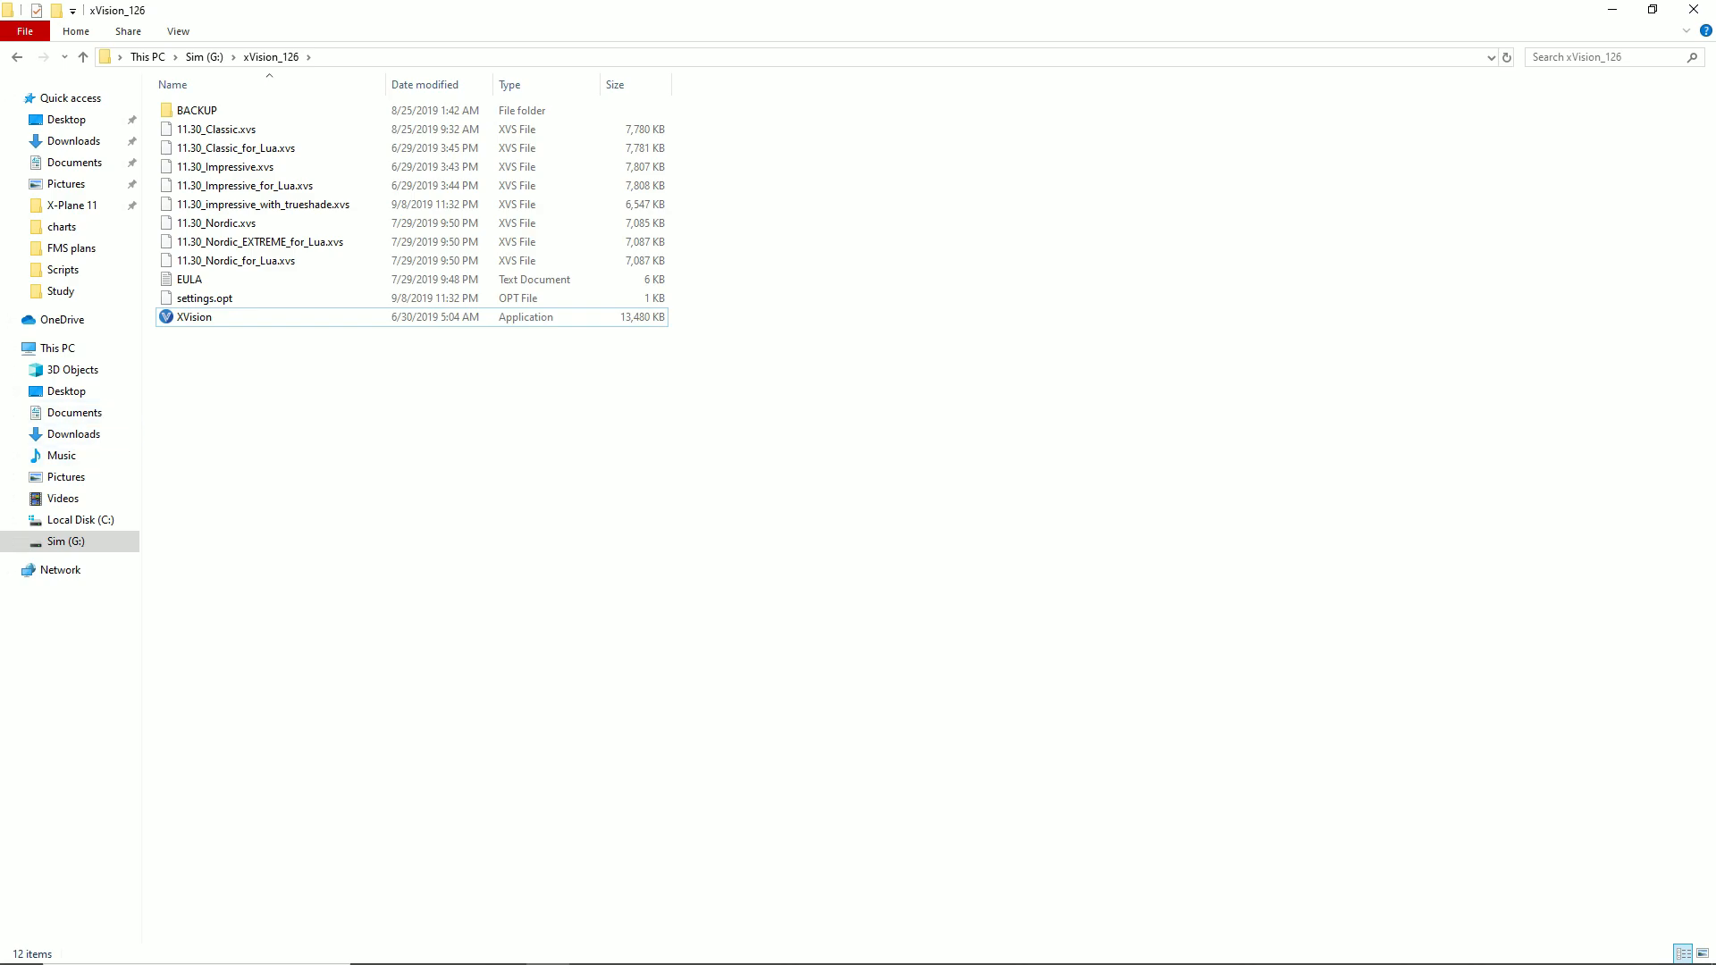
pyautogui.moveTo(195, 318)
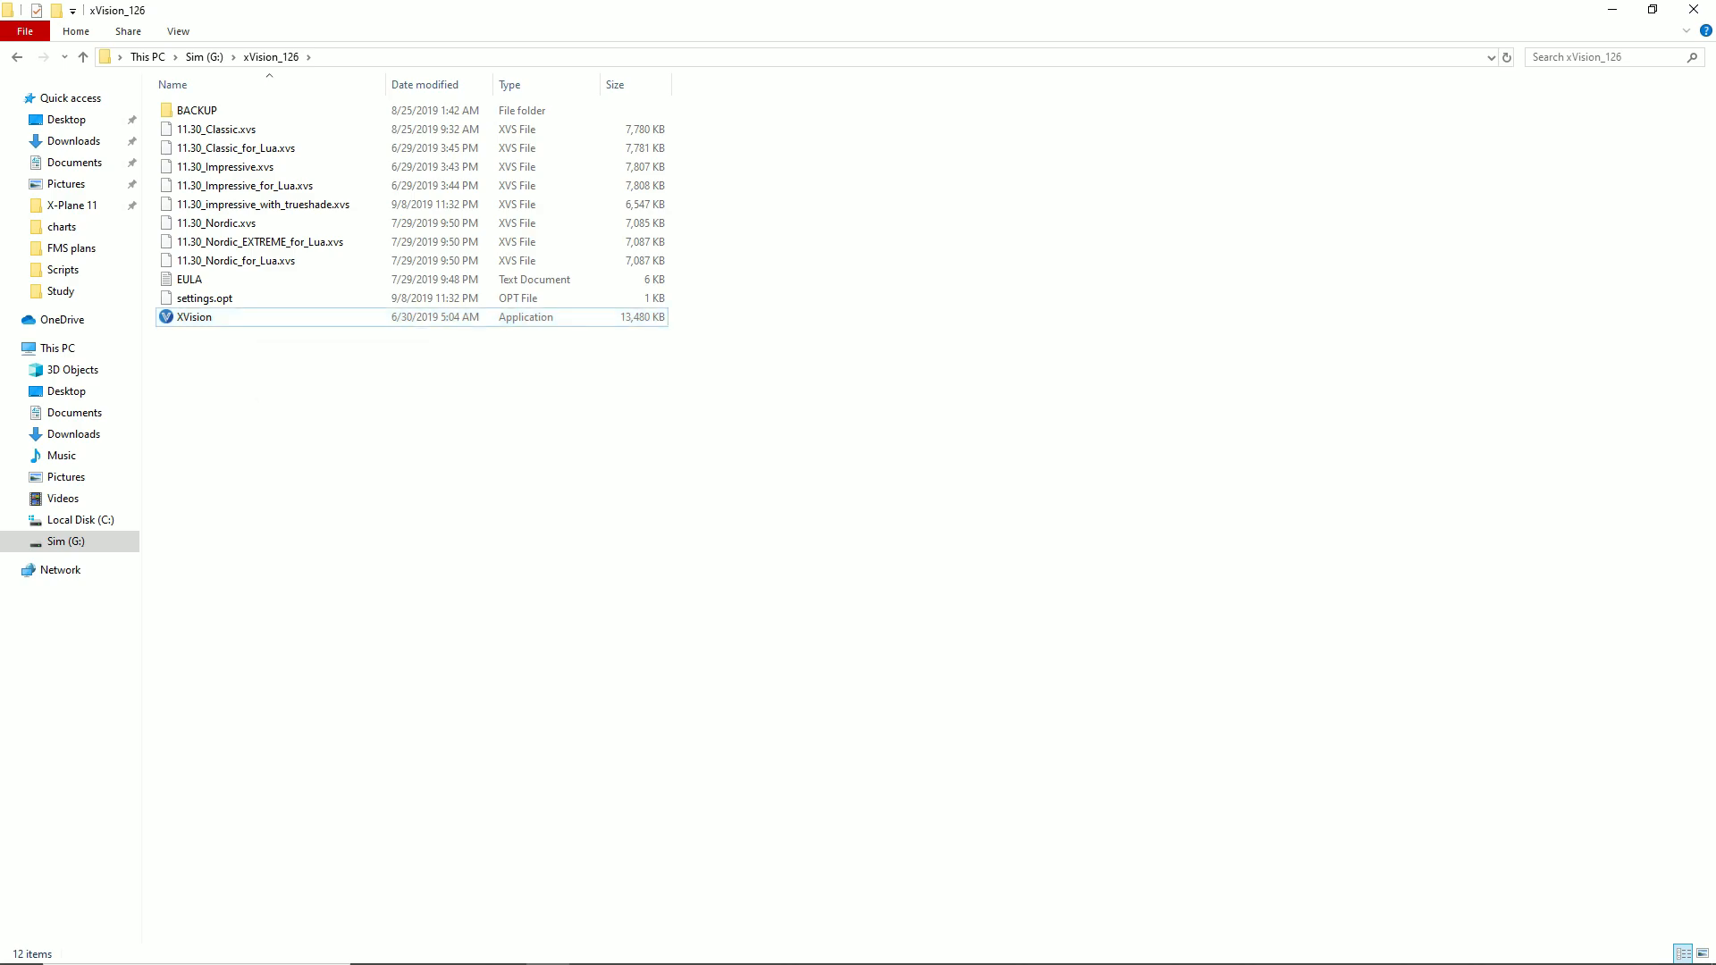
pyautogui.rightClick(192, 318)
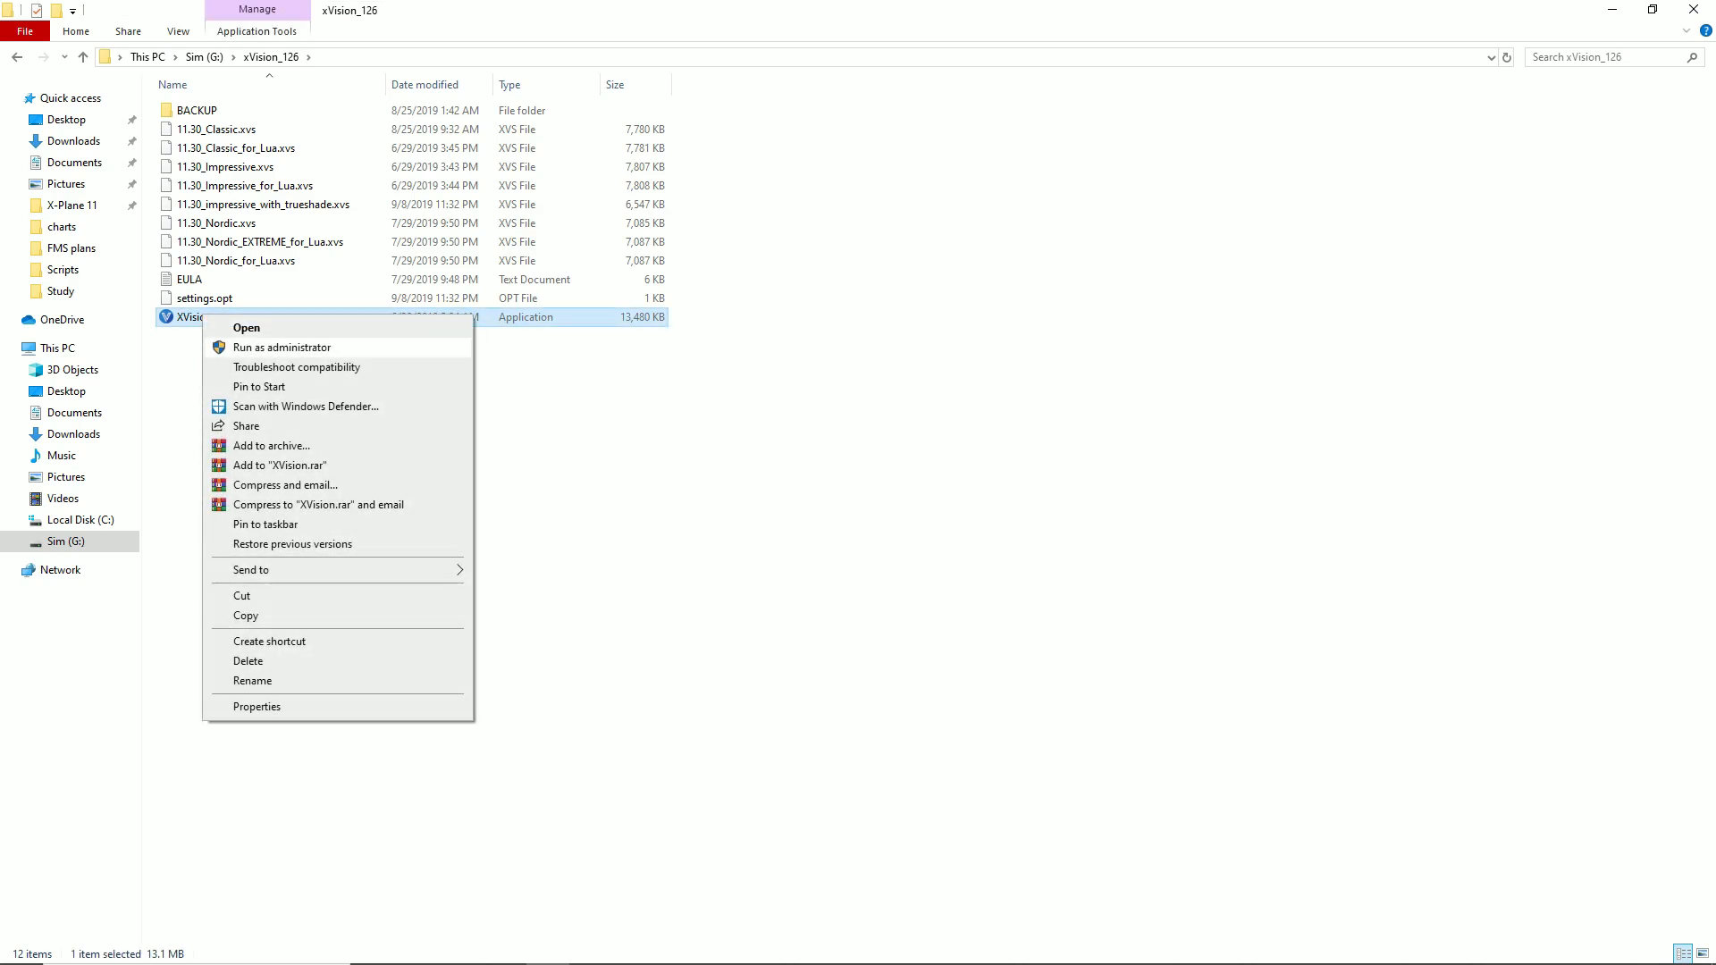
pyautogui.press('Escape')
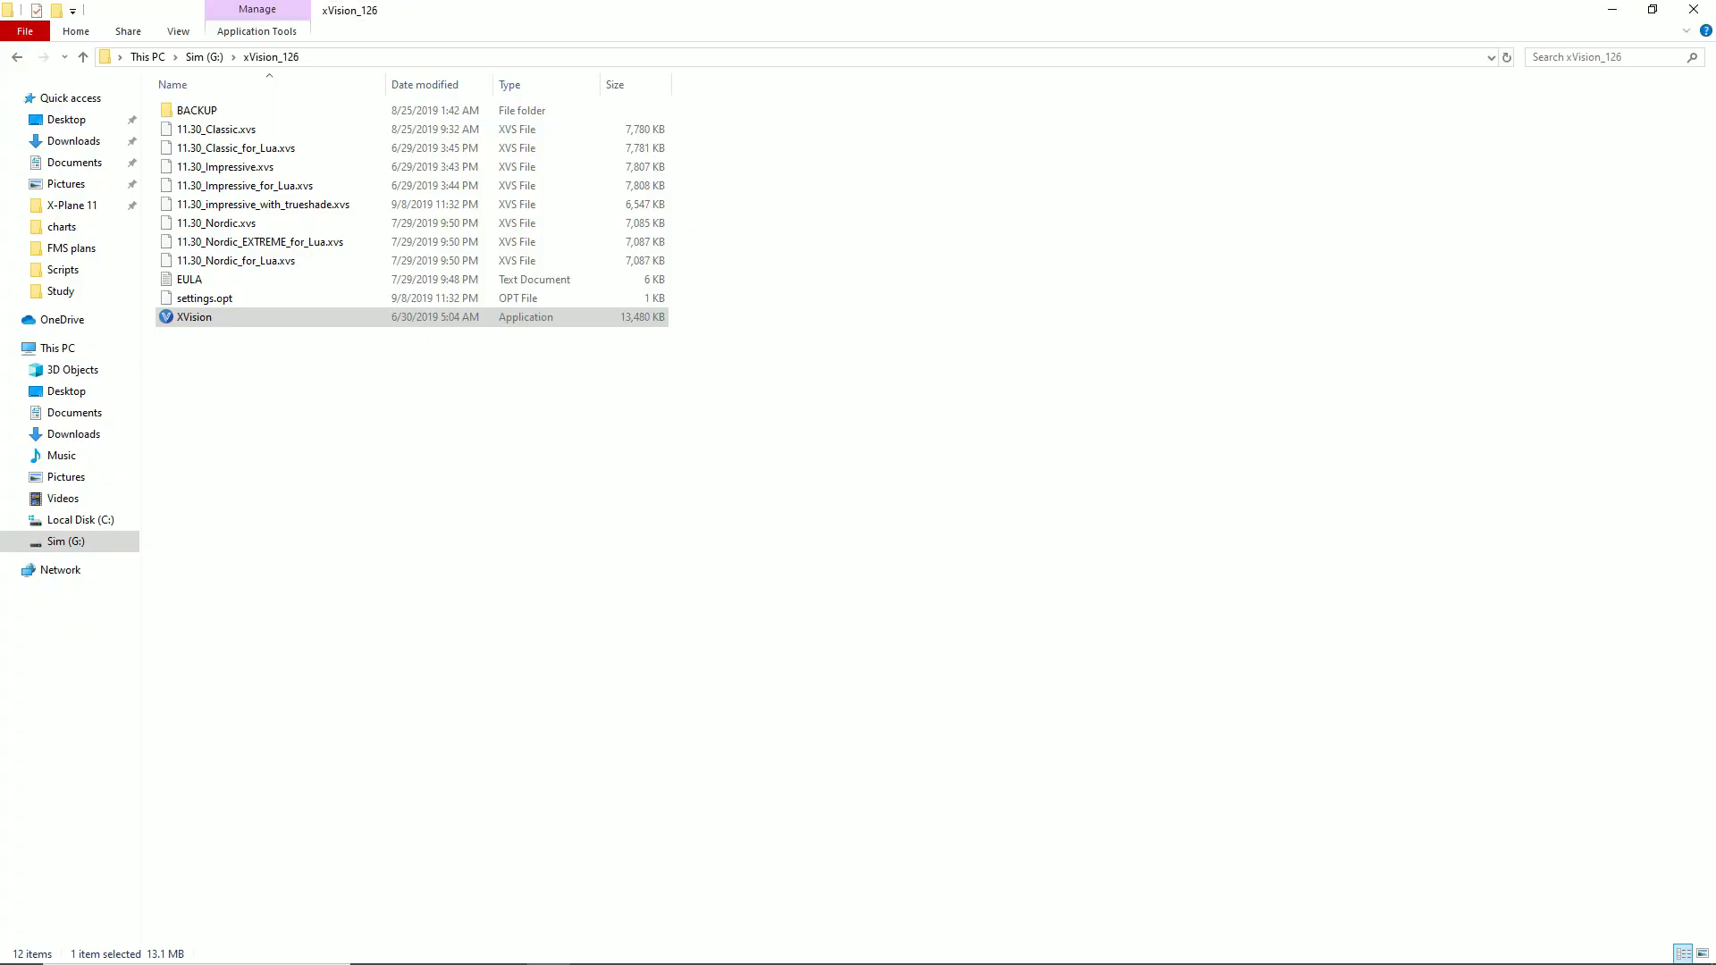
pyautogui.doubleClick(193, 317)
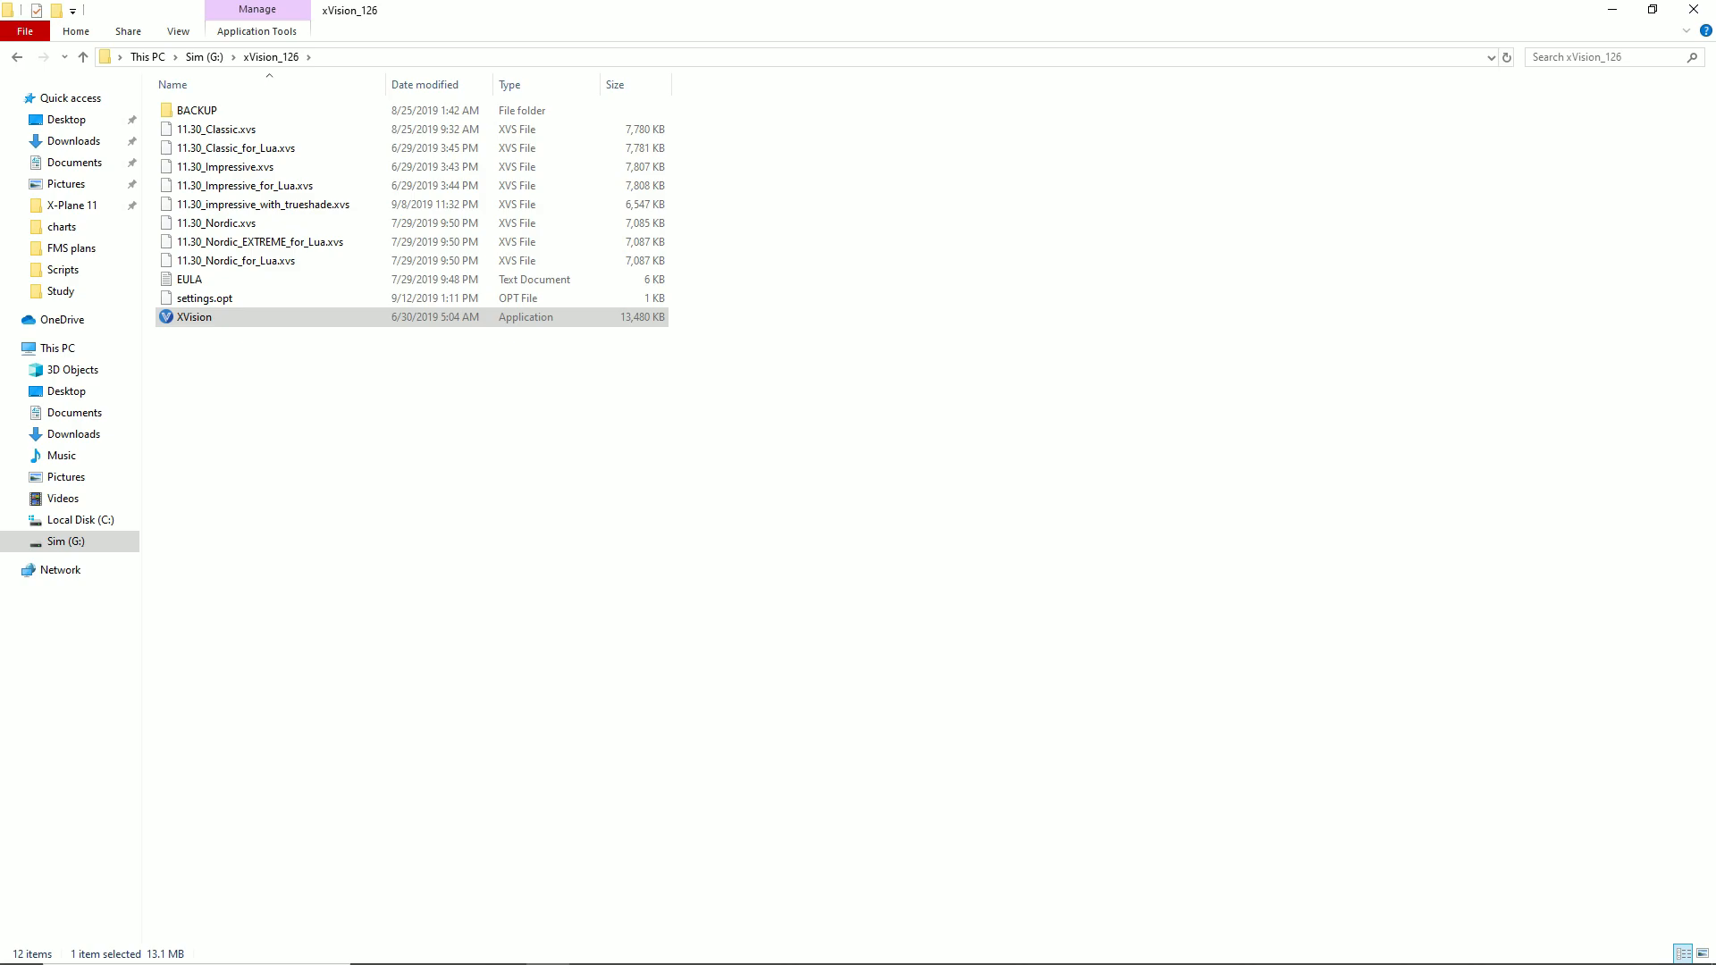
pyautogui.click(82, 57)
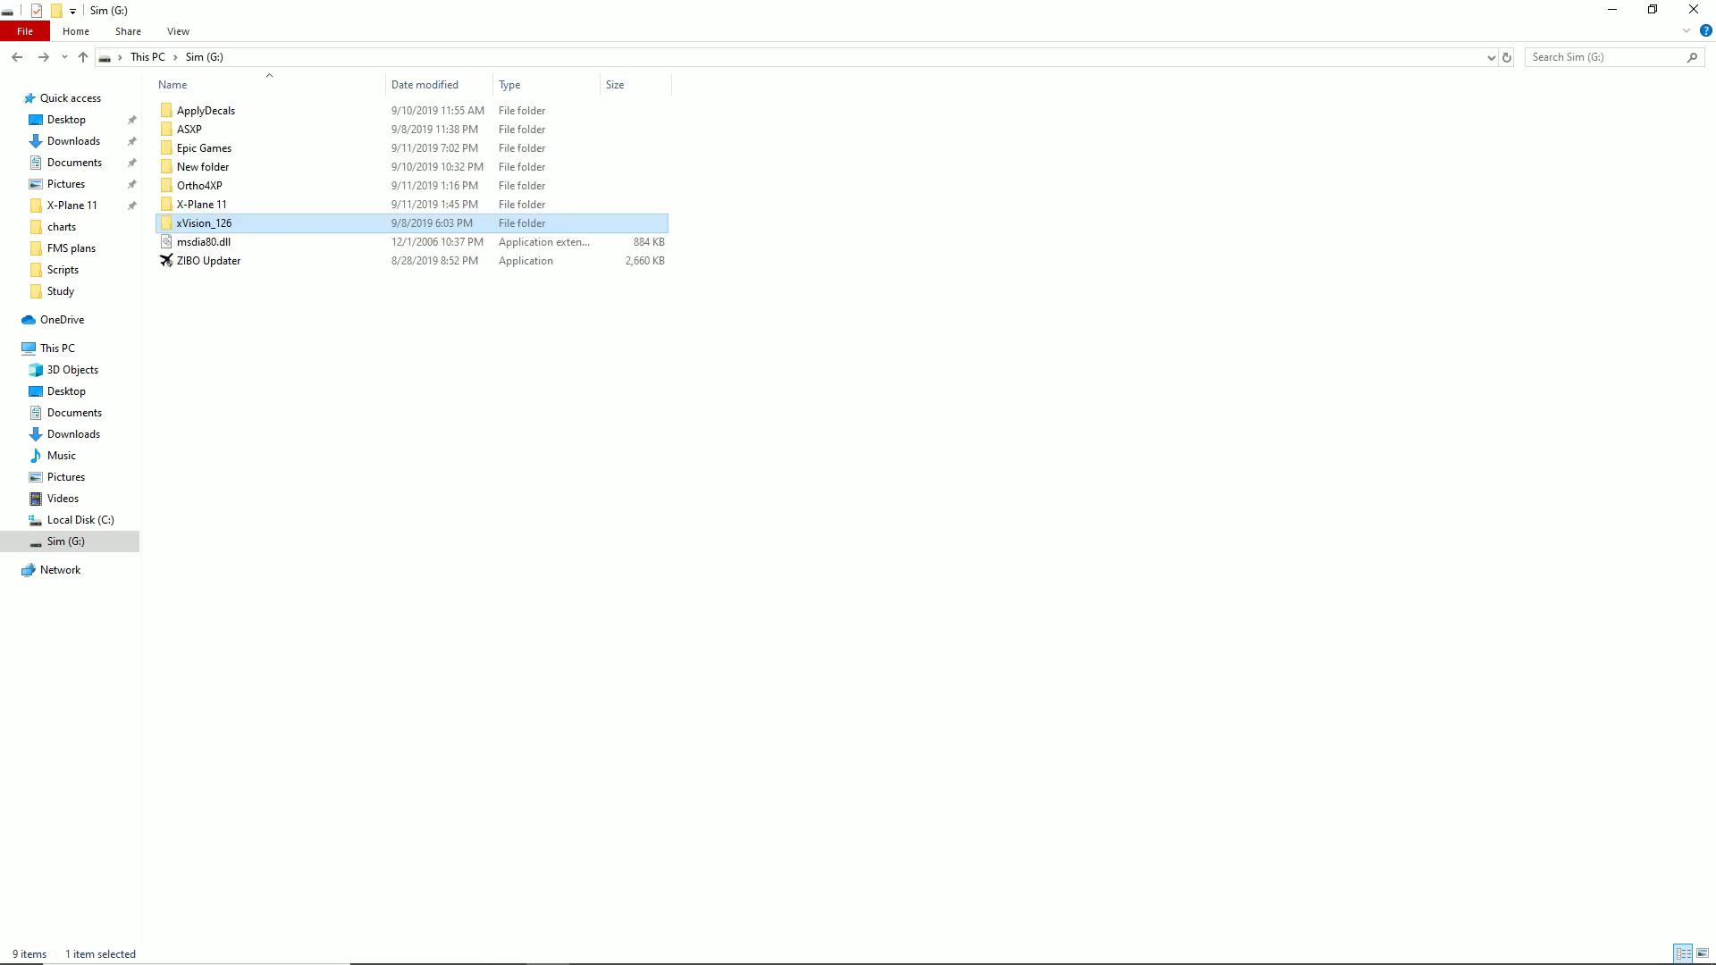
# - Peek inside the Ortho4XP folder, go back to the drive root and enter the ASXP folder
pyautogui.click(199, 184)
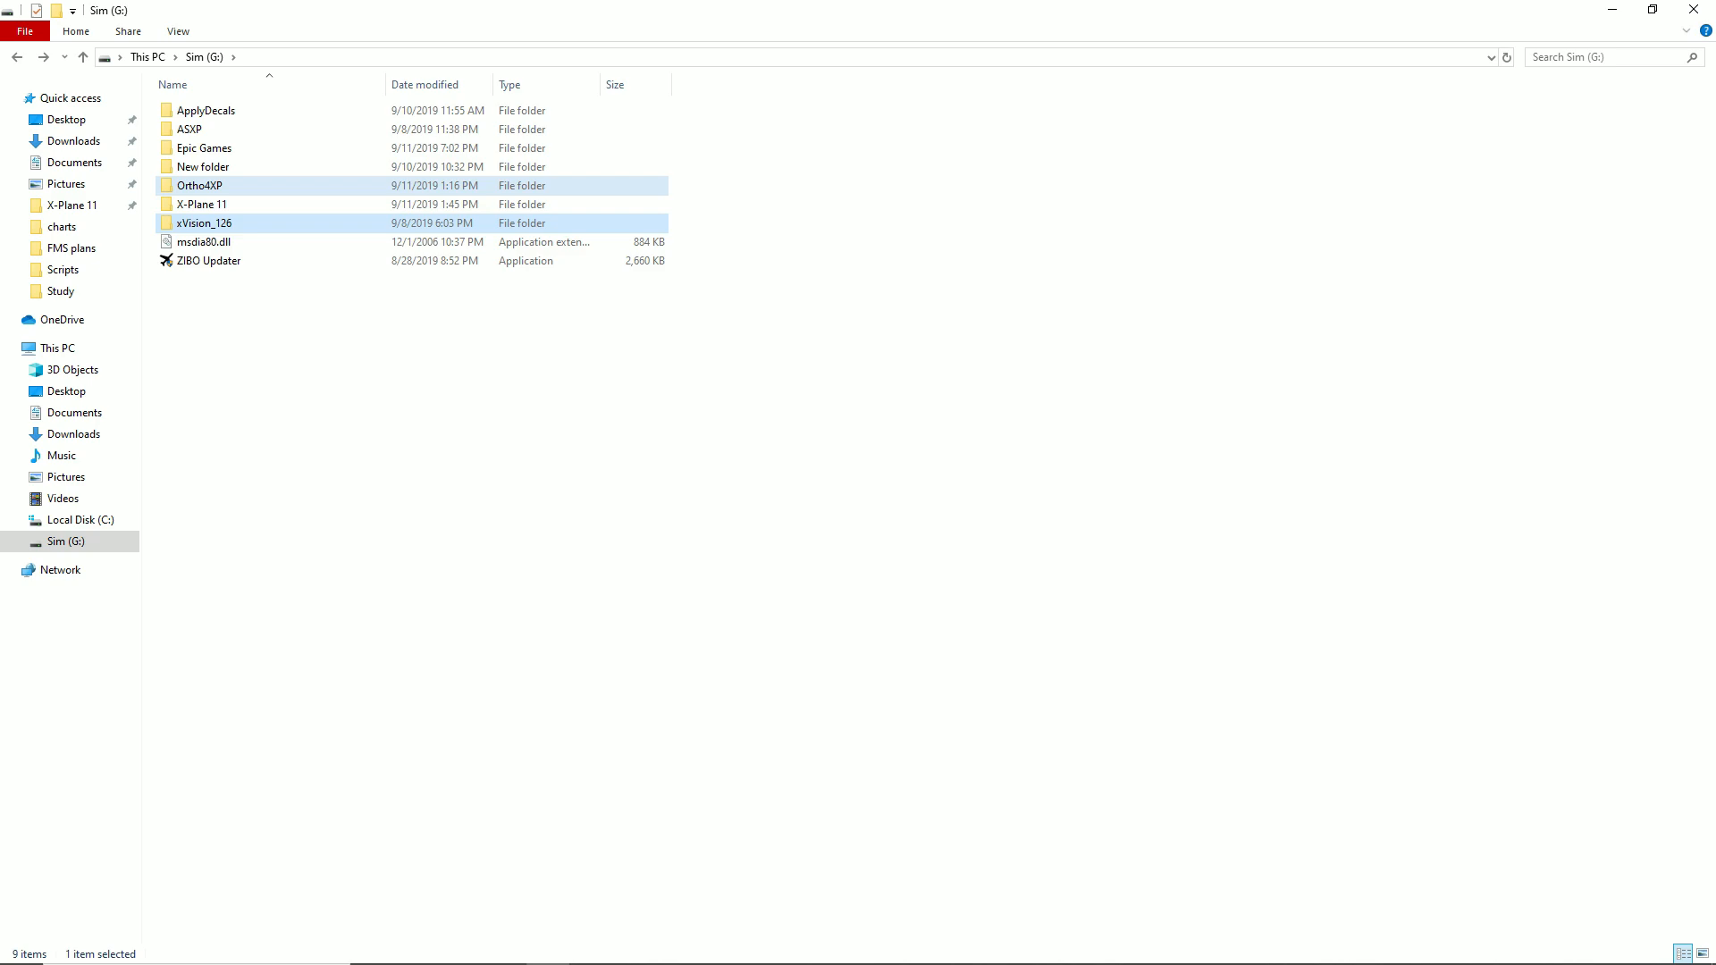
pyautogui.doubleClick(200, 184)
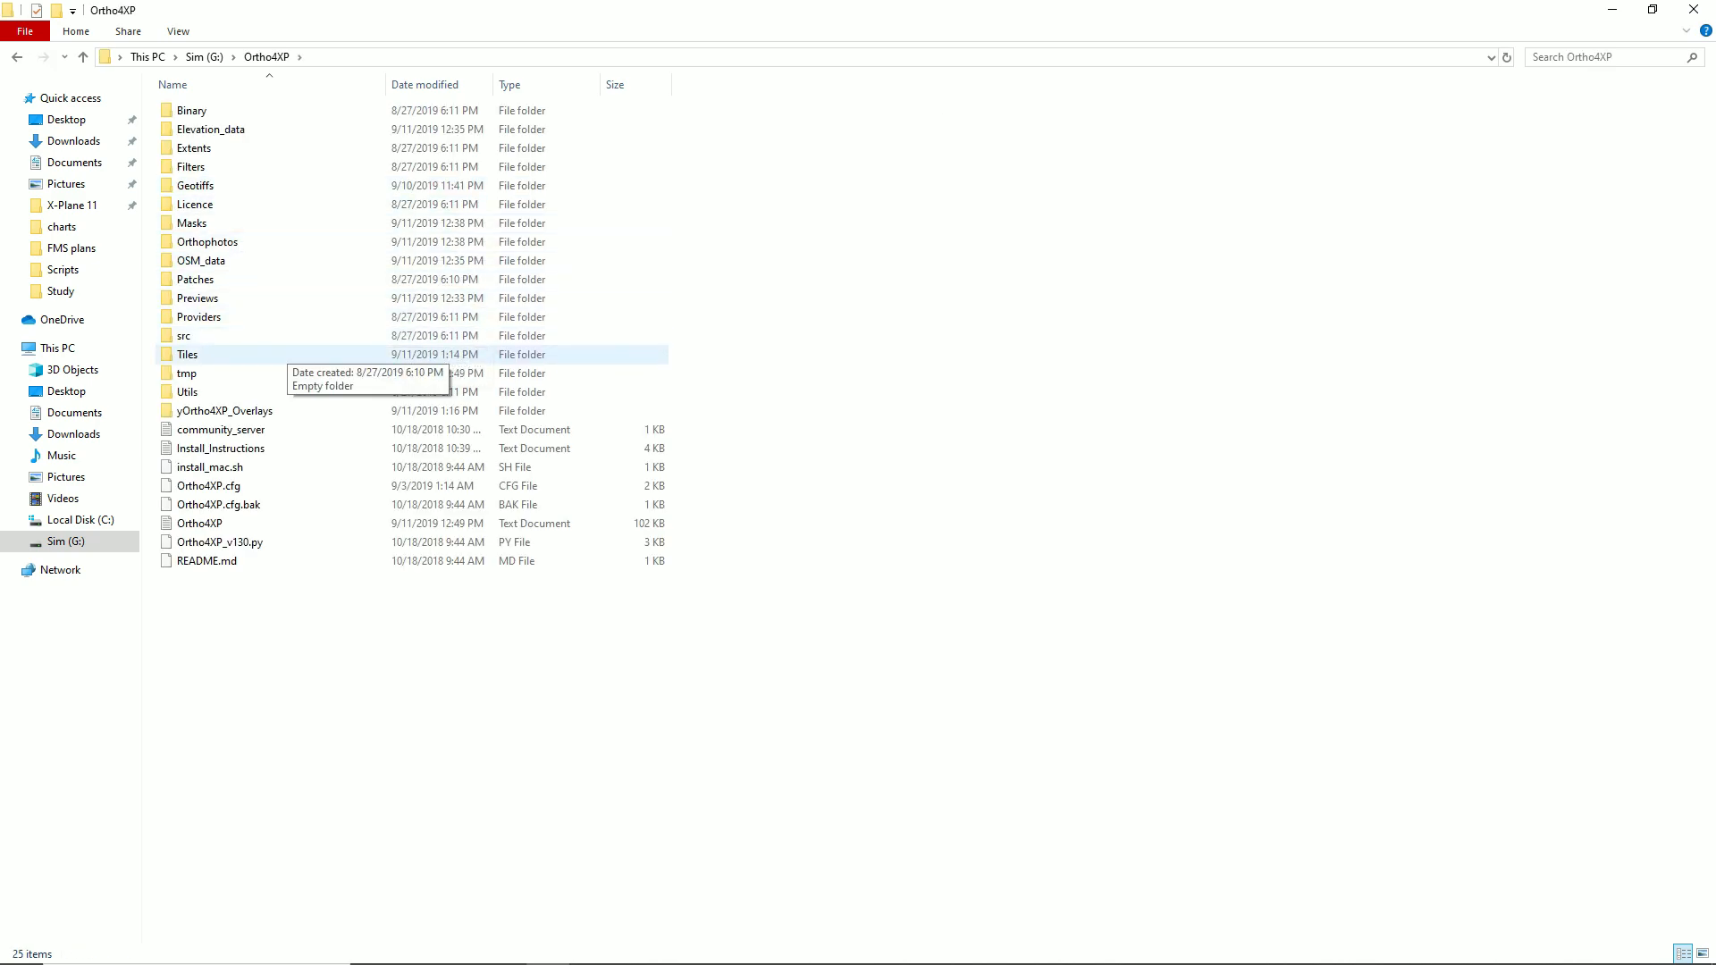
pyautogui.moveTo(218, 504)
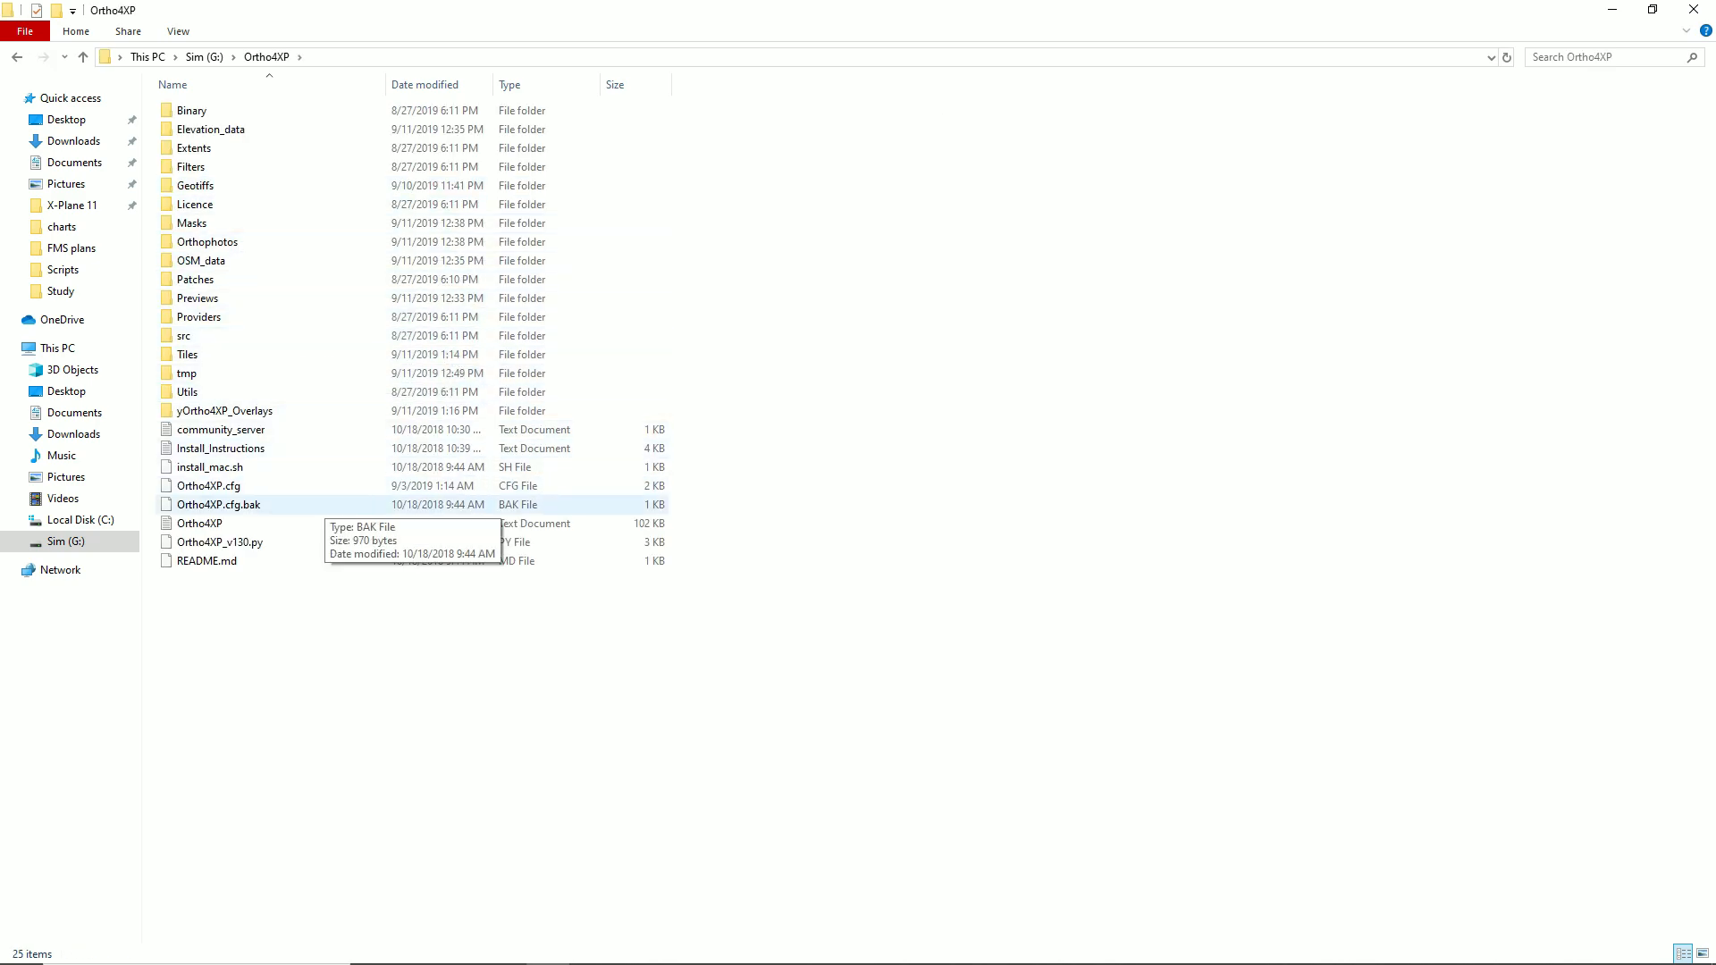
pyautogui.click(82, 57)
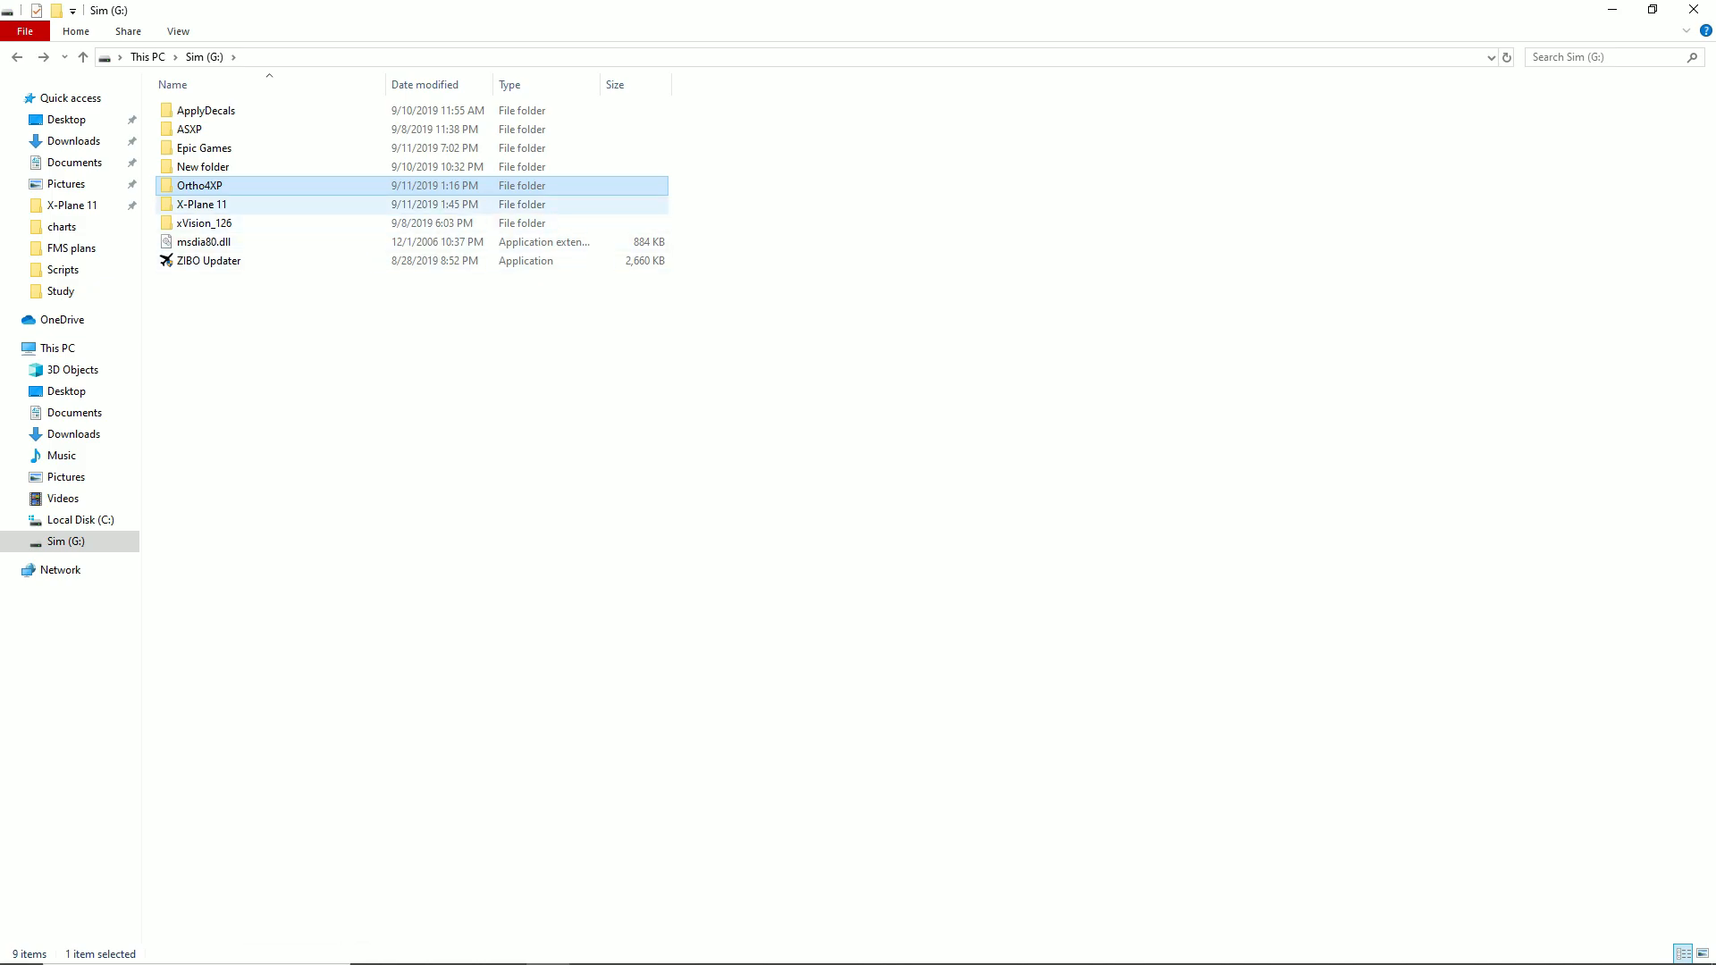
pyautogui.moveTo(202, 204)
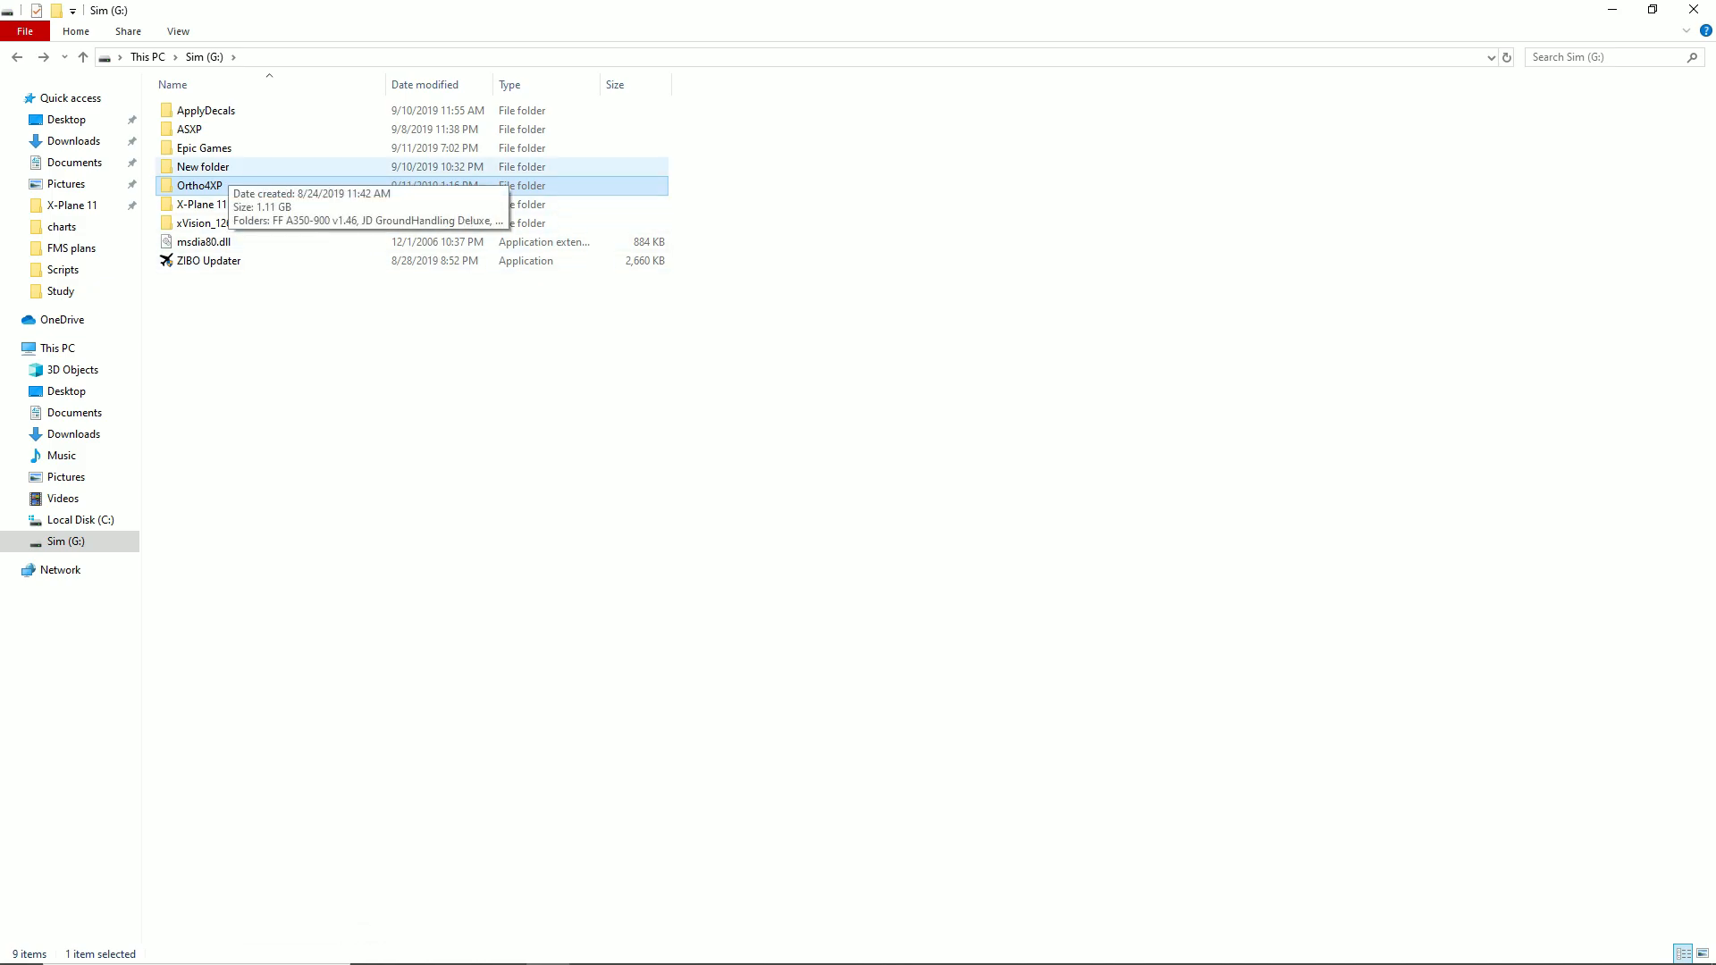
pyautogui.doubleClick(187, 129)
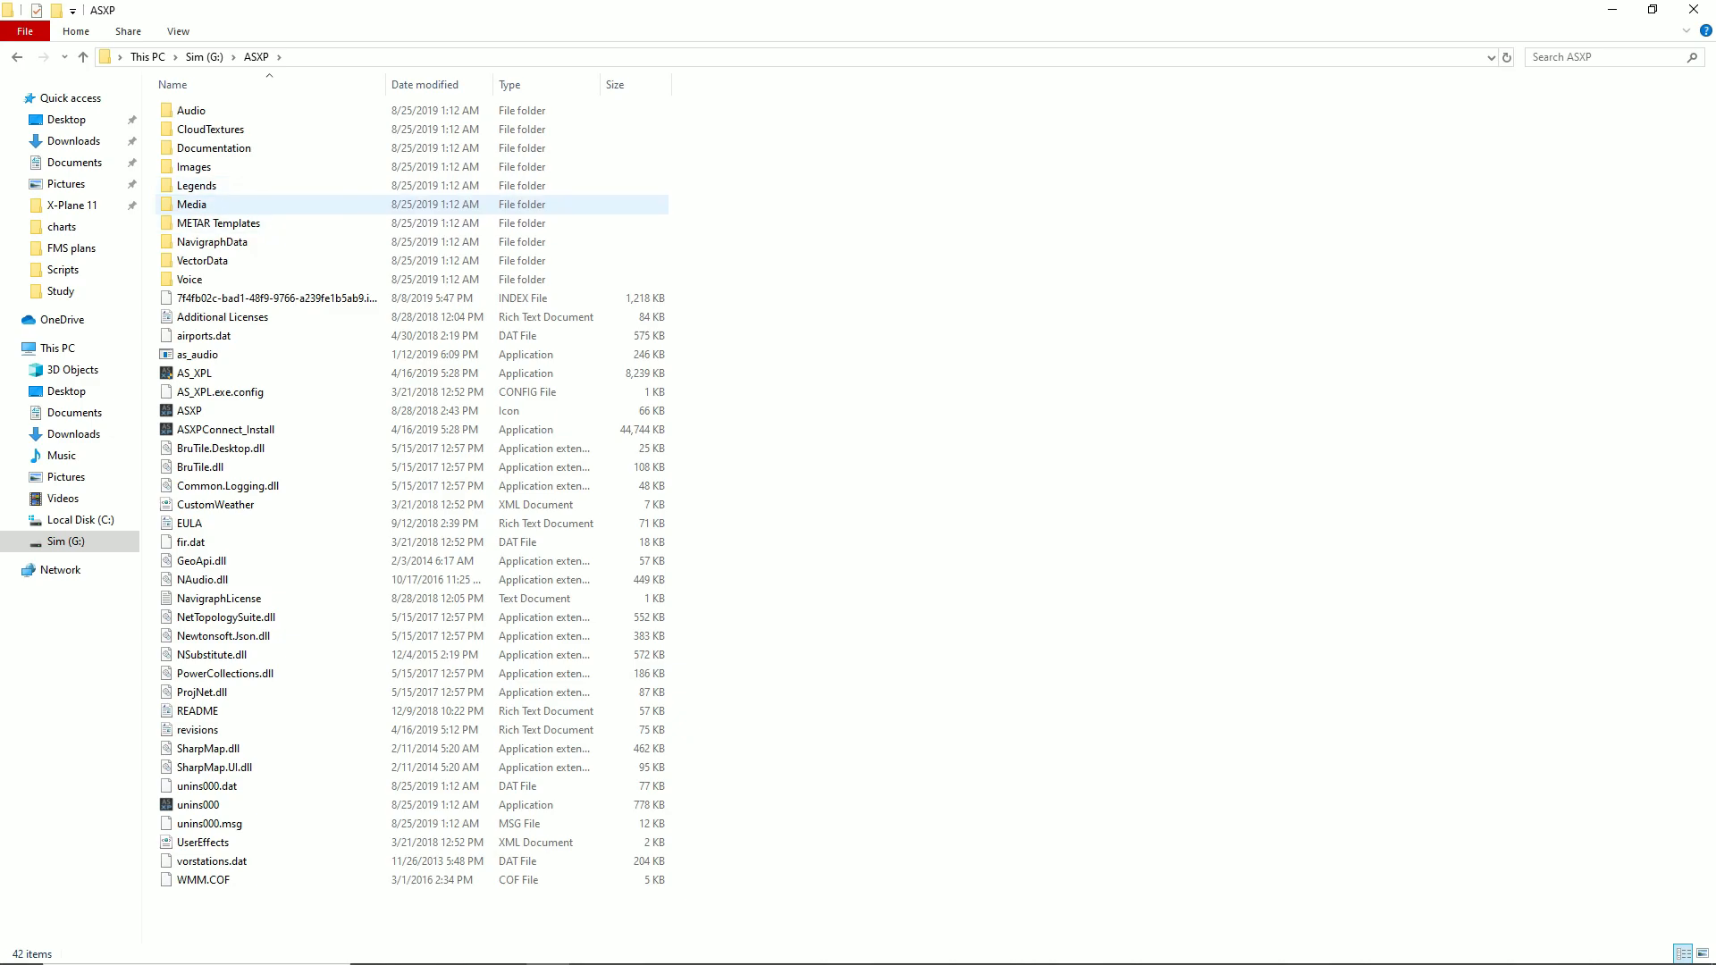
# - Inspect NavigraphLicense, NSubstitute.dll, NAudio.dll and as_audio in ASXP, then return to the Sim (G:) root
pyautogui.click(218, 597)
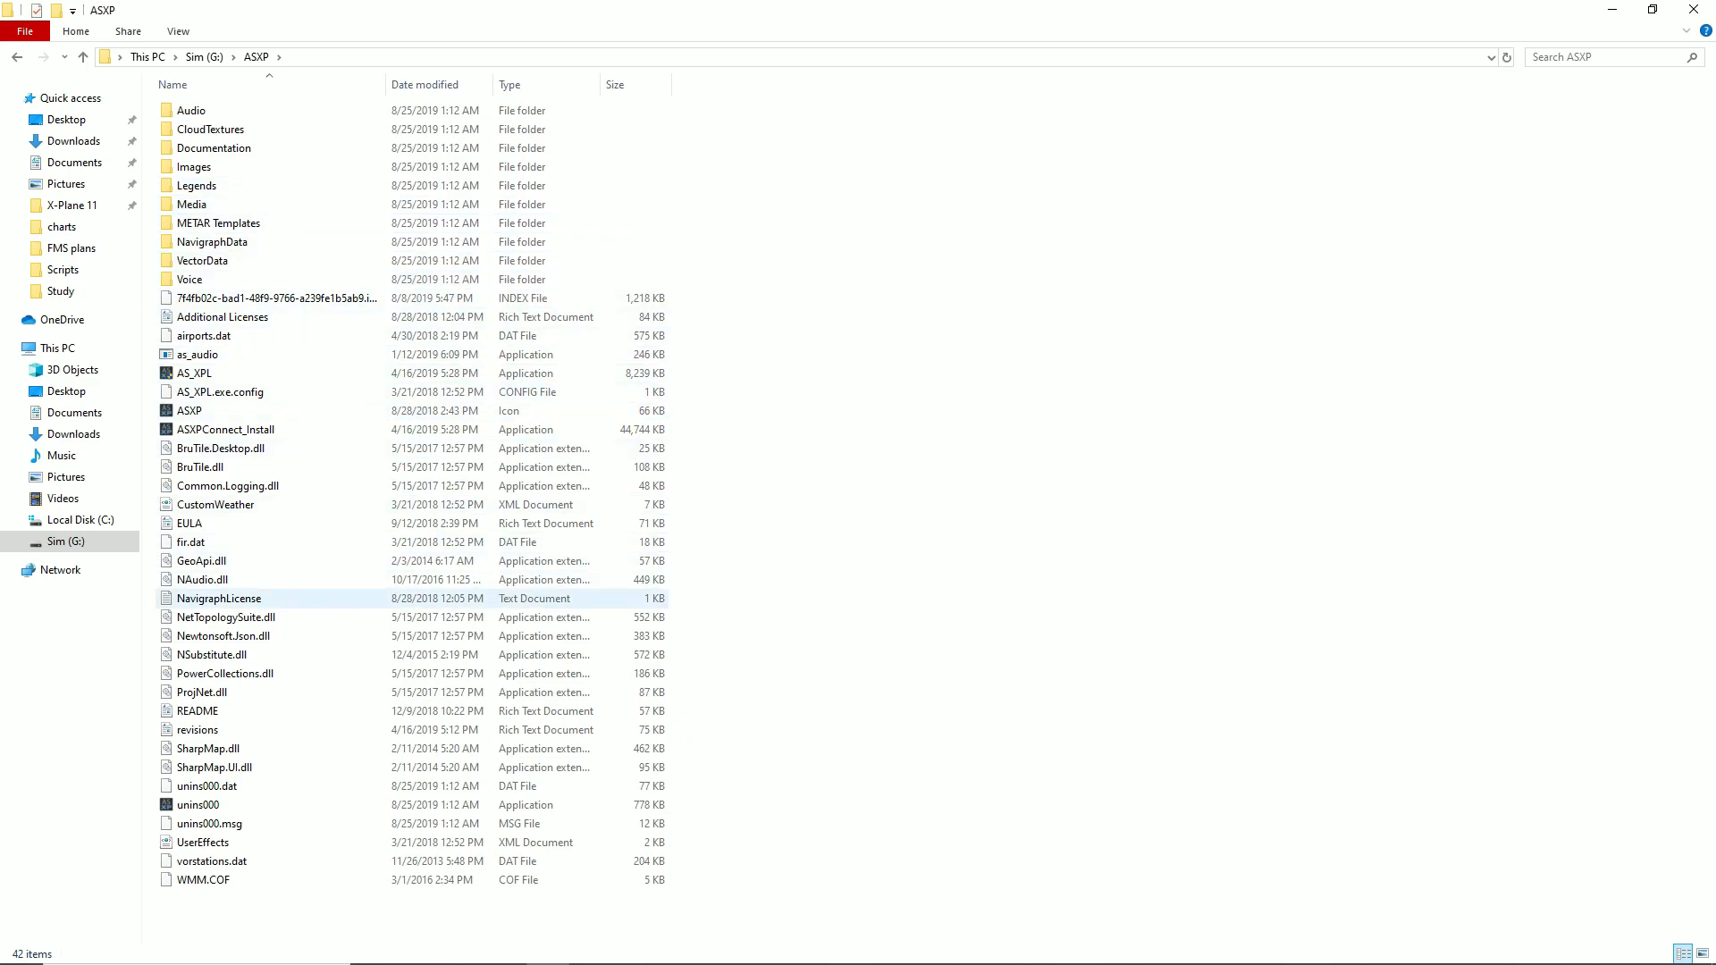
pyautogui.click(212, 655)
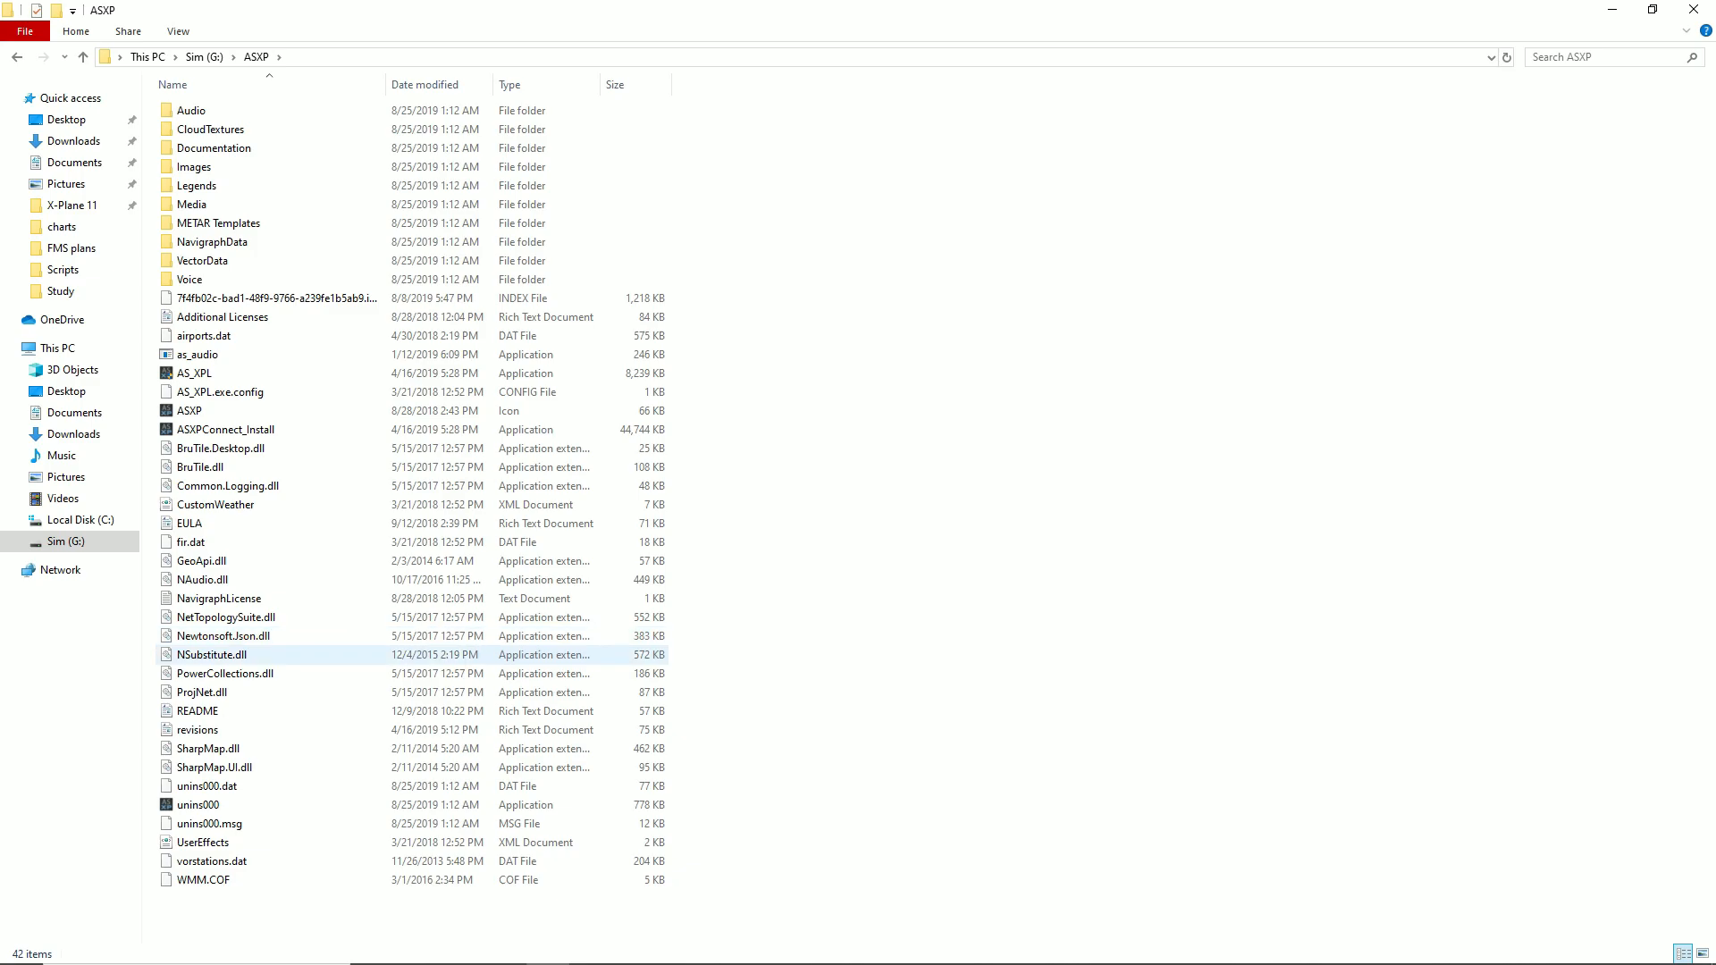
pyautogui.click(202, 579)
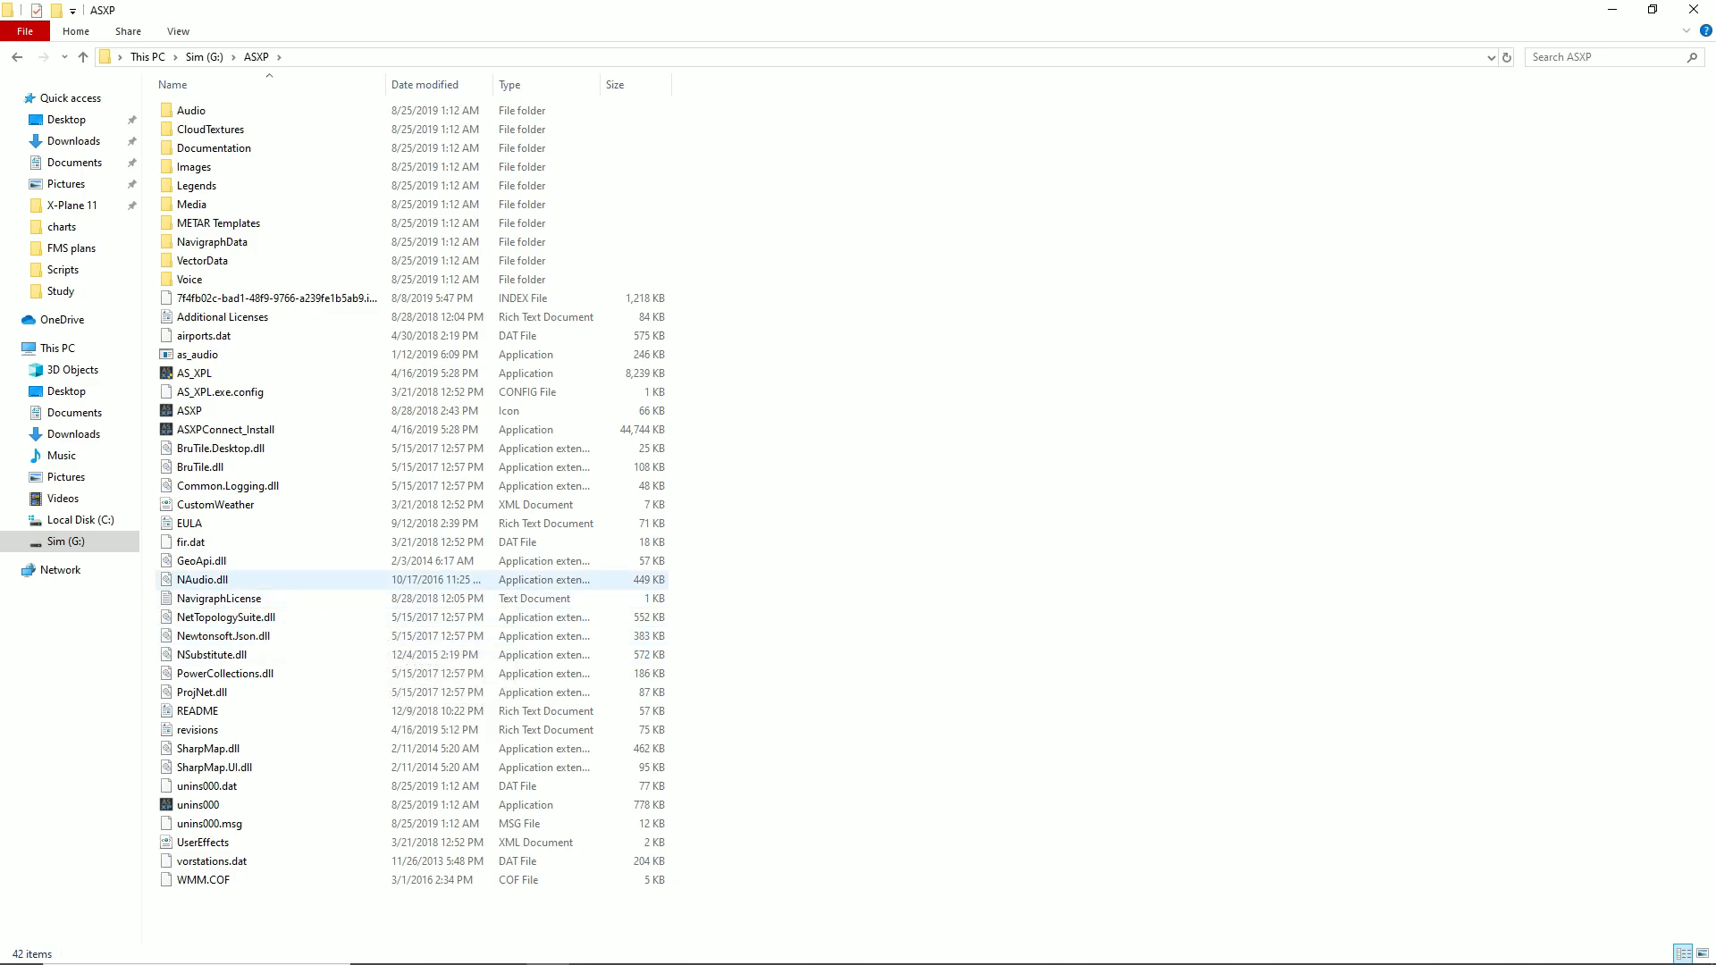
pyautogui.moveTo(202, 579)
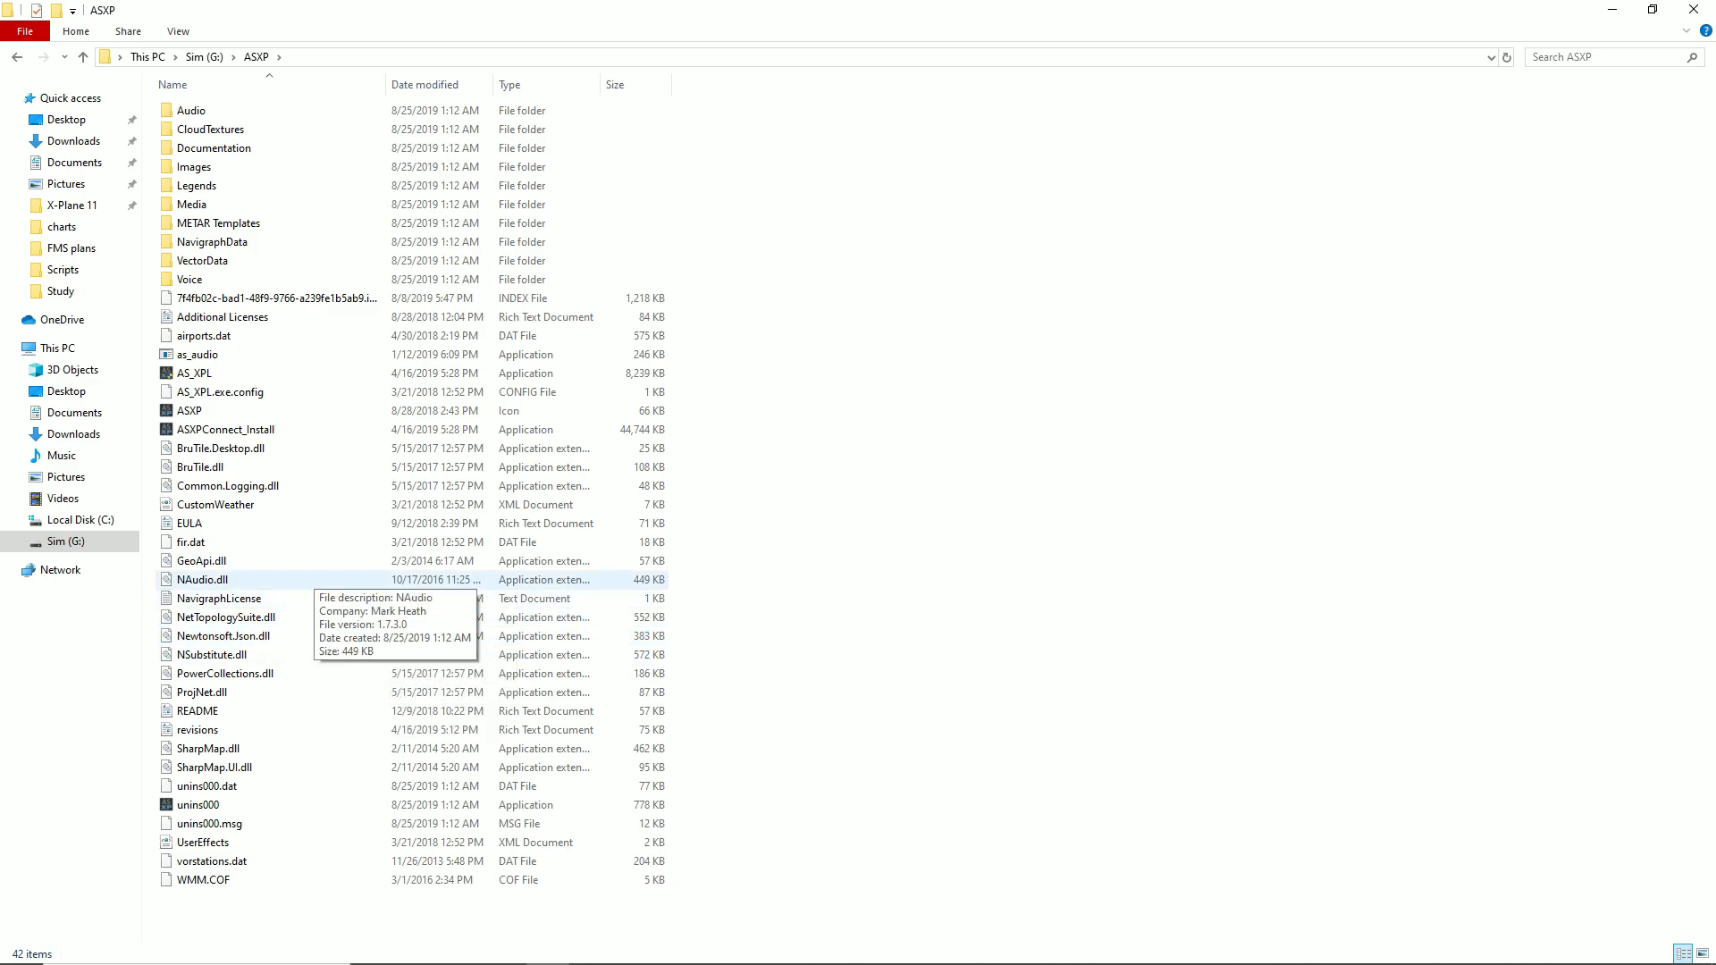
pyautogui.click(196, 354)
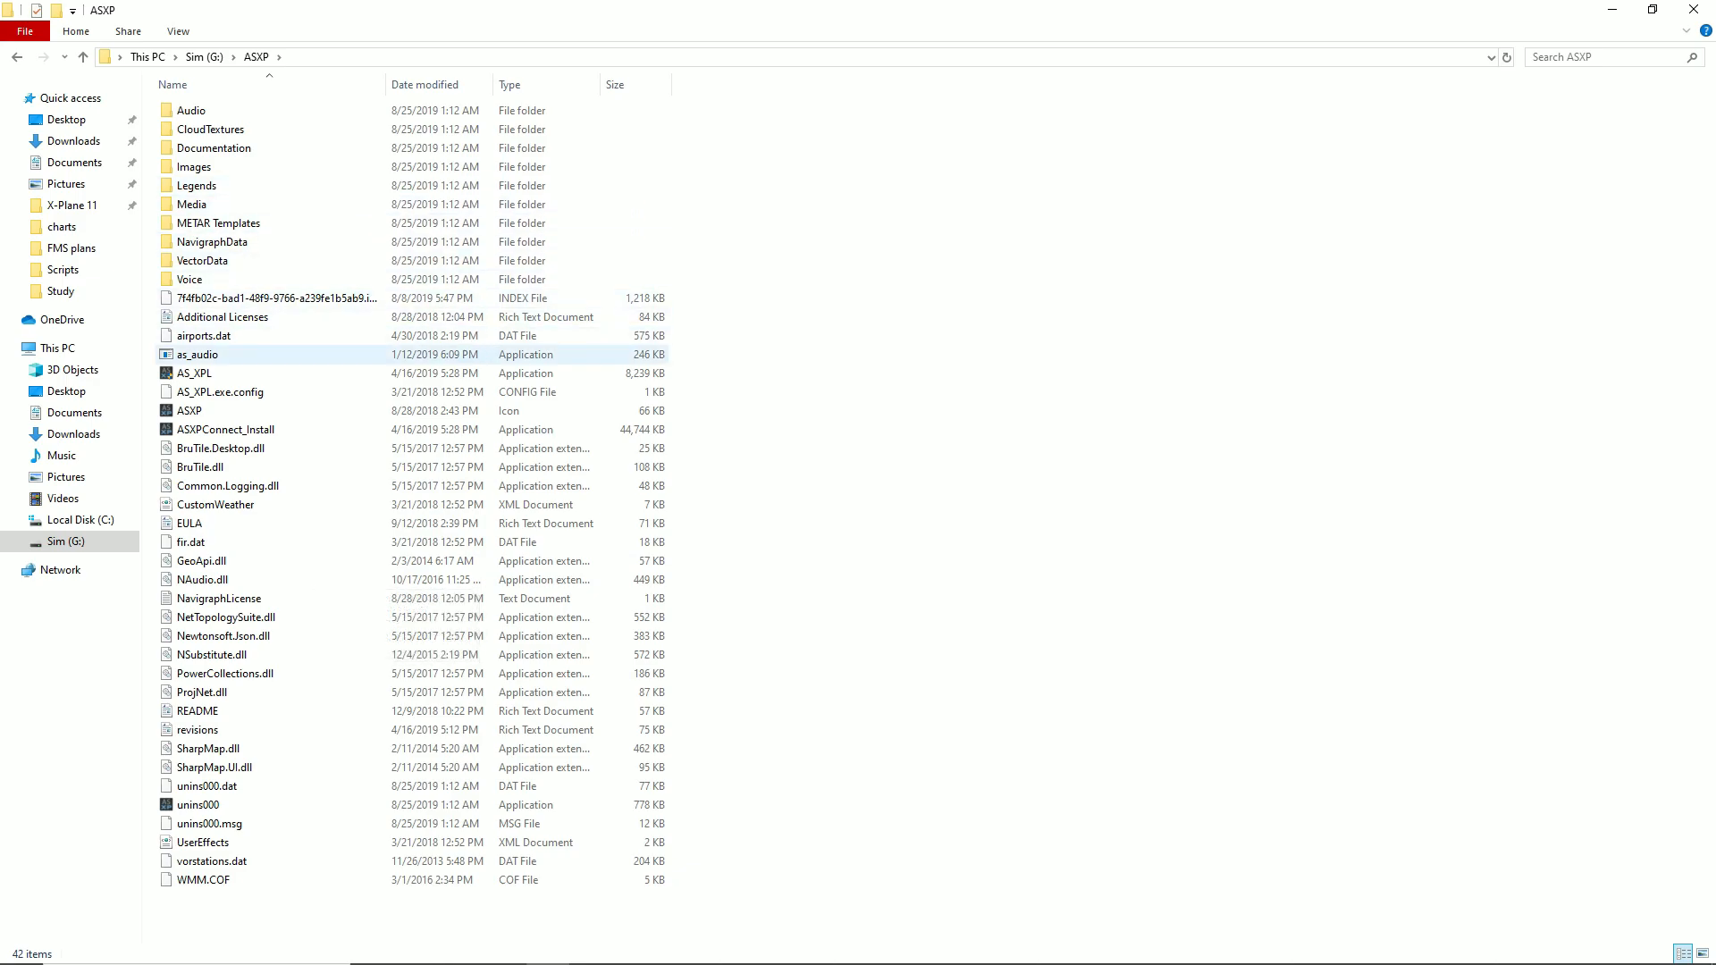
pyautogui.moveTo(196, 354)
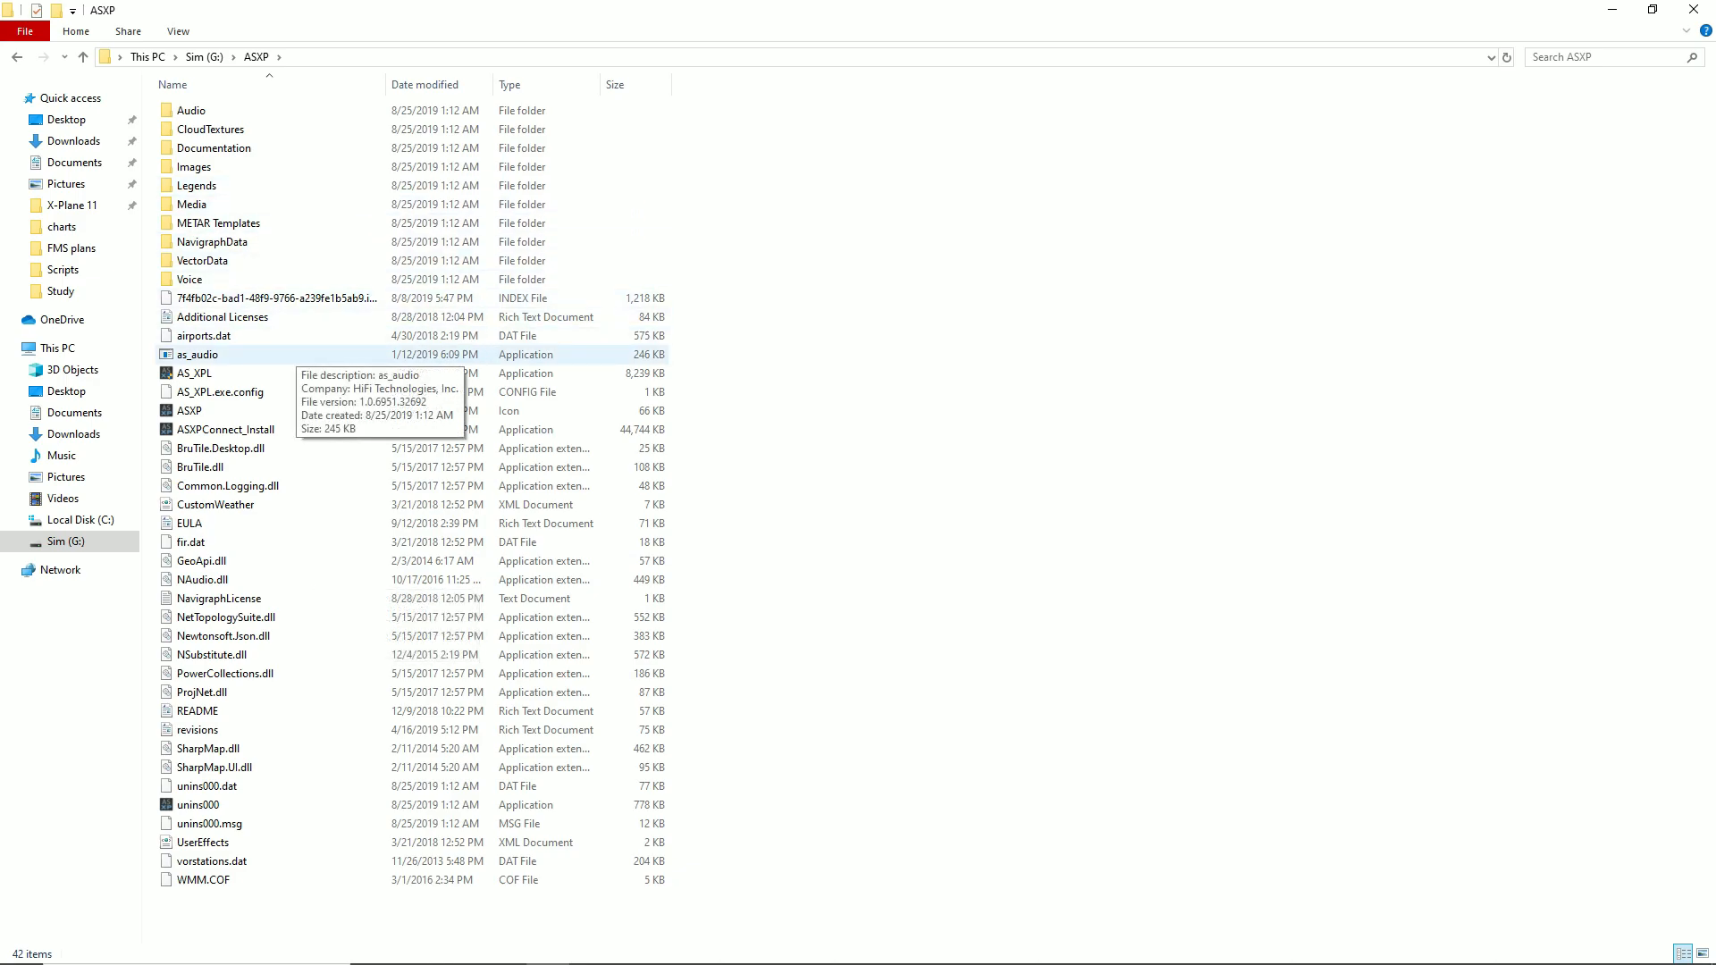
pyautogui.click(82, 57)
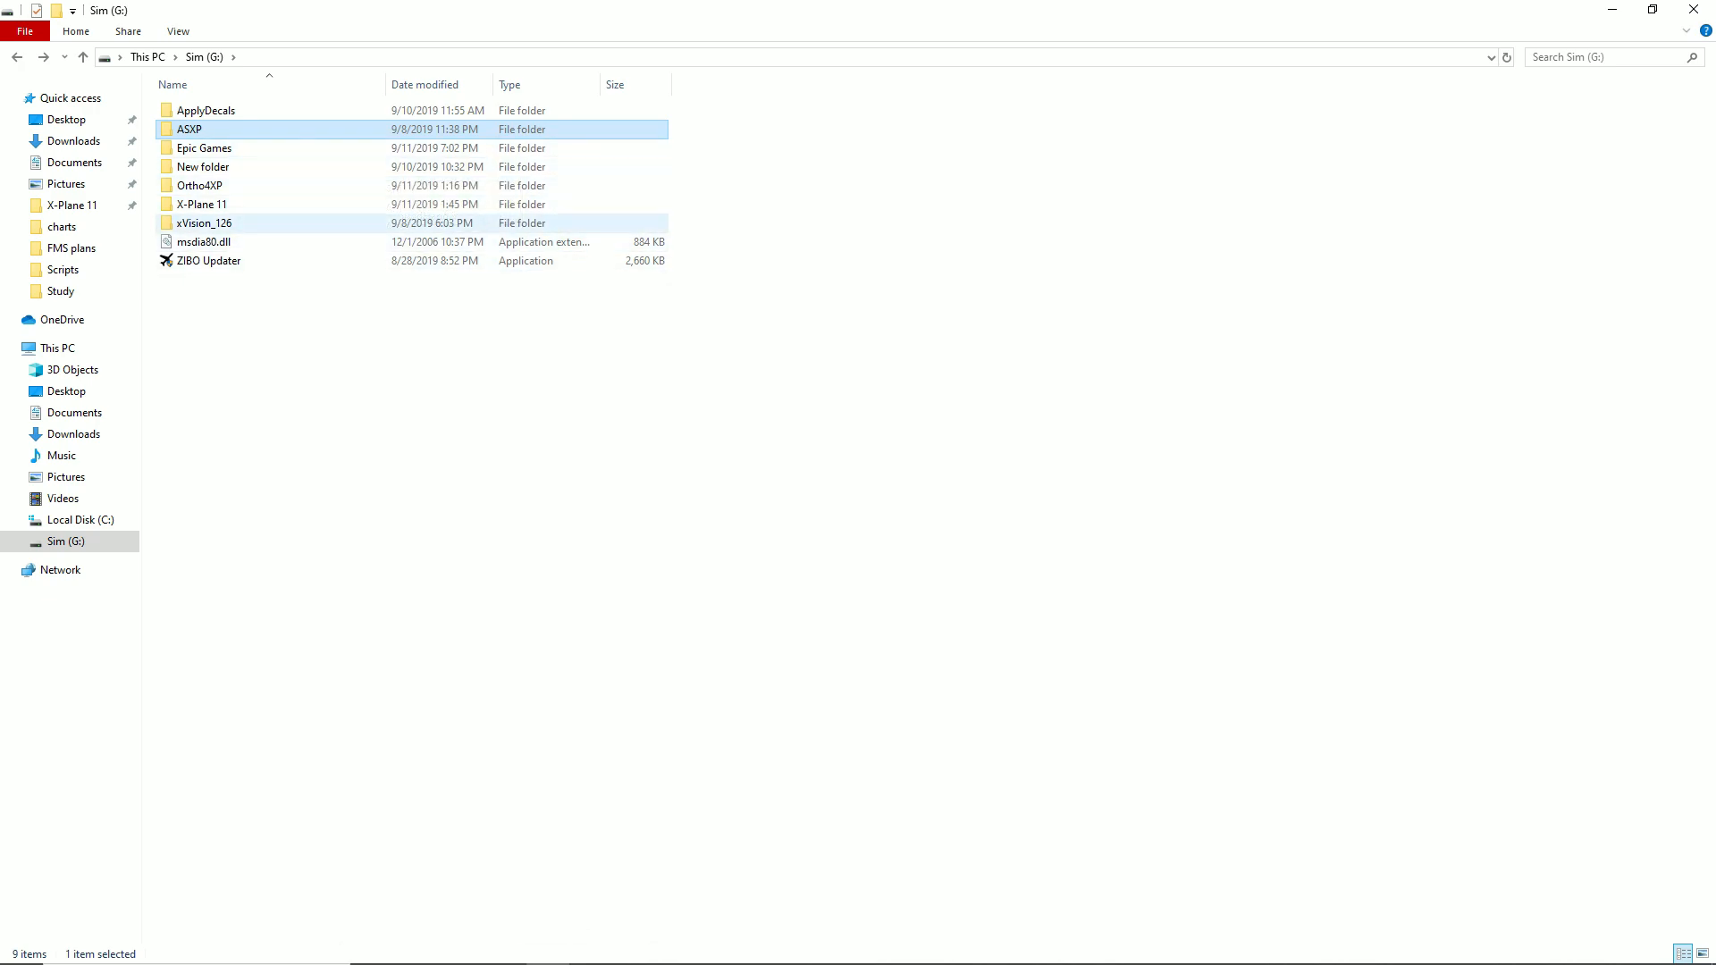
# - Look inside the nested ApplyDecals folders, then return to the Sim (G:) root
pyautogui.doubleClick(206, 109)
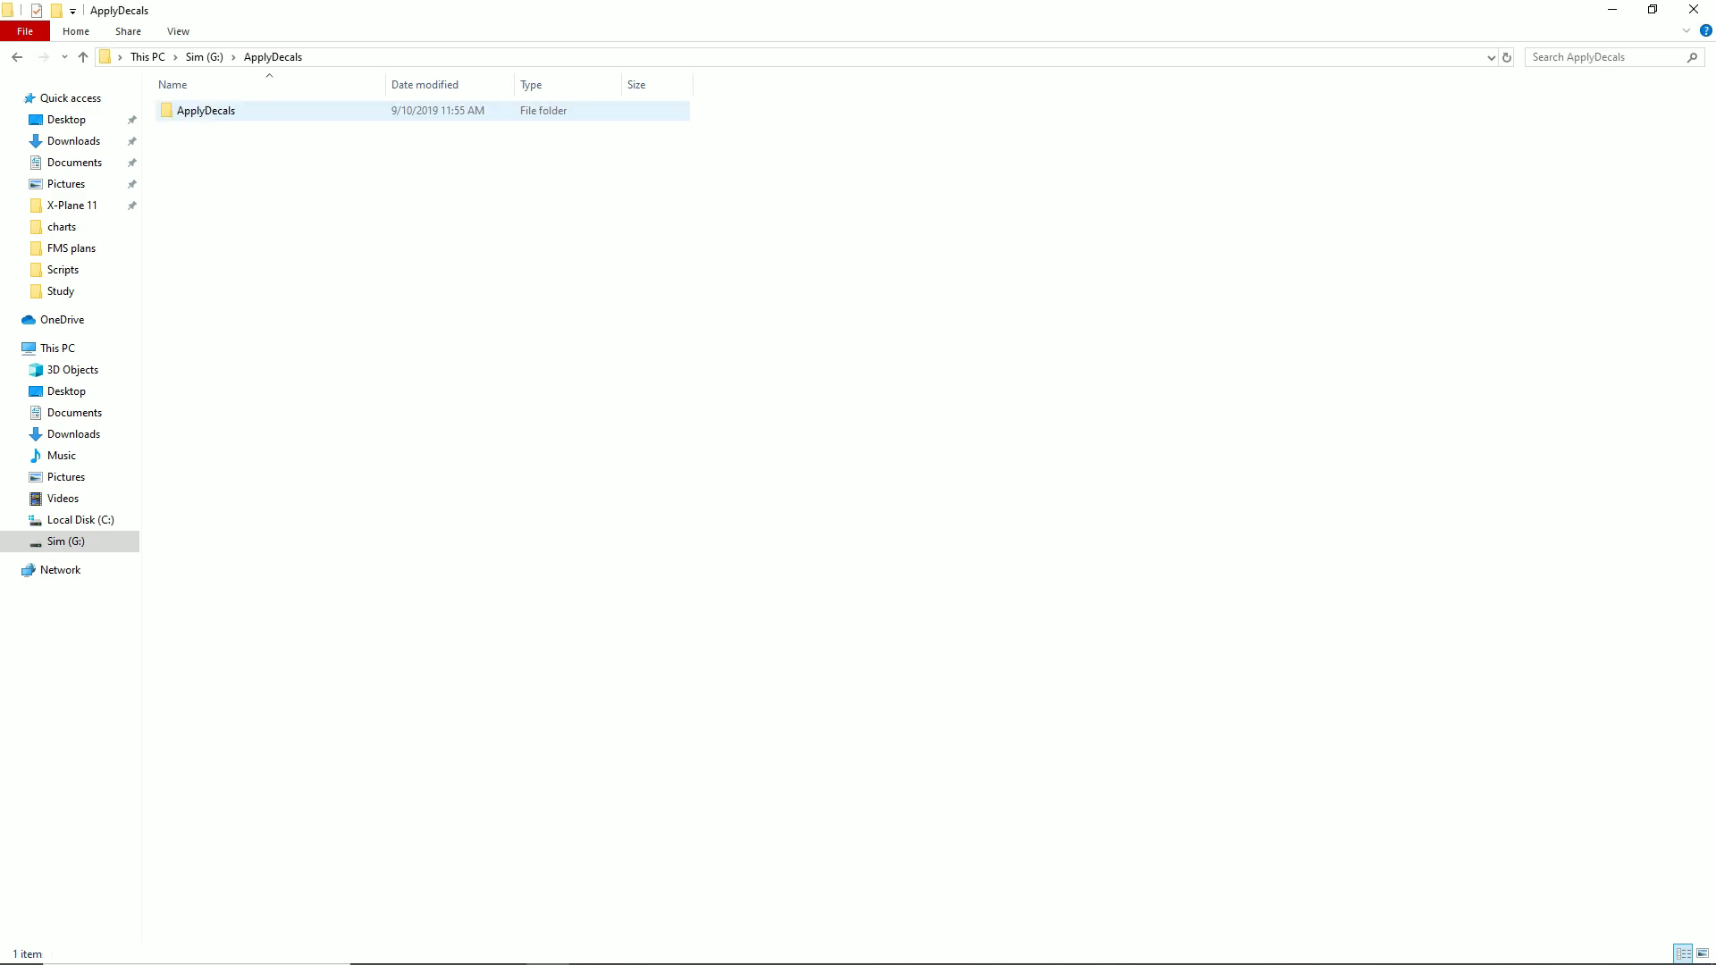
pyautogui.doubleClick(206, 110)
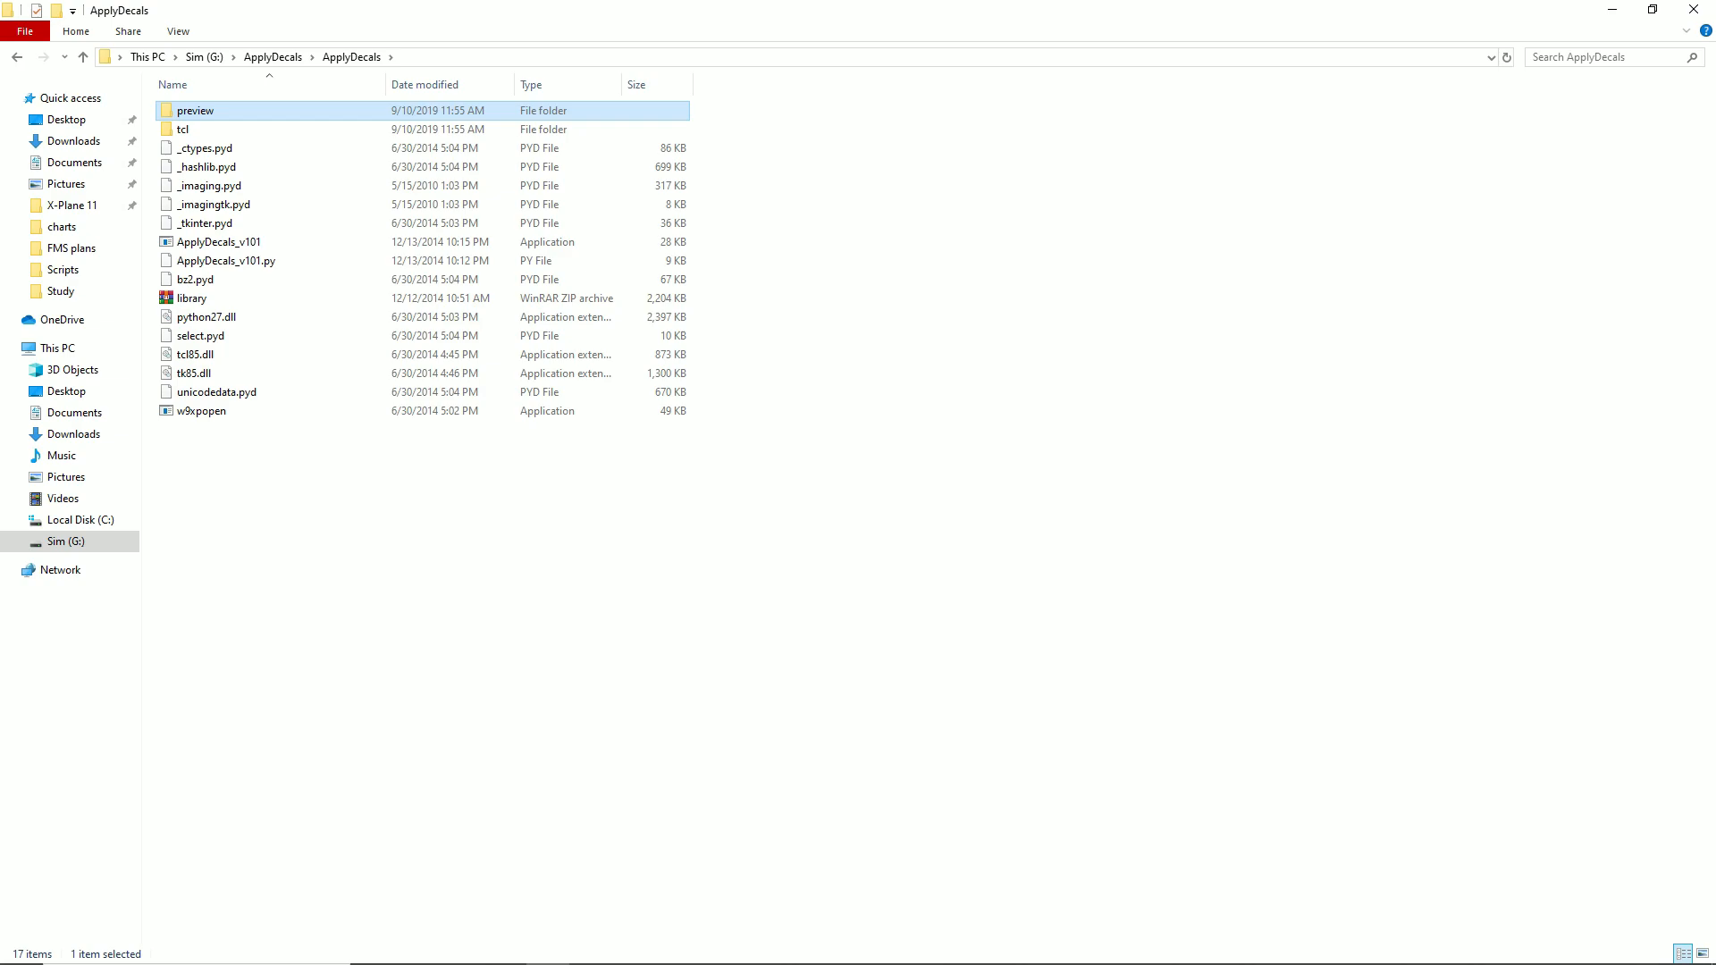
pyautogui.click(82, 57)
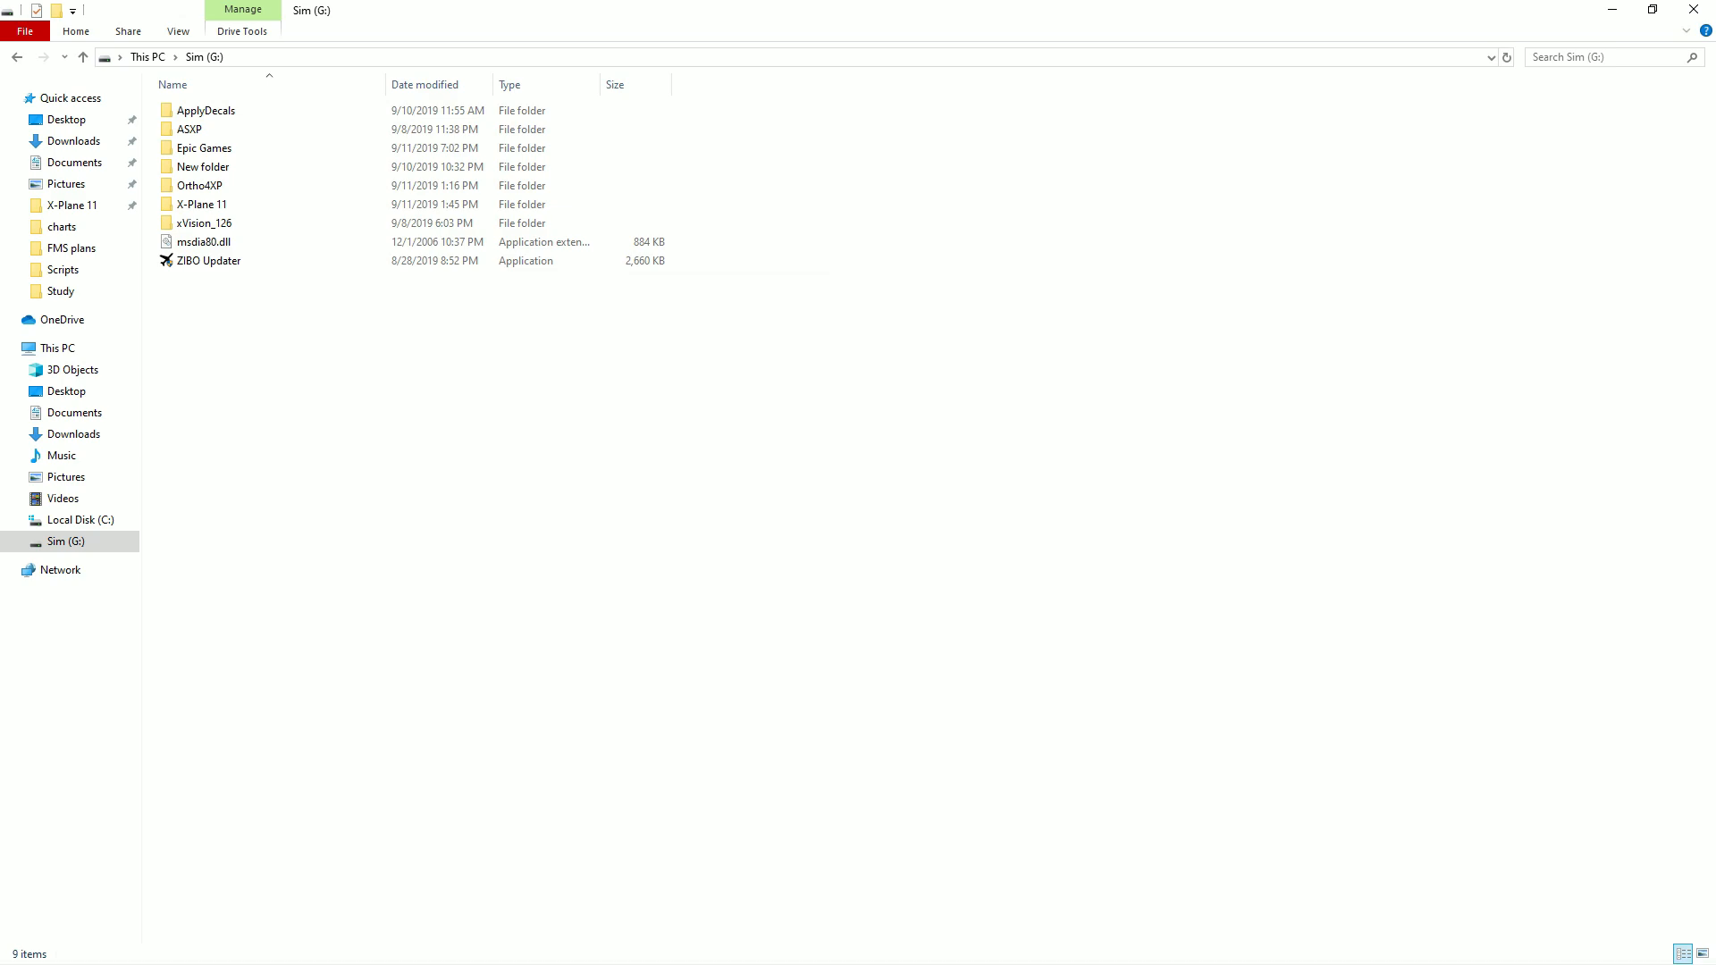
# - Enter the X-Plane 11 folder and bring up the context menu for the X-Plane application
pyautogui.click(202, 204)
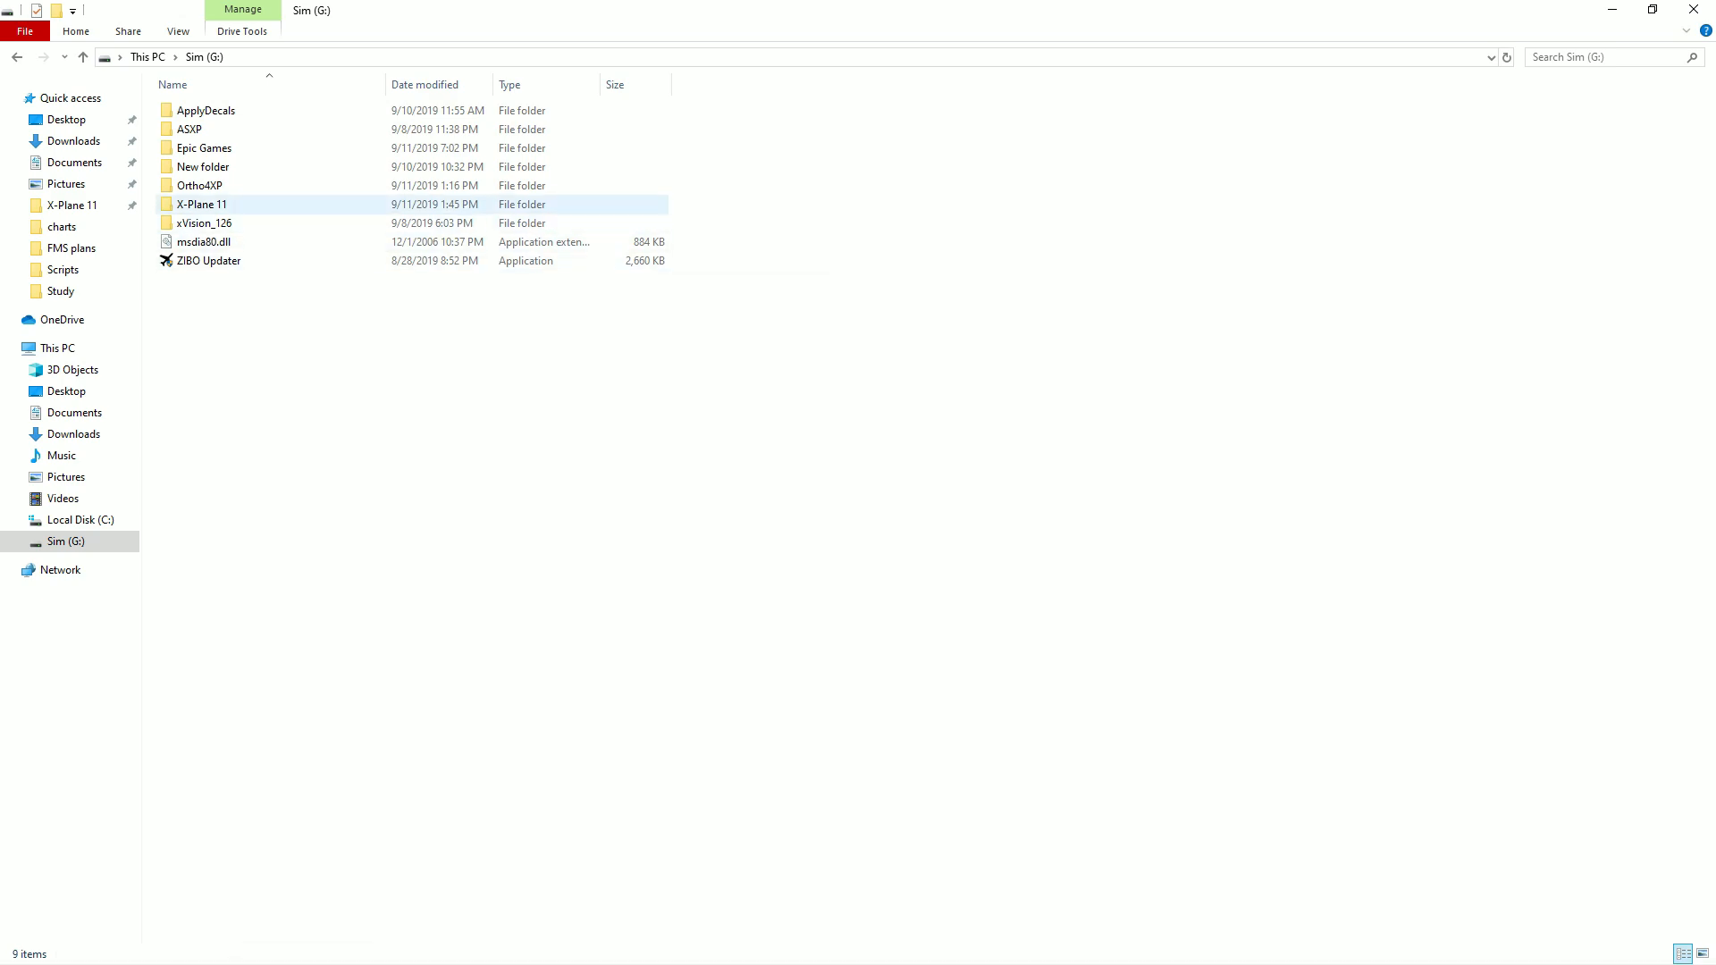
pyautogui.doubleClick(202, 203)
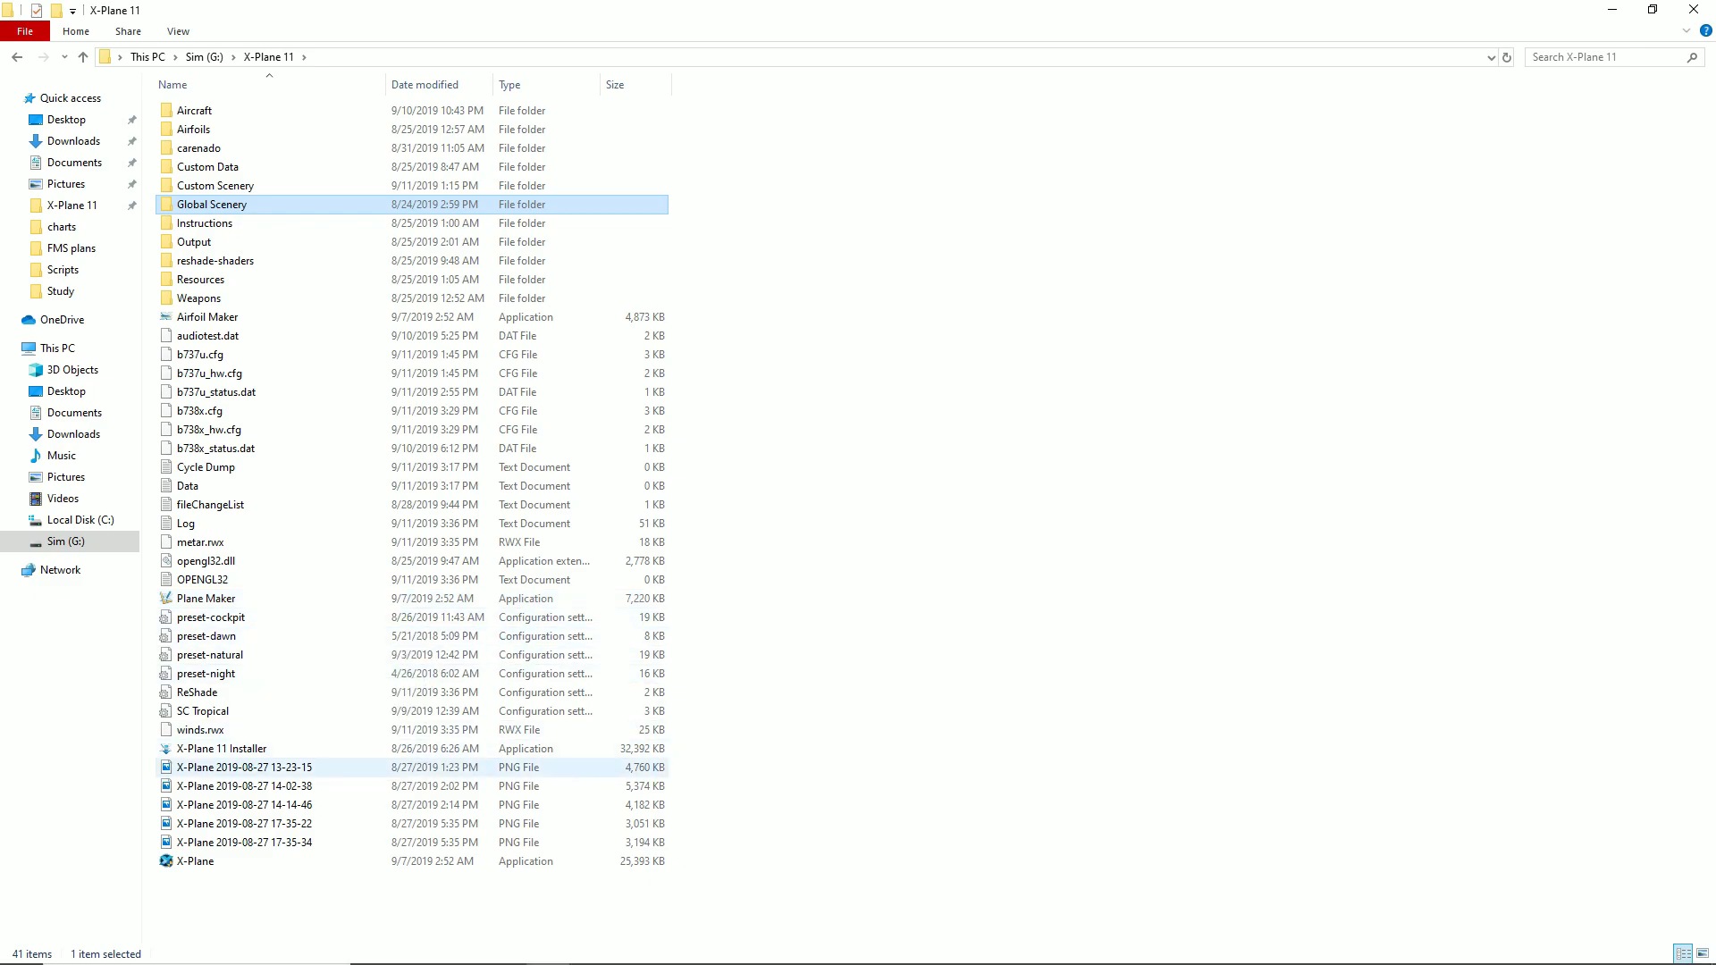
pyautogui.rightClick(197, 861)
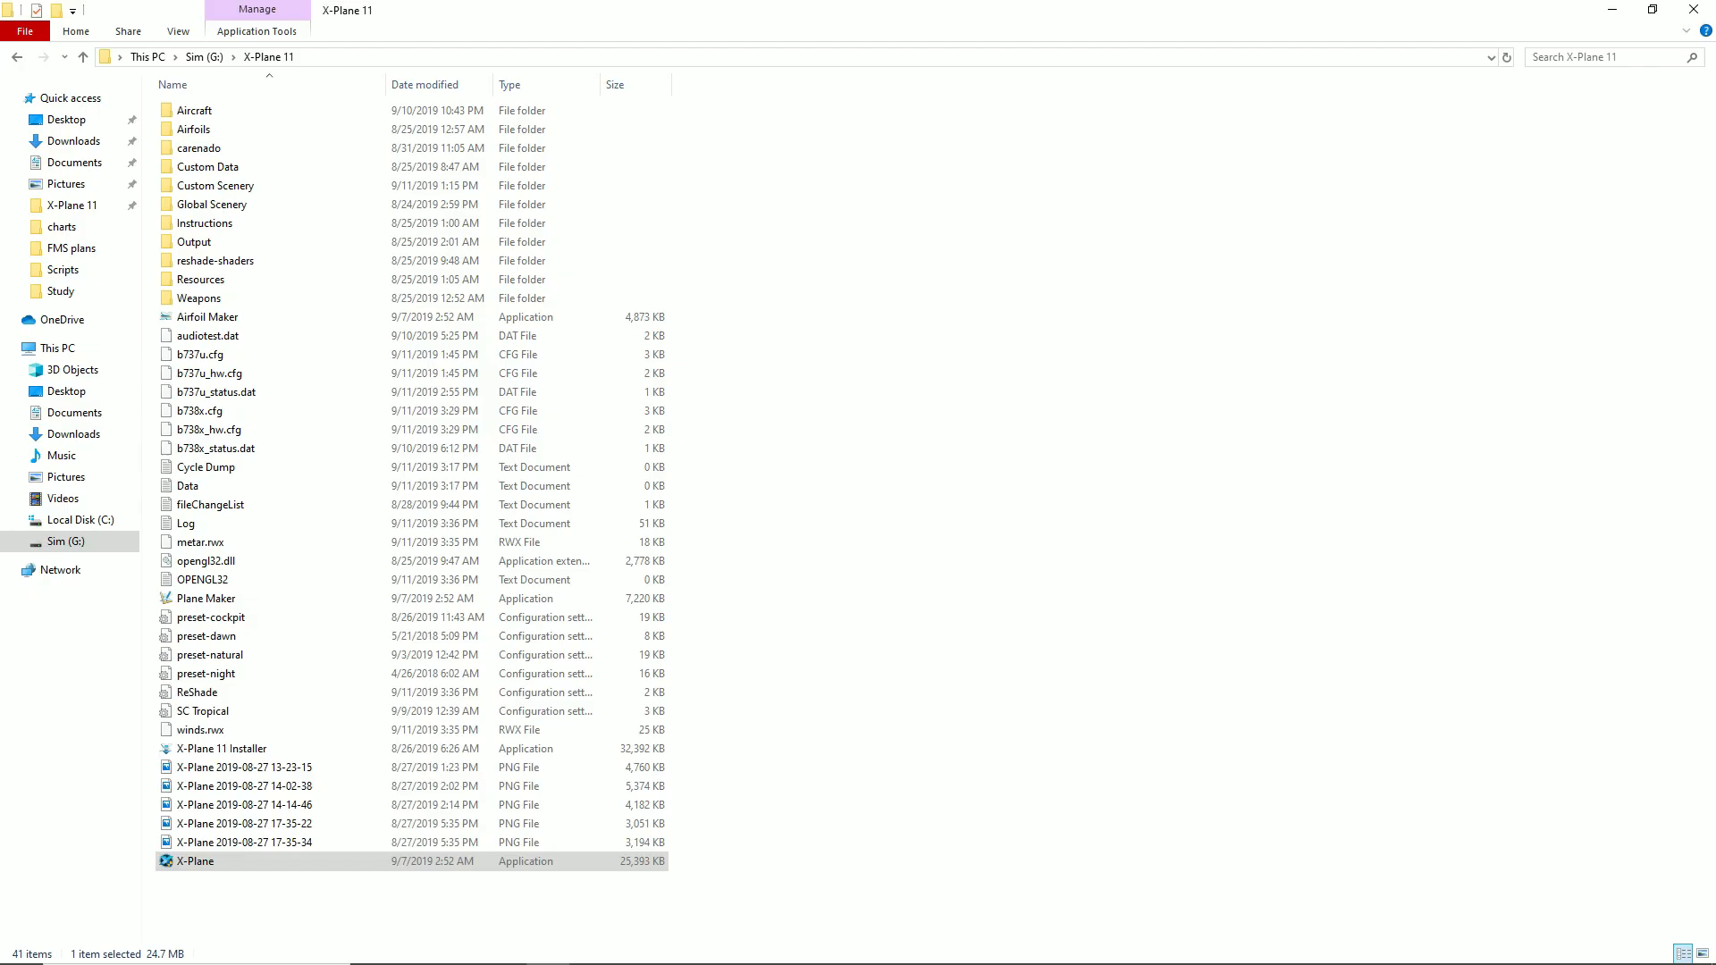
# - Launch X-Plane 11 and go to its Settings screen
pyautogui.doubleClick(195, 861)
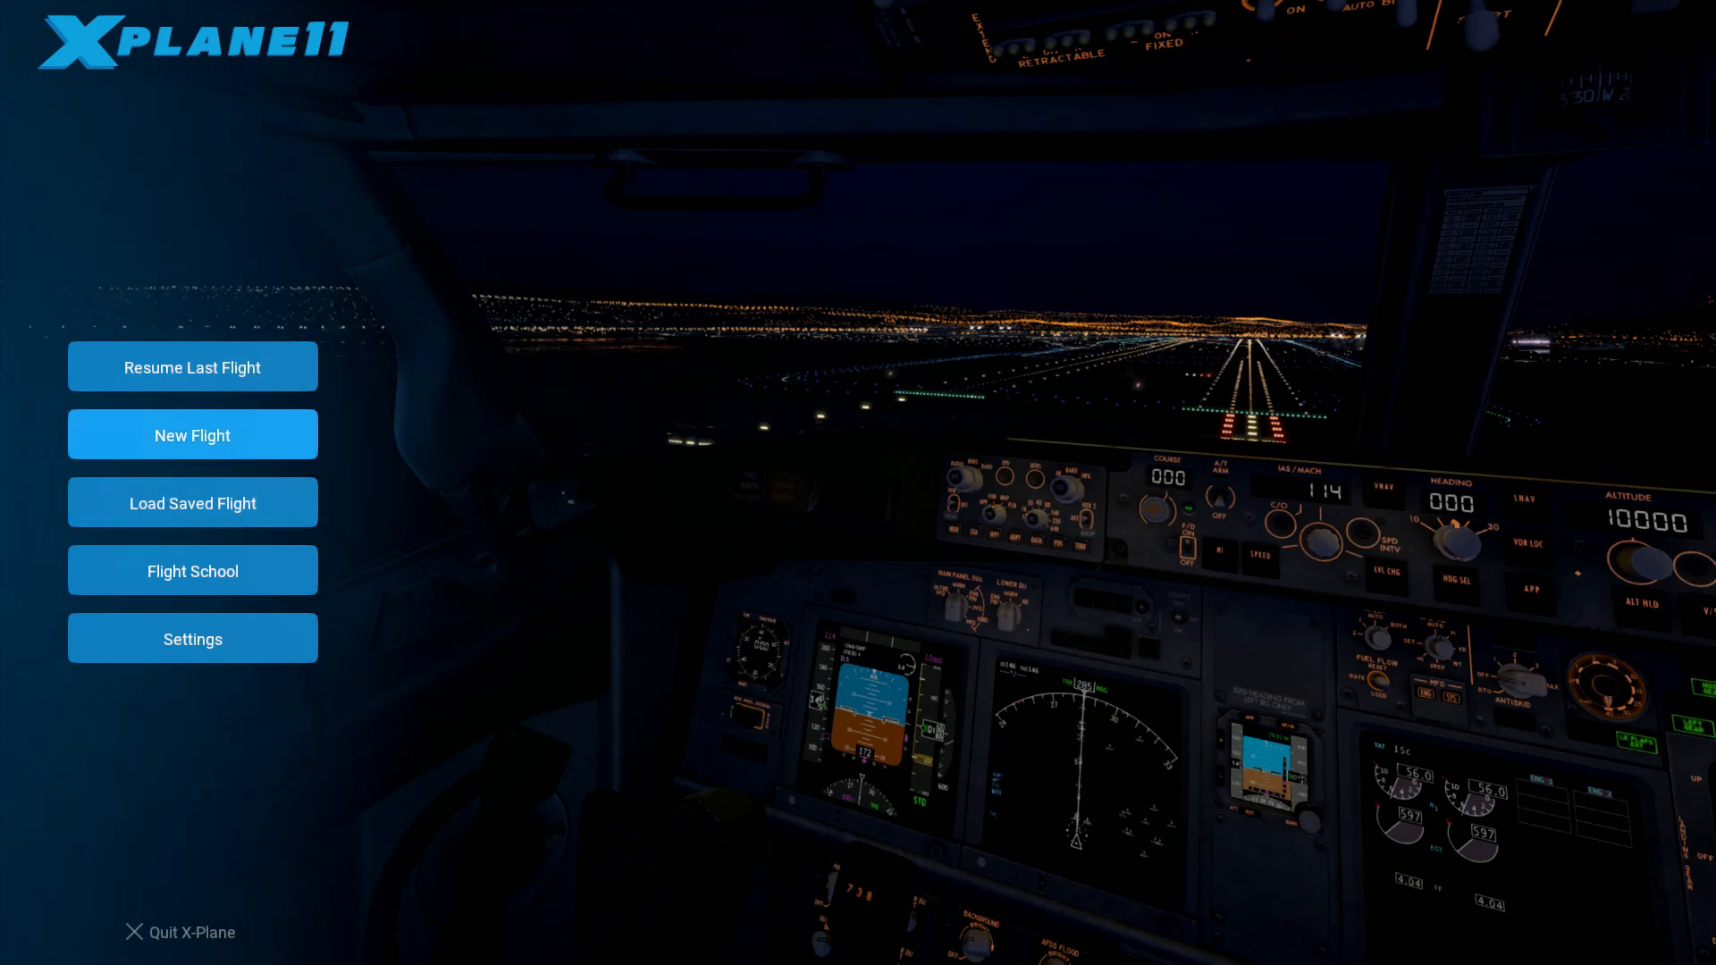
pyautogui.moveTo(191, 640)
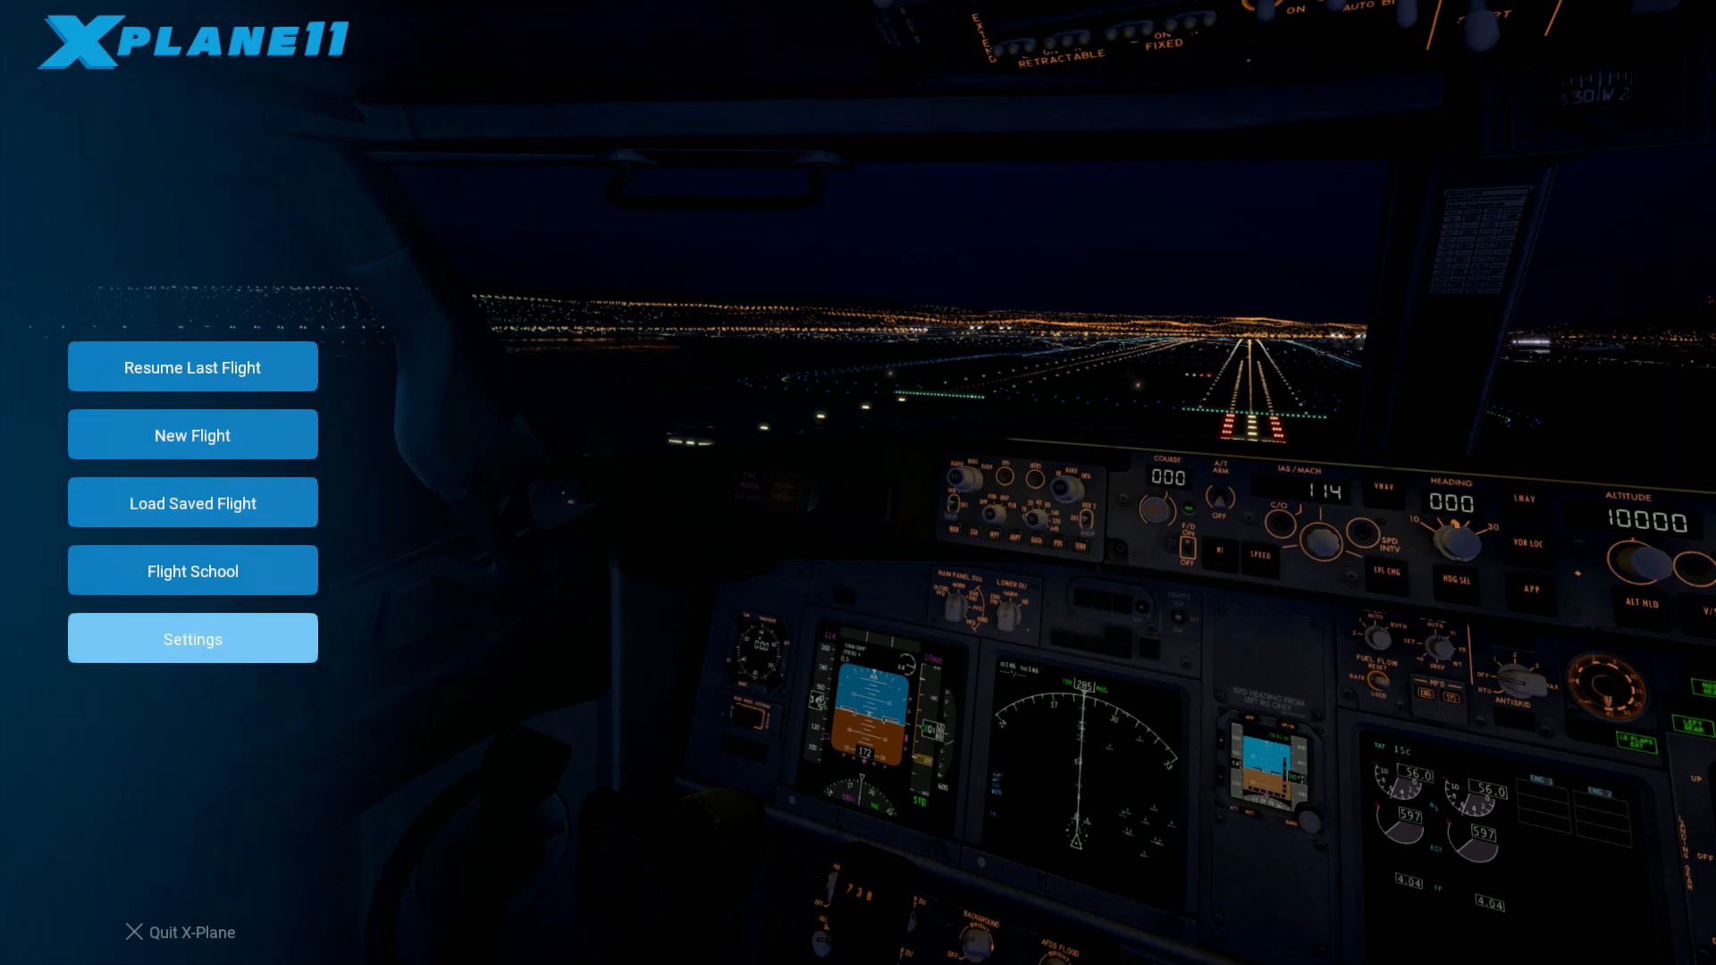
pyautogui.click(191, 638)
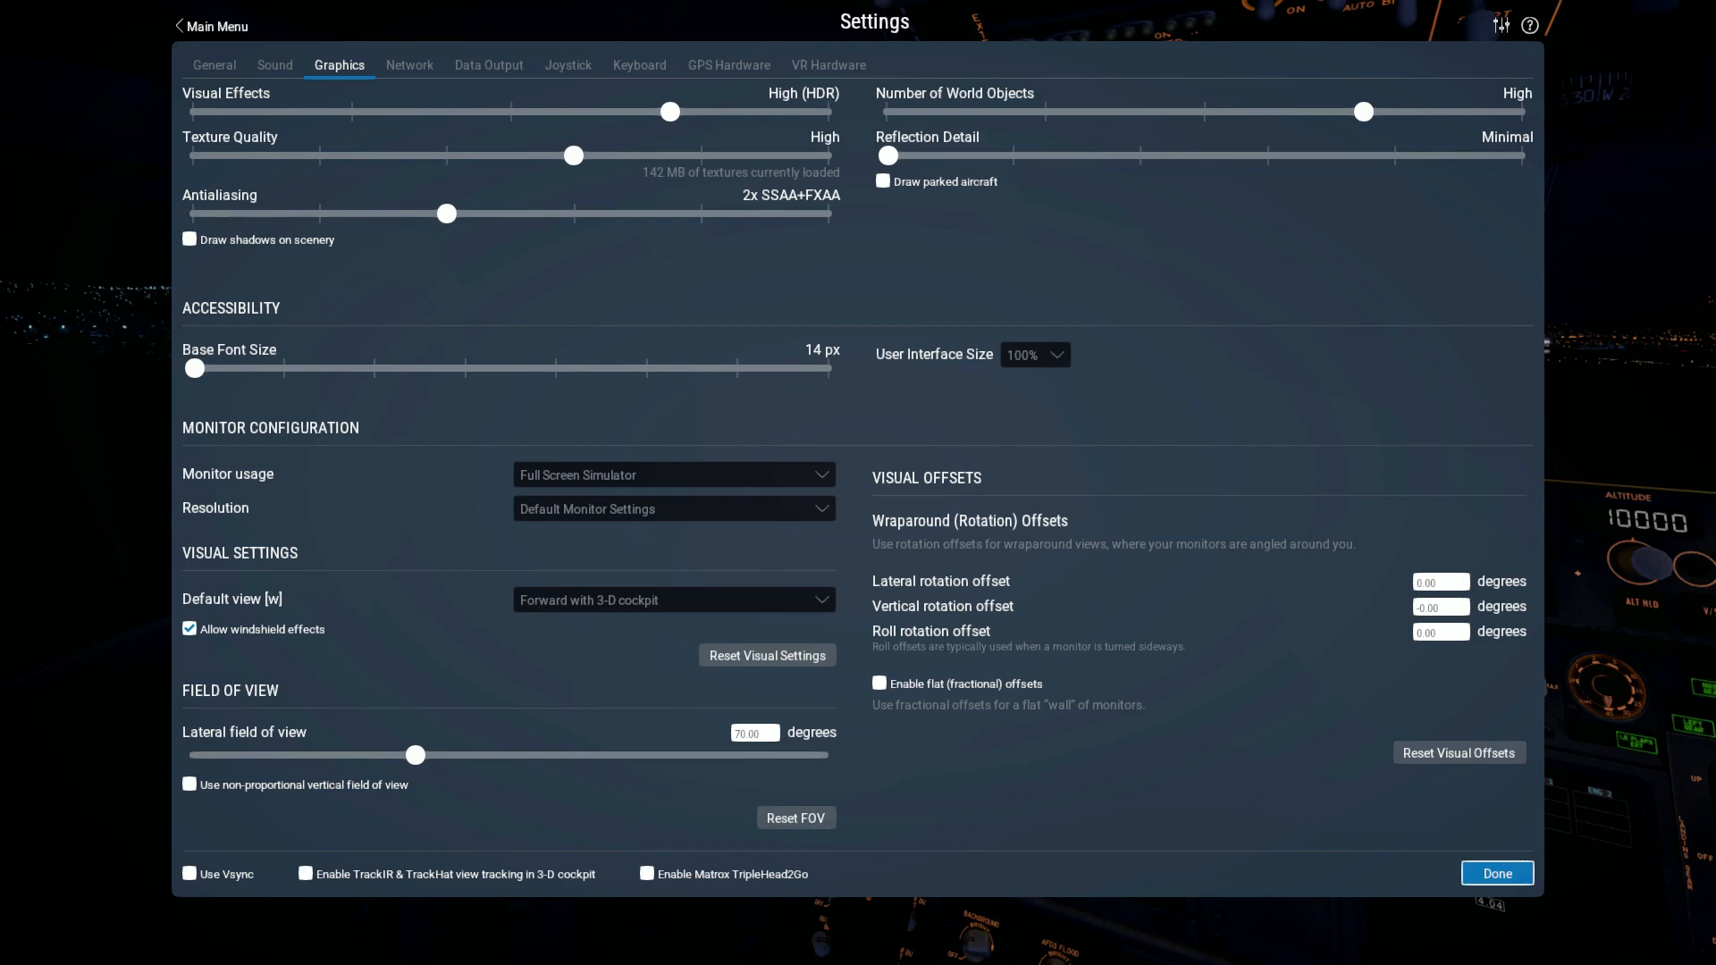
pyautogui.click(194, 368)
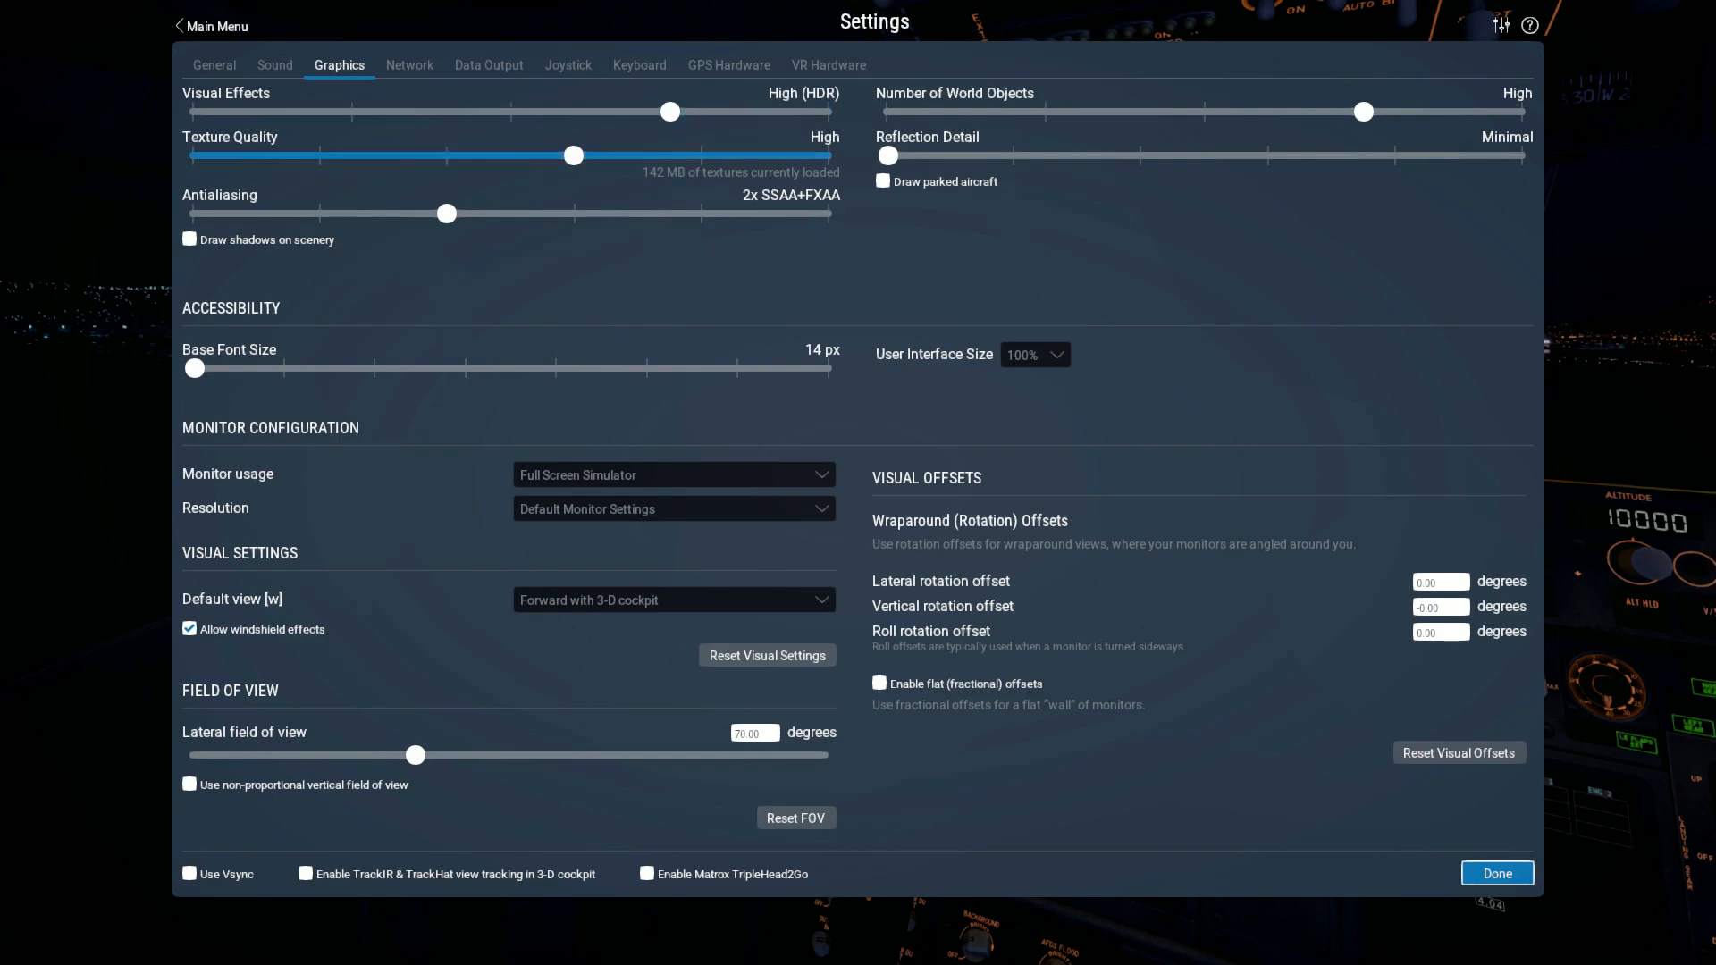
pyautogui.moveTo(572, 155)
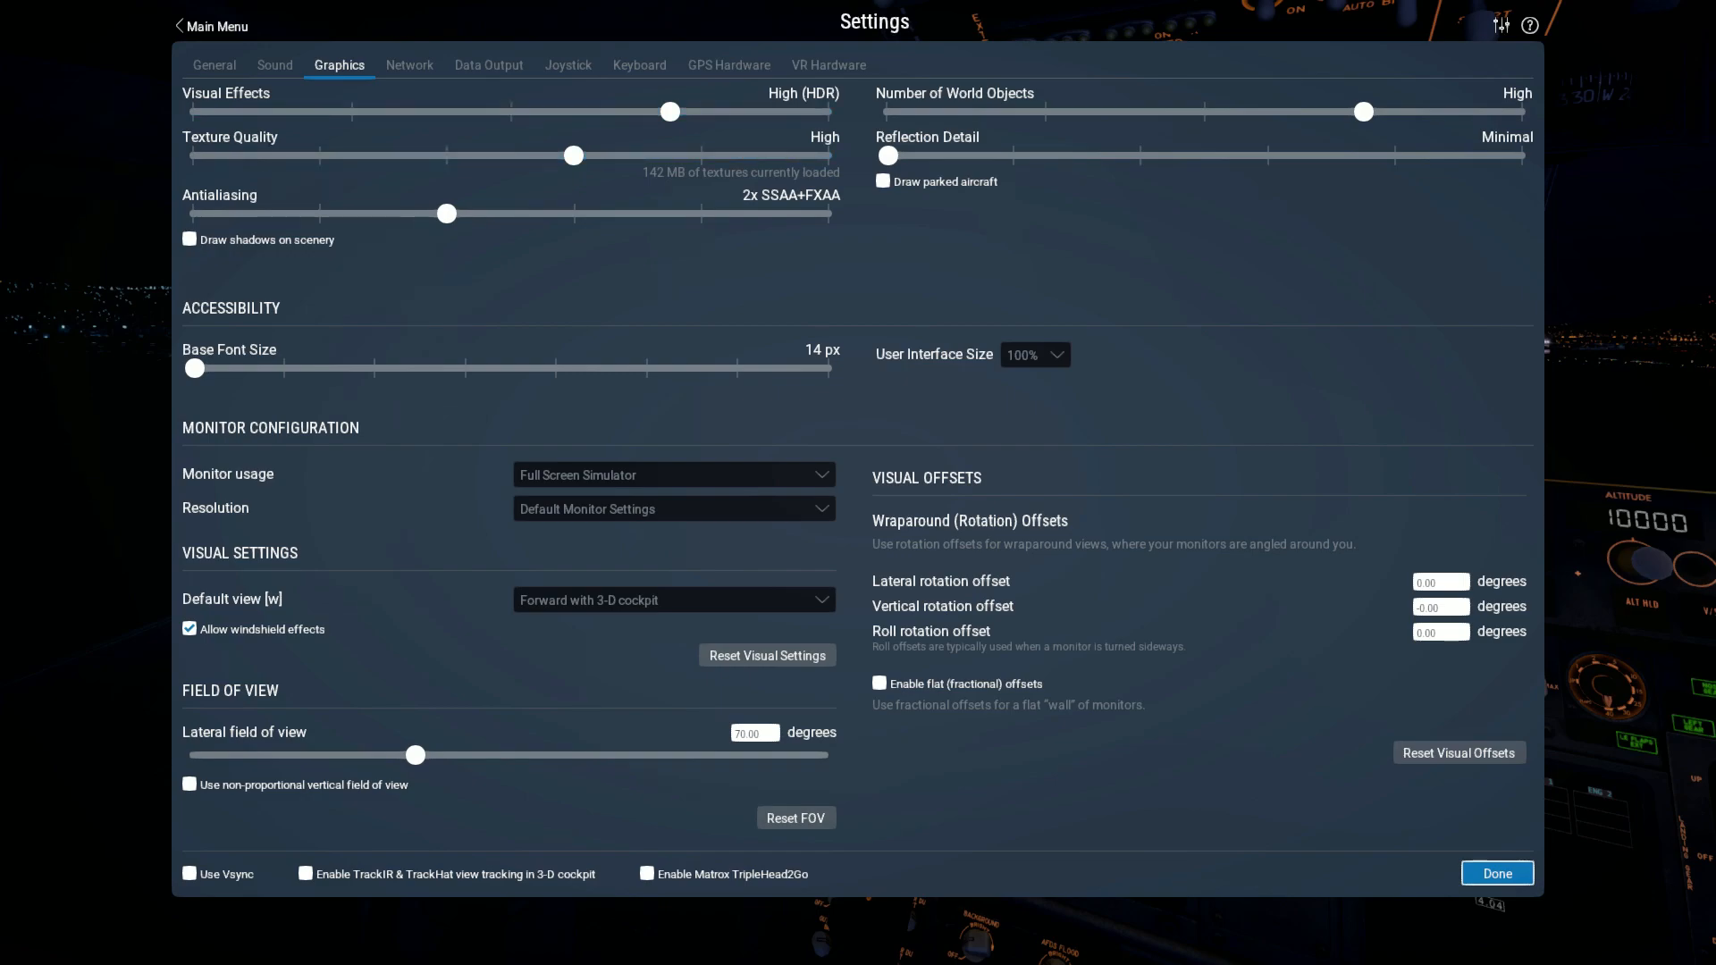
# - Flick through the General, Data Output, Keyboard, GPS, VR and Sound settings tabs, returning to Graphics
pyautogui.click(213, 66)
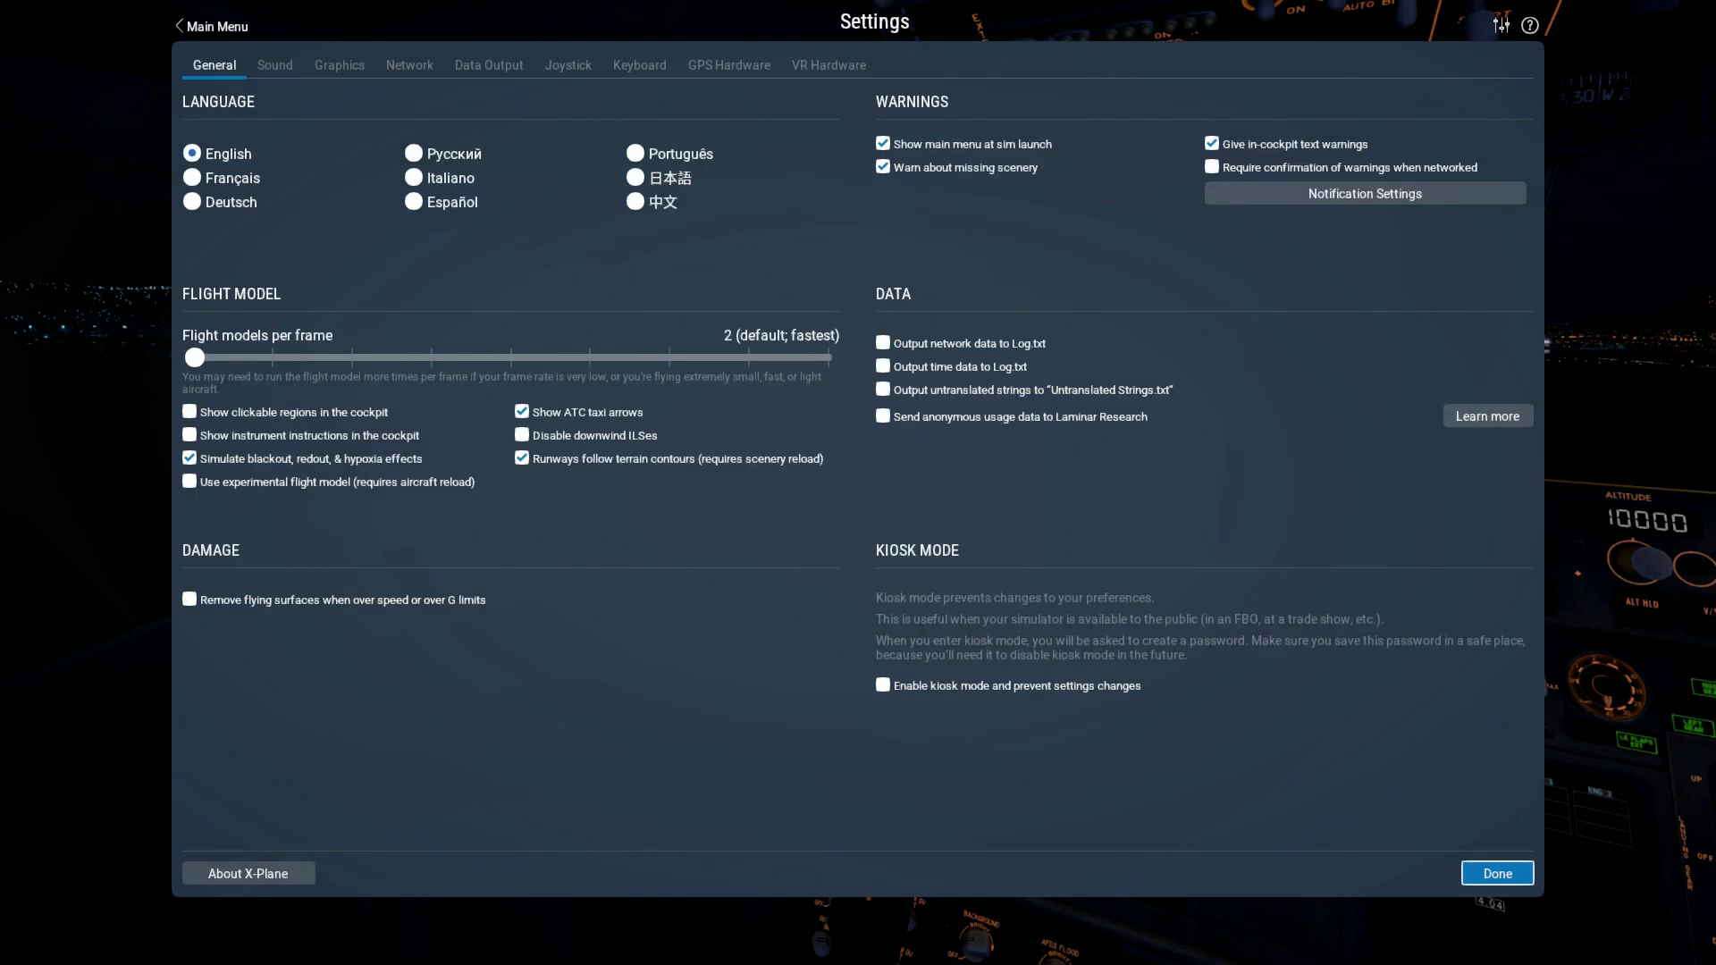
pyautogui.click(338, 67)
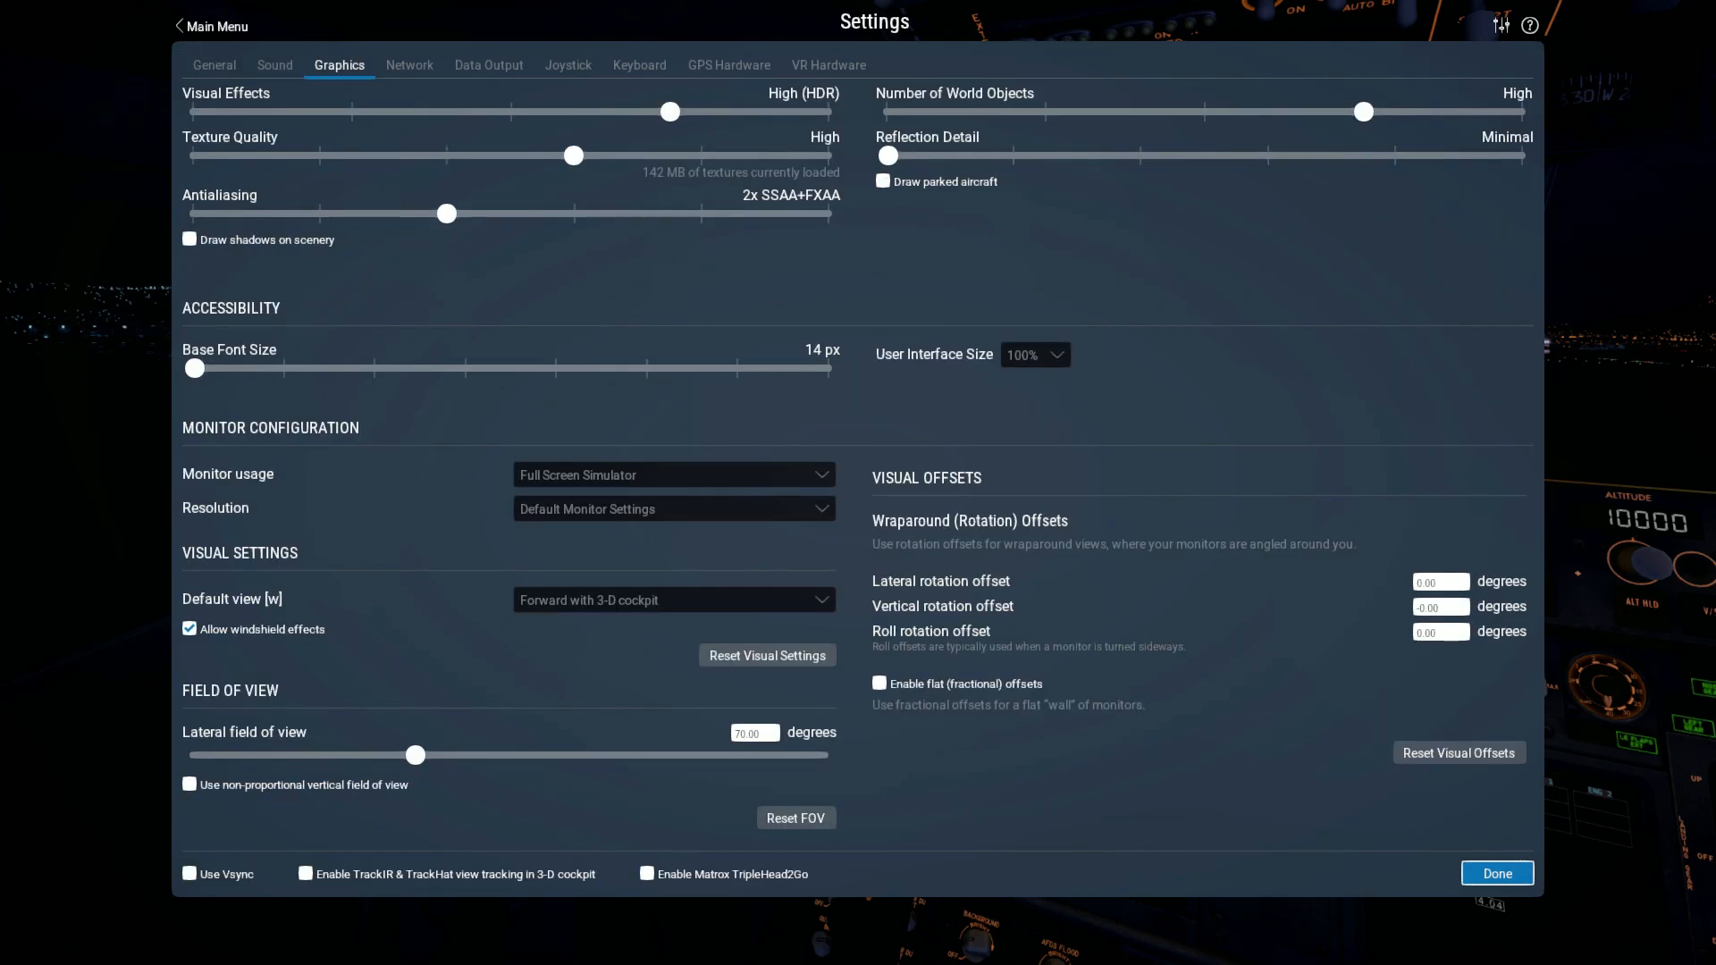
pyautogui.click(488, 67)
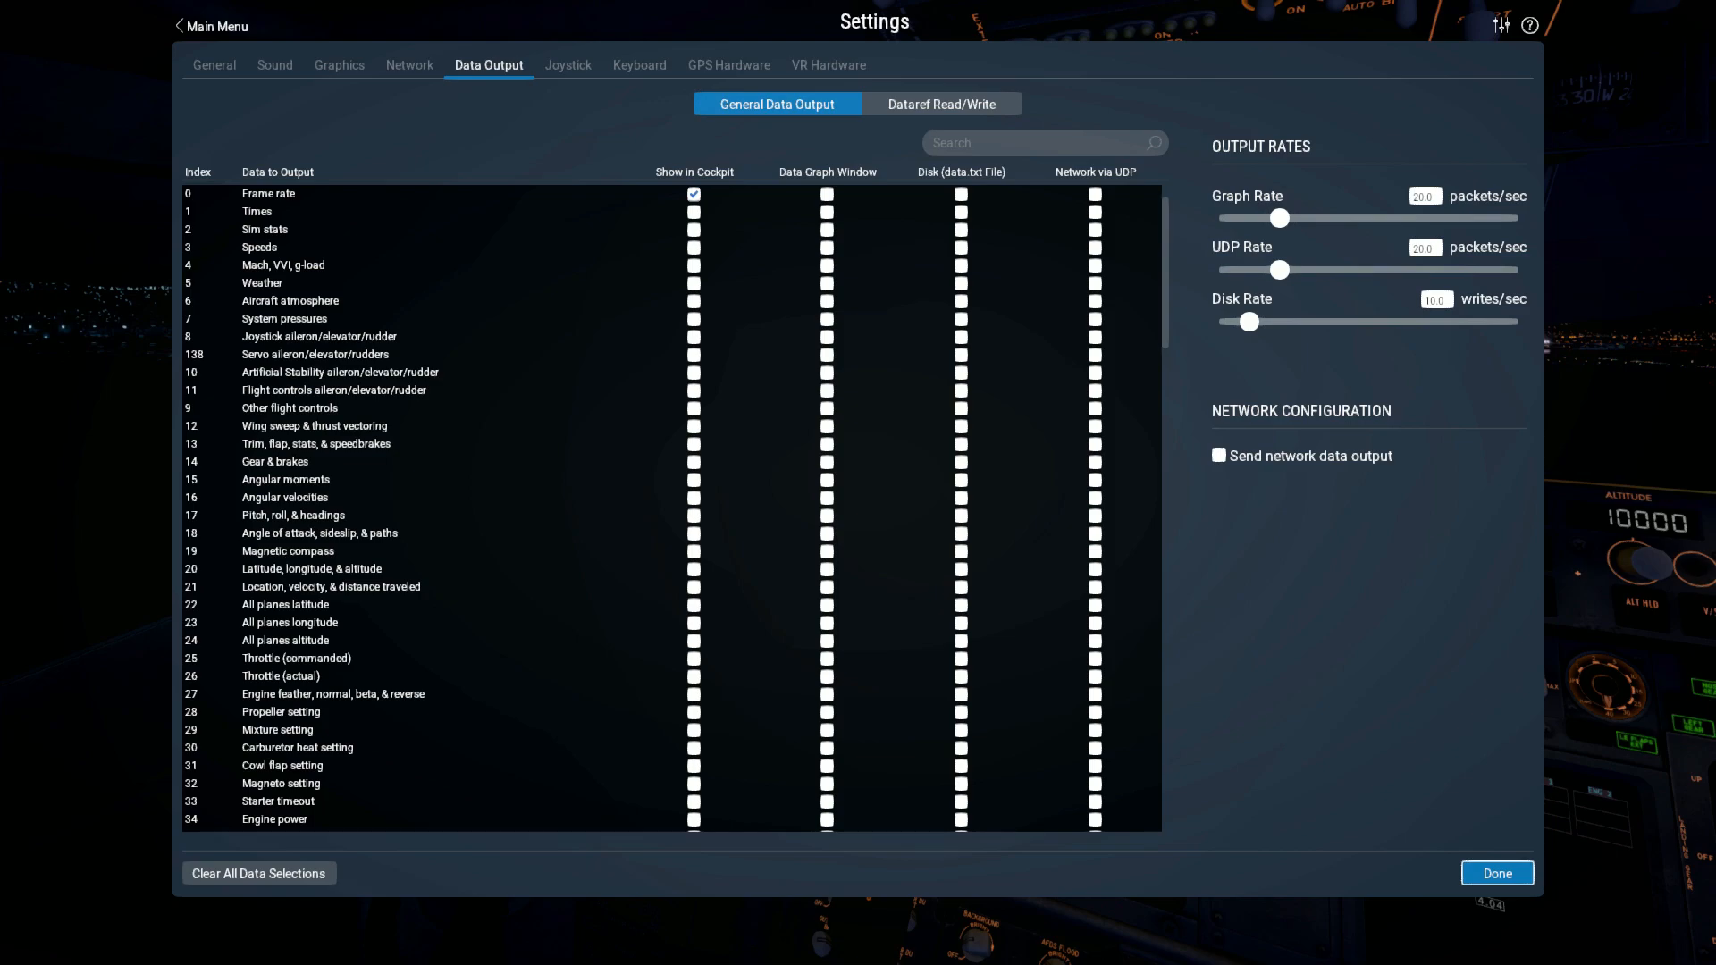
pyautogui.click(640, 66)
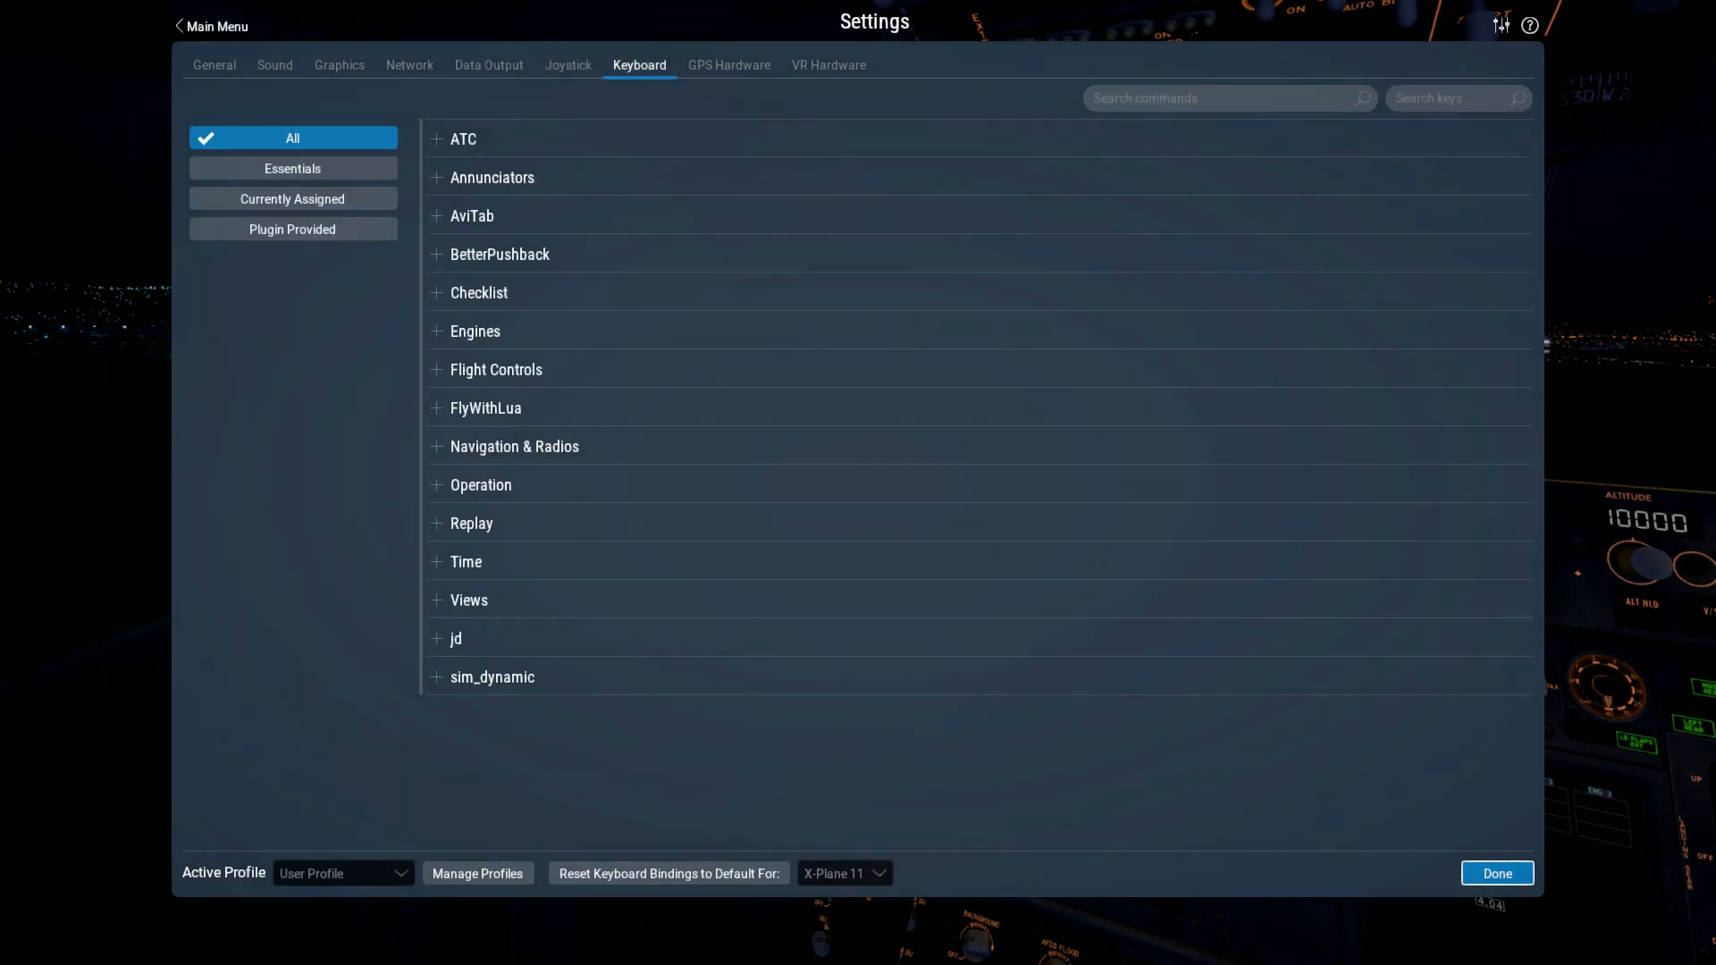
pyautogui.click(728, 64)
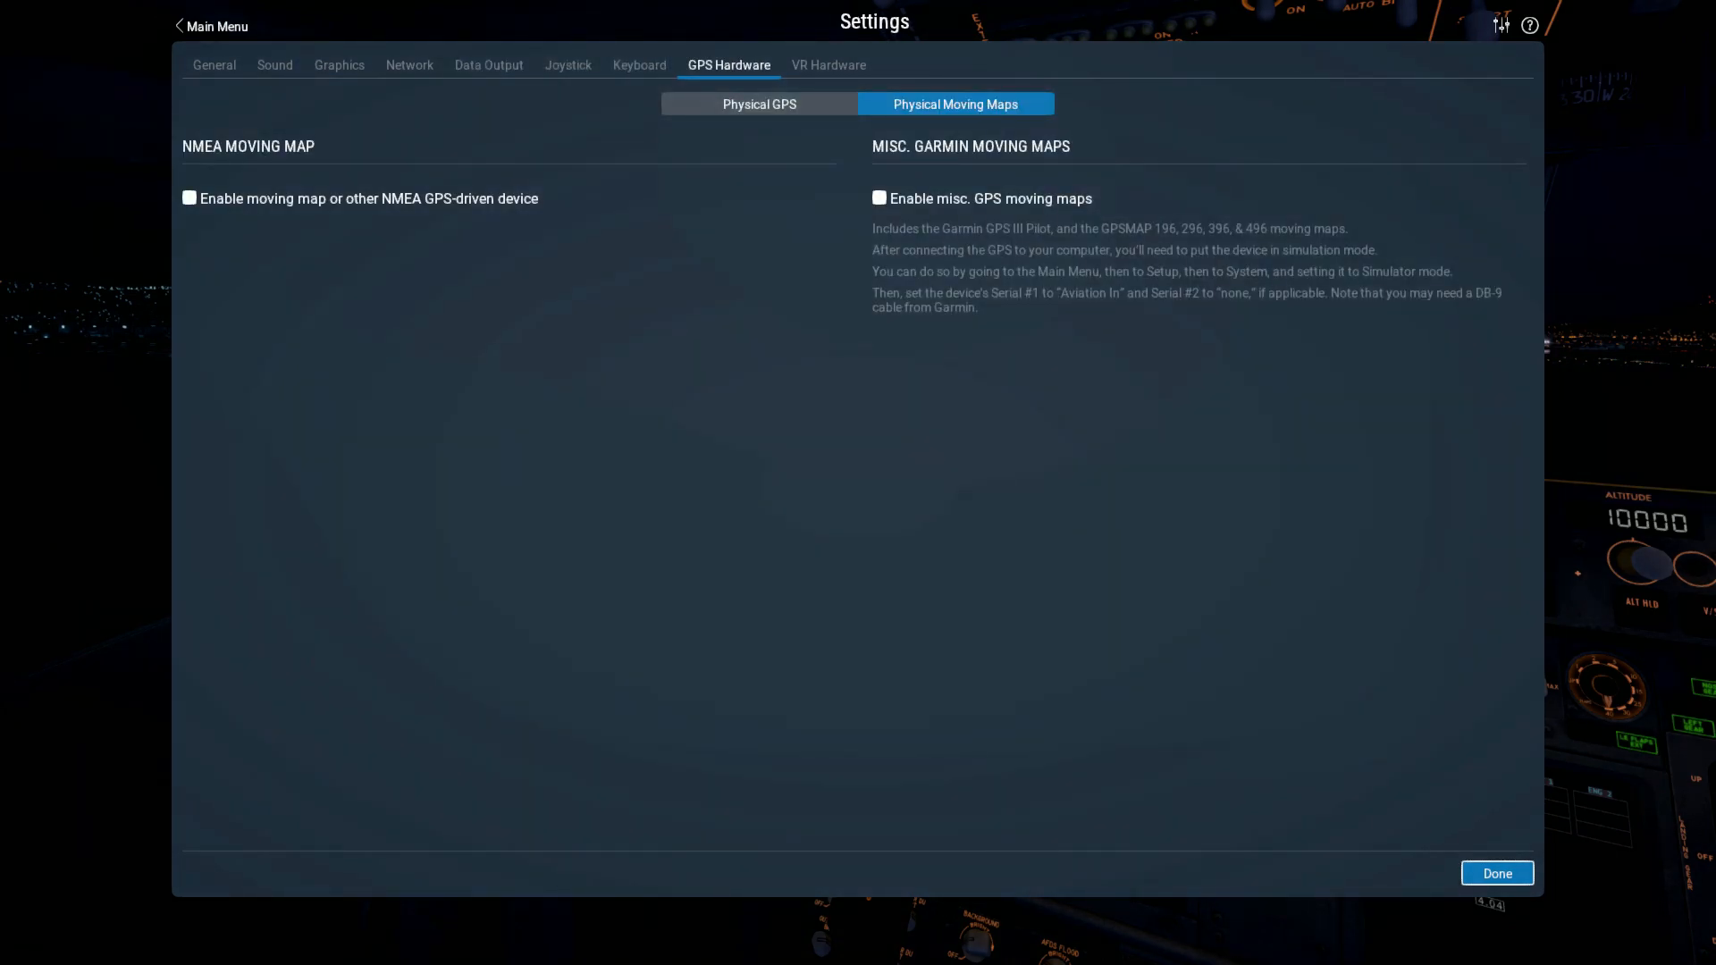
pyautogui.click(827, 64)
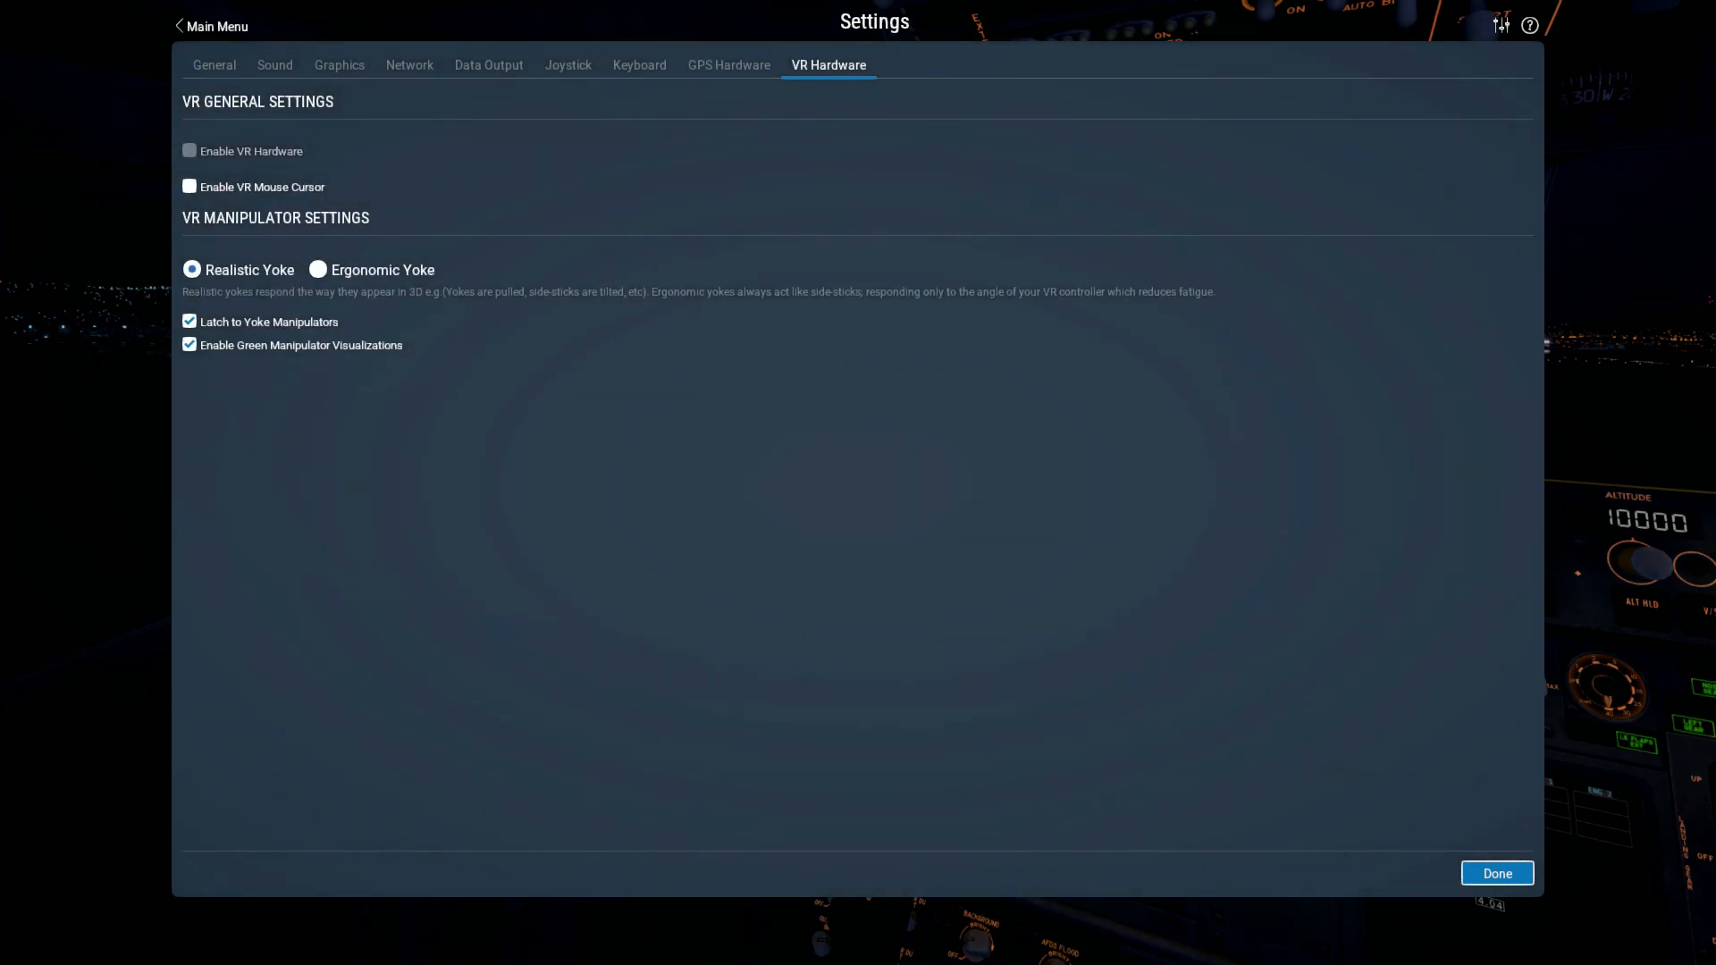
pyautogui.click(275, 67)
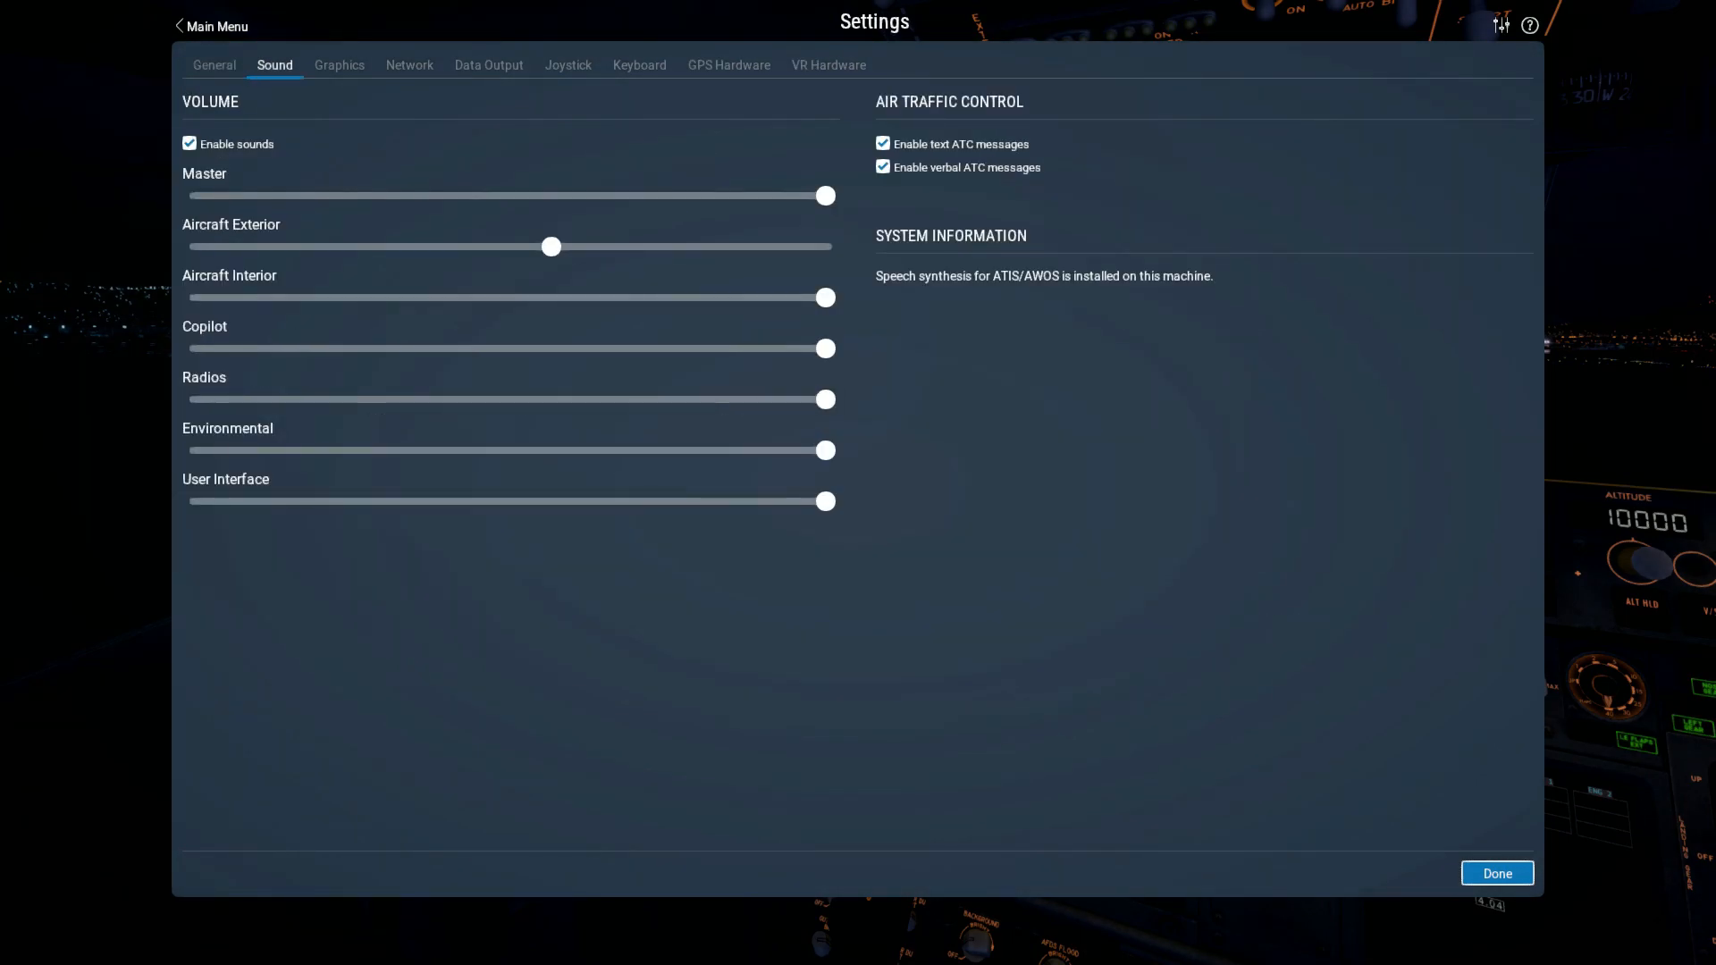
pyautogui.click(338, 64)
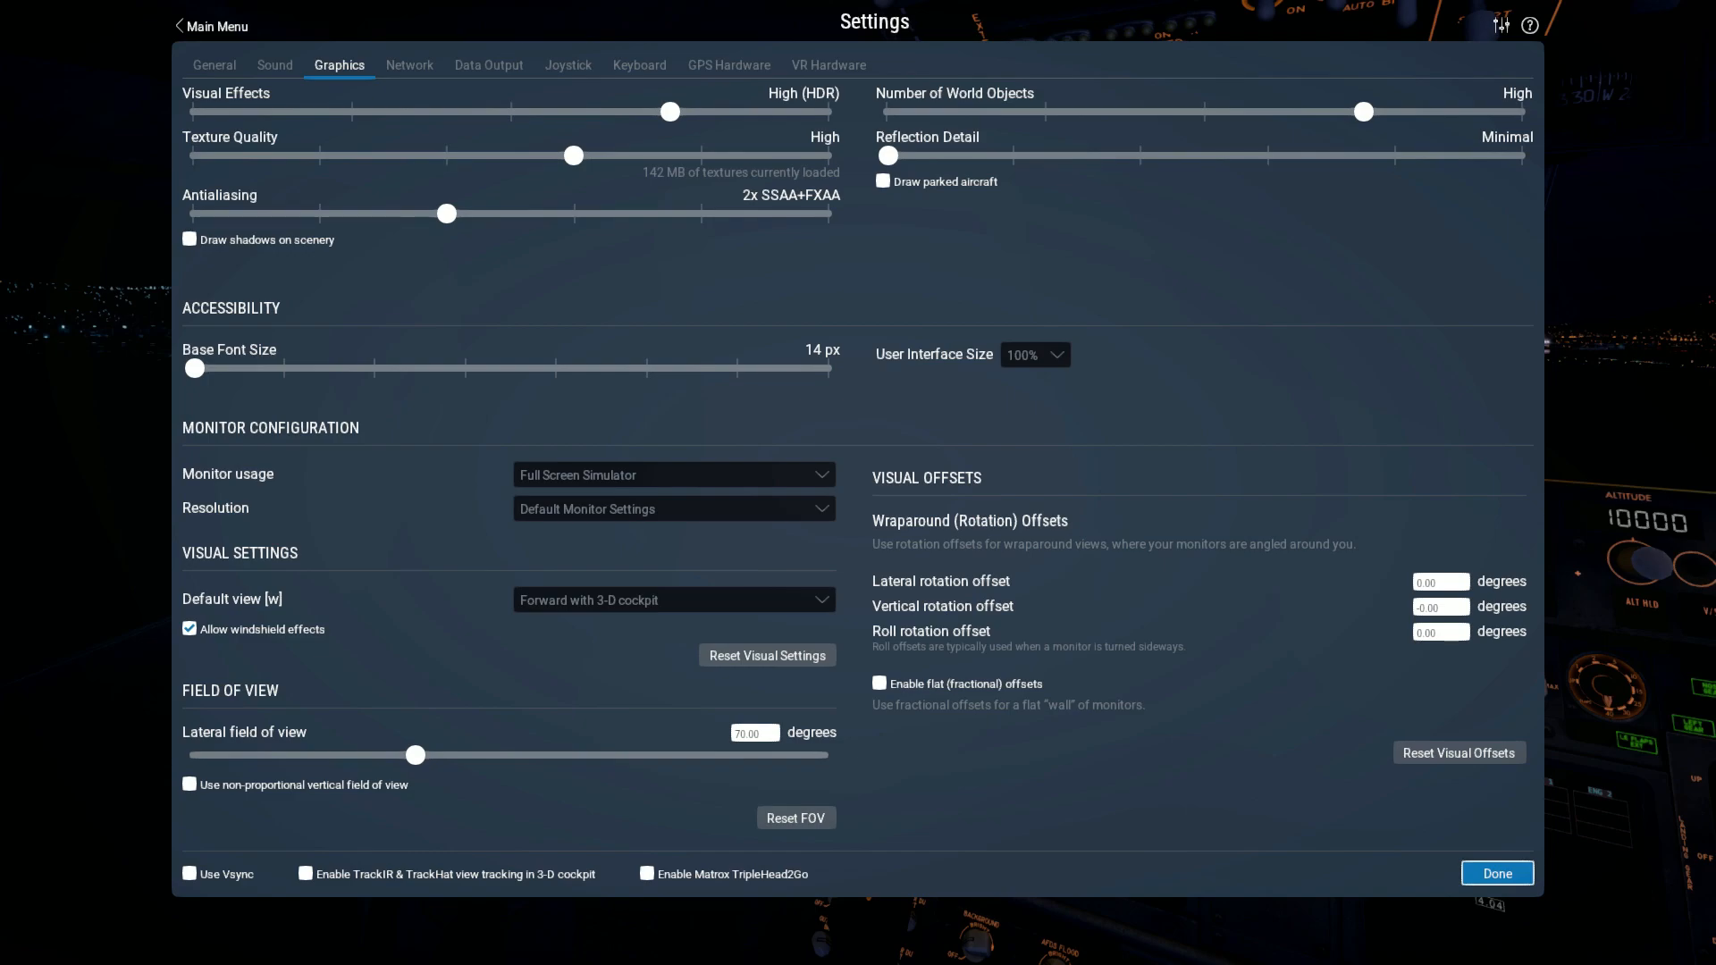
pyautogui.click(1496, 879)
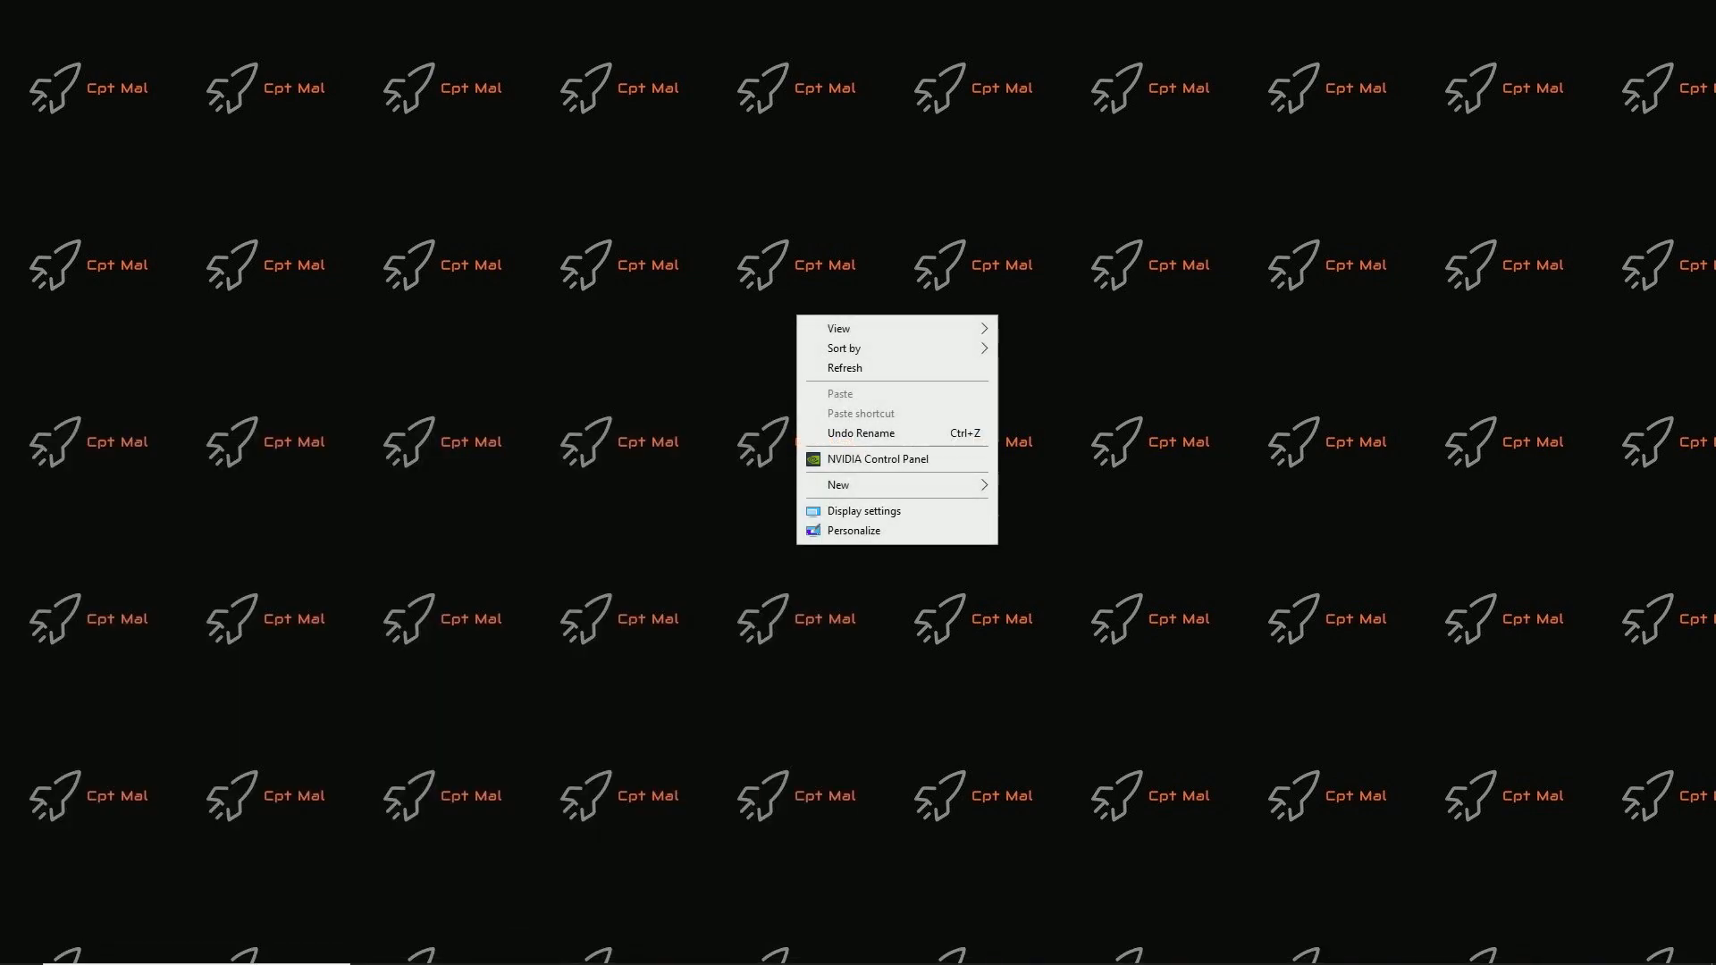
# - Launch NVIDIA Control Panel from the desktop and go to the Manage 3D Settings page
pyautogui.click(876, 460)
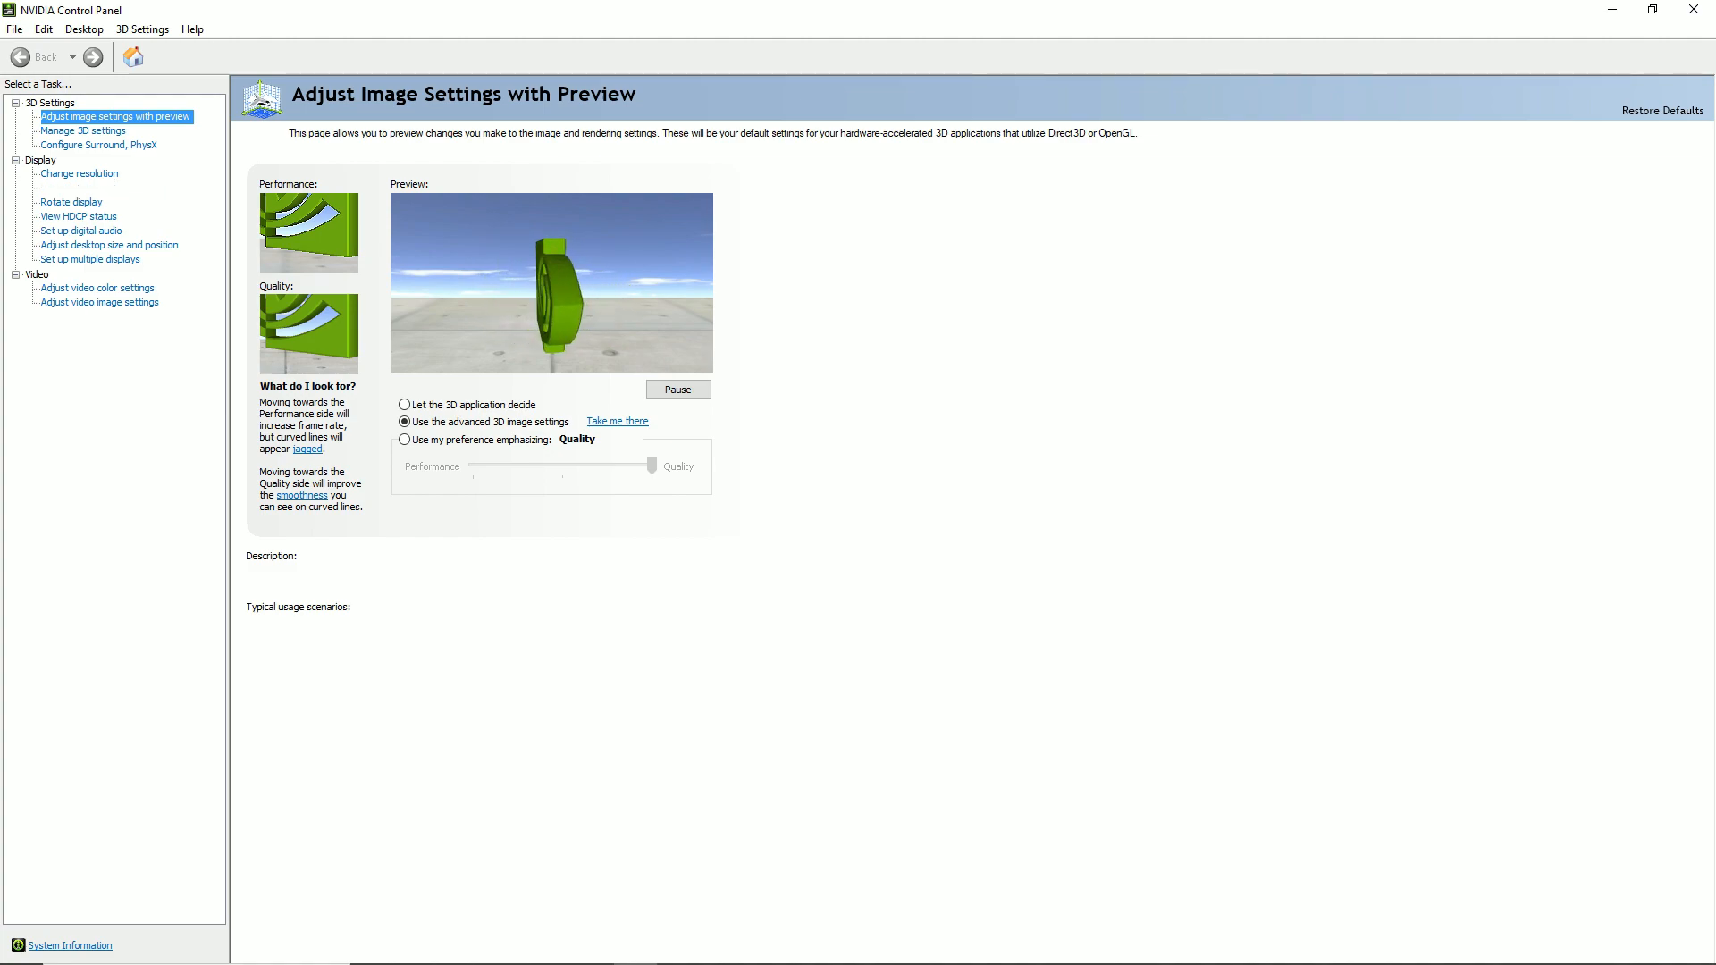
pyautogui.click(404, 421)
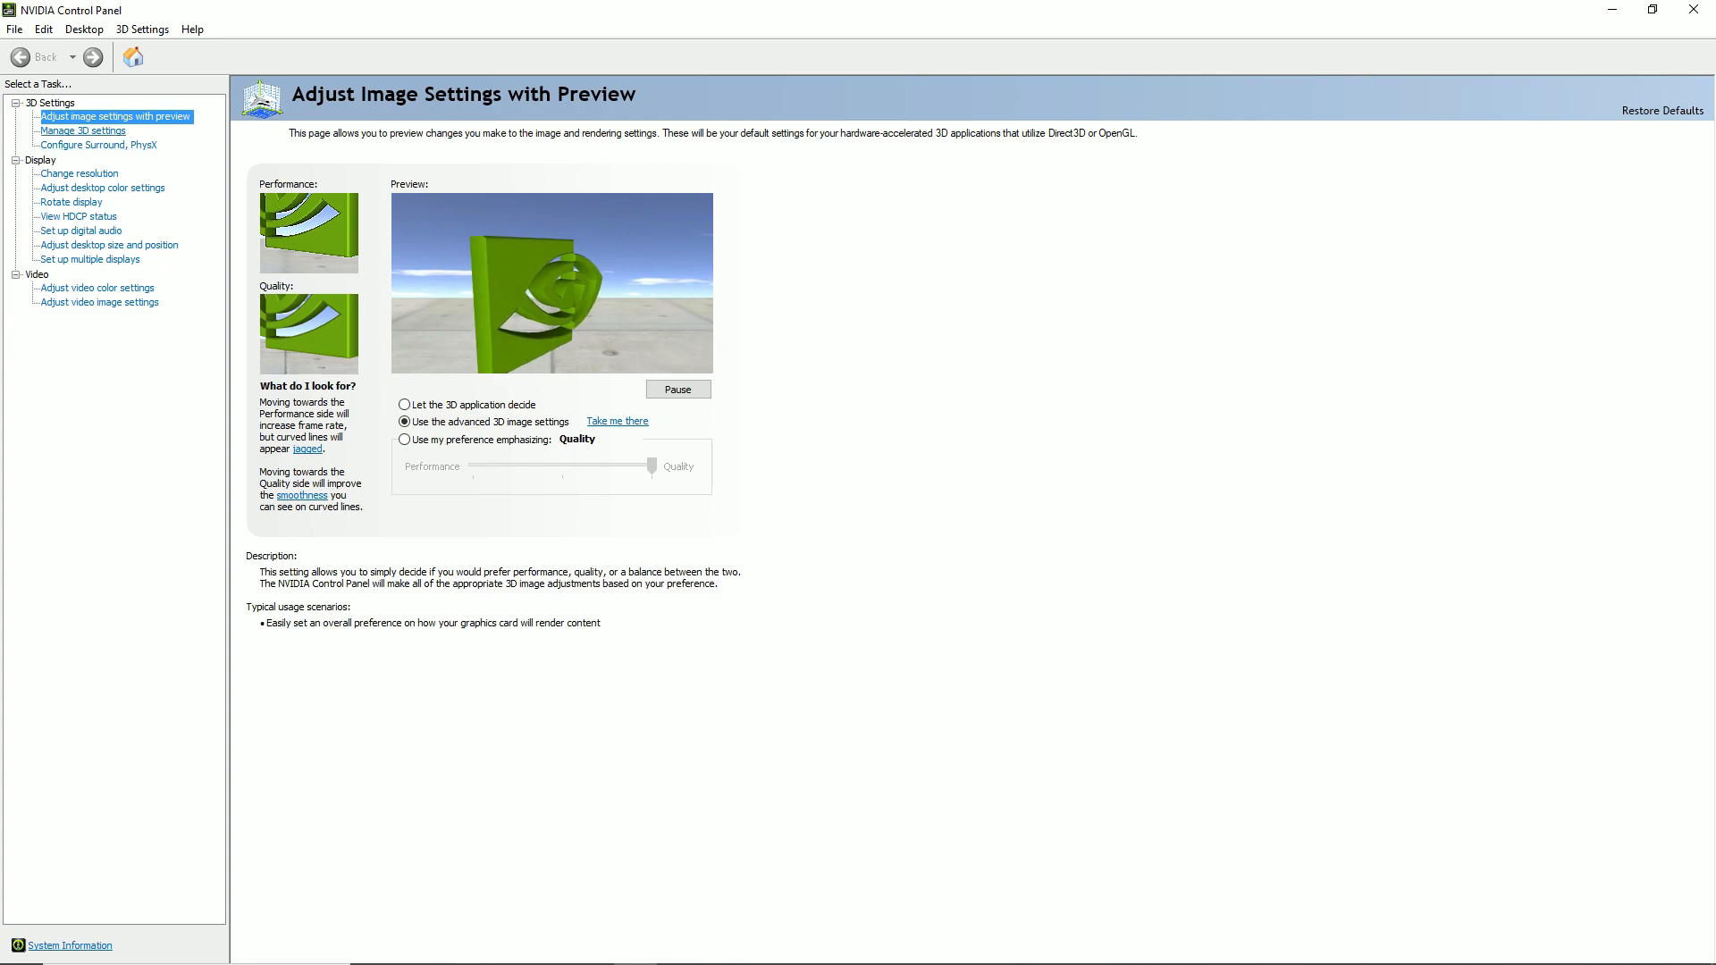
pyautogui.click(82, 130)
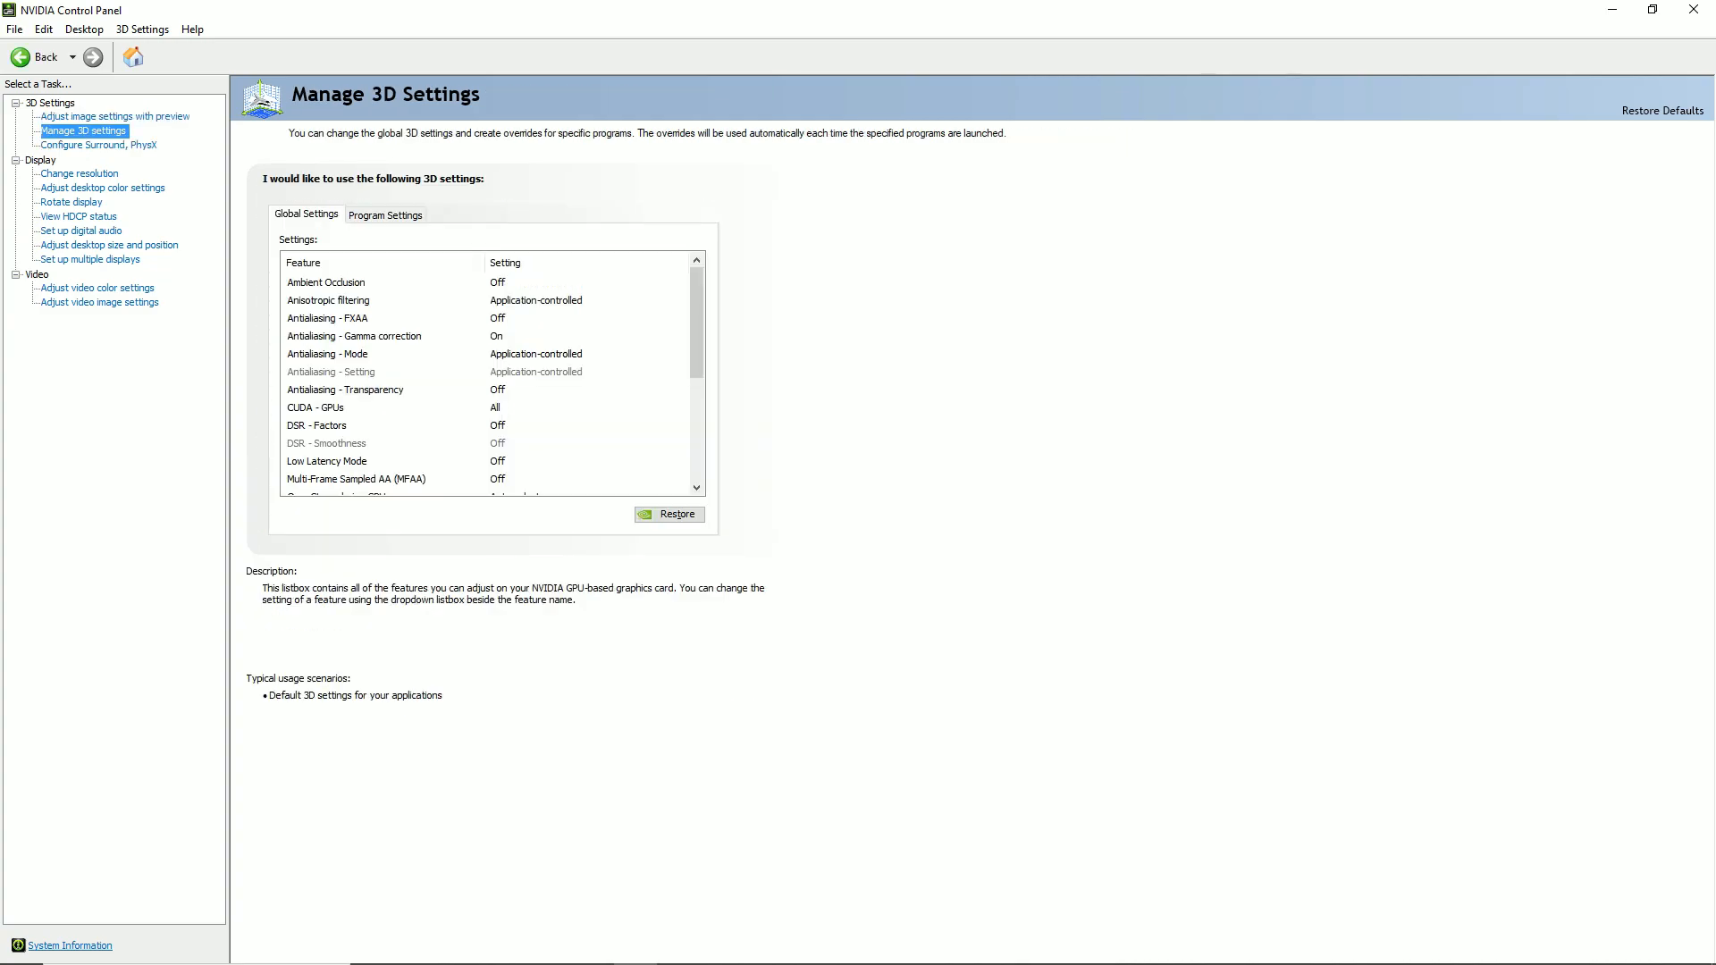
# - Switch to Program Settings and select X-Plane (x-plane.exe), showing Antialiasing - FXAA On
pyautogui.click(325, 282)
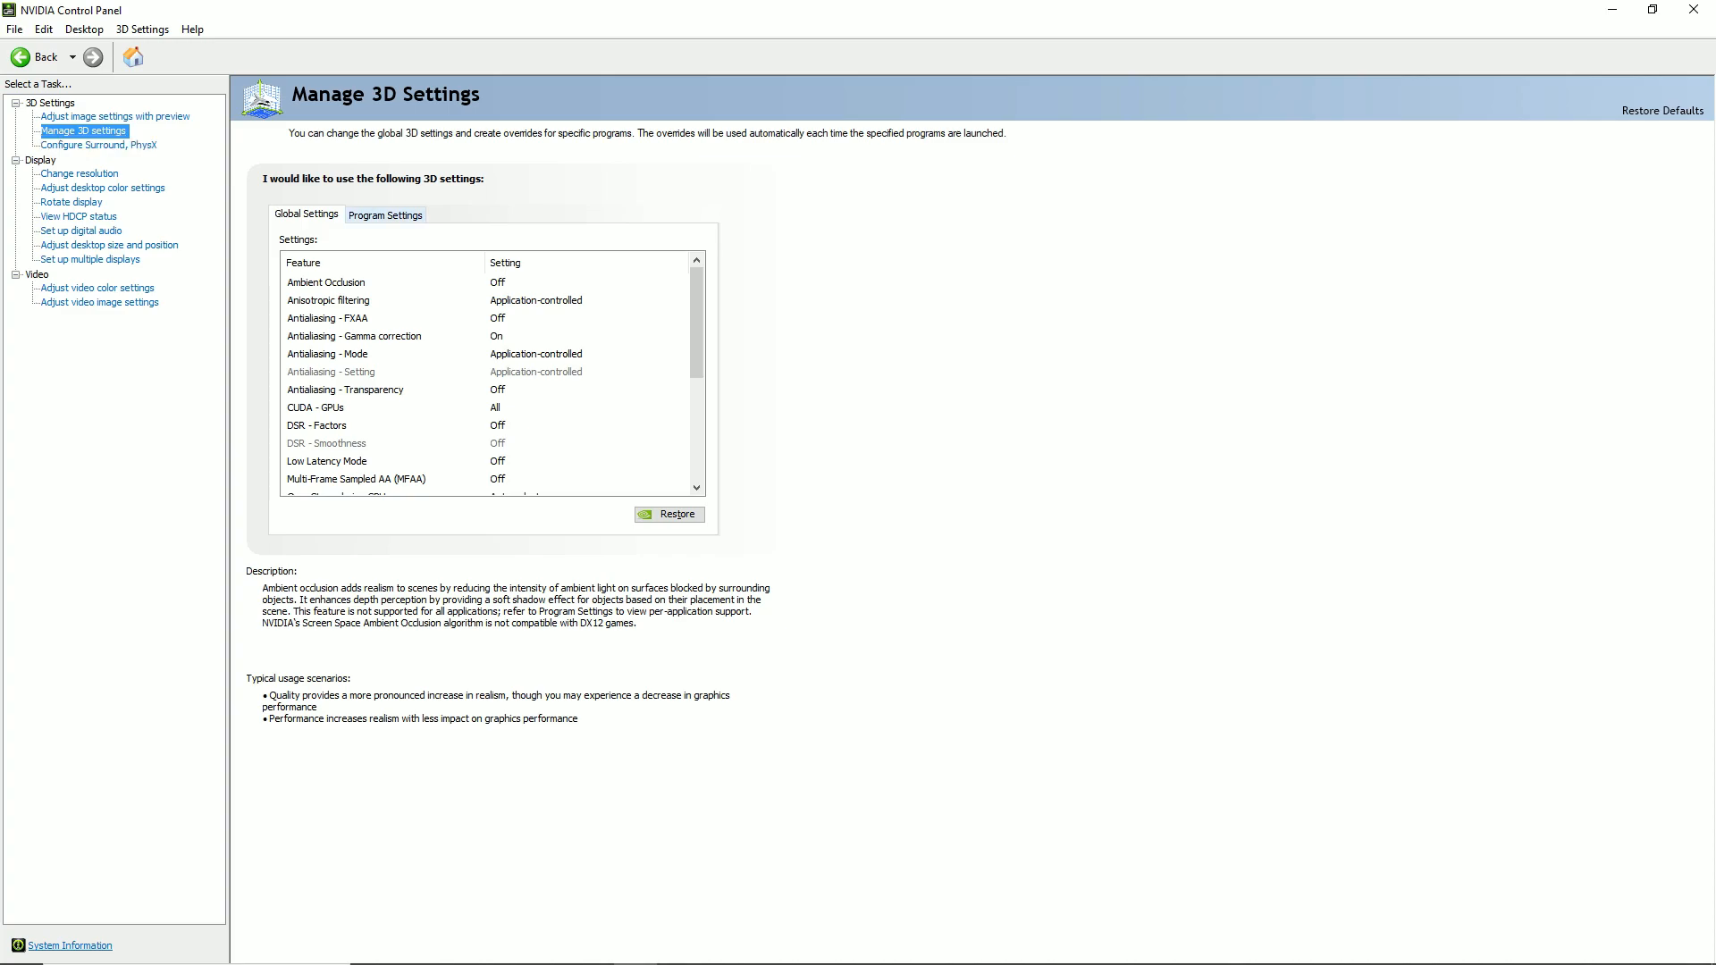
pyautogui.click(386, 214)
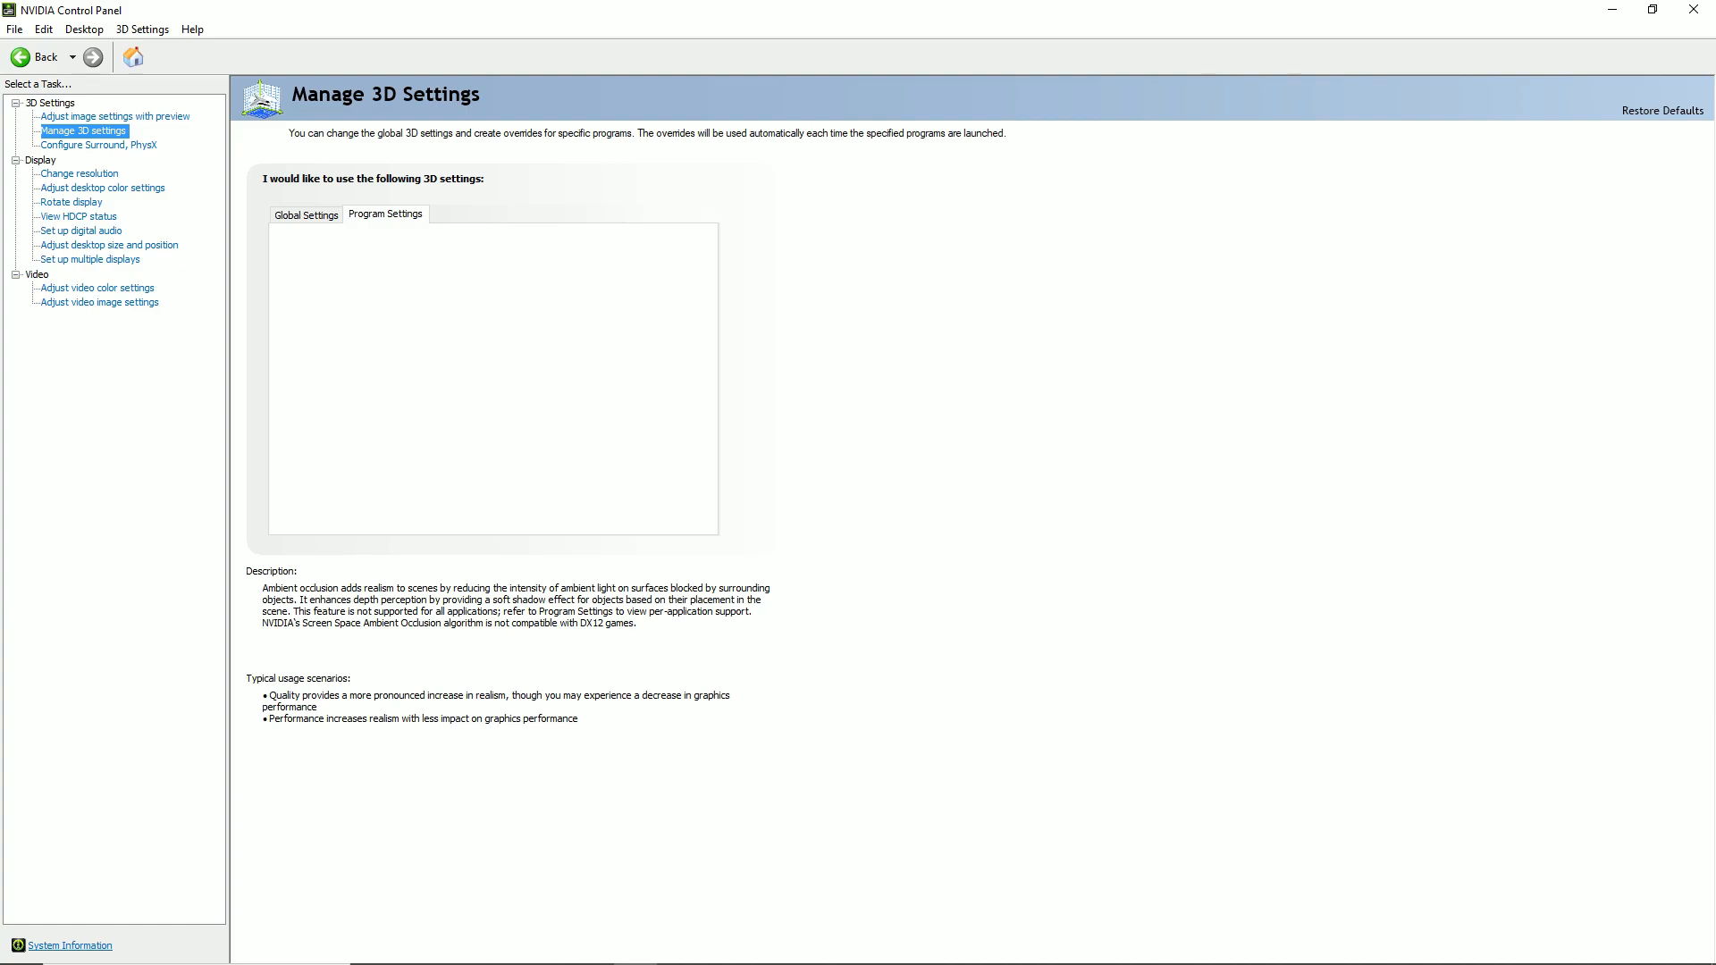
pyautogui.click(385, 212)
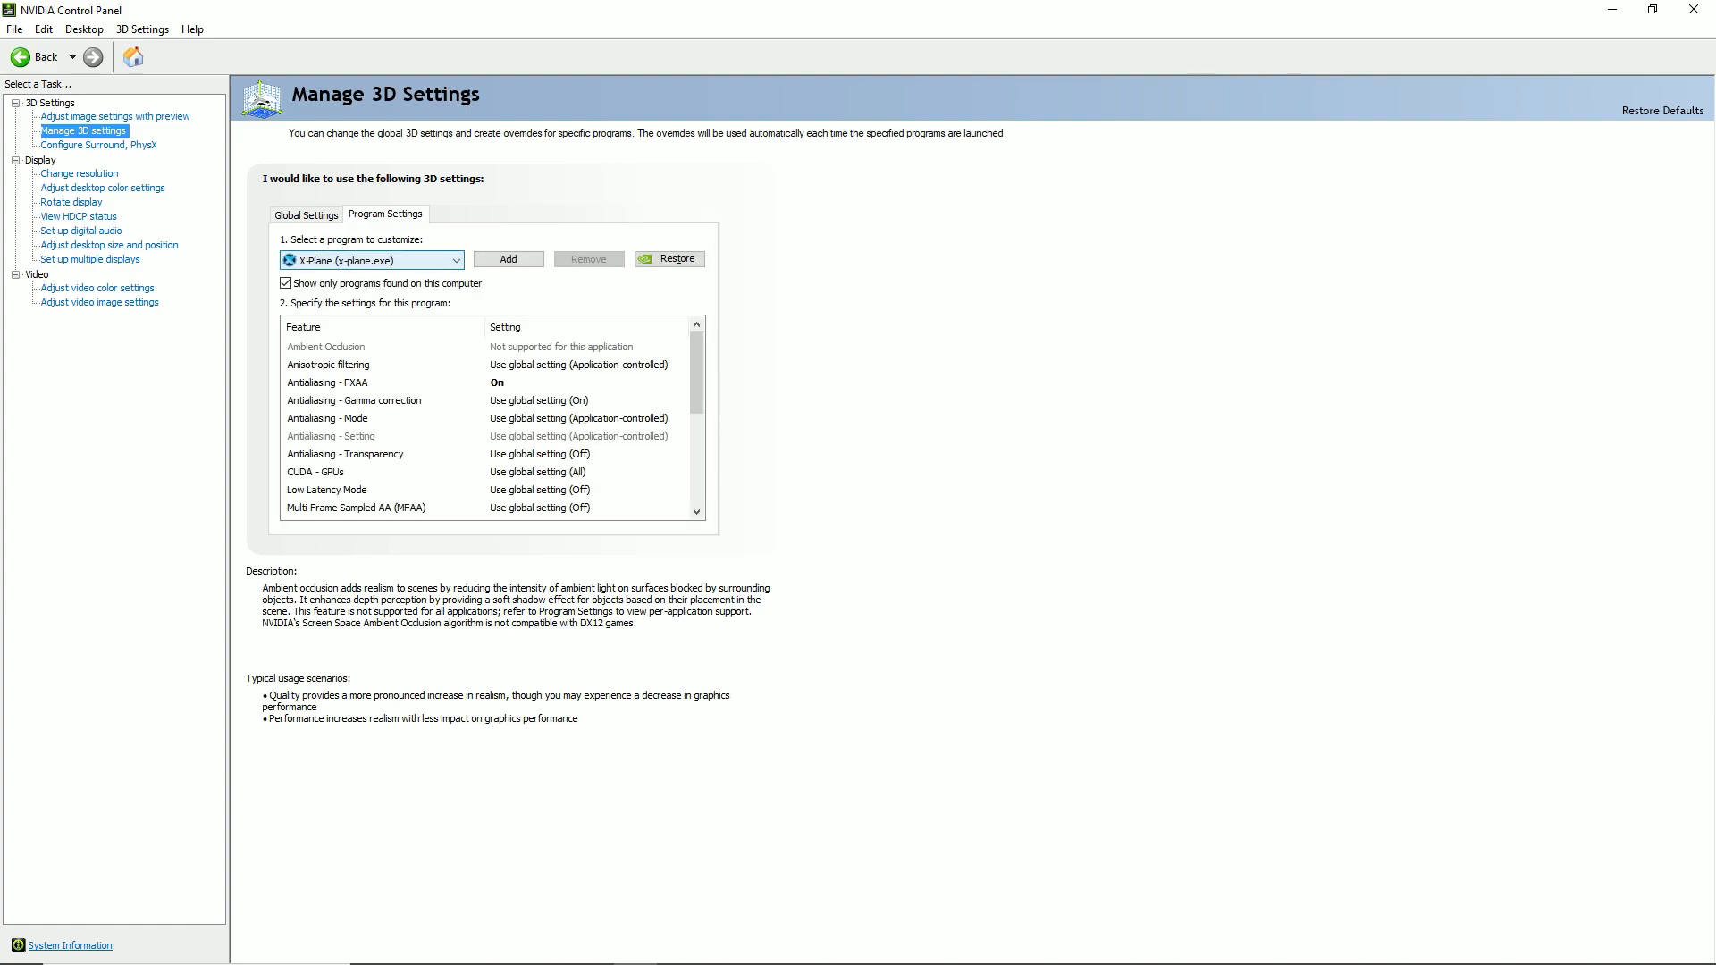
pyautogui.click(452, 259)
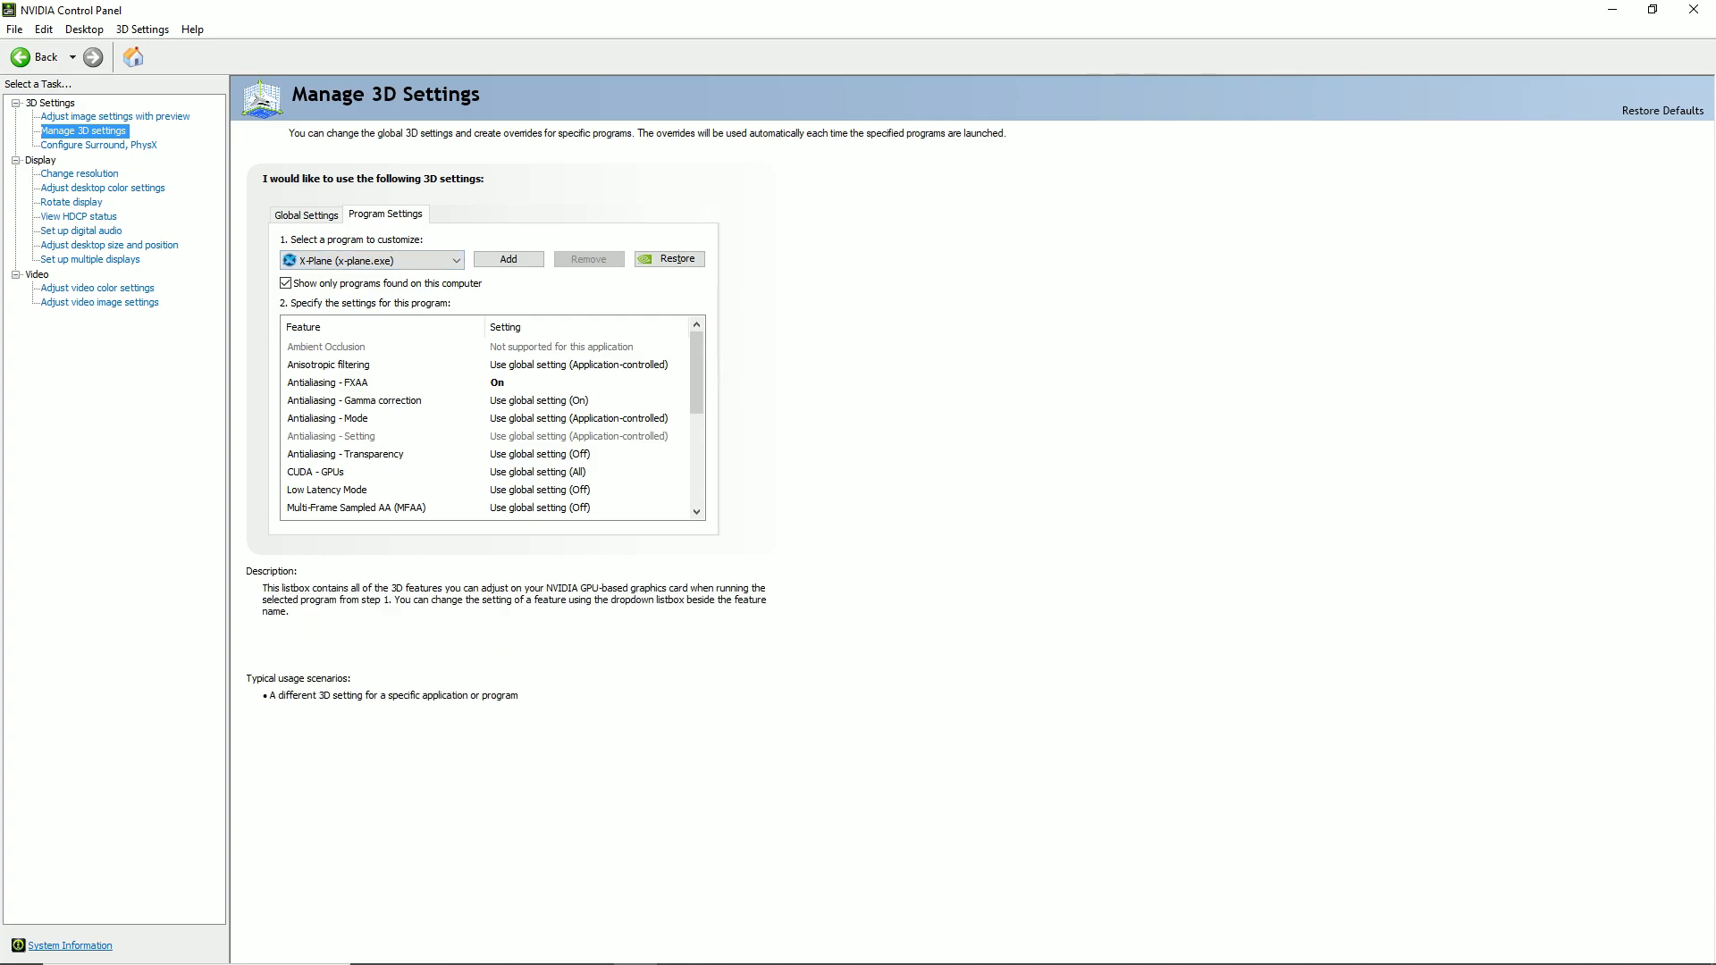
pyautogui.click(352, 418)
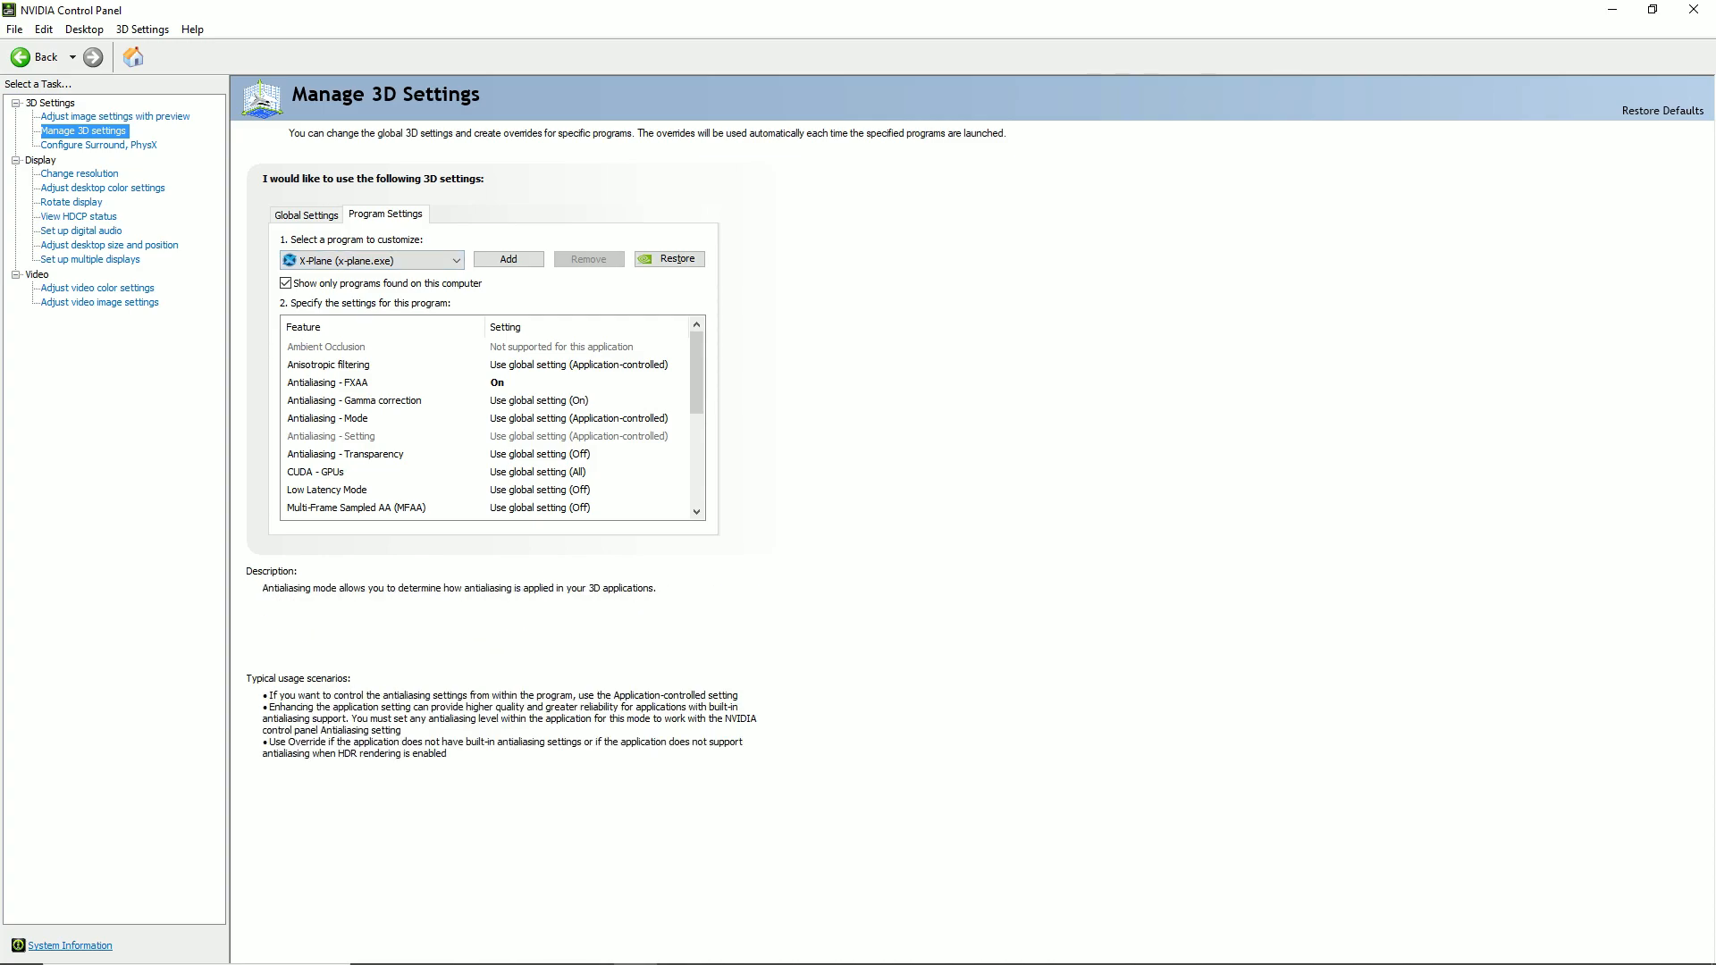
pyautogui.scroll(-3)
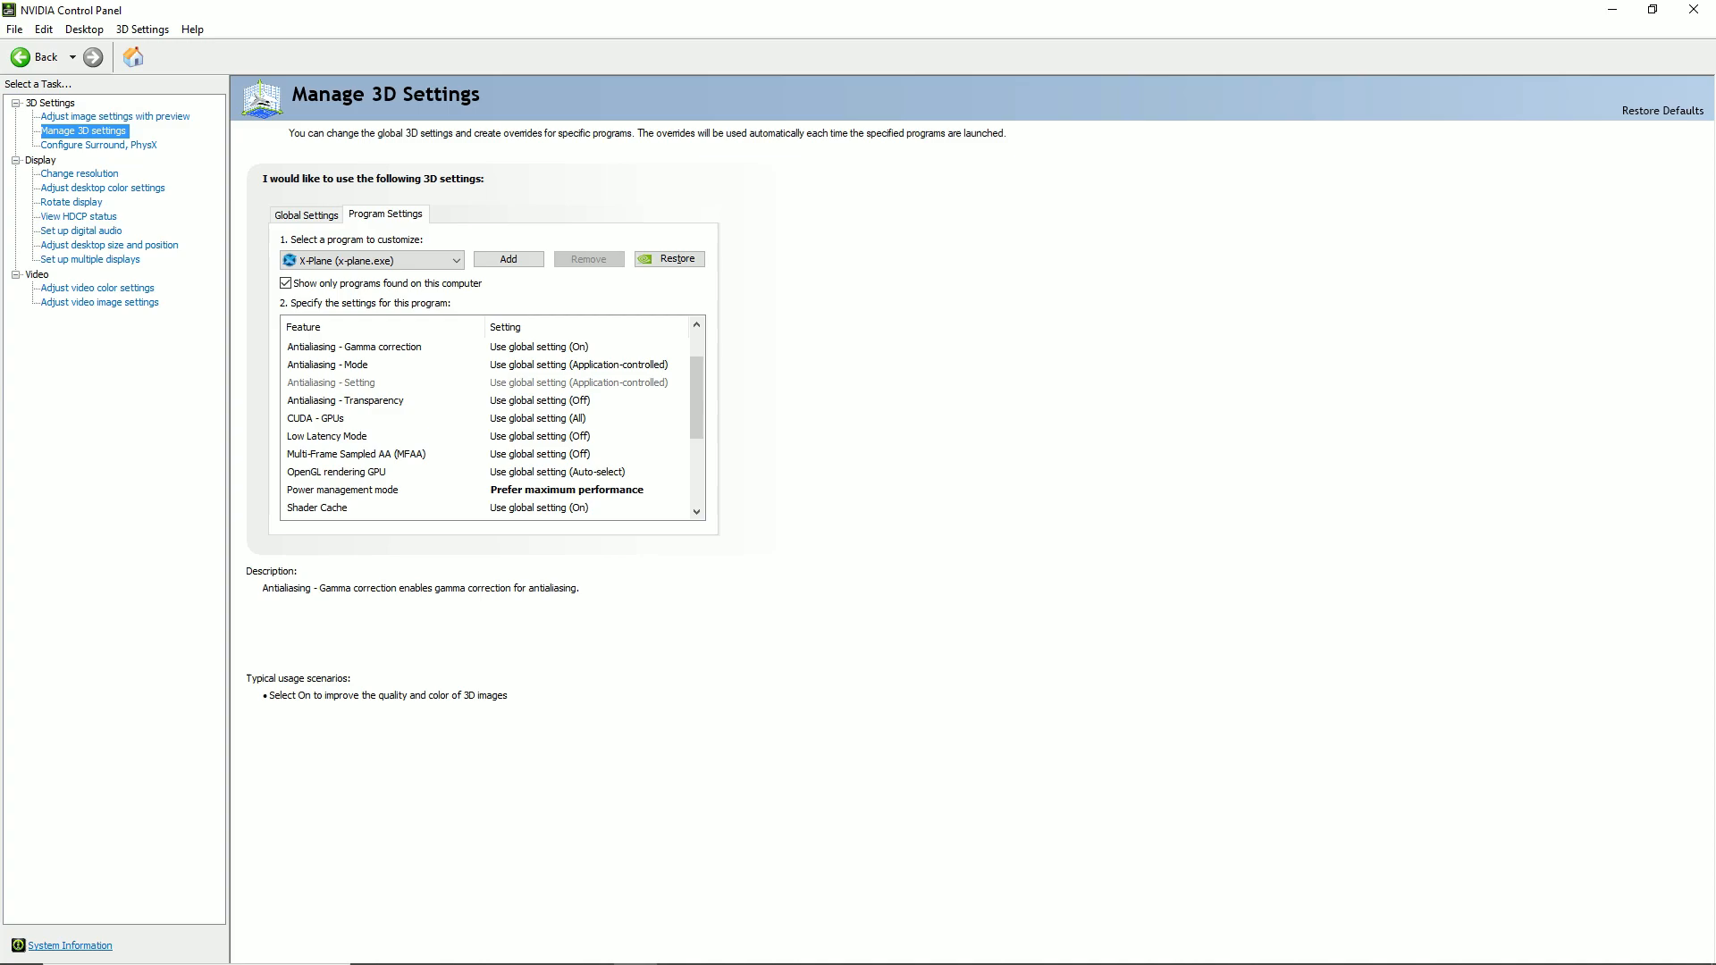
pyautogui.scroll(-3)
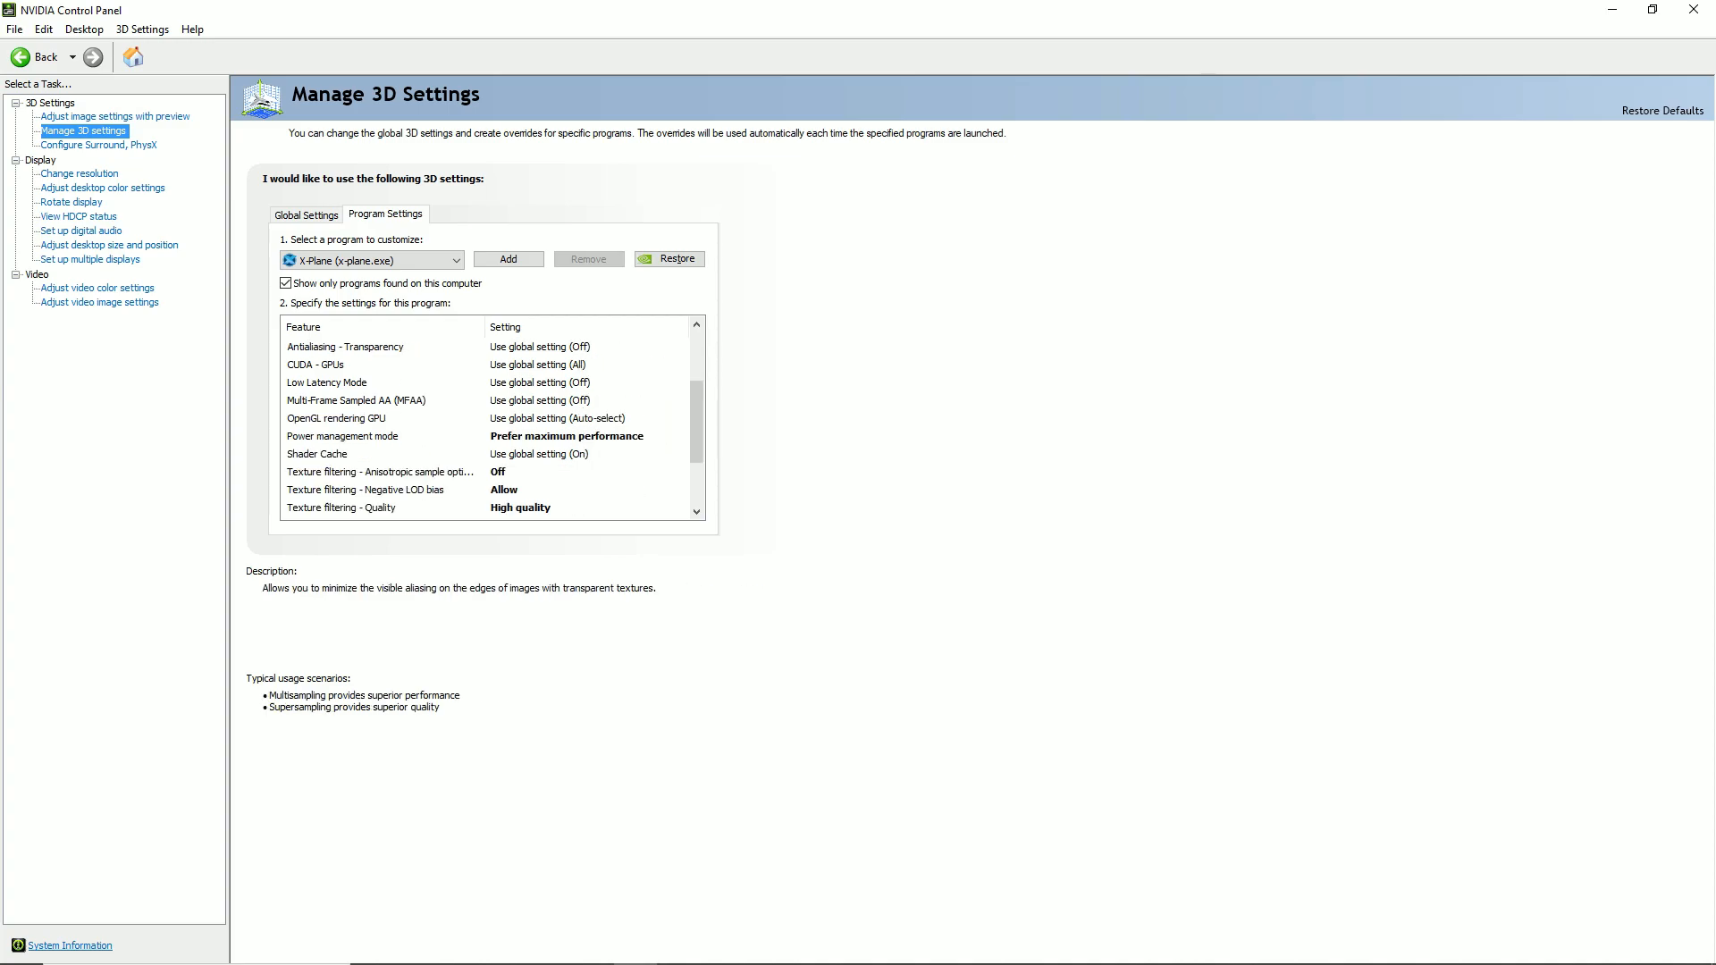
pyautogui.scroll(-3)
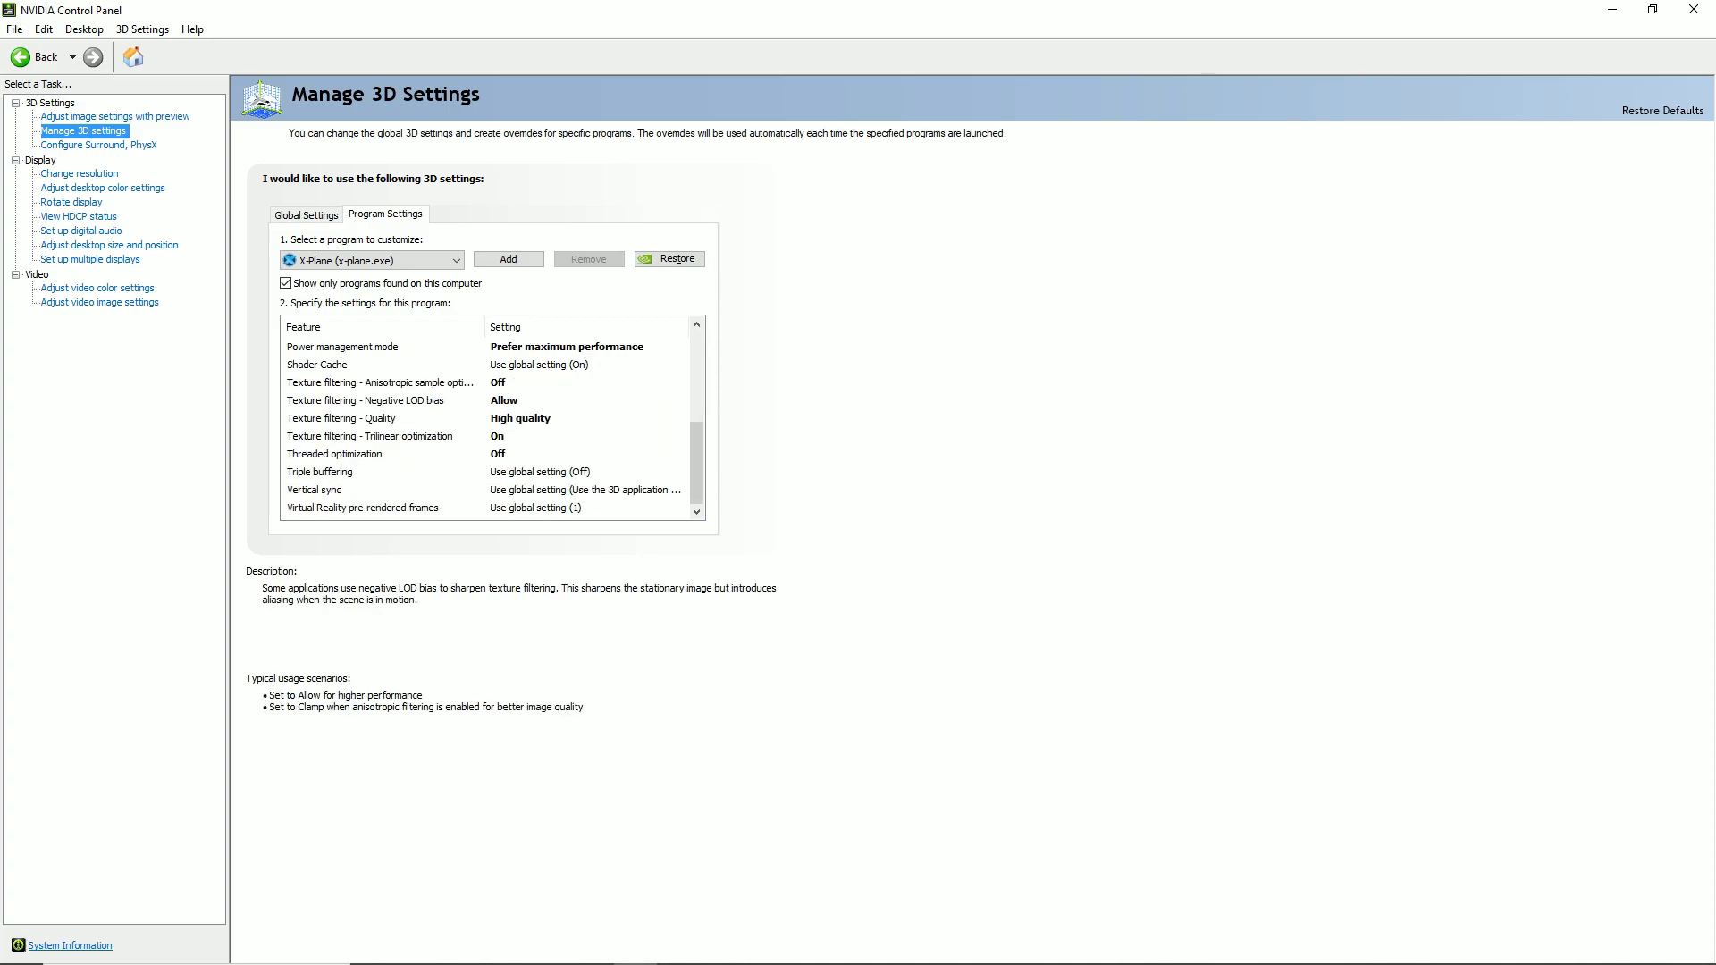
pyautogui.click(318, 472)
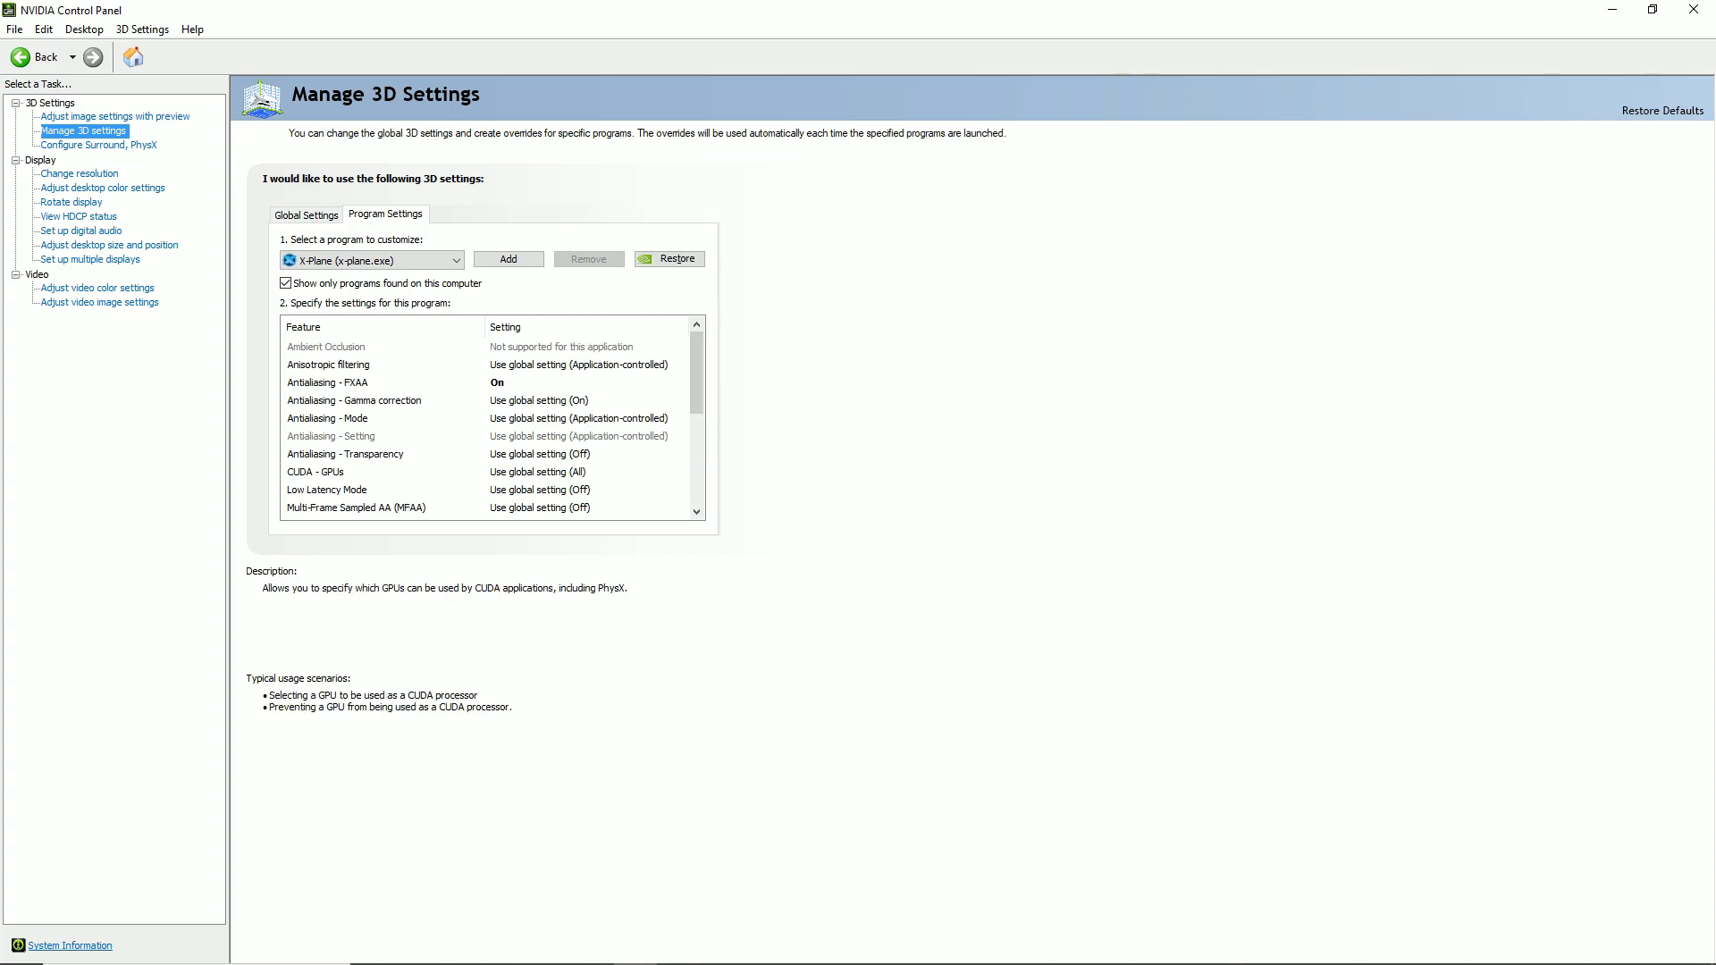
pyautogui.click(327, 382)
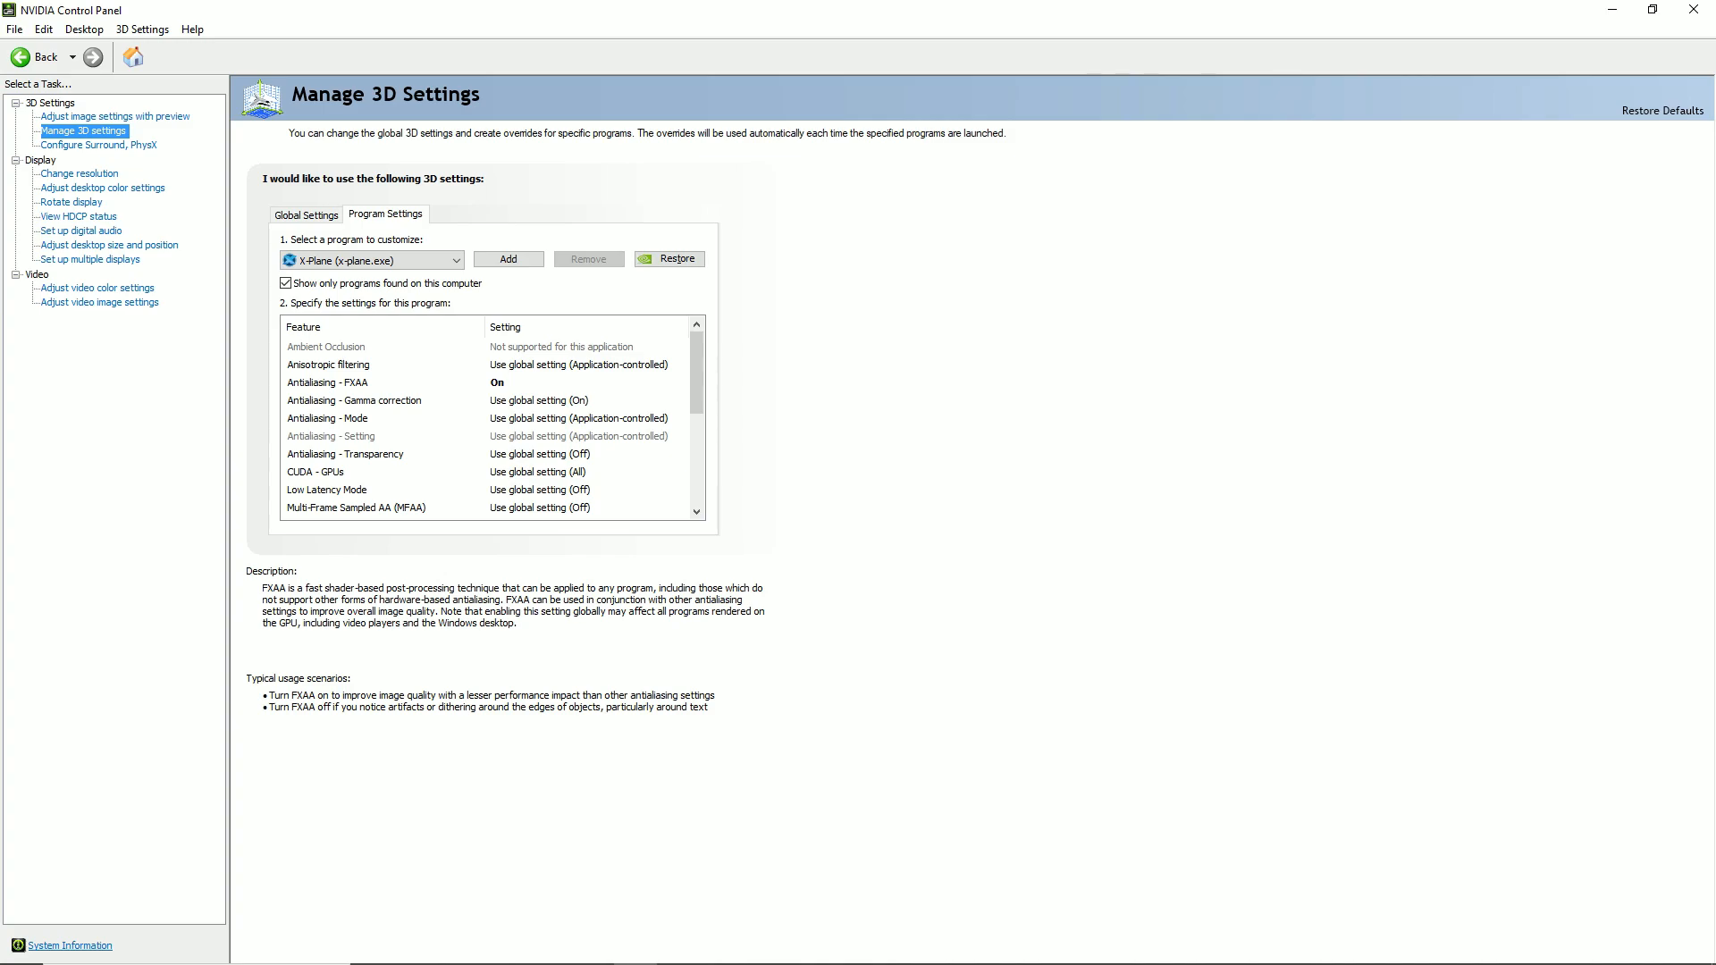
pyautogui.scroll(-3)
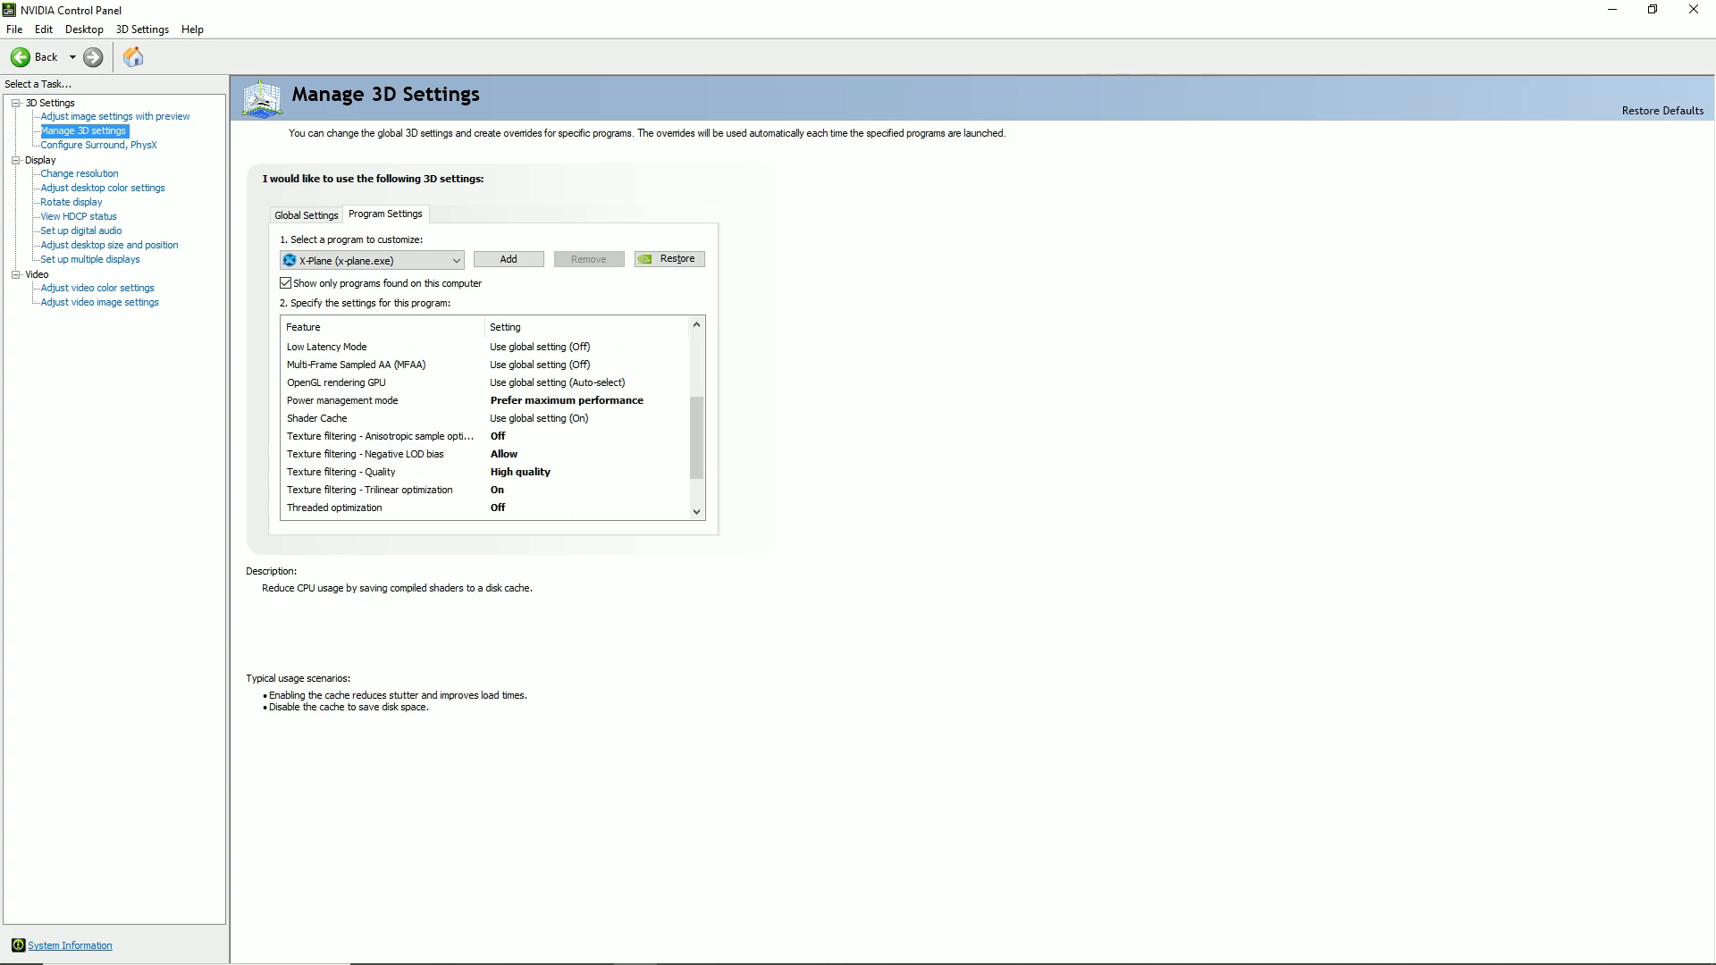
pyautogui.click(342, 399)
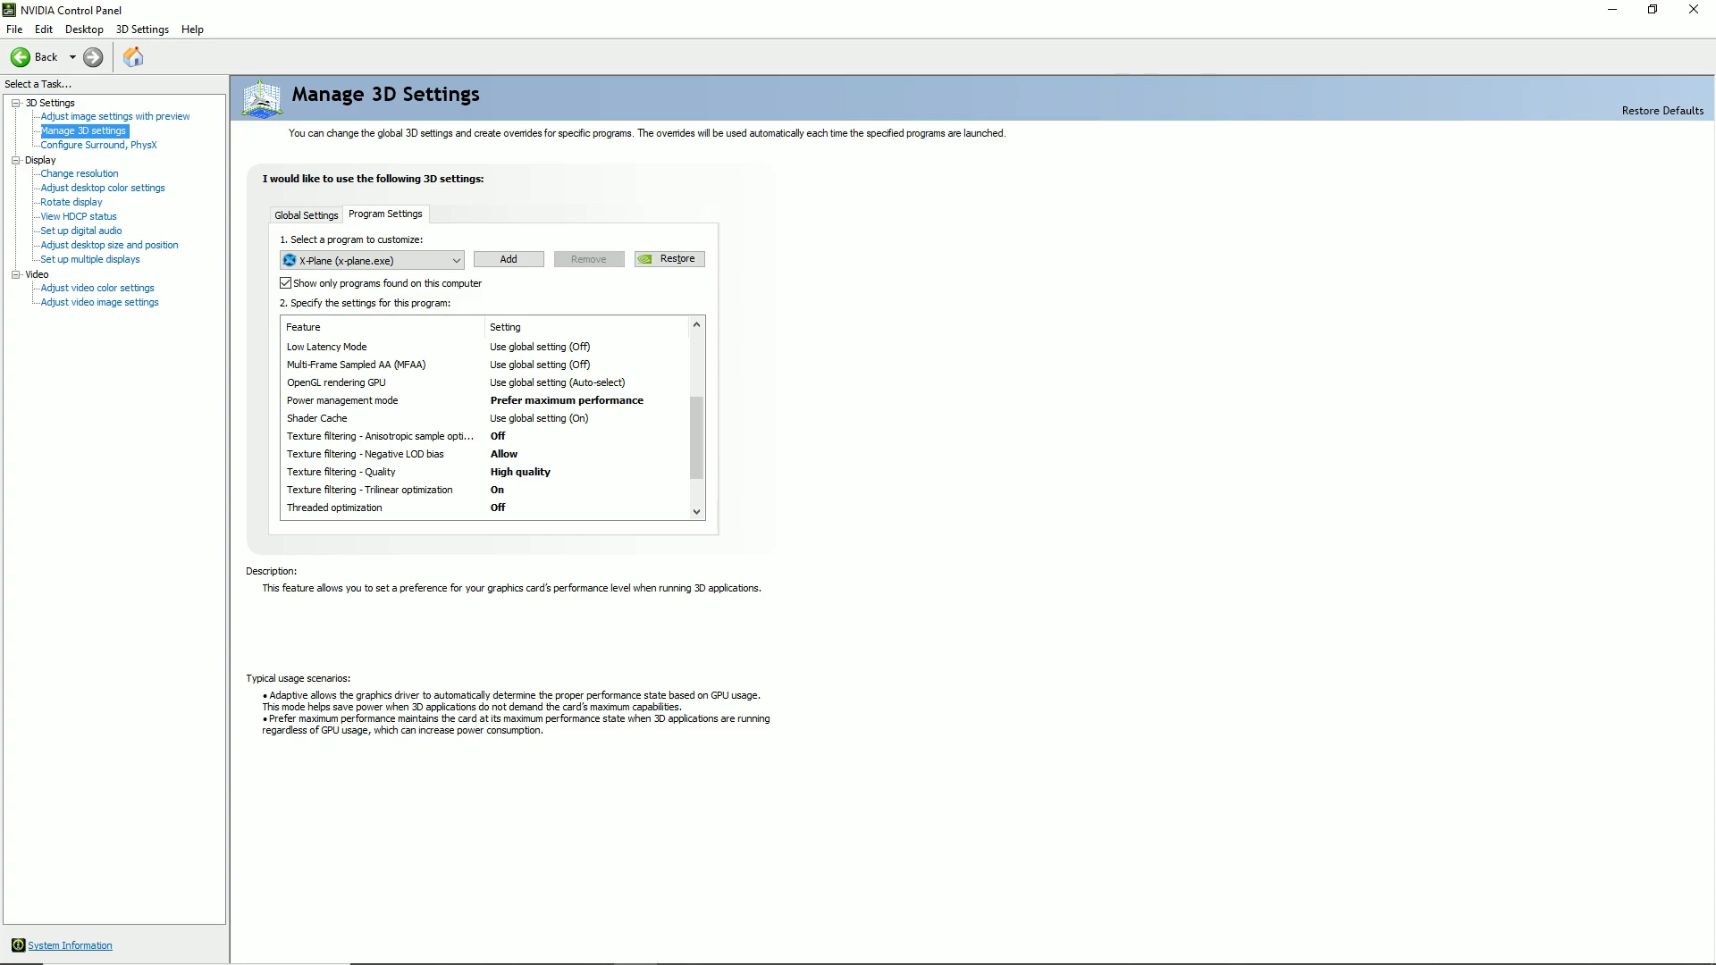
pyautogui.click(365, 452)
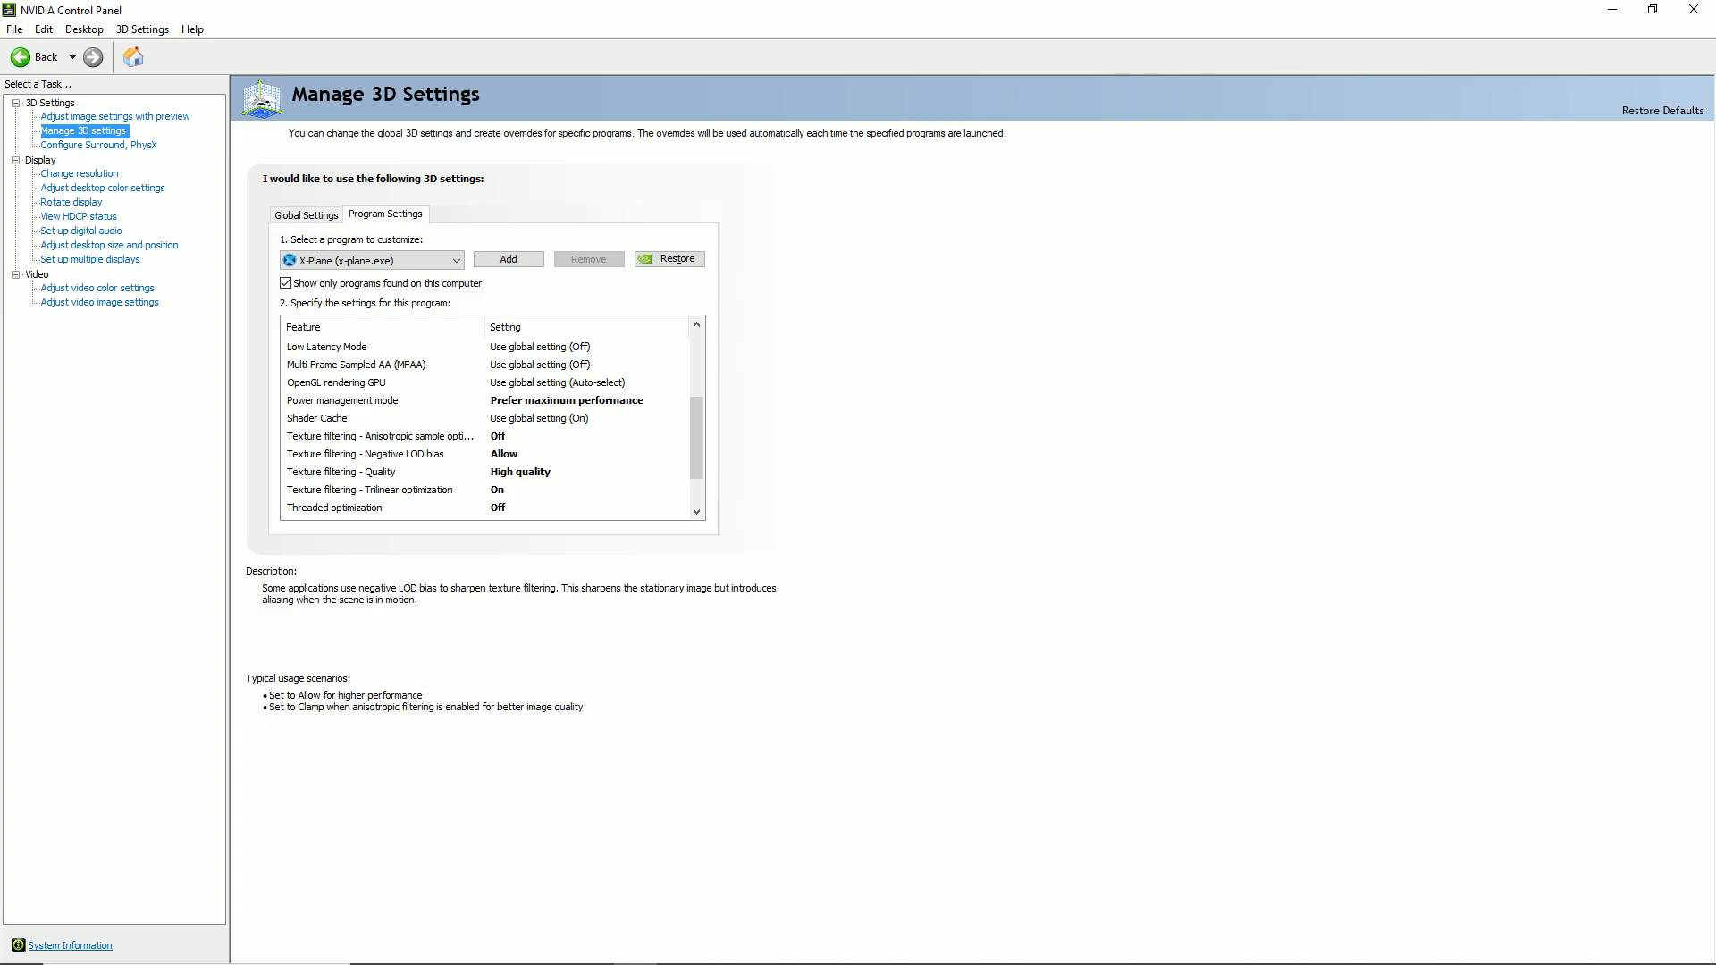
pyautogui.click(381, 436)
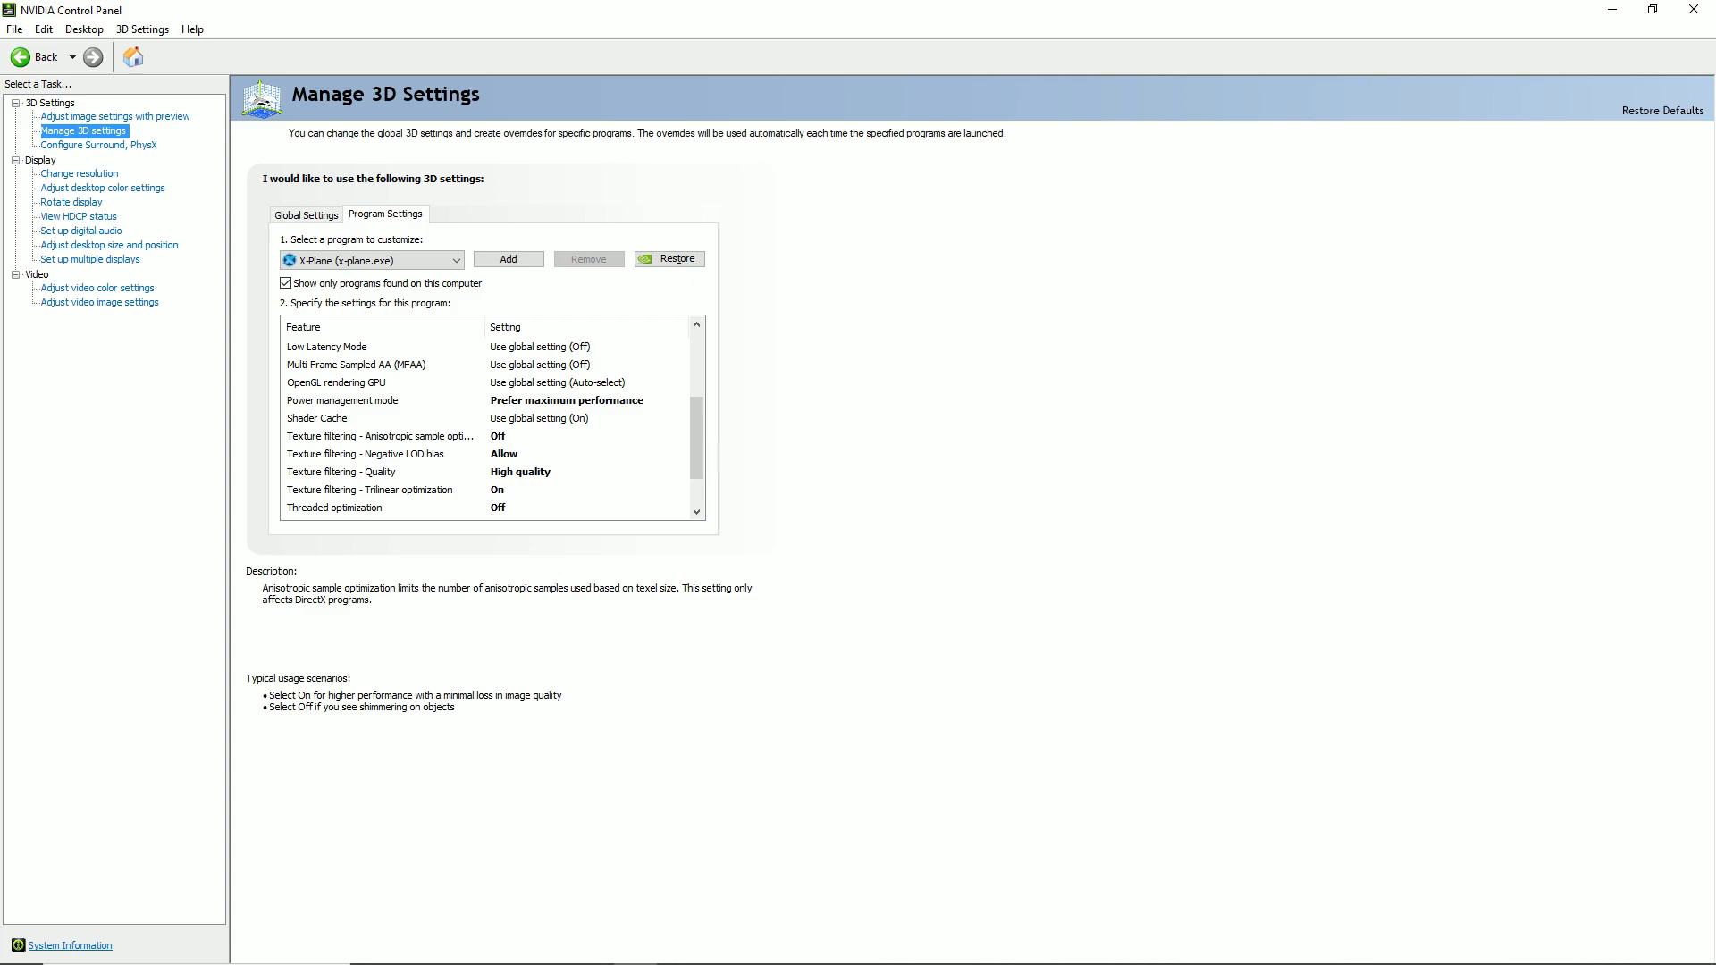
pyautogui.click(365, 452)
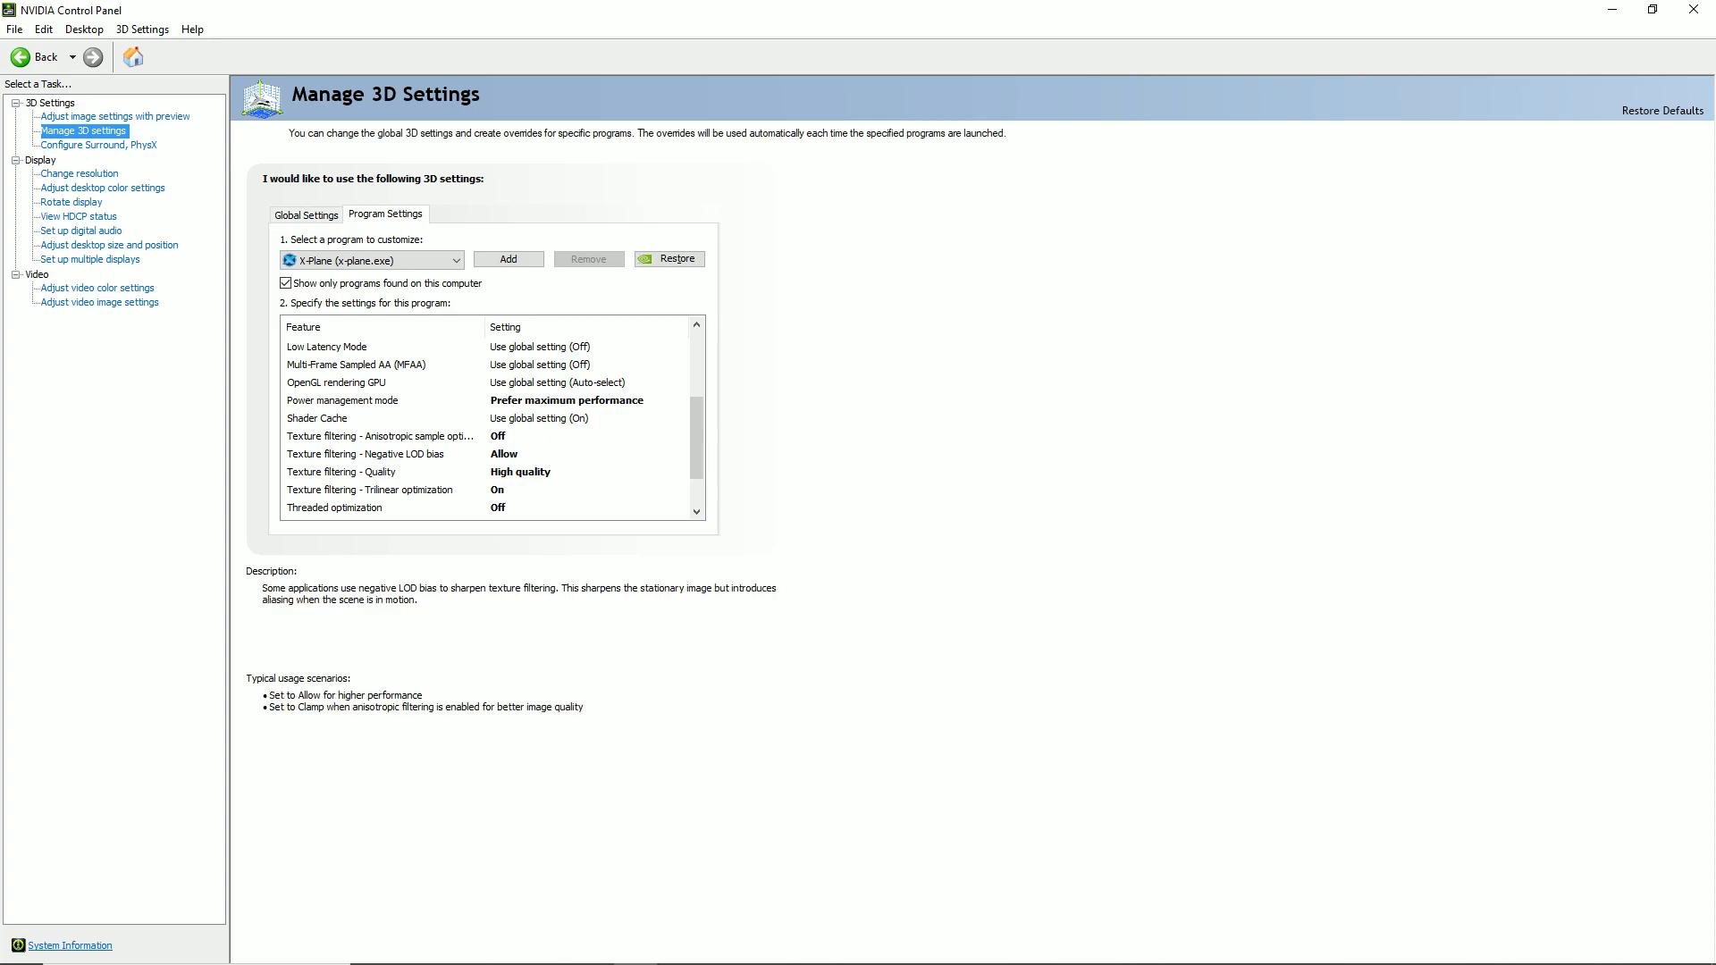
pyautogui.click(340, 472)
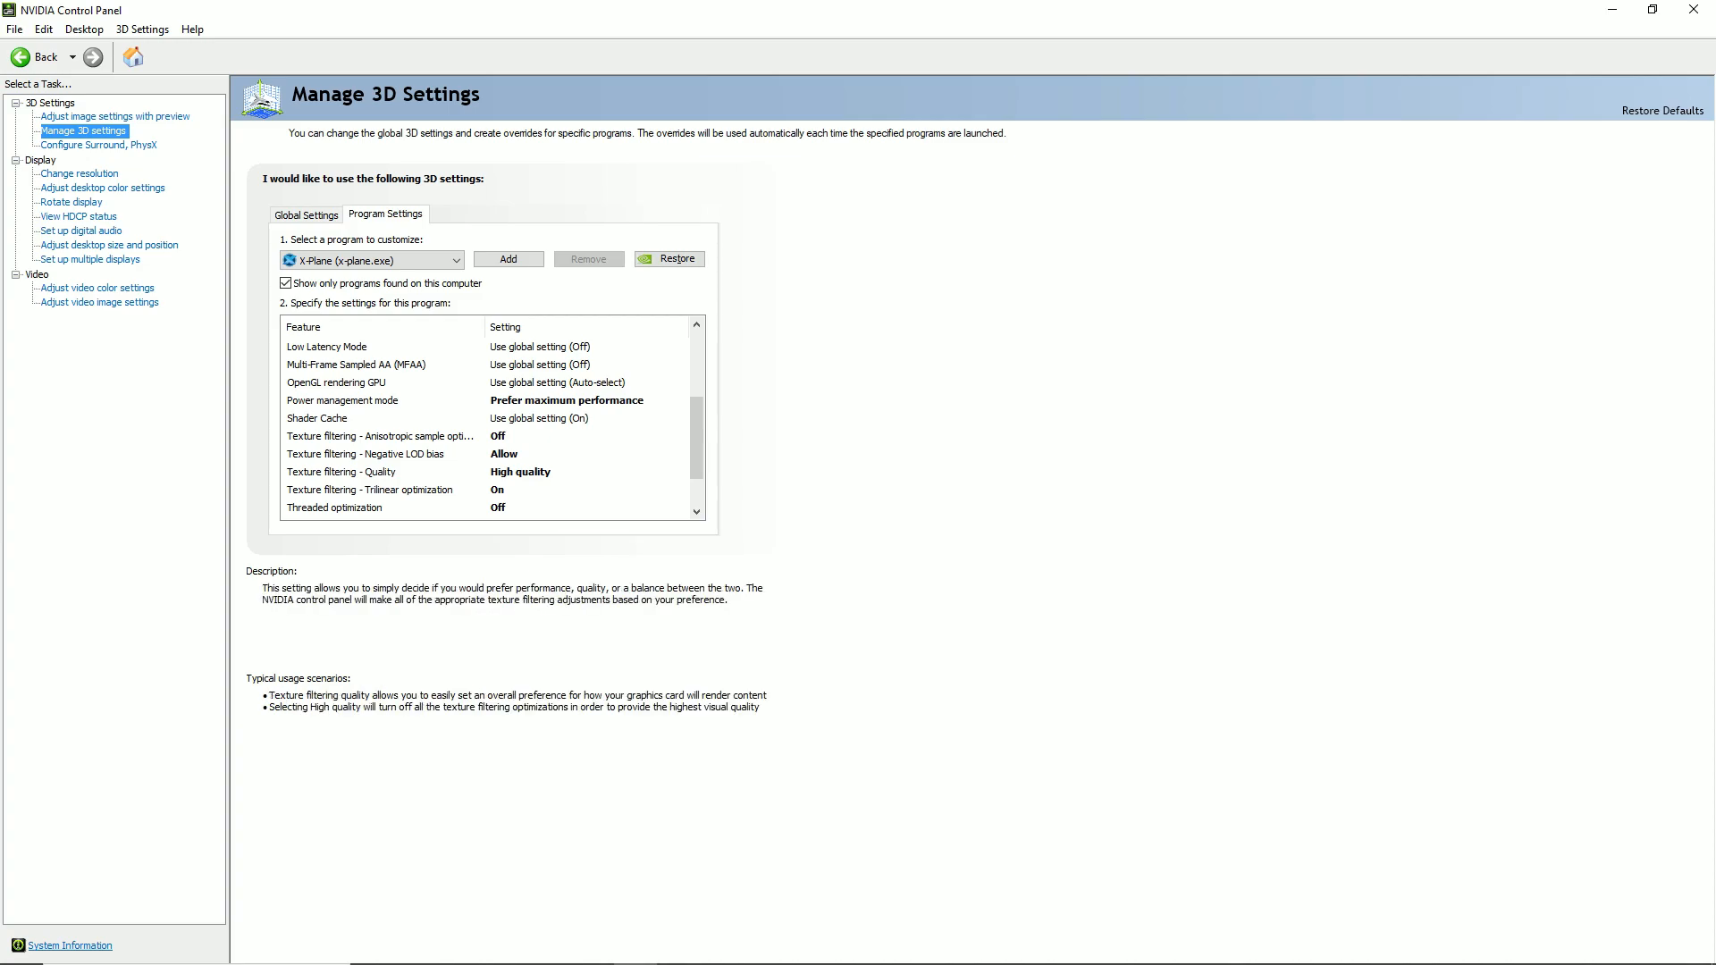
pyautogui.click(372, 490)
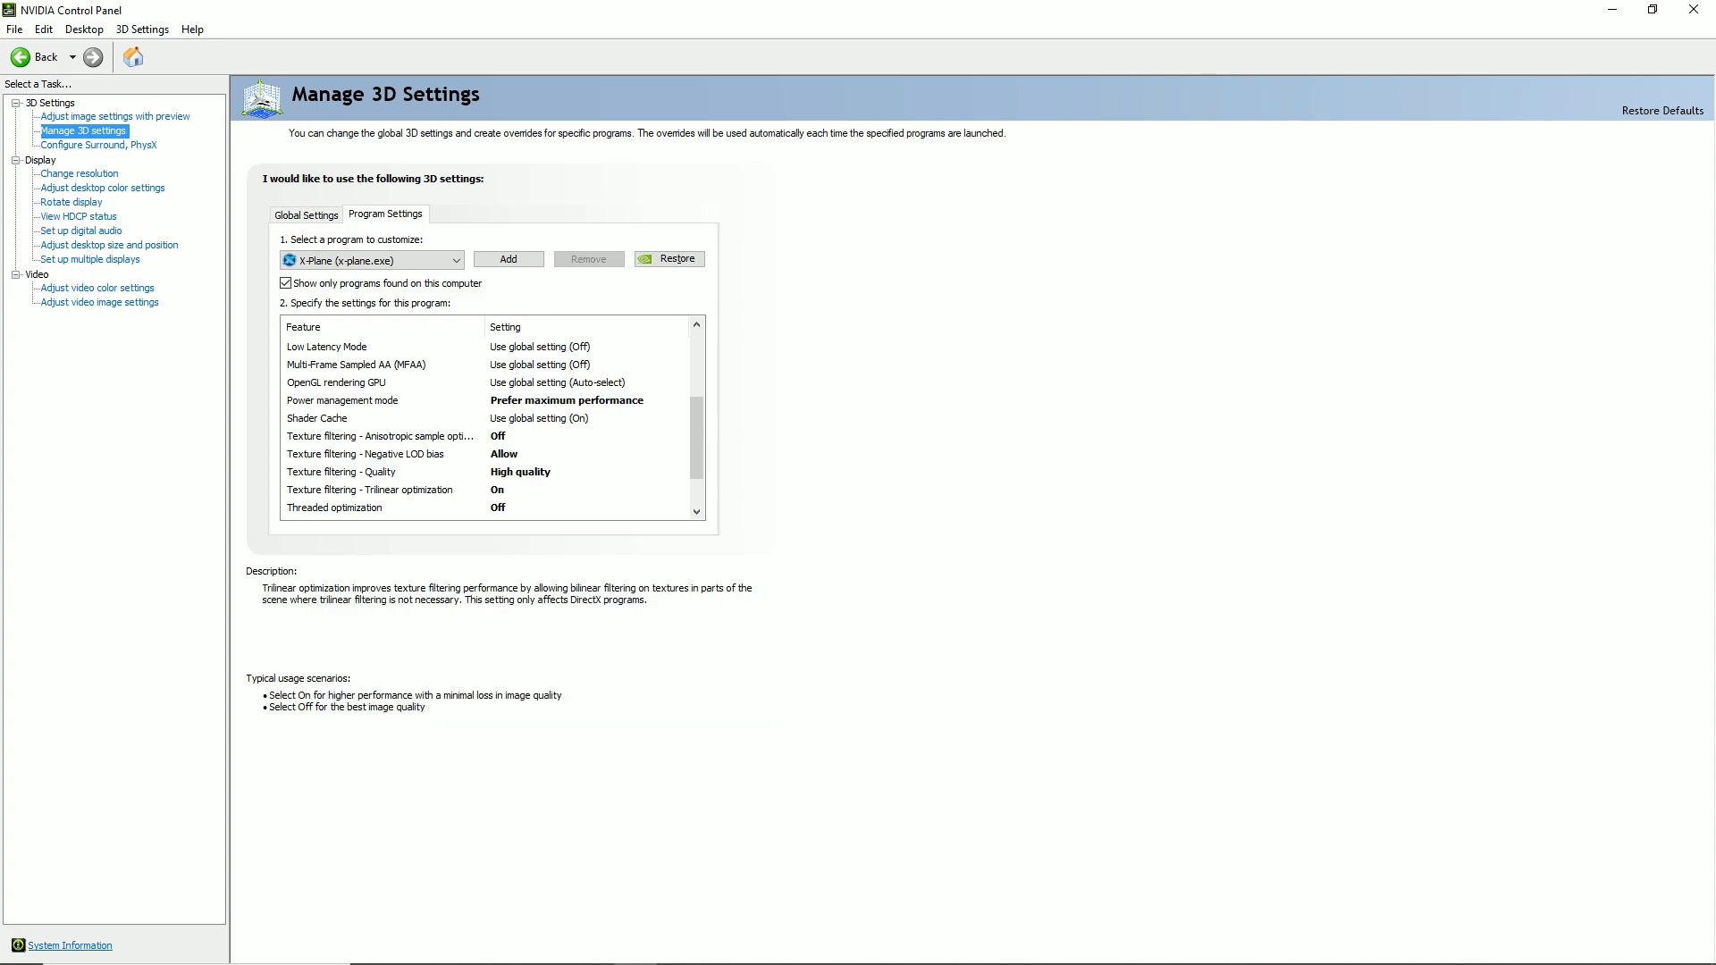
pyautogui.click(334, 505)
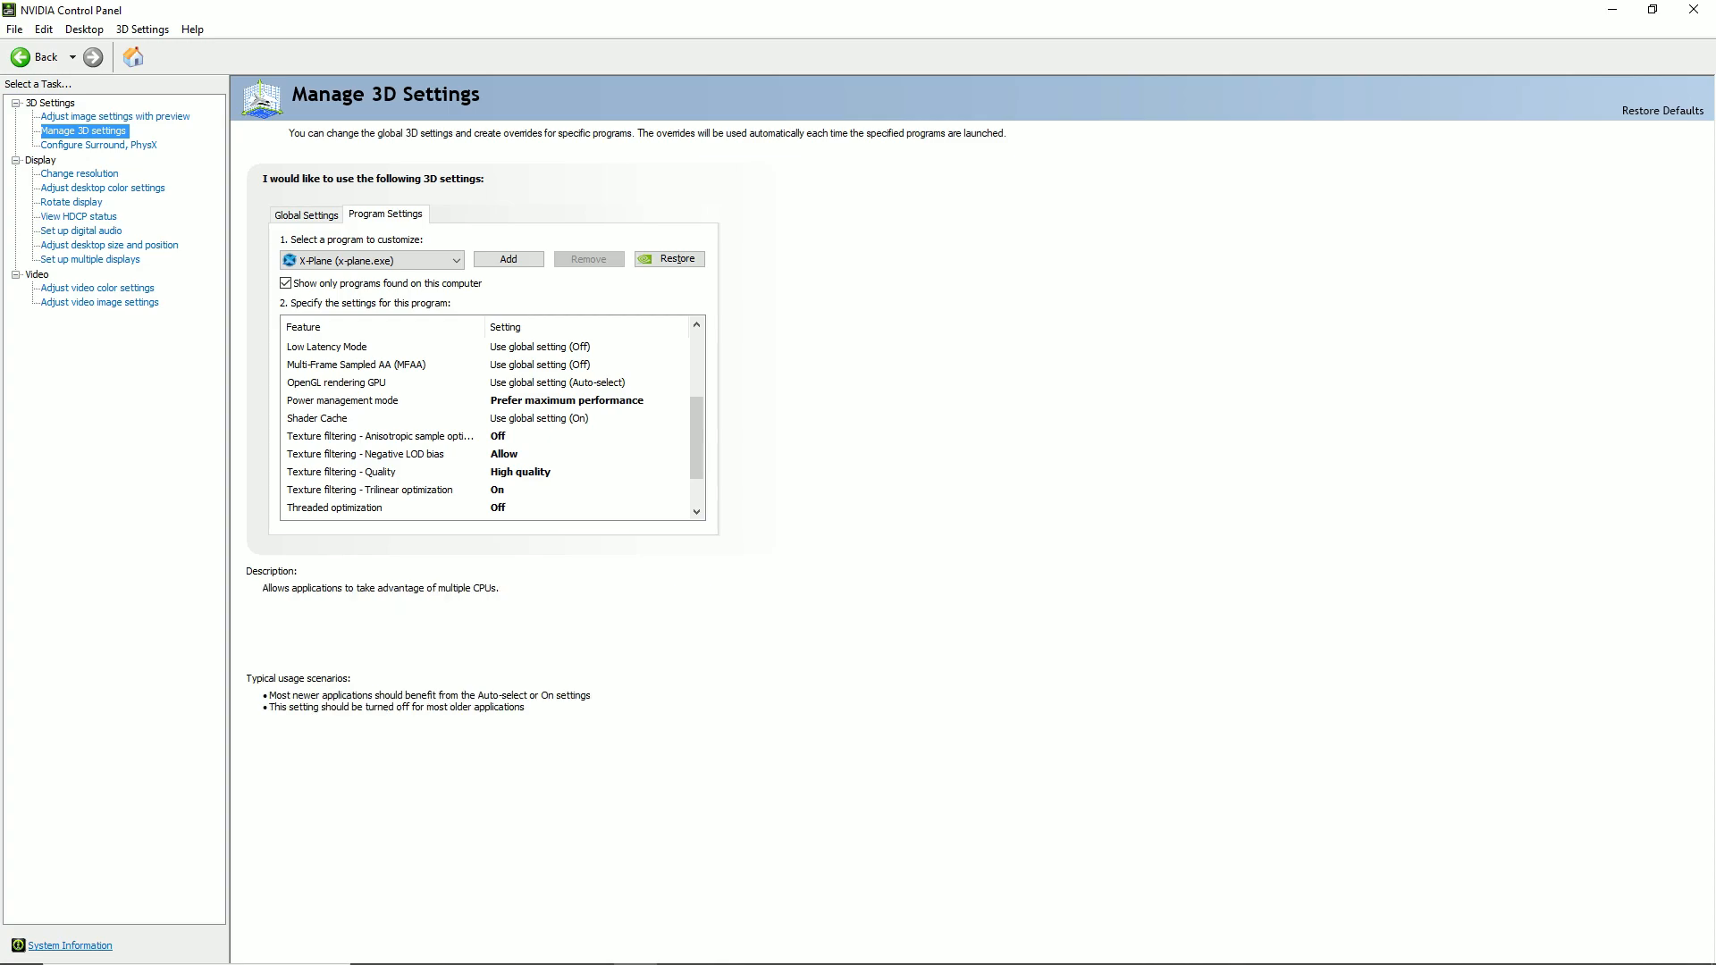
pyautogui.click(377, 489)
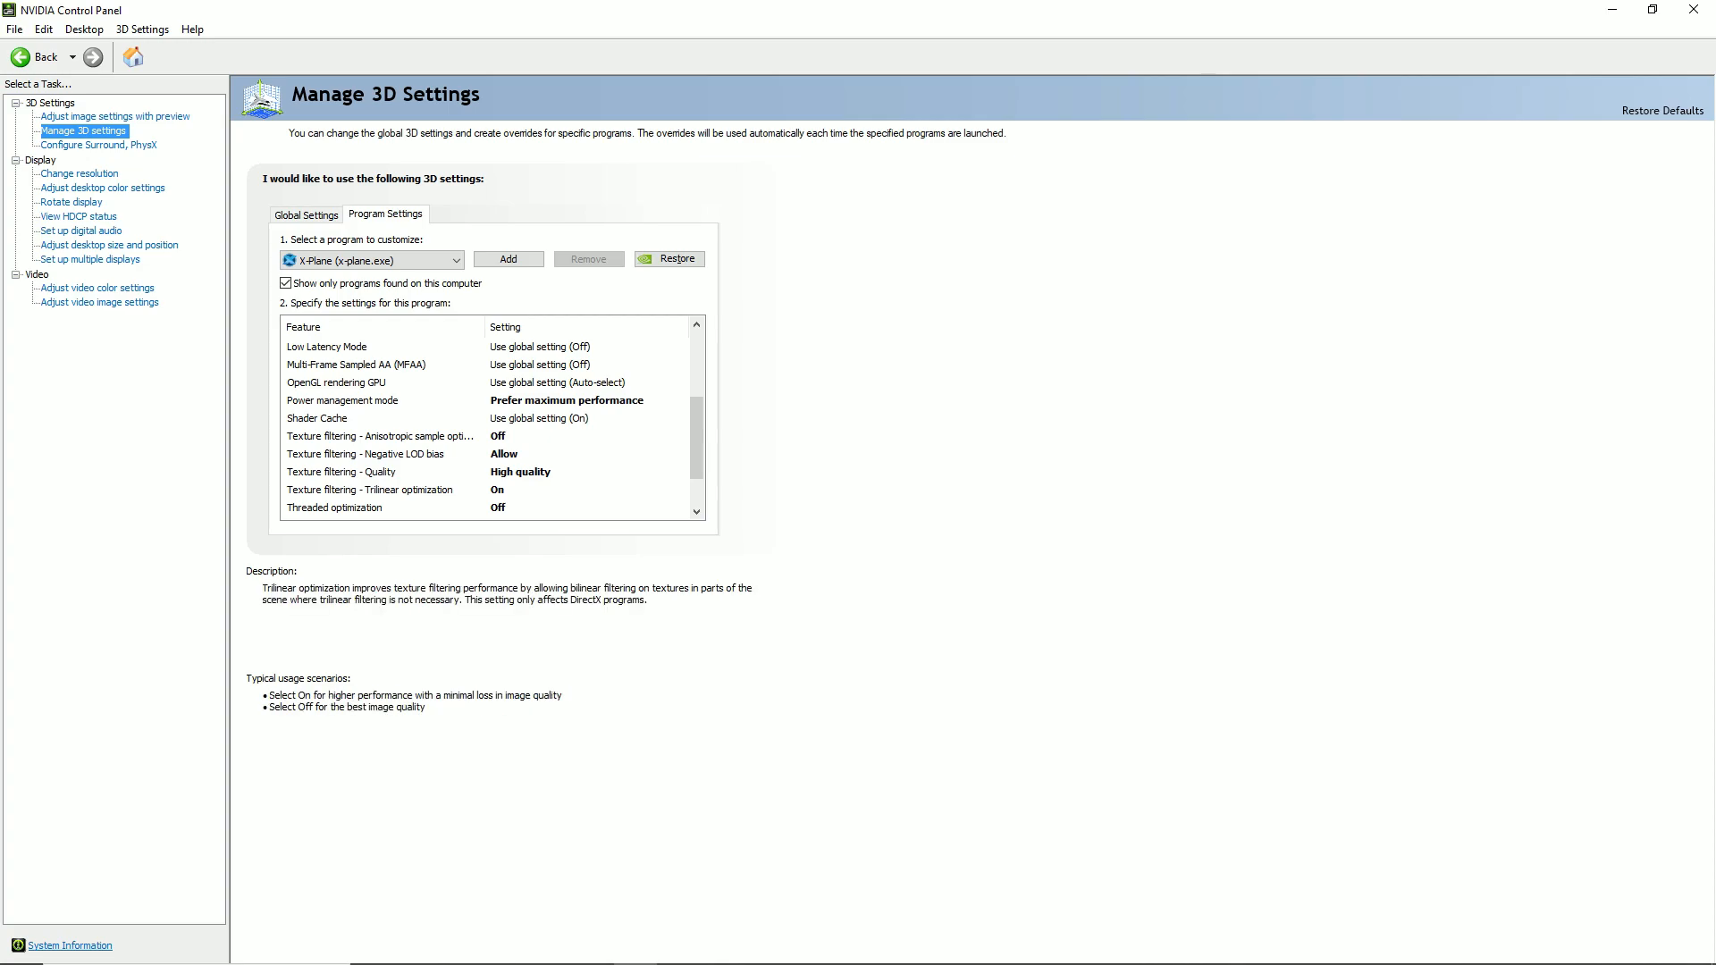
pyautogui.scroll(-3)
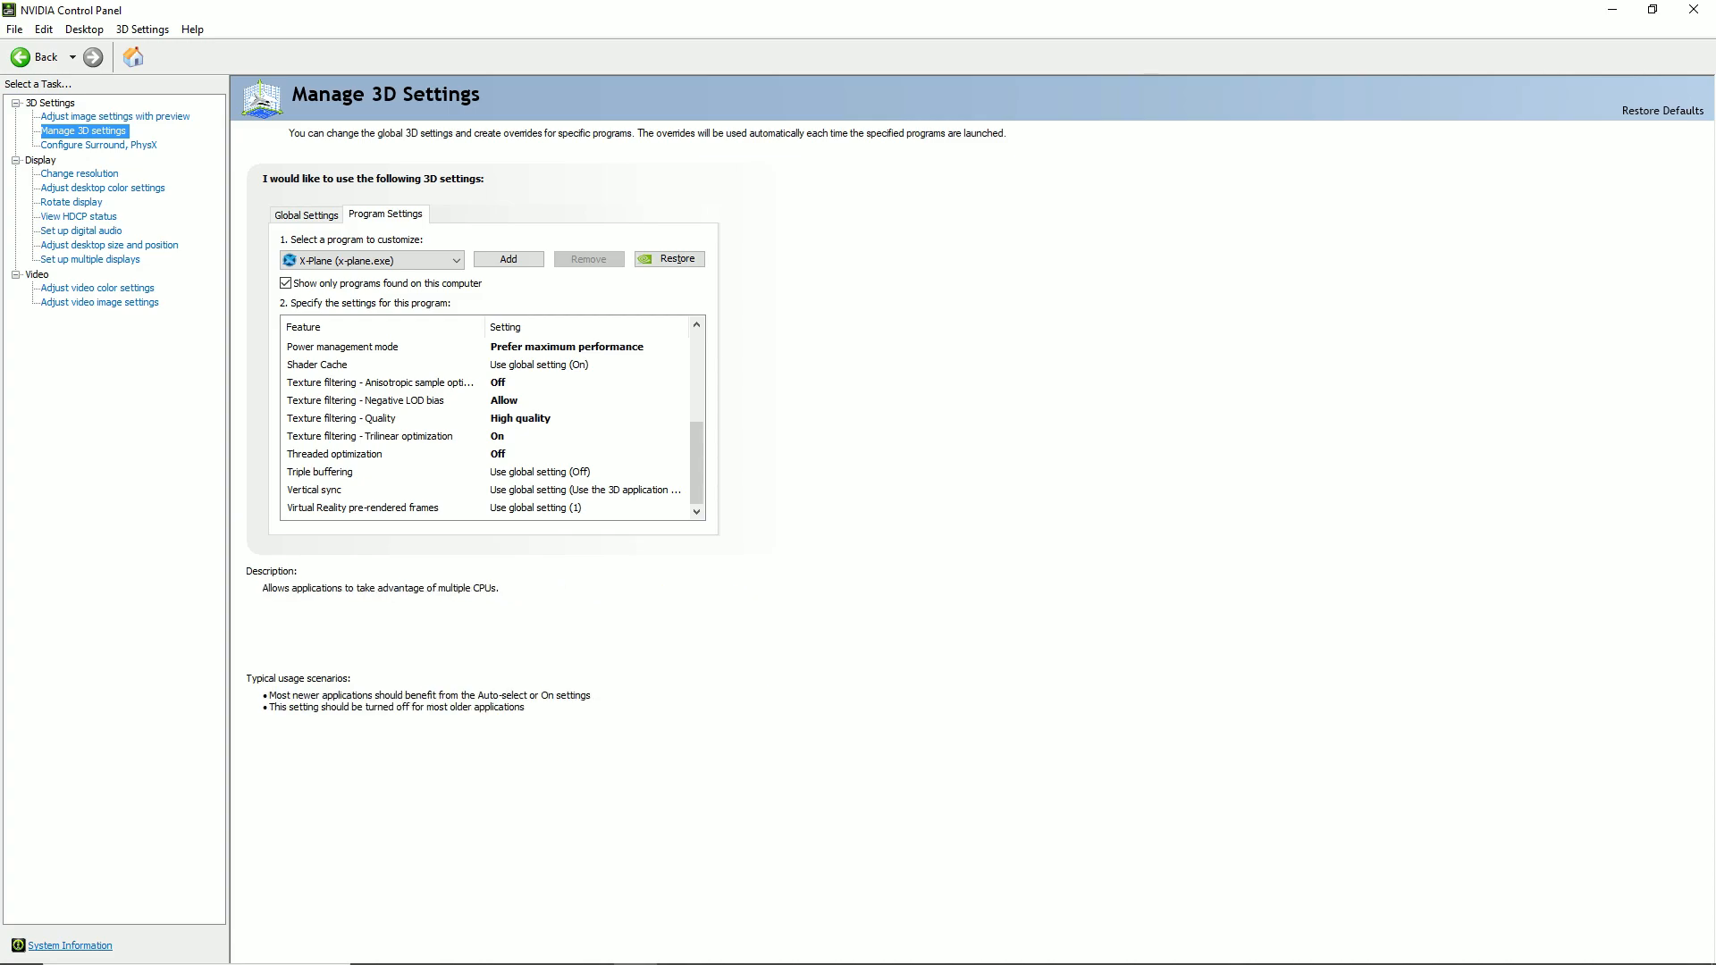
pyautogui.scroll(3)
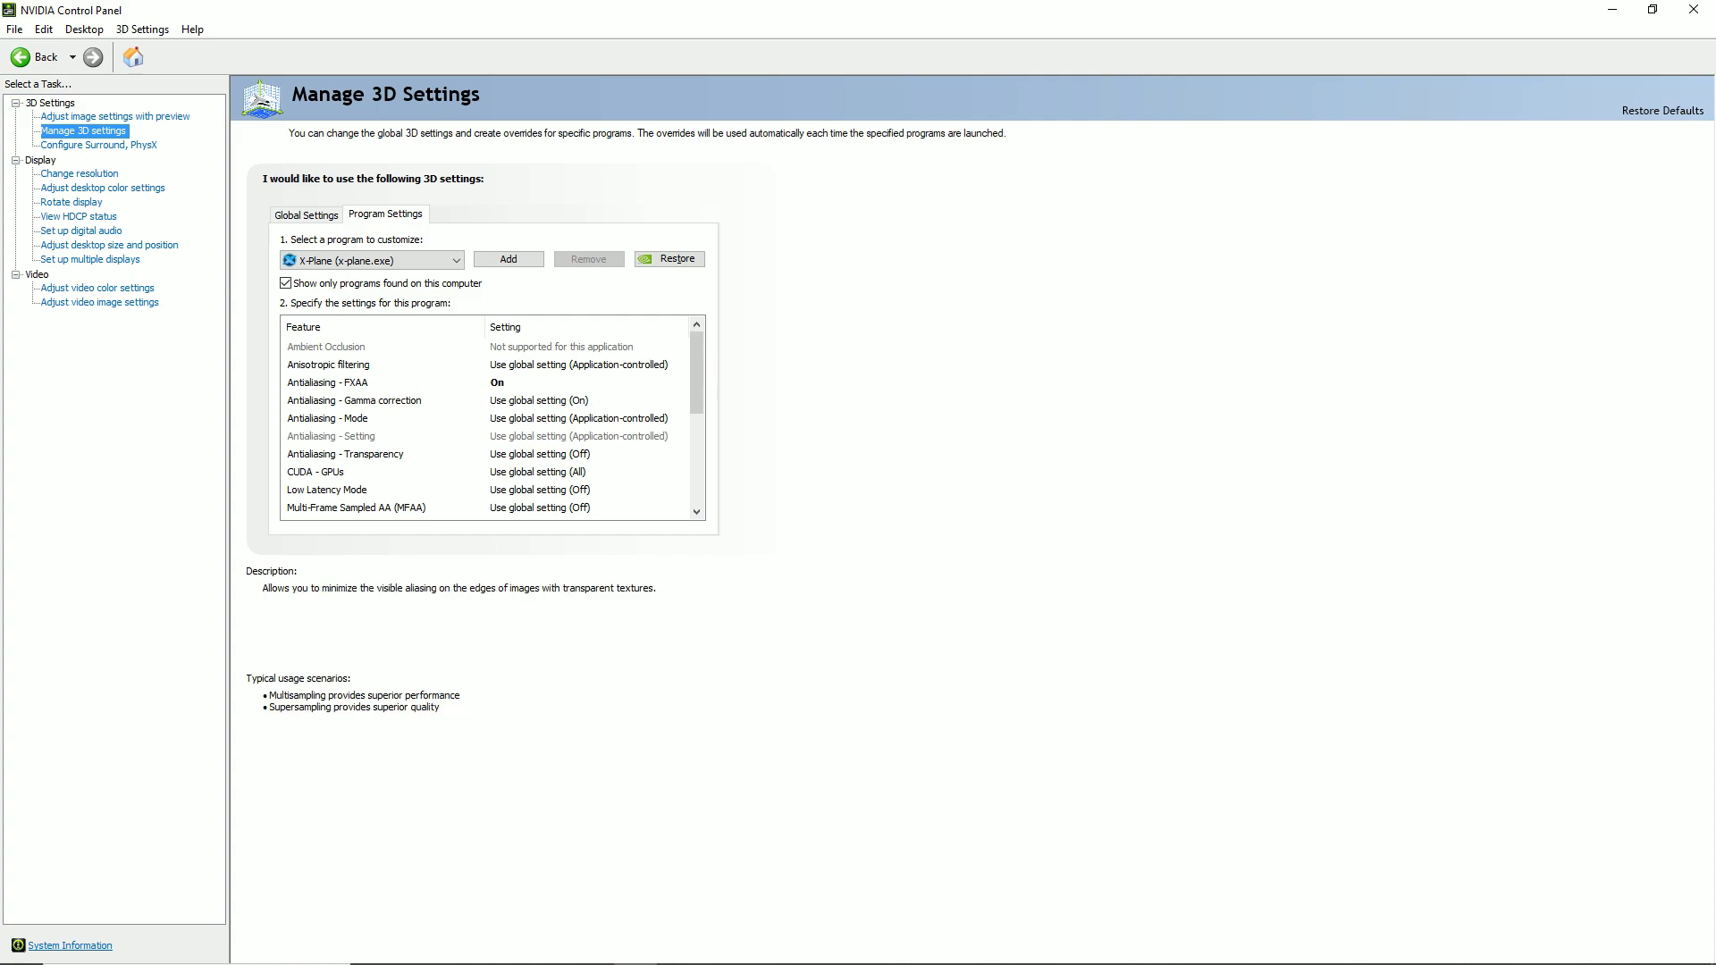
pyautogui.click(325, 347)
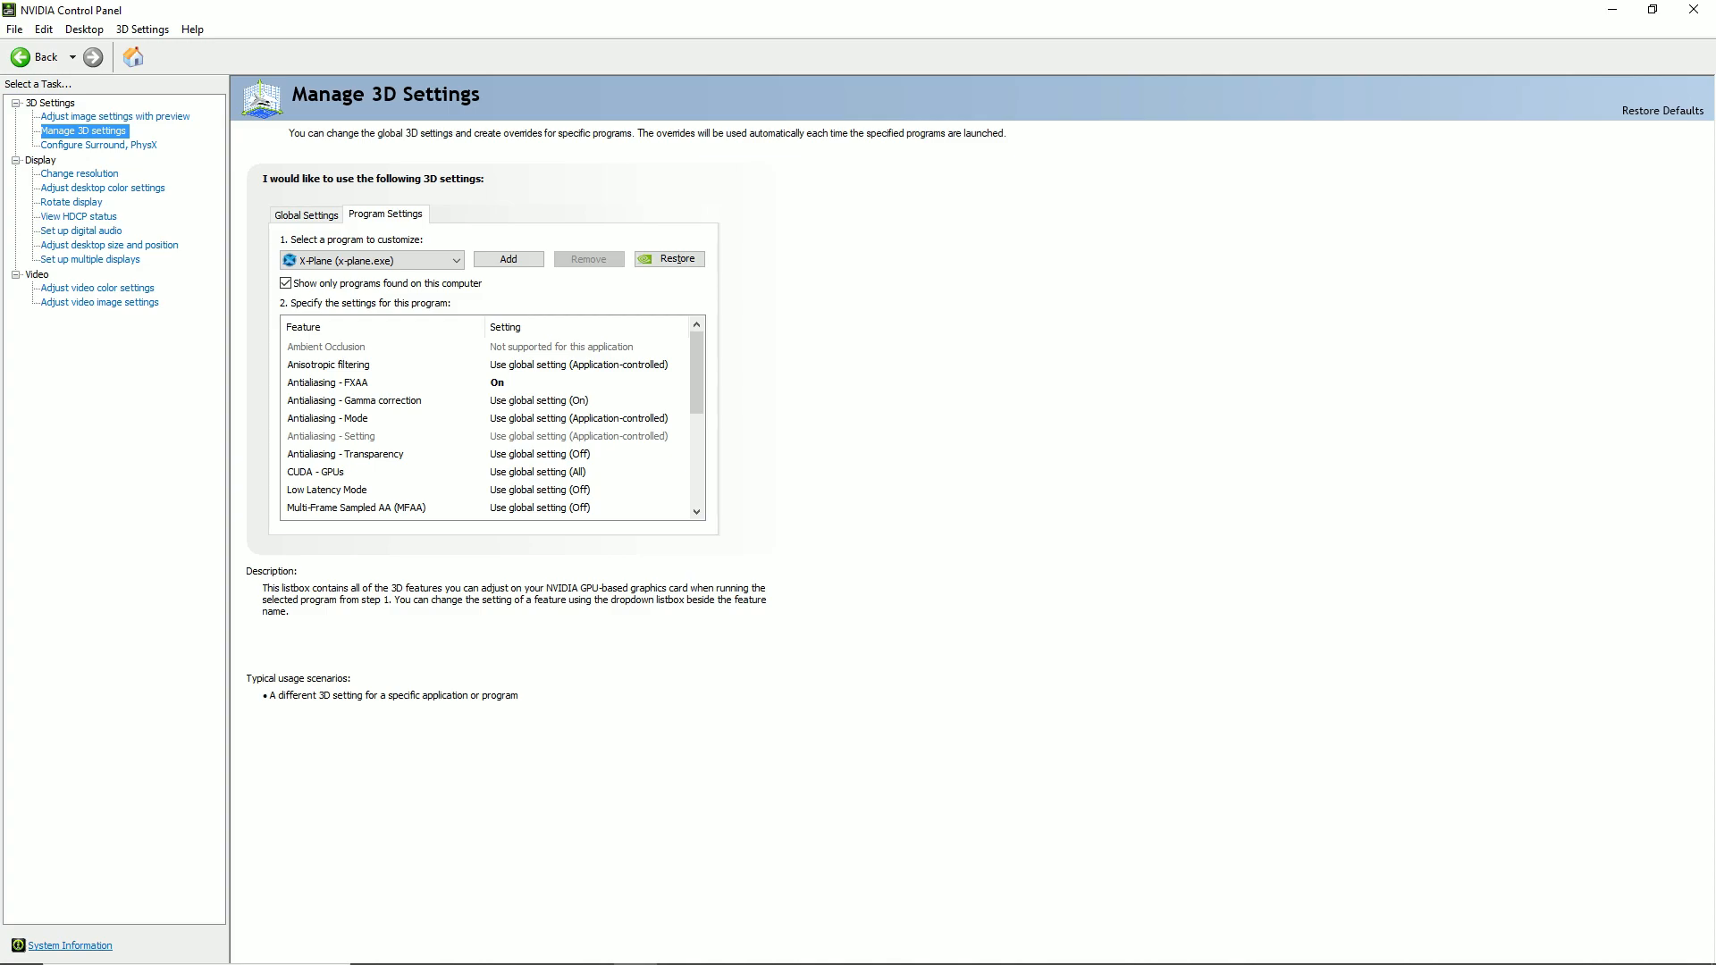
pyautogui.click(314, 472)
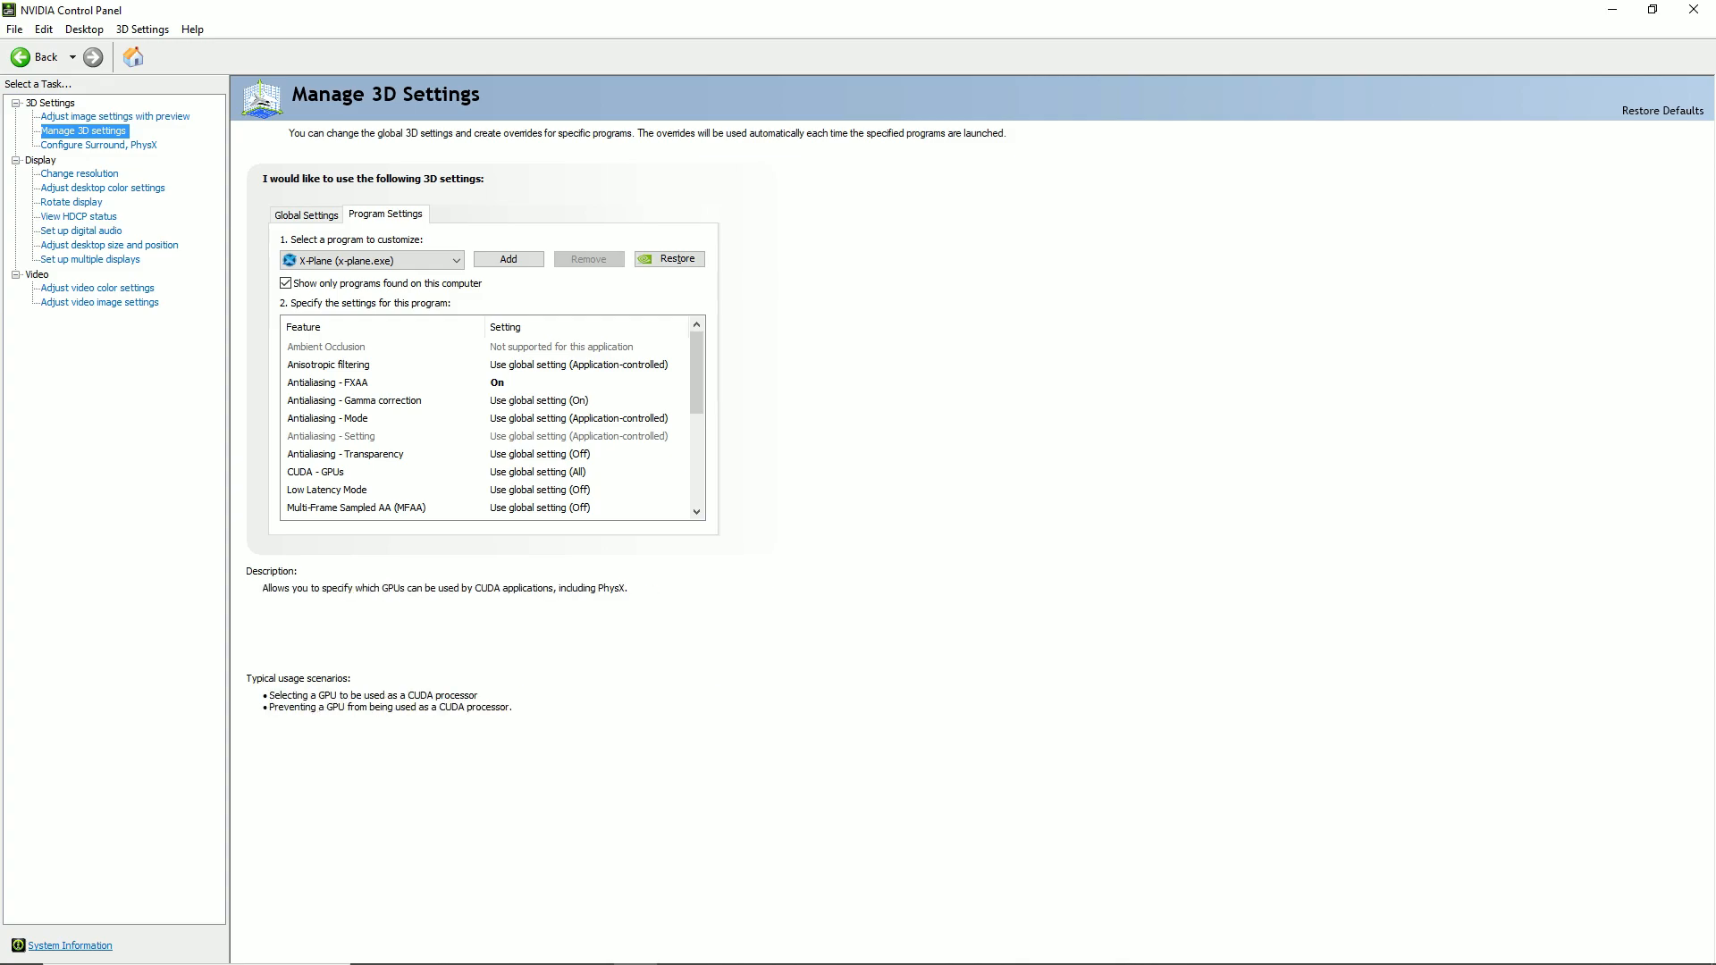